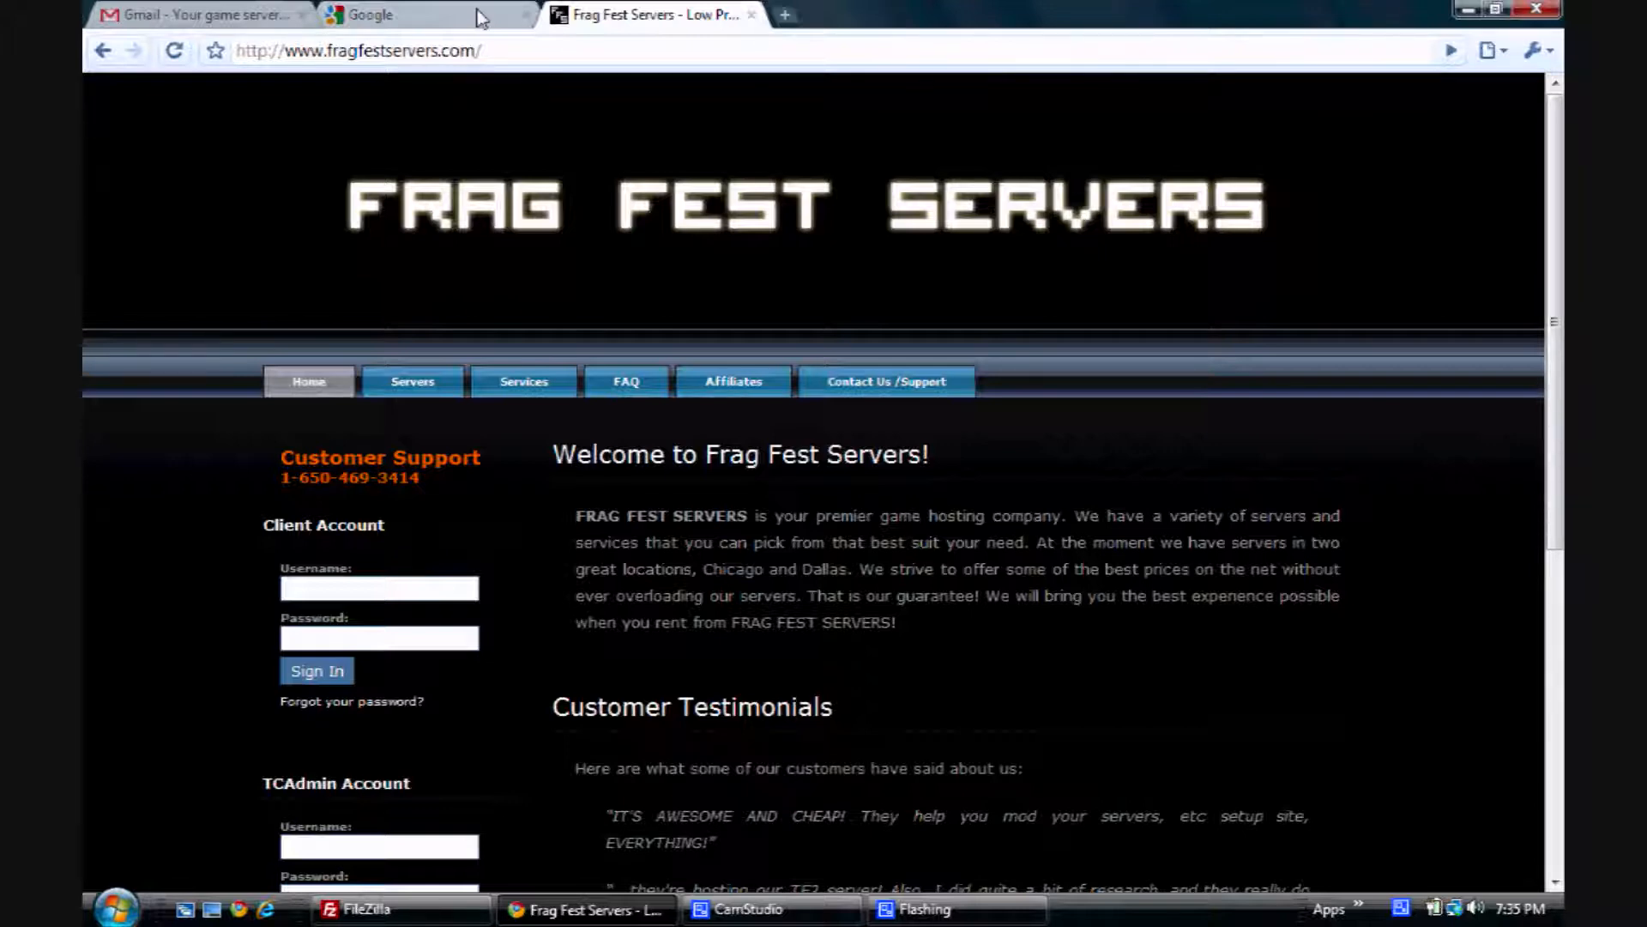
- Search Google for 'filezilla' and reach the official FileZilla client download page
left_click(426, 14)
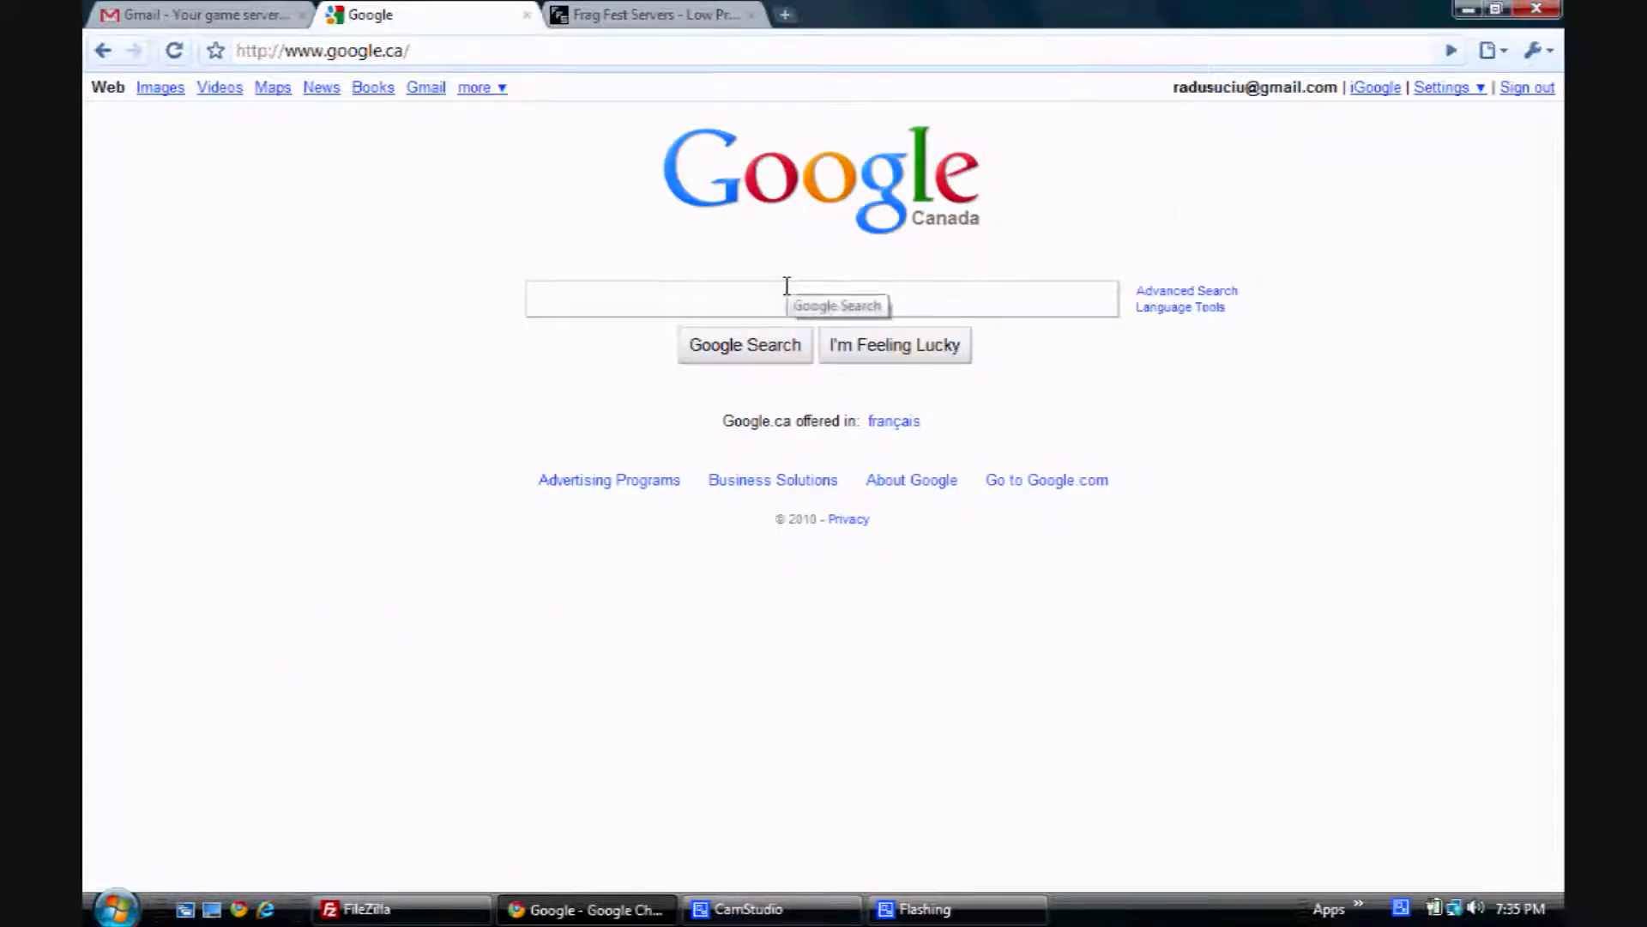
type("filezilla")
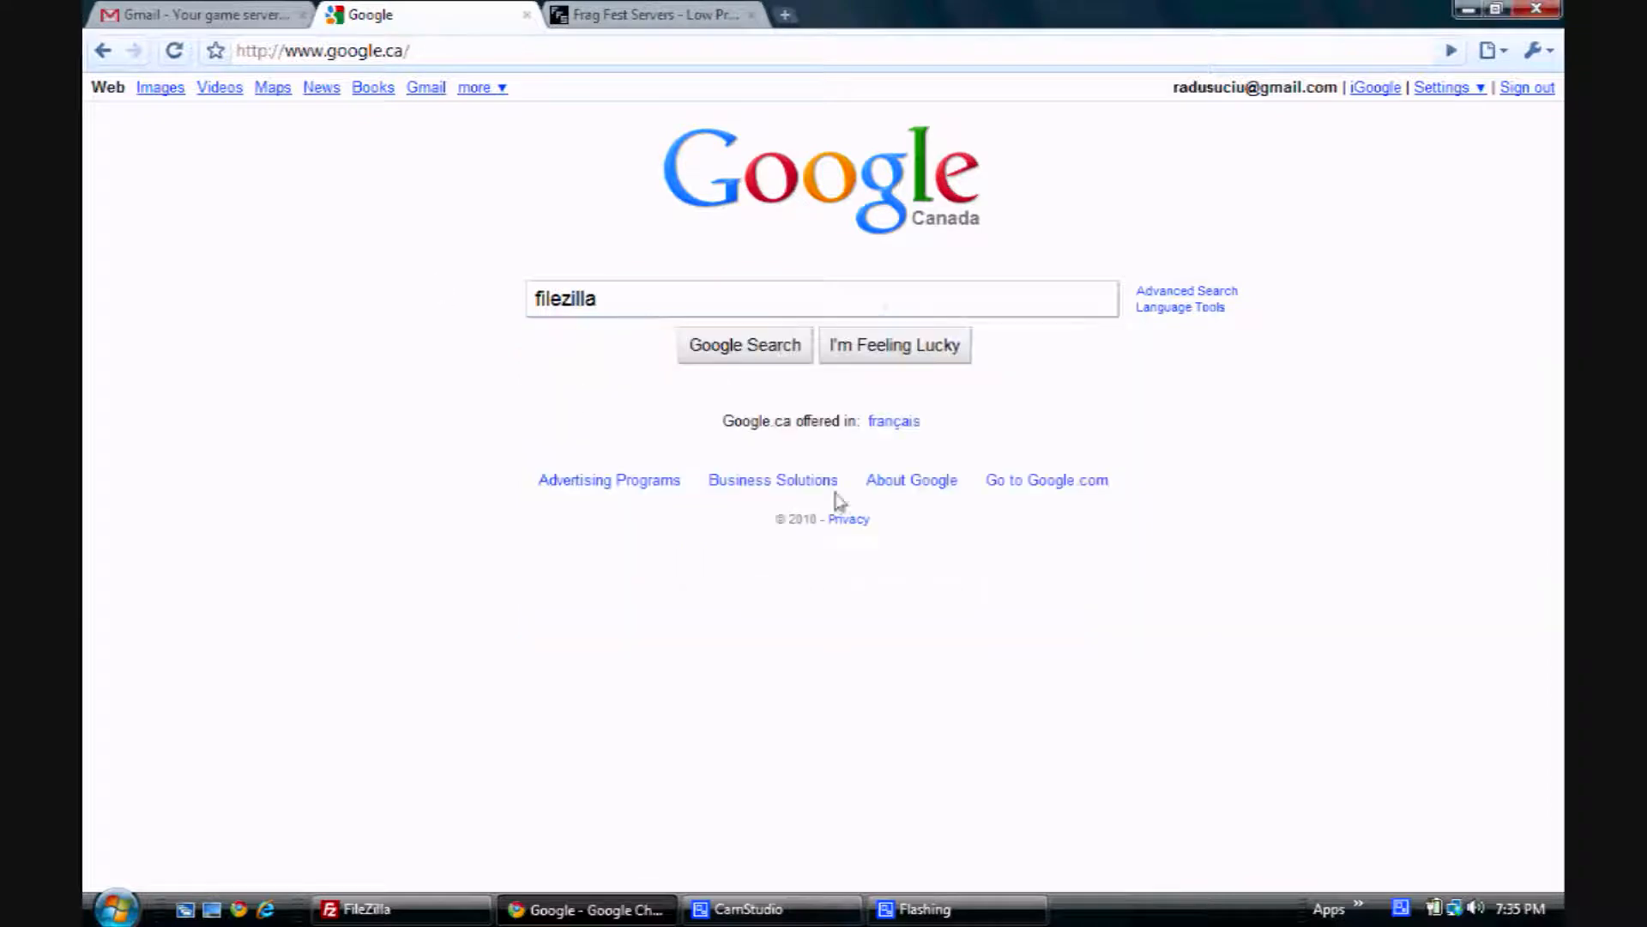
left_click(743, 345)
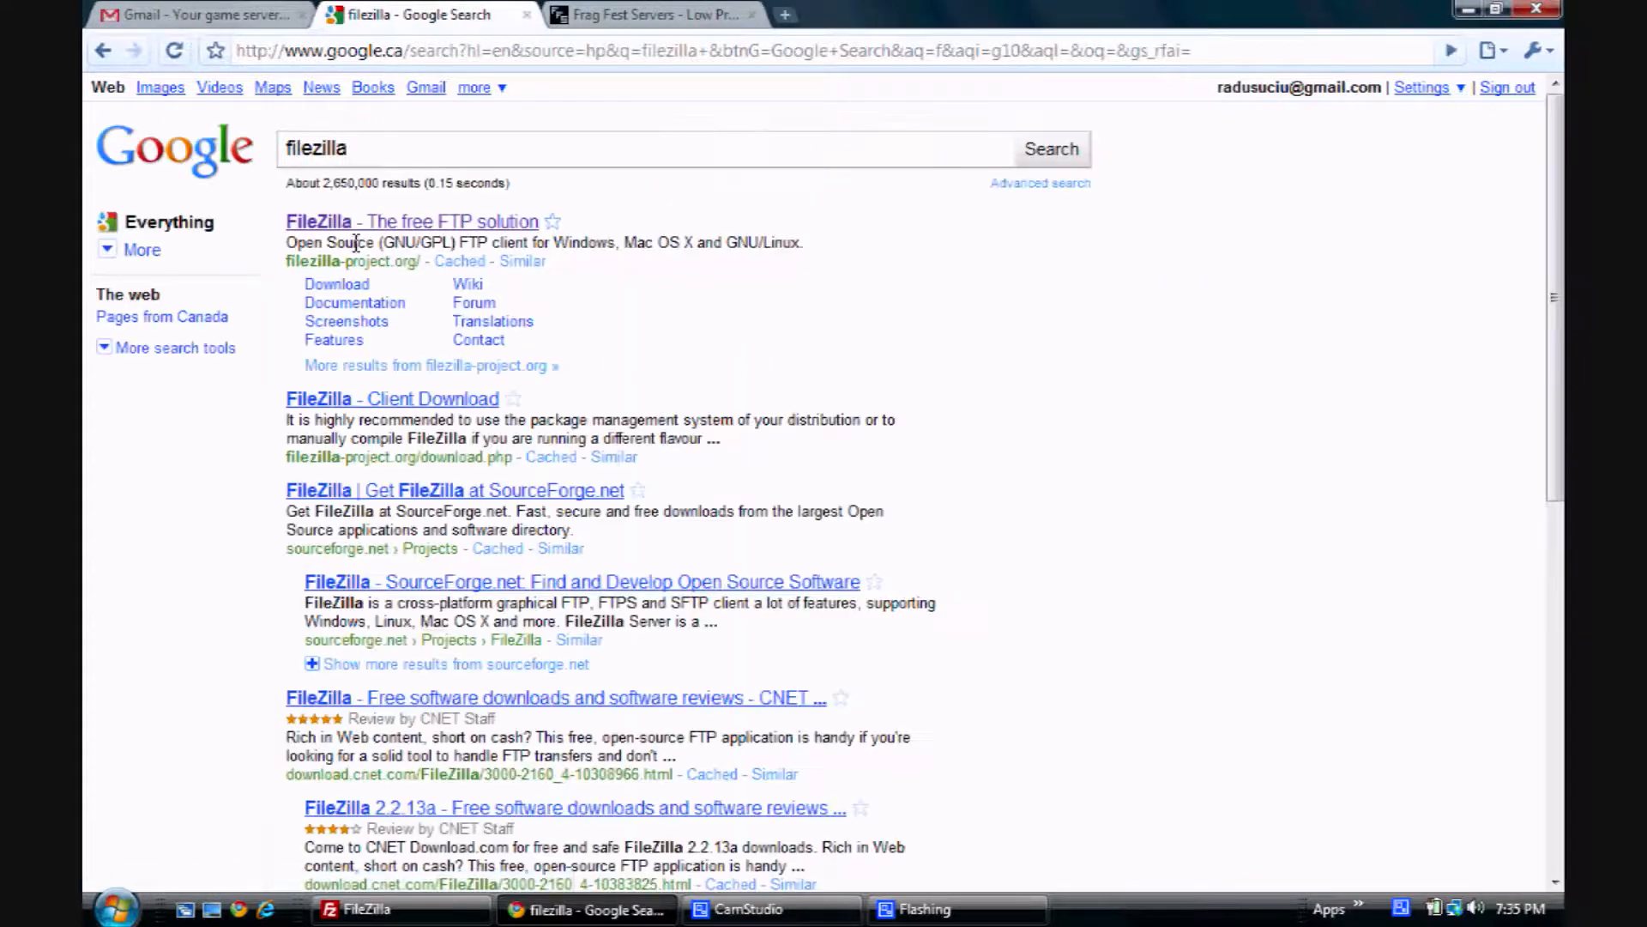
left_click(412, 221)
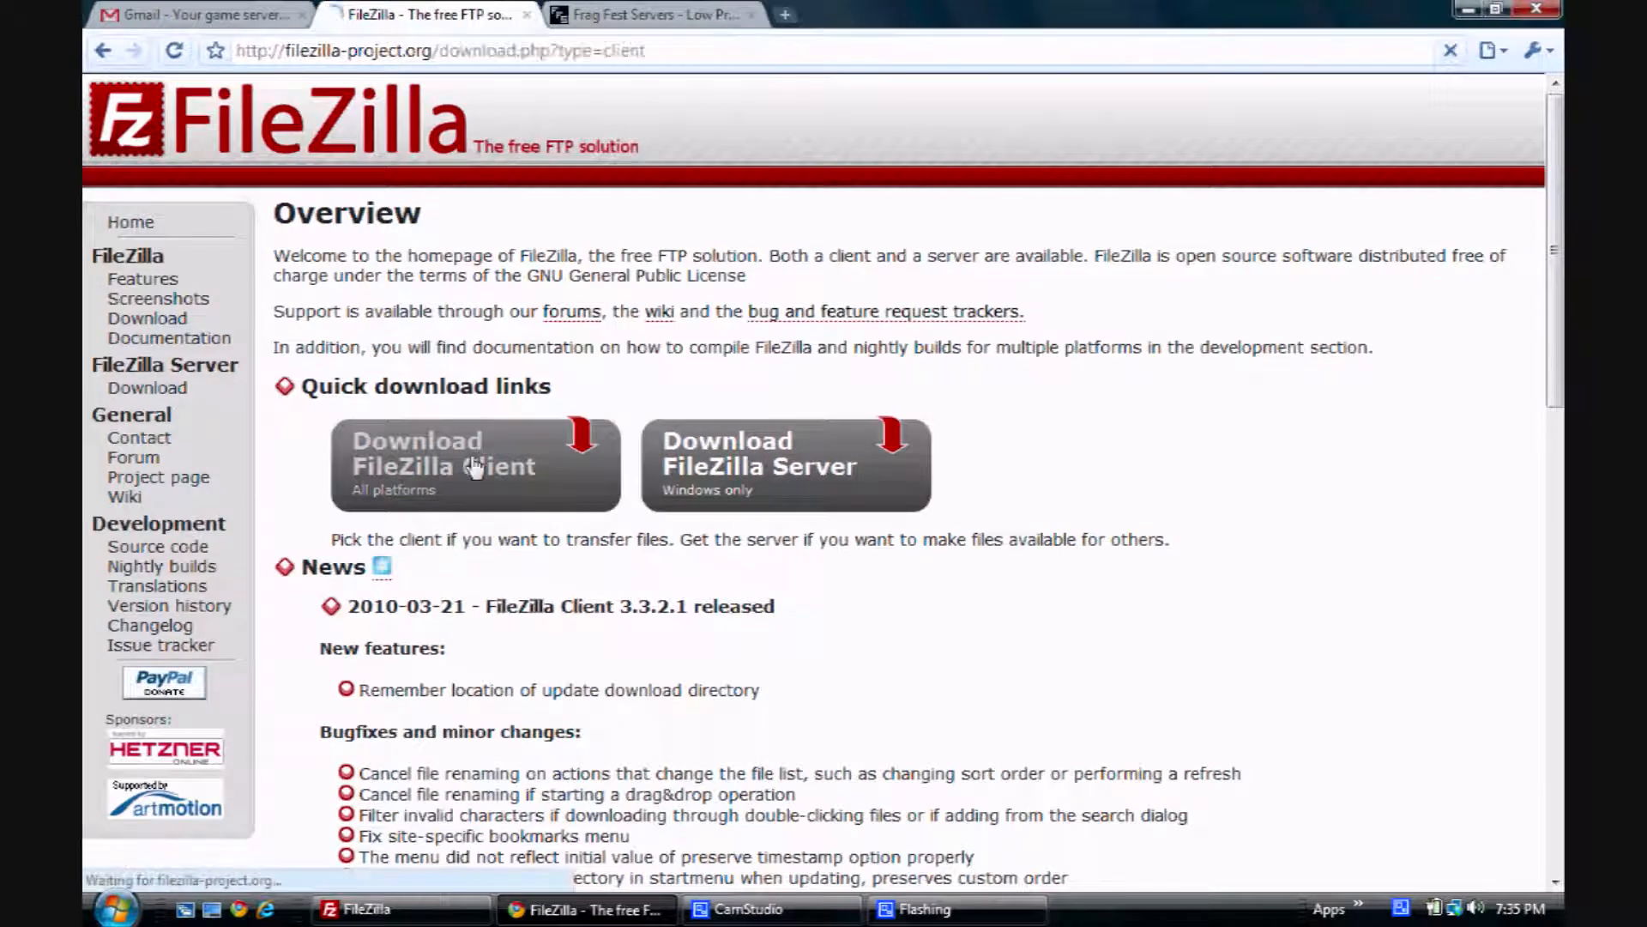
left_click(475, 465)
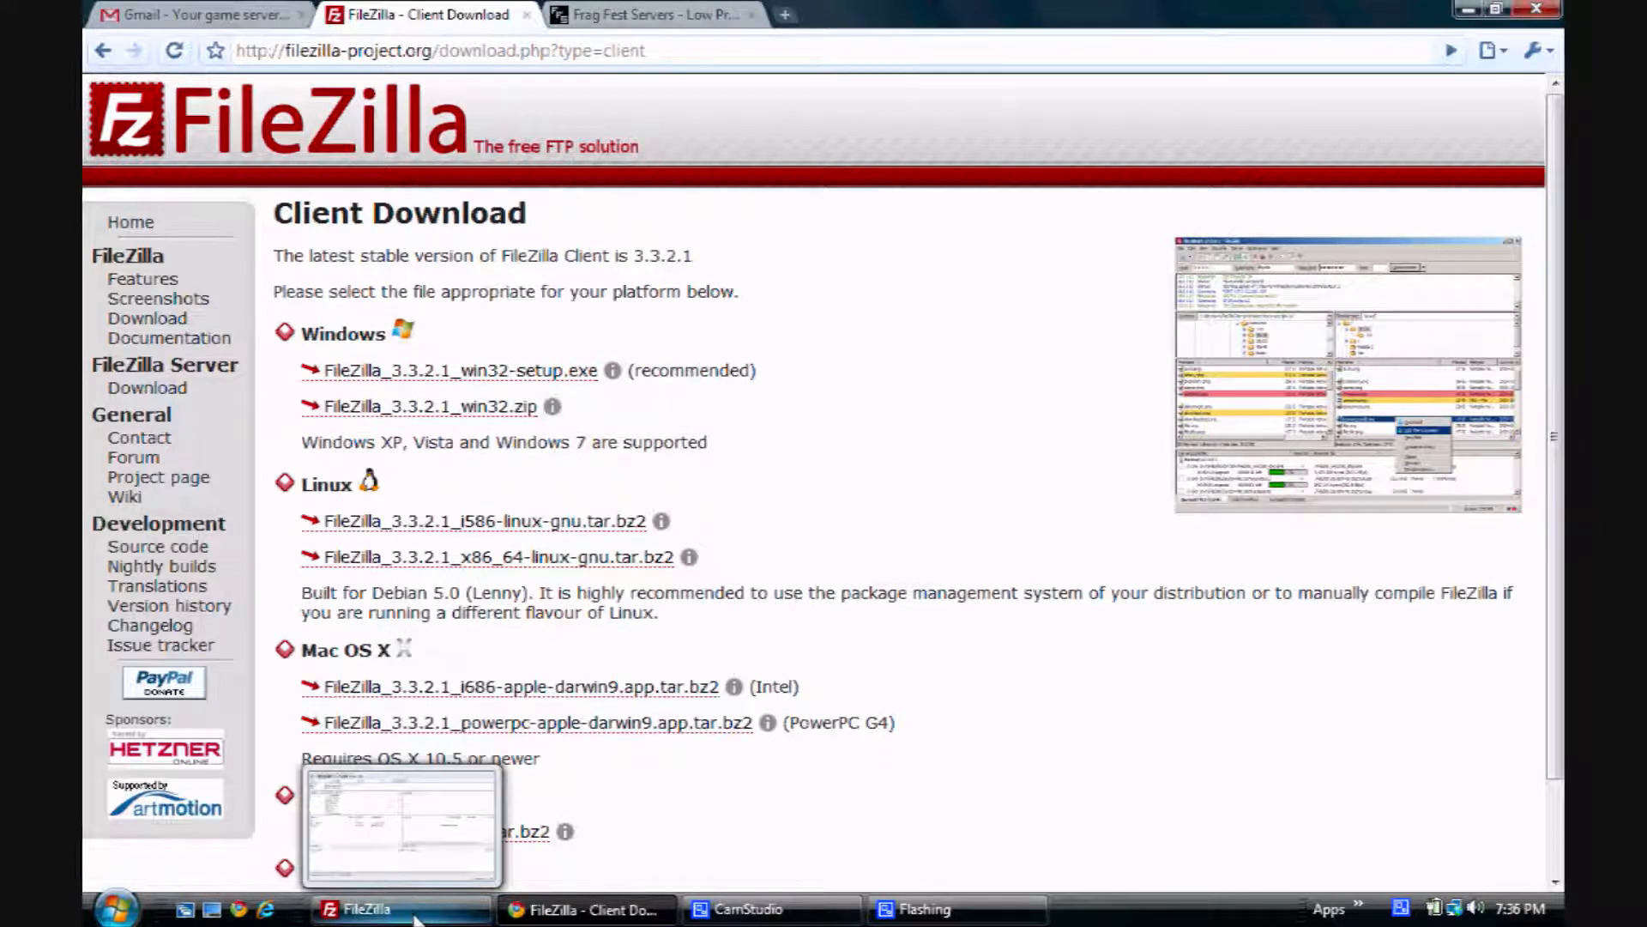
- Create a 'Game Server' site for 174.34.131.35 port 21 with Normal logon in Site Manager and connect
left_click(400, 909)
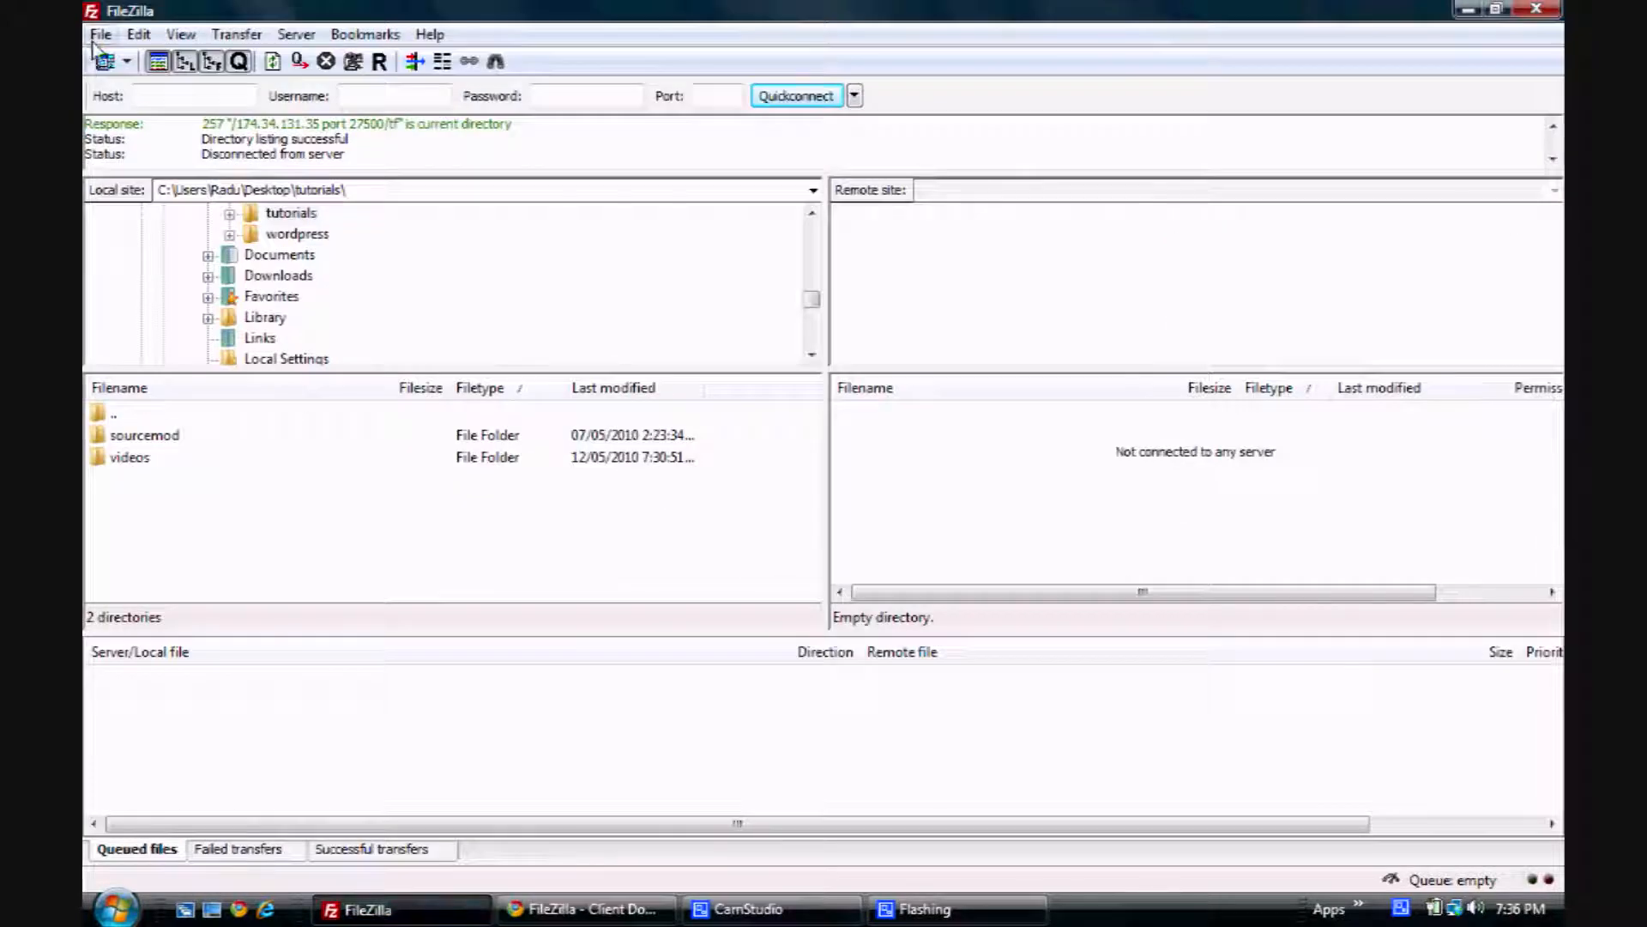
left_click(101, 34)
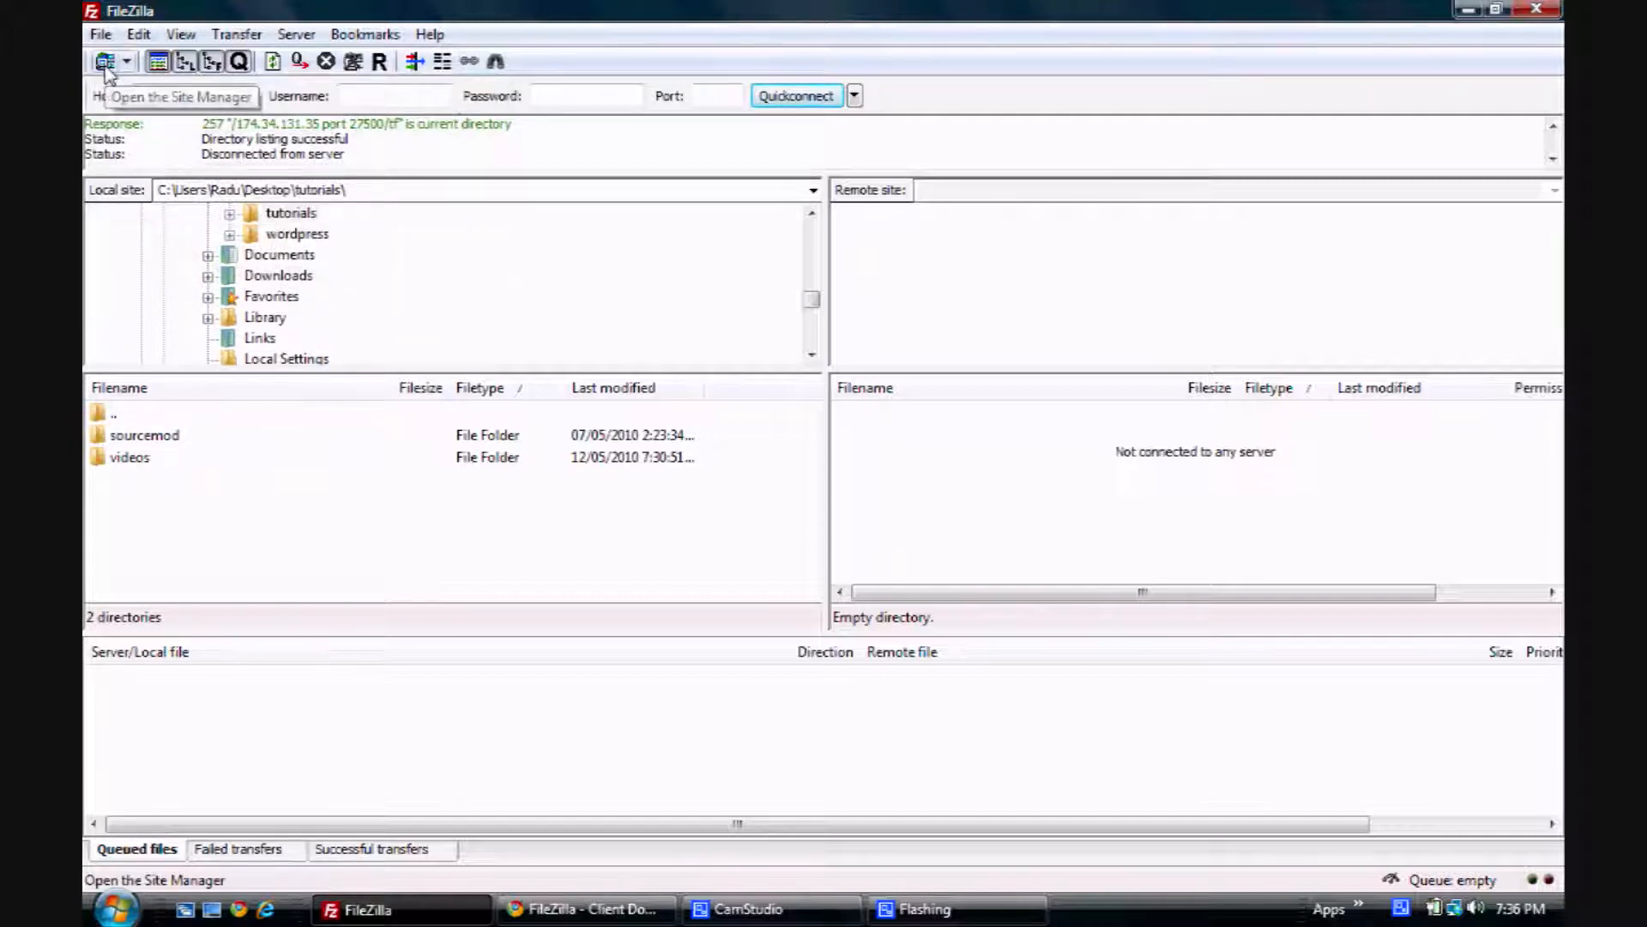
left_click(105, 60)
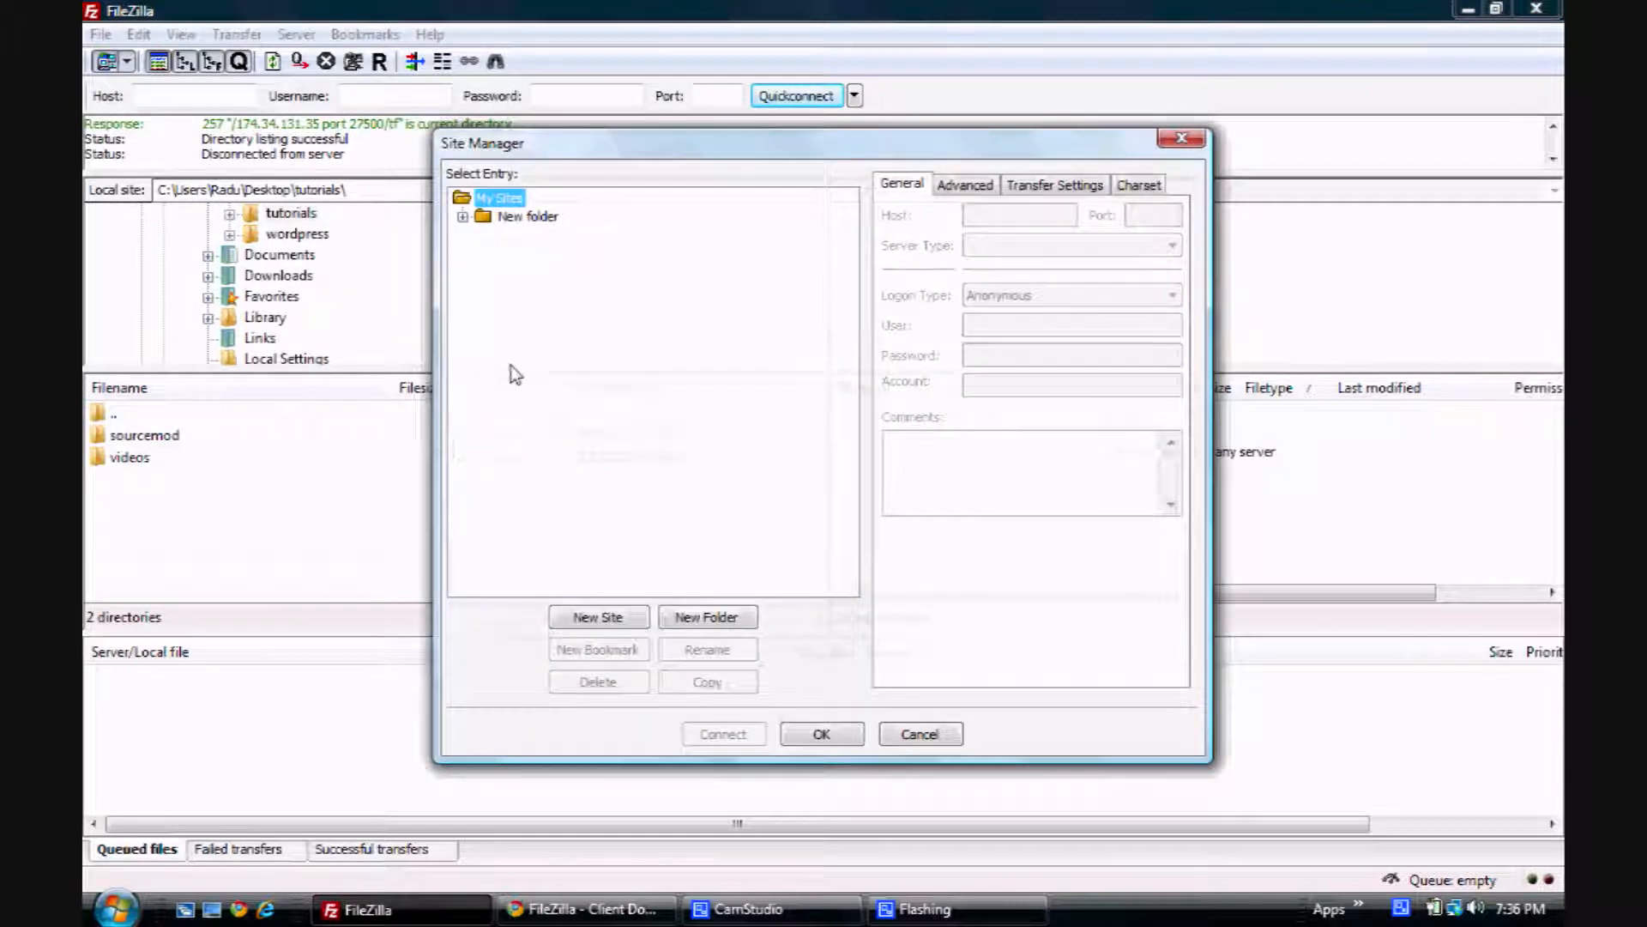
left_click(597, 616)
type("21")
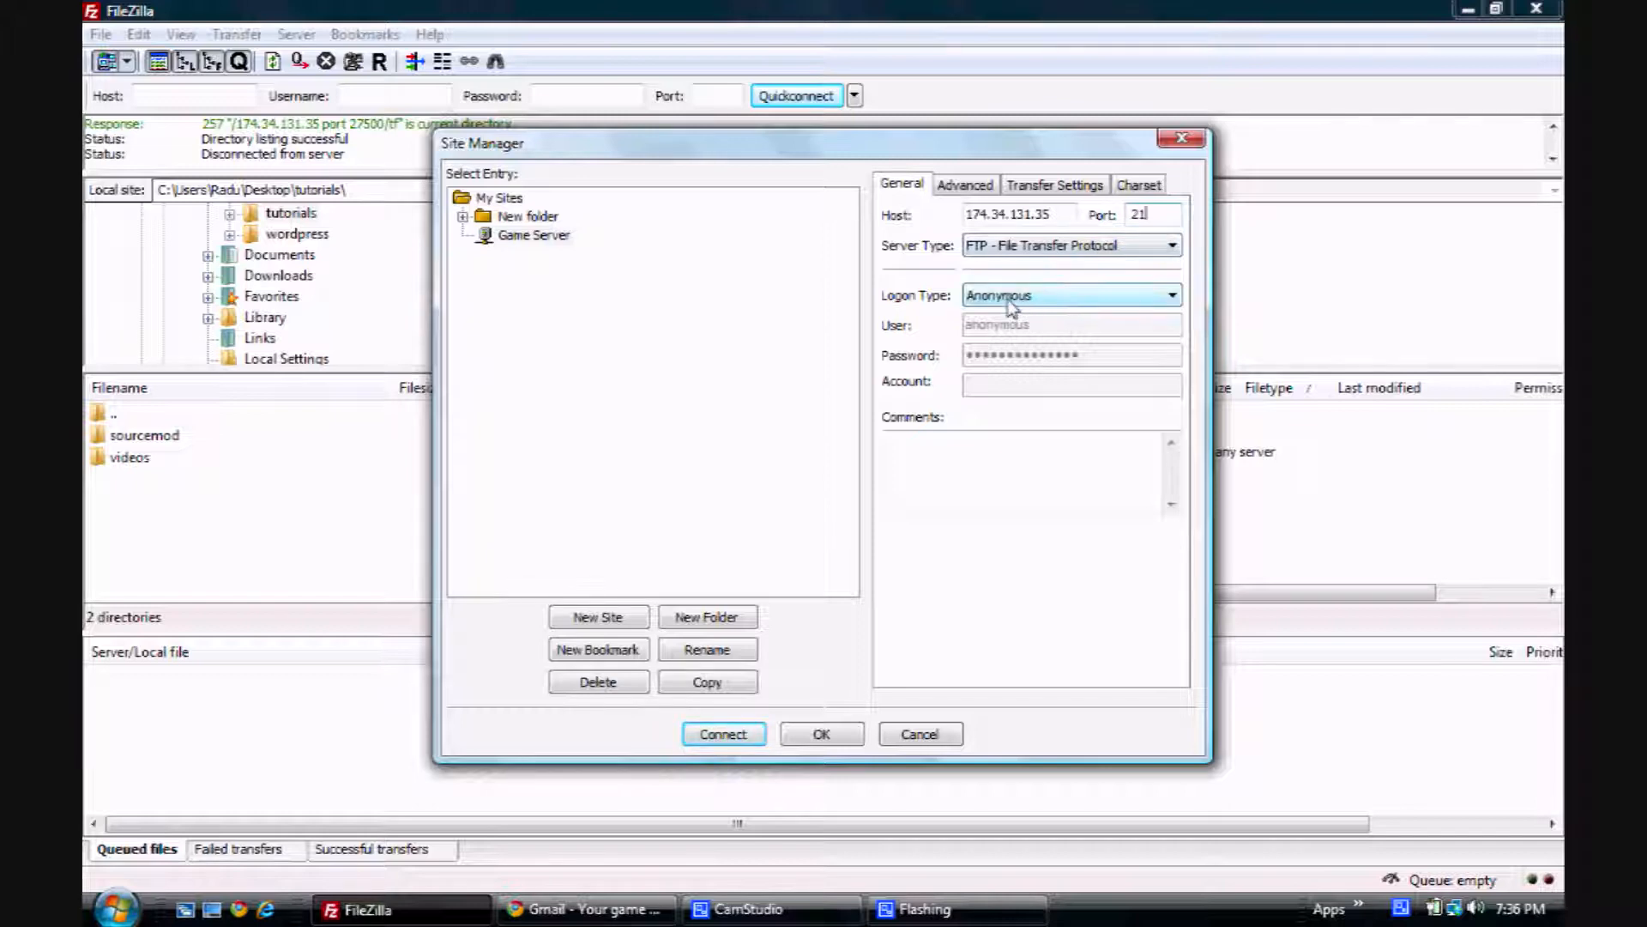
left_click(1068, 295)
type("gamernation")
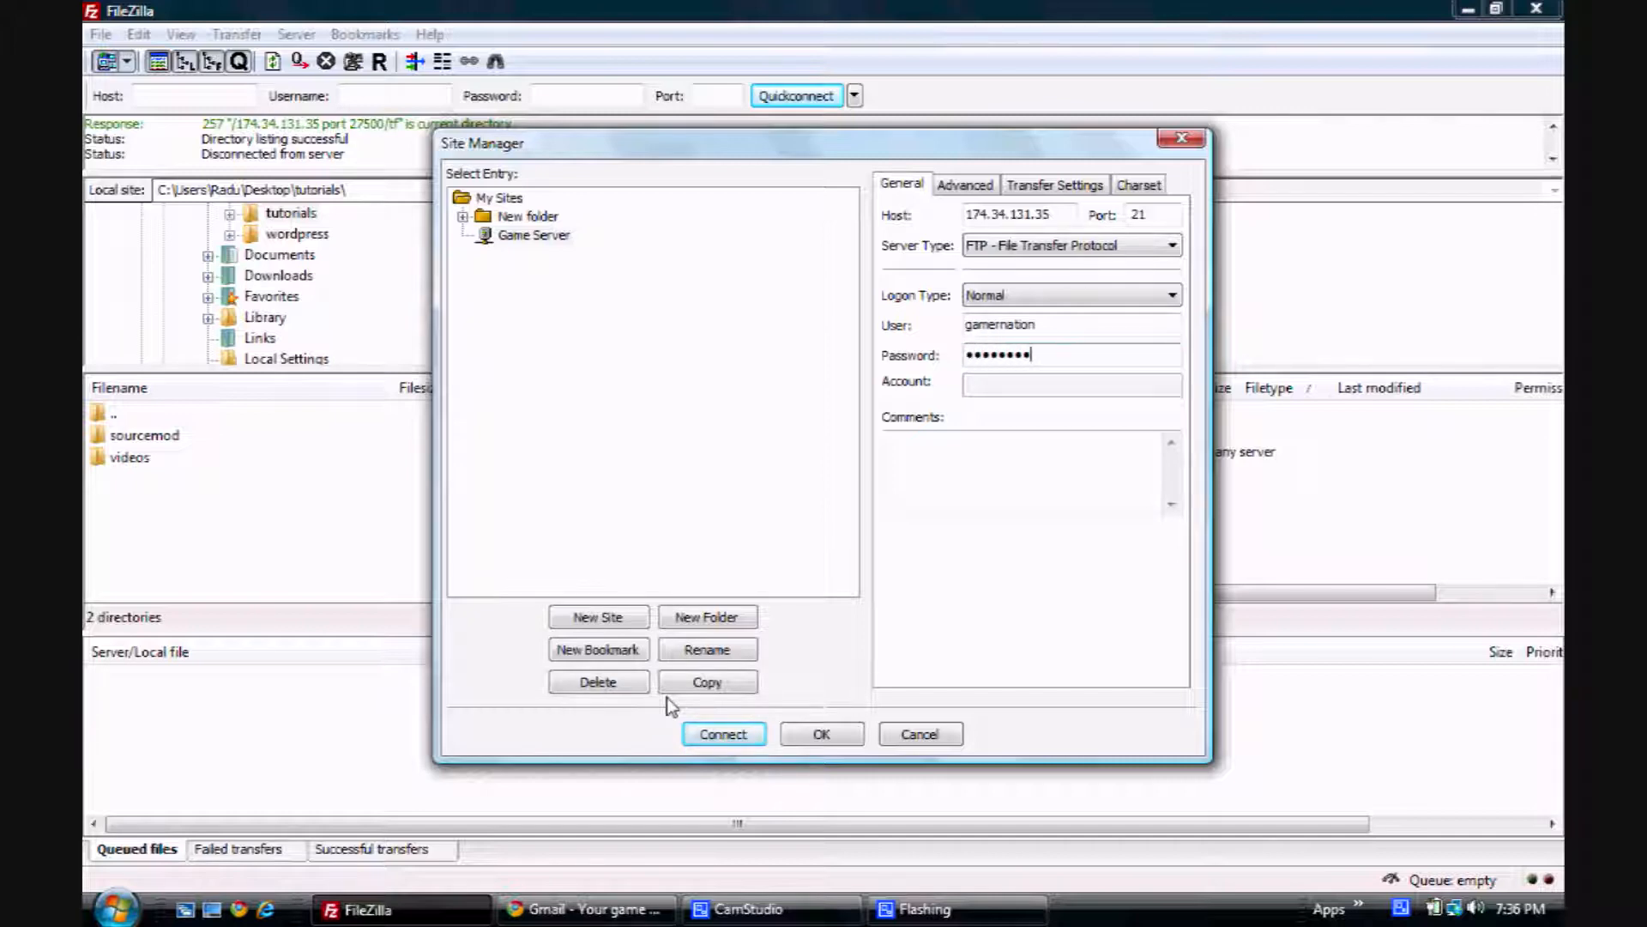
left_click(722, 733)
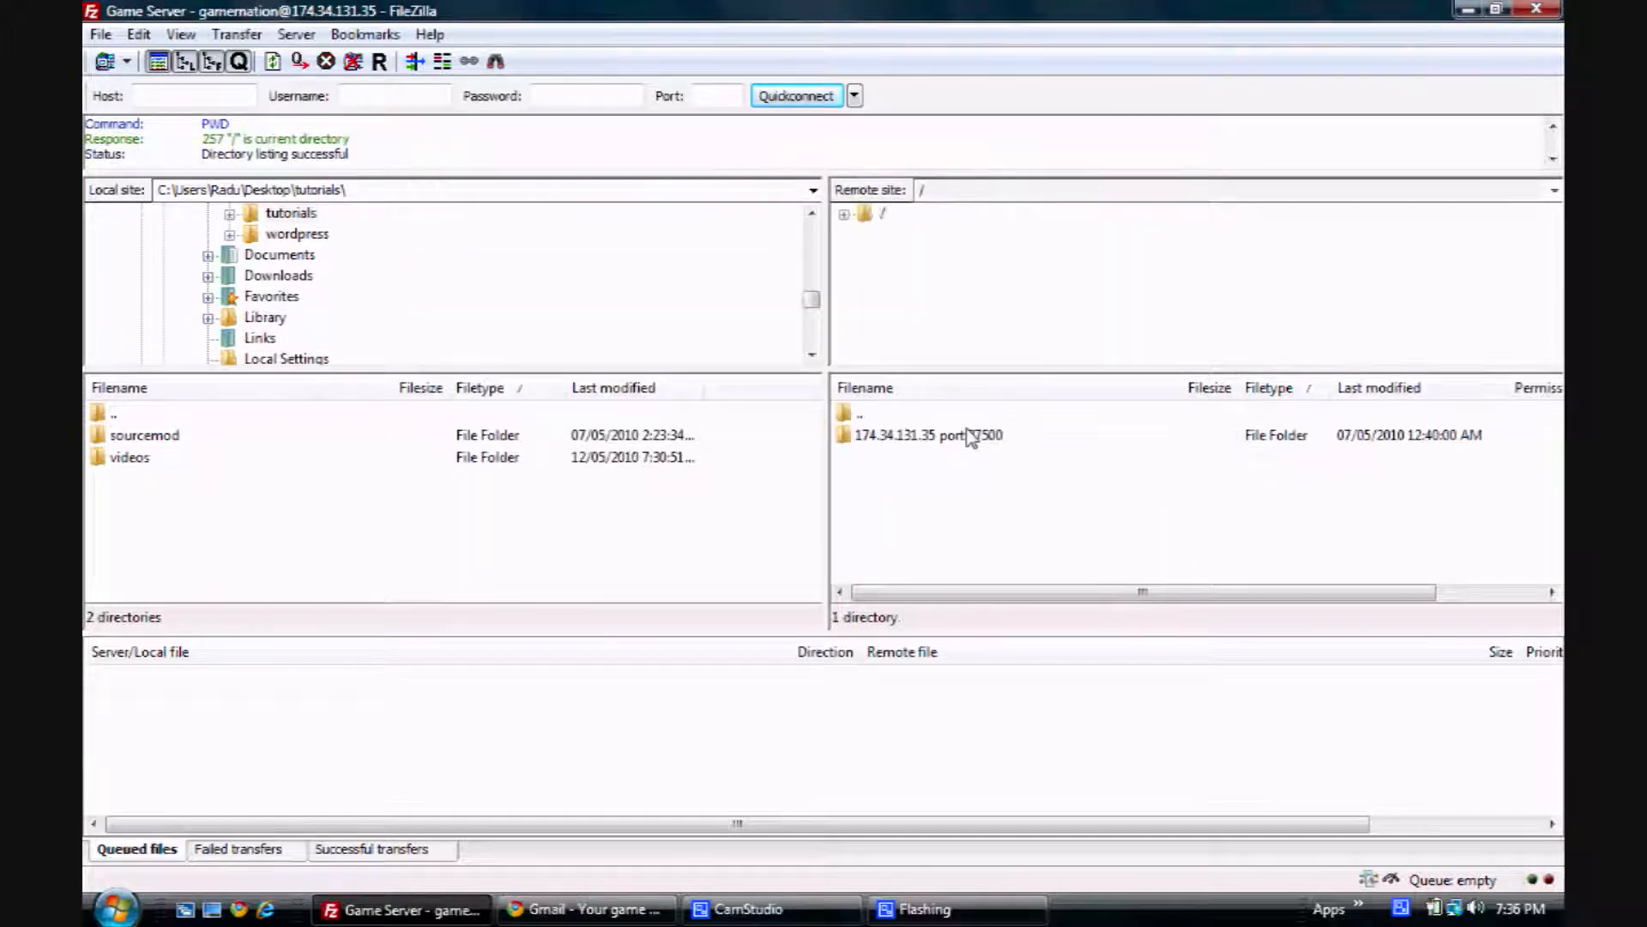
- Reach the Metamod:Source mirror list for mmsource-1.8.1.zip and choose the Florida mirror
double_click(928, 434)
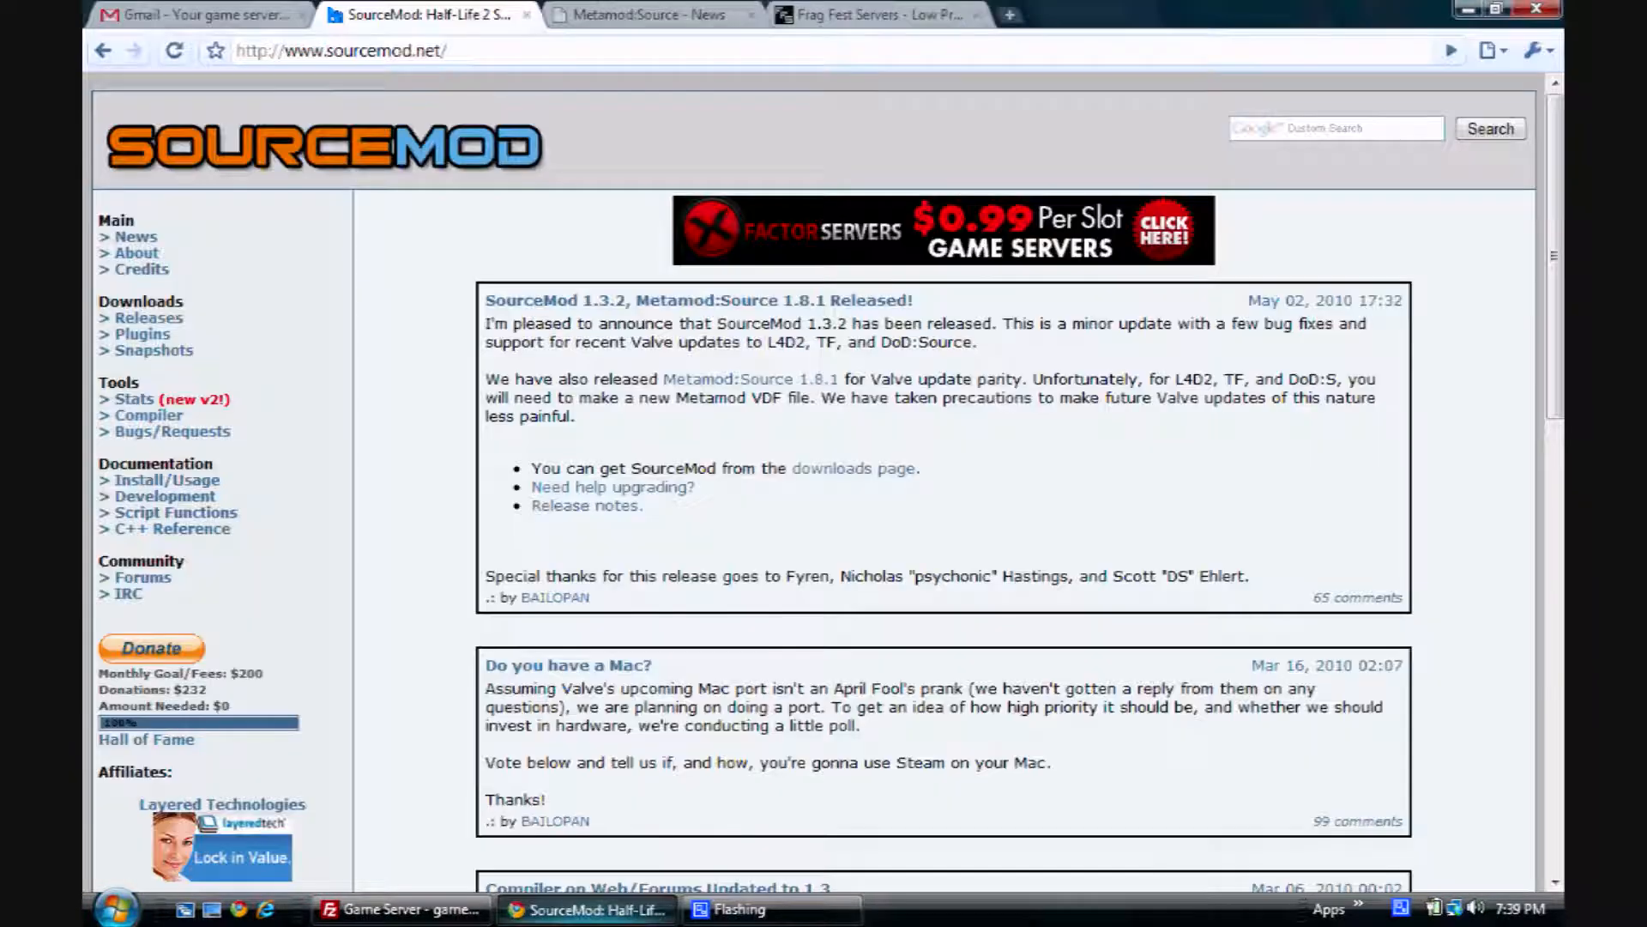
left_click(652, 16)
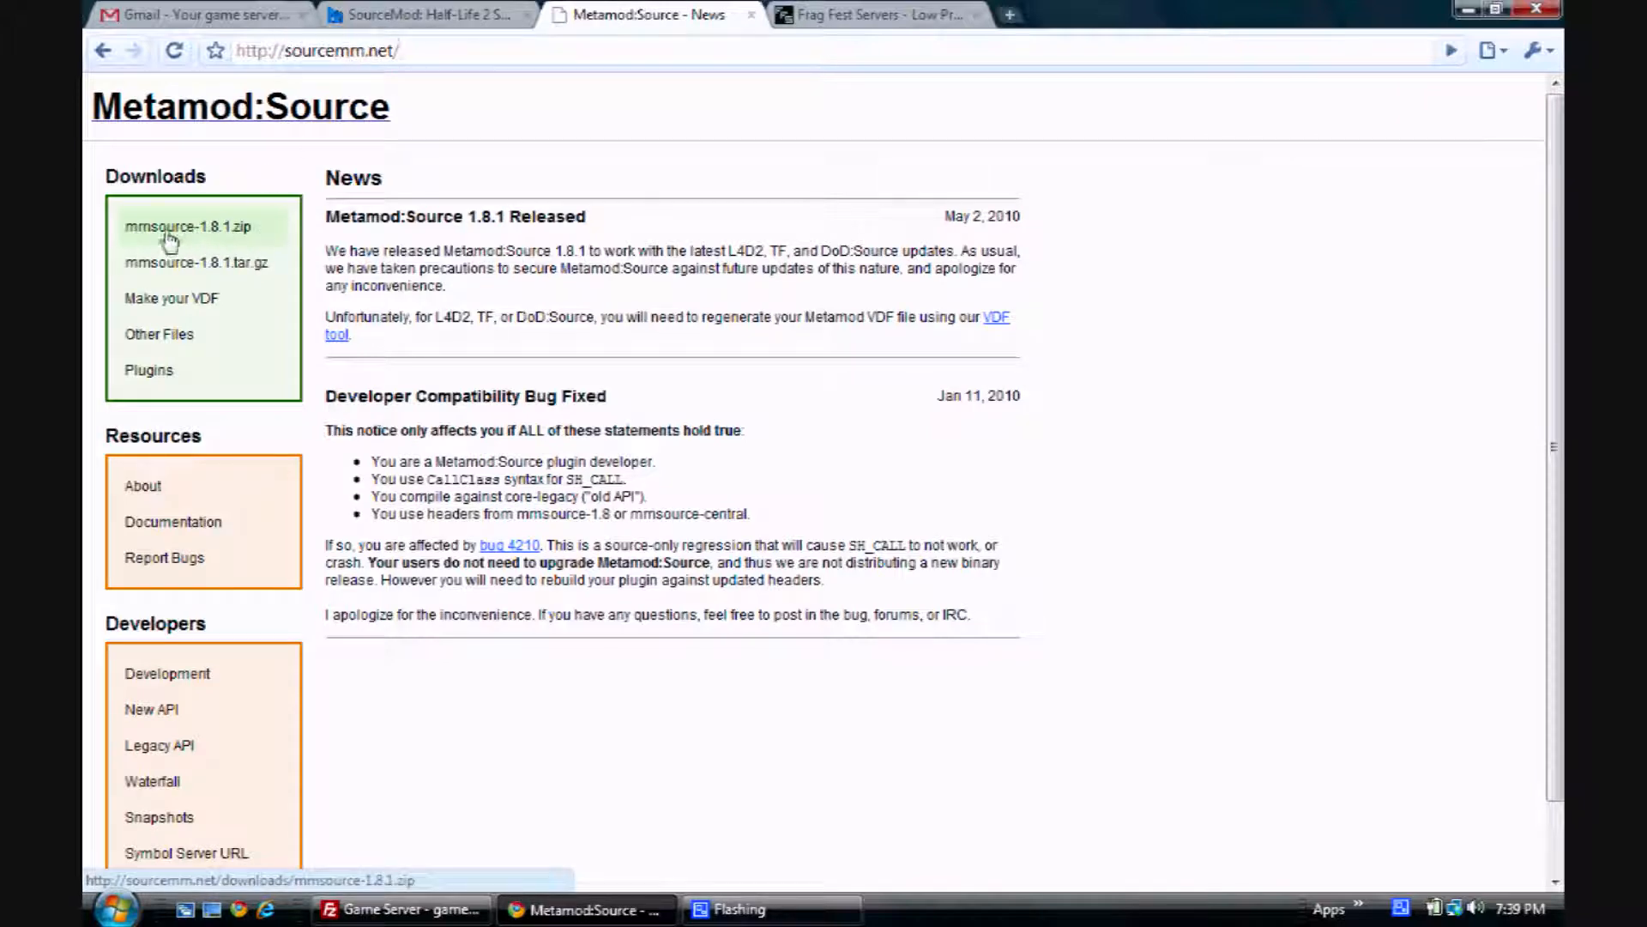
left_click(189, 226)
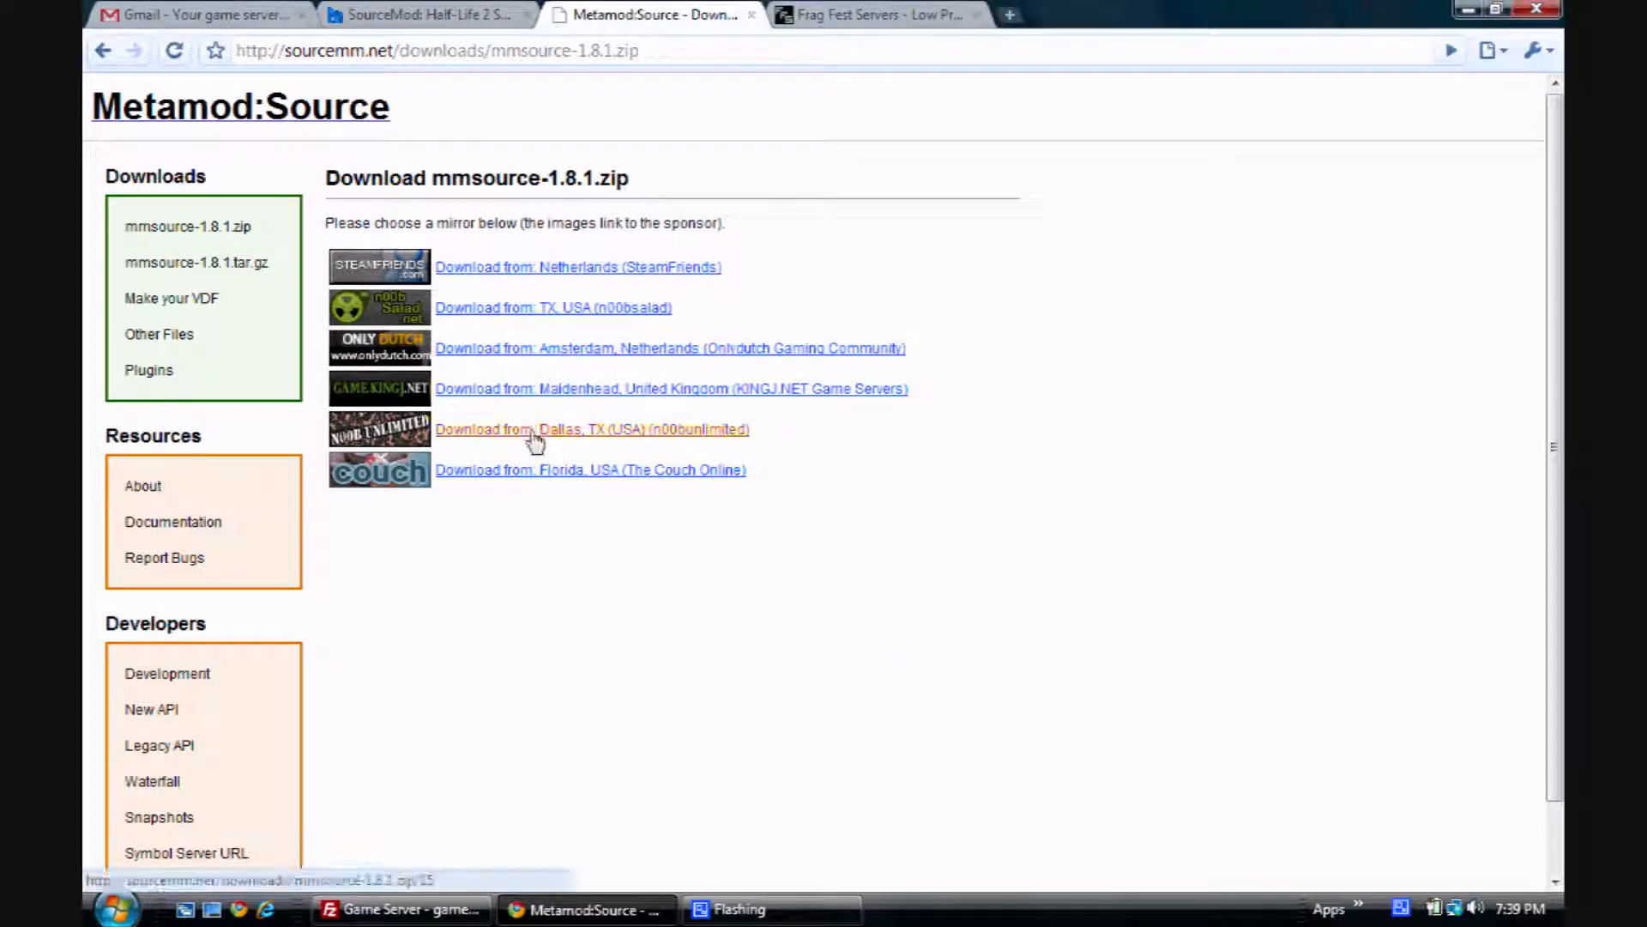
mouse_move(514, 477)
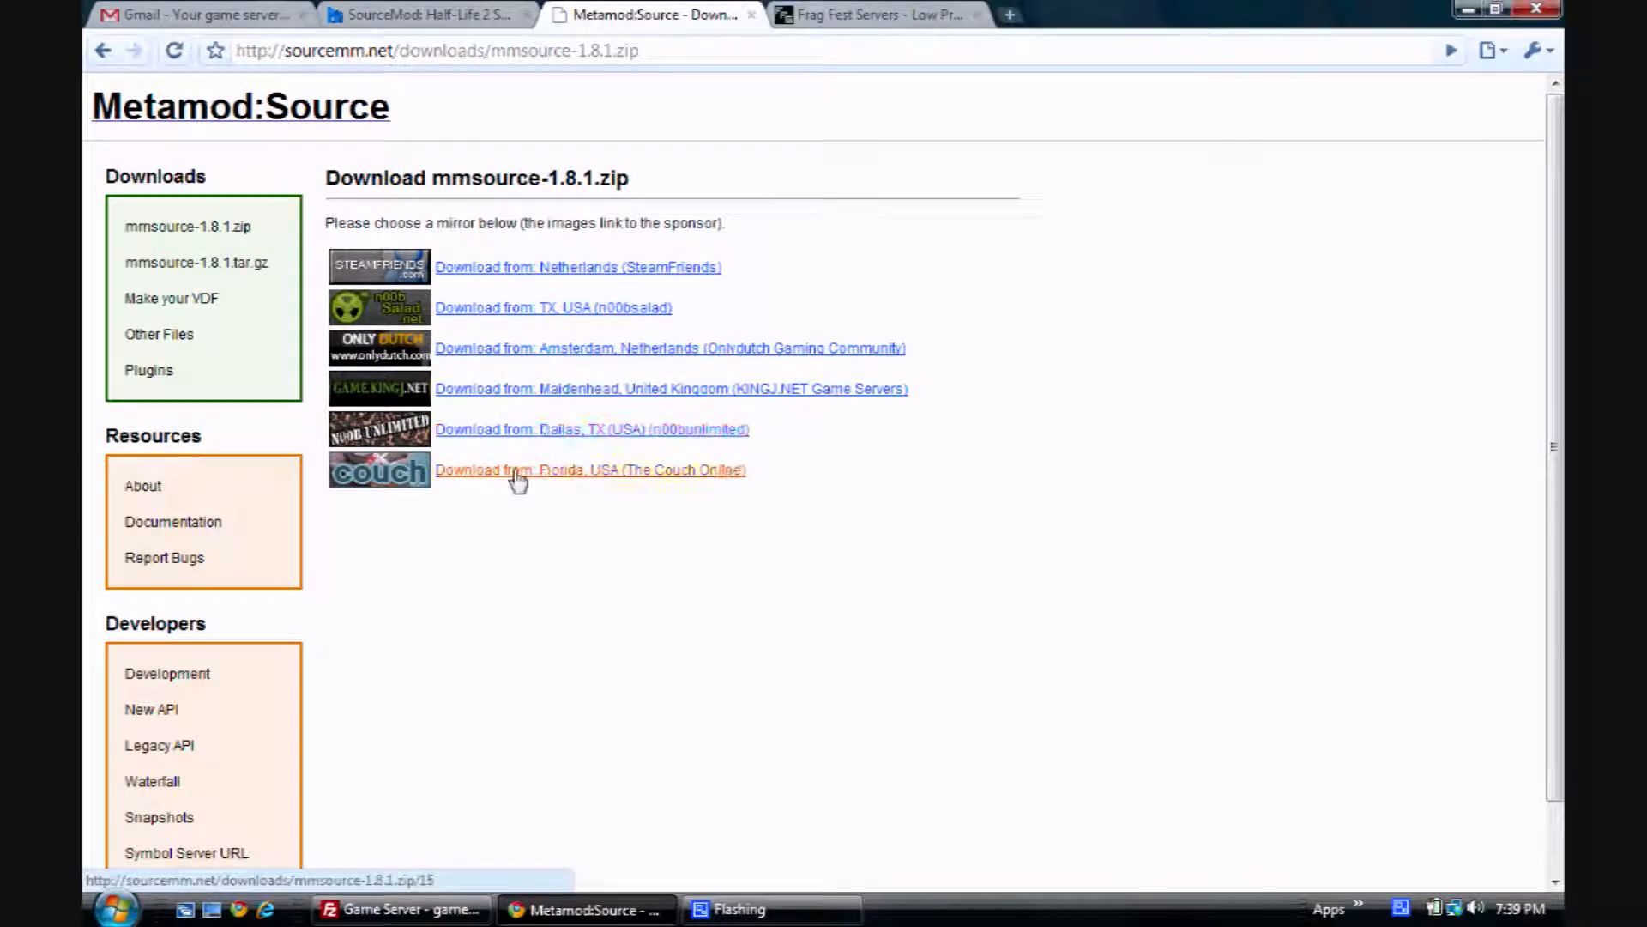
left_click(588, 470)
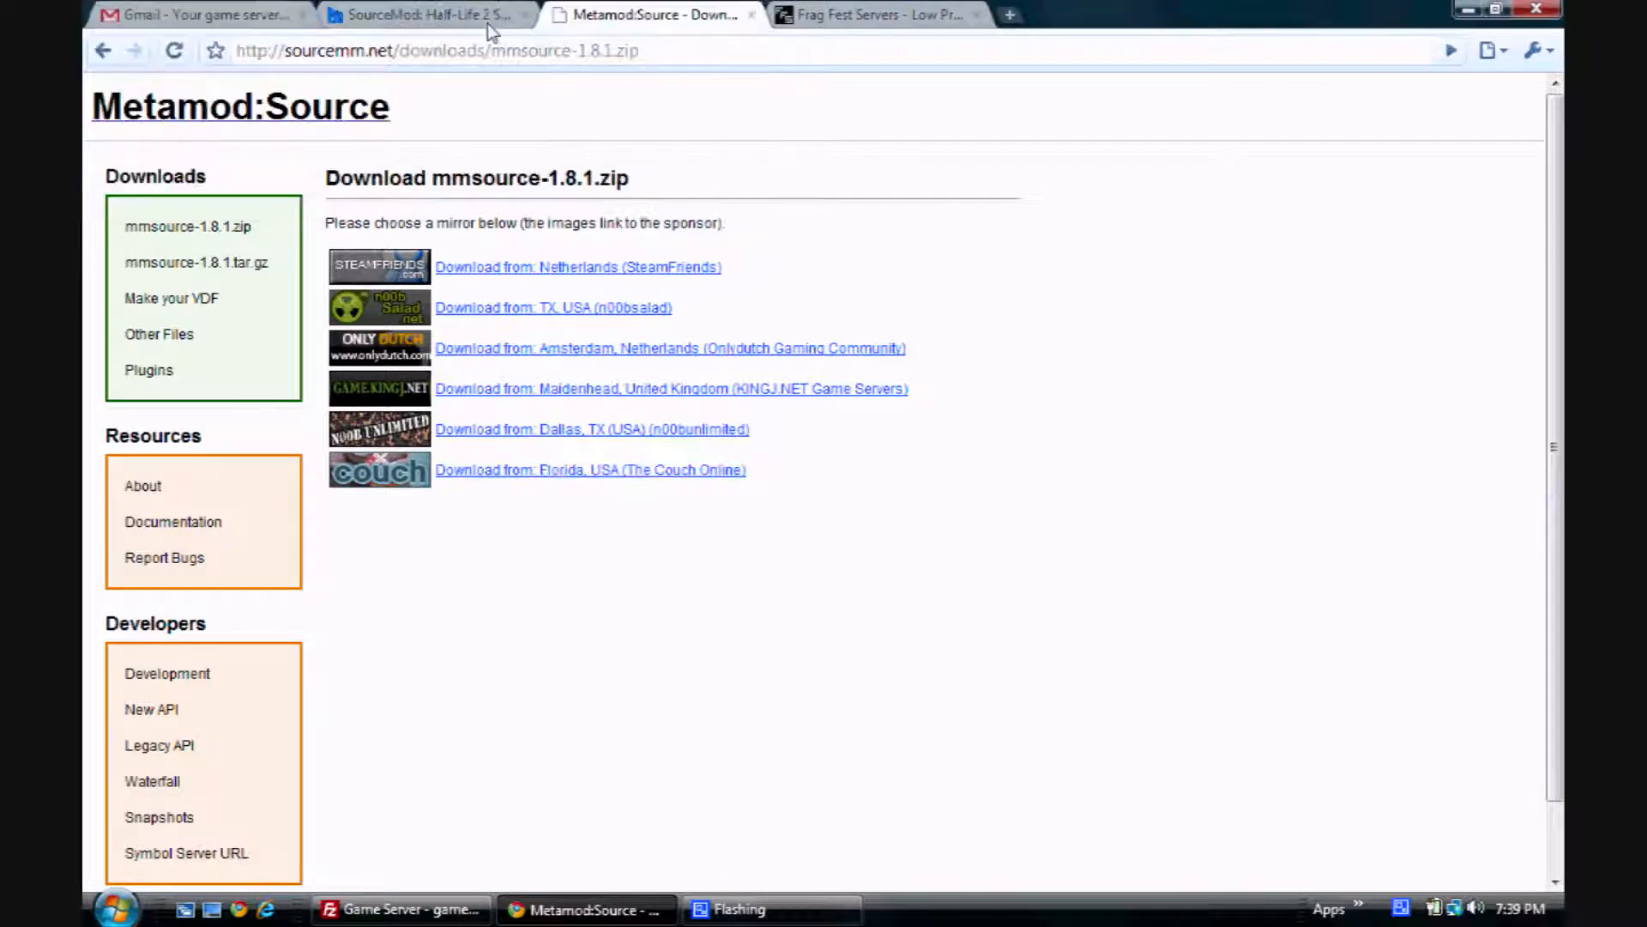
mouse_move(425, 16)
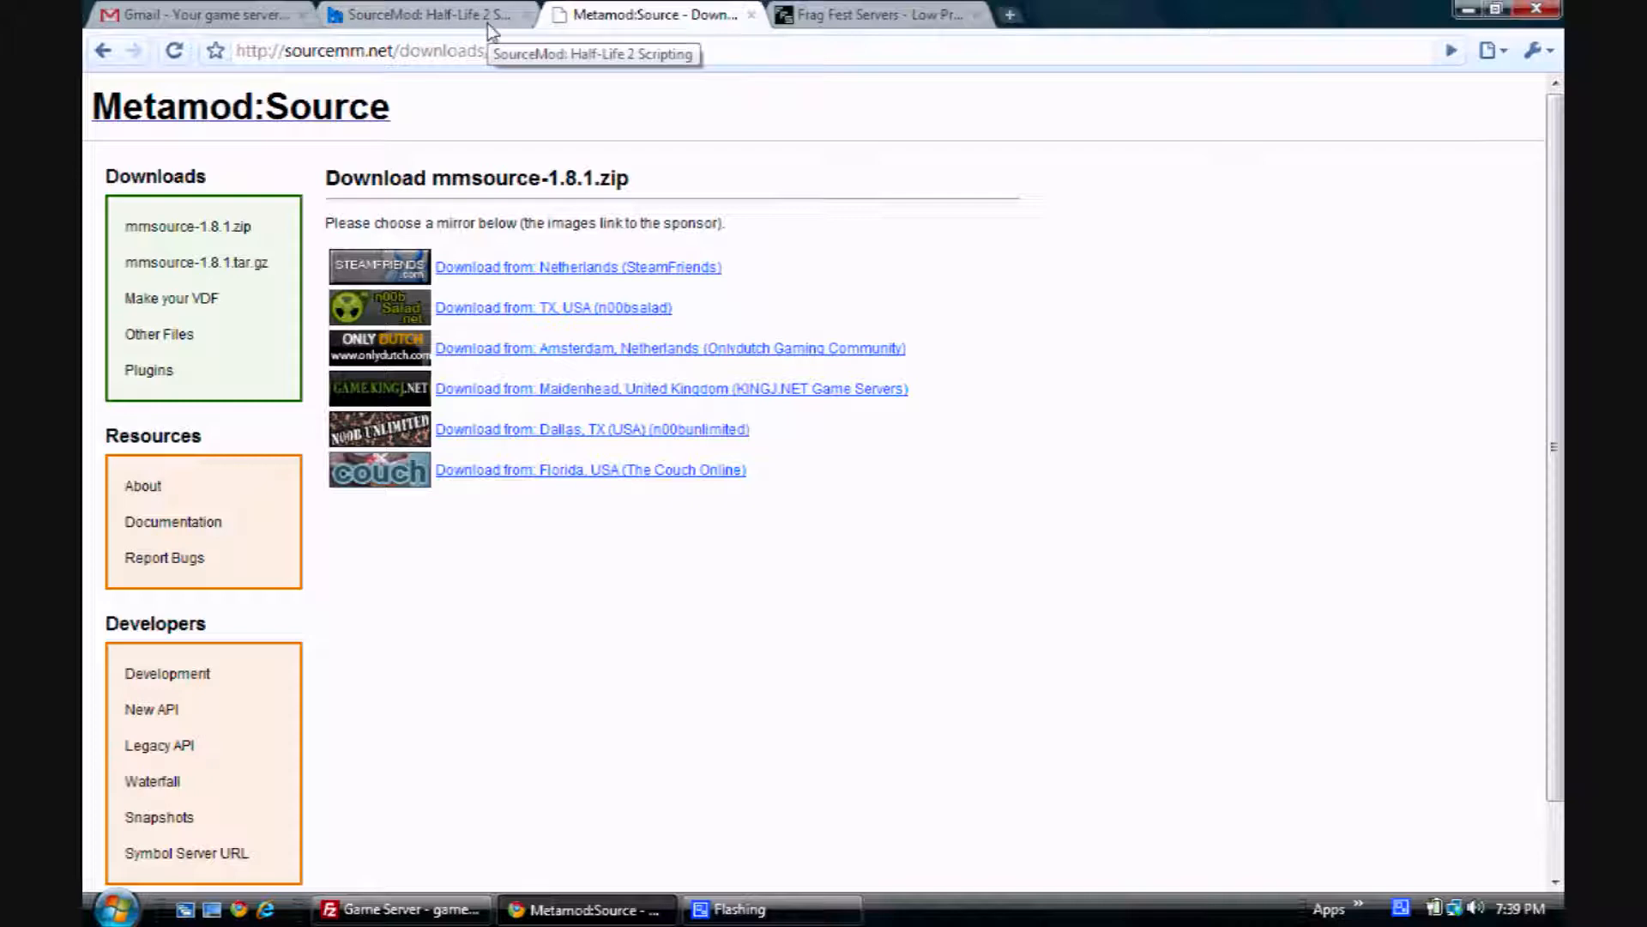
- Download the sourcemod-1.3.2.zip Windows package from a mirror into the tutorials folder
left_click(420, 14)
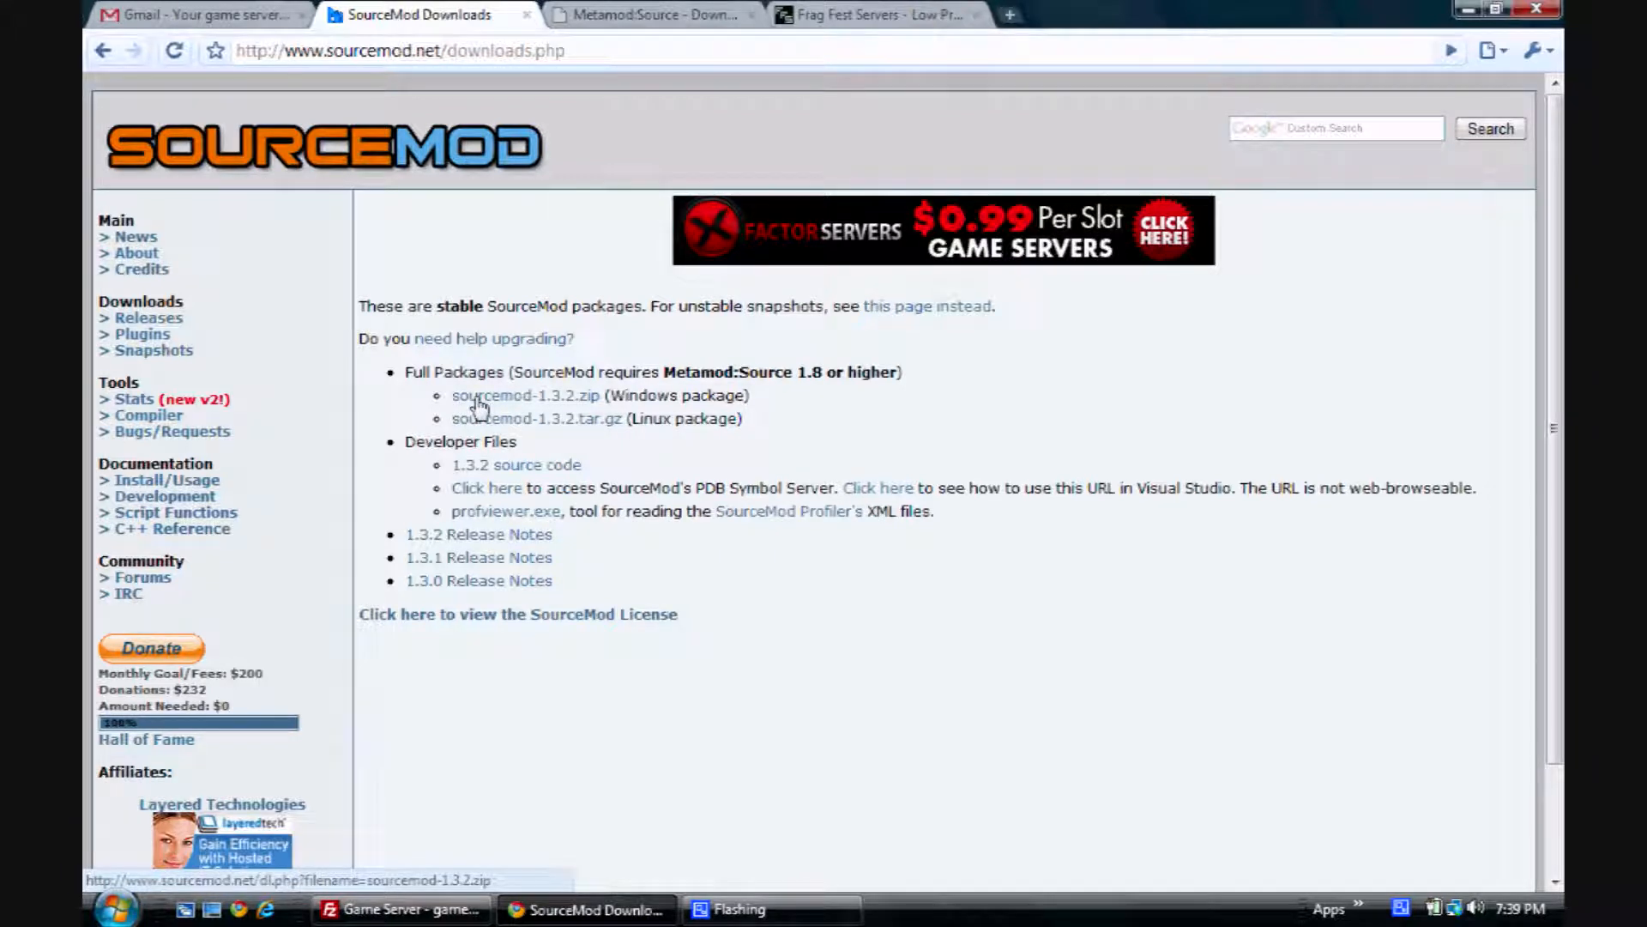
left_click(525, 394)
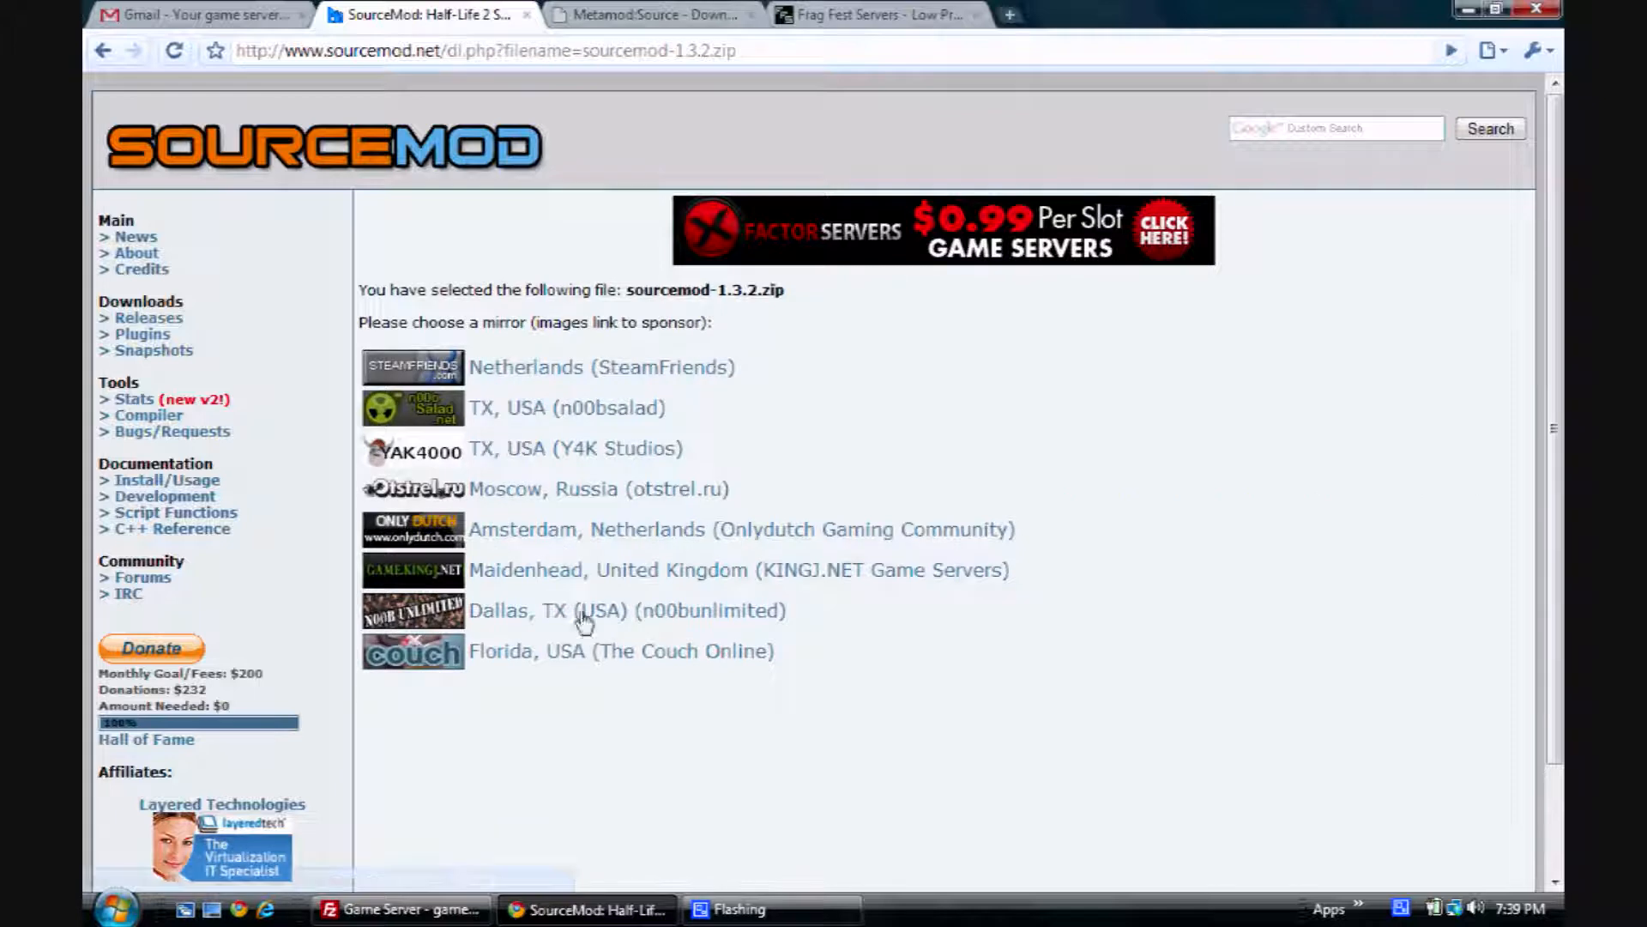
mouse_move(565, 662)
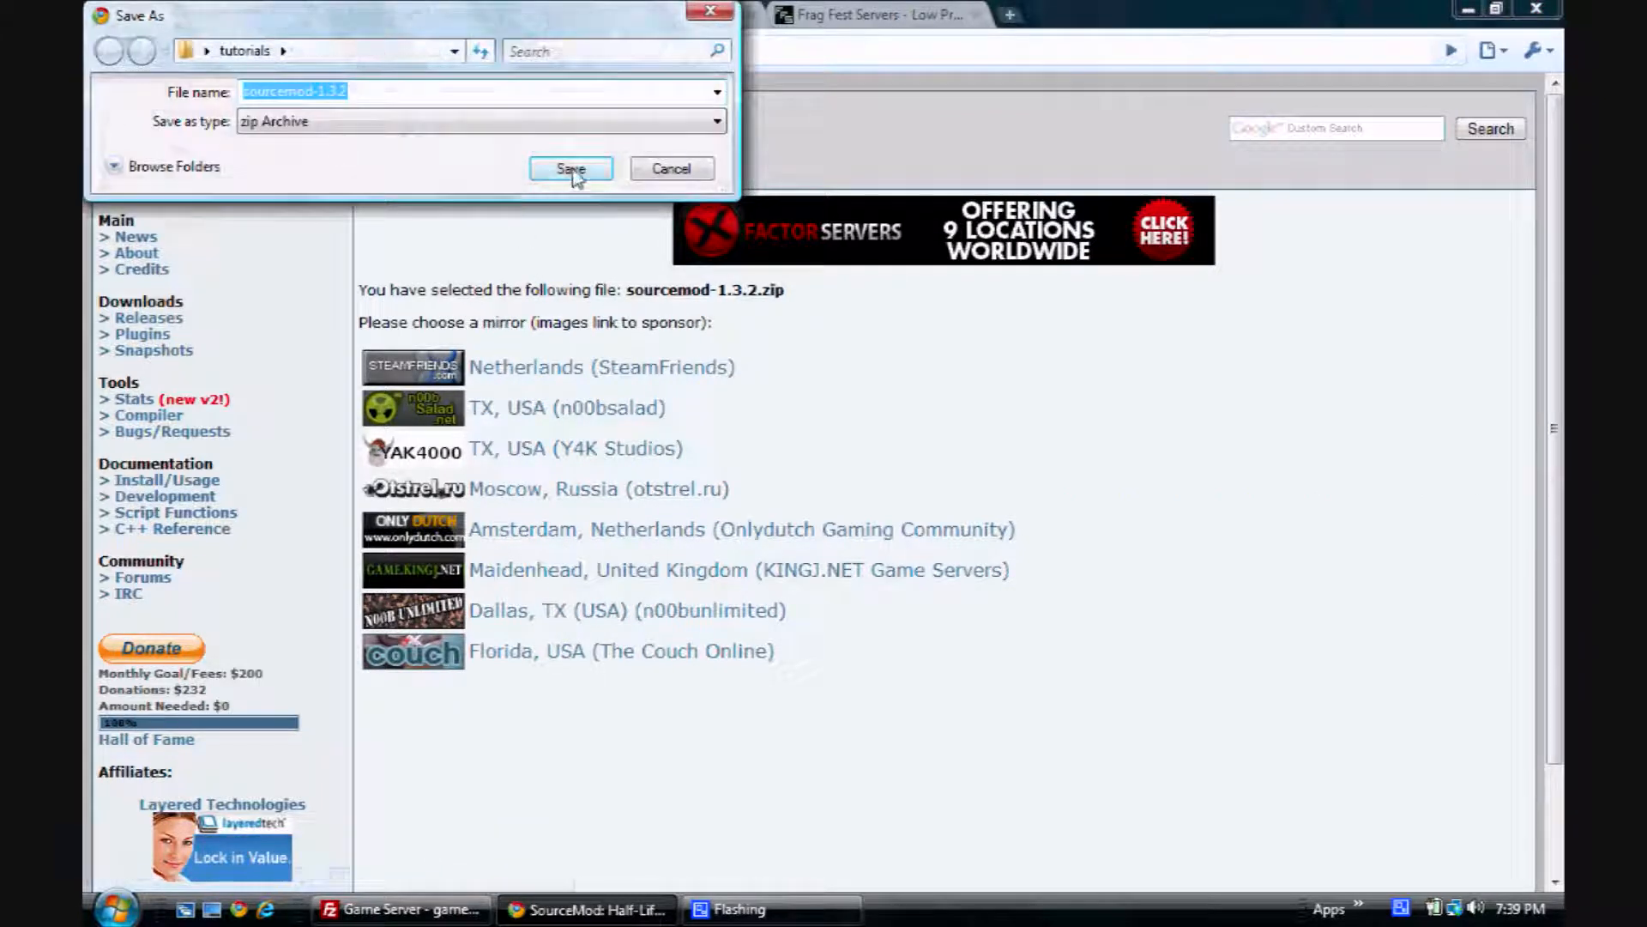
left_click(570, 170)
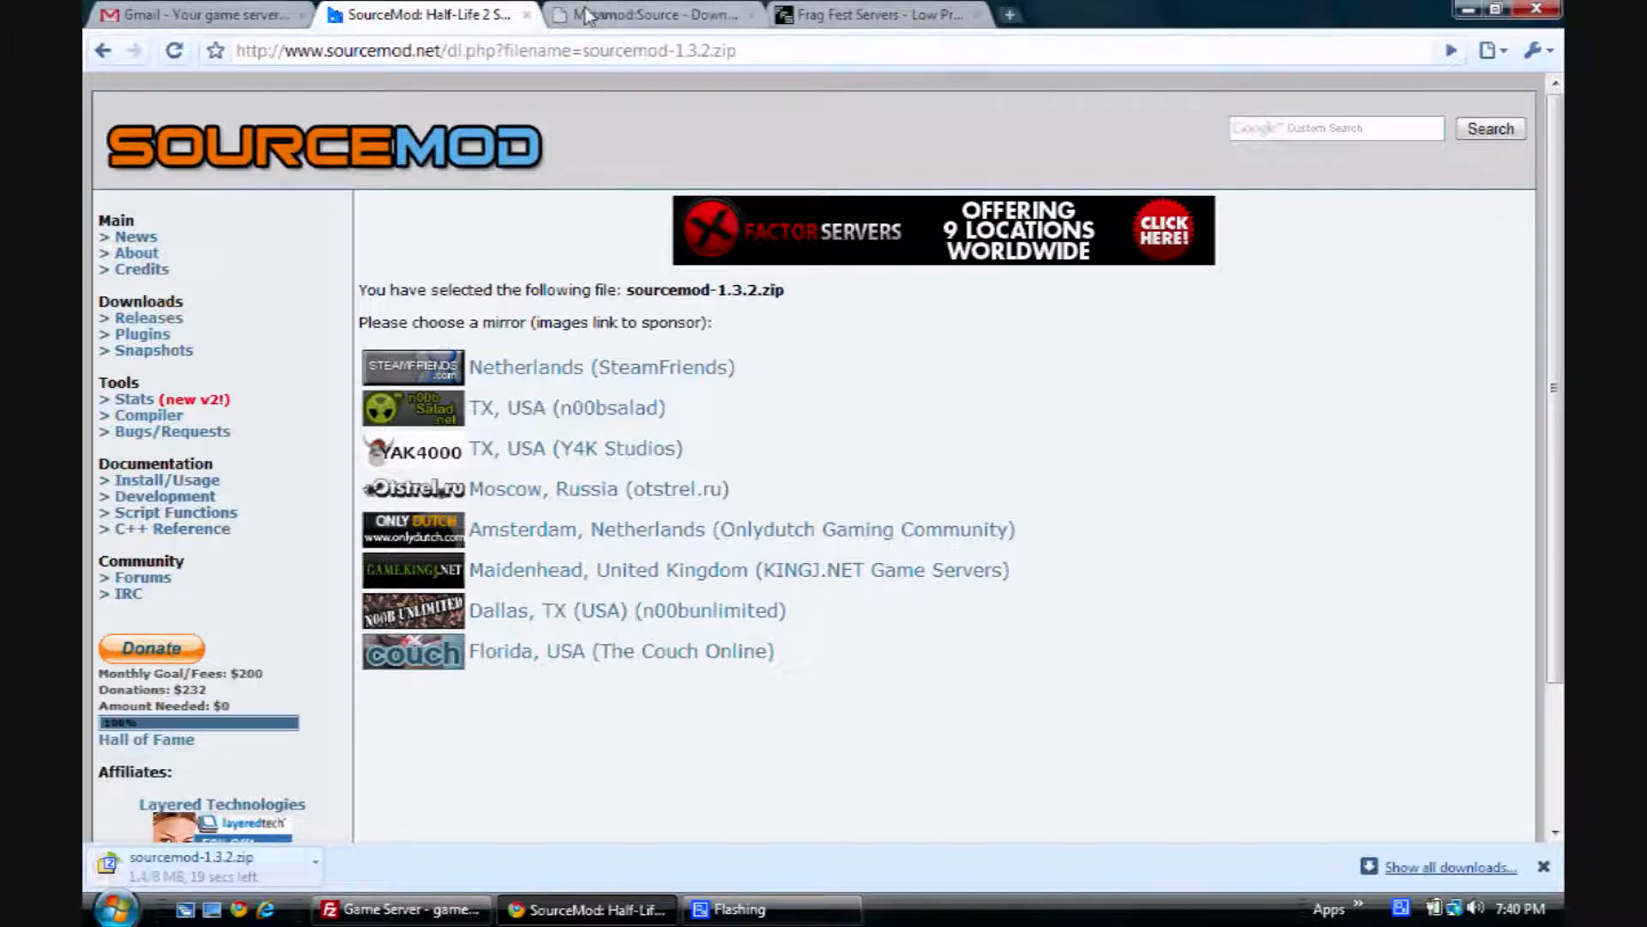
- Generate a metamod.vdf for a Windows Team Fortress server and save it to the tutorials folder
left_click(657, 16)
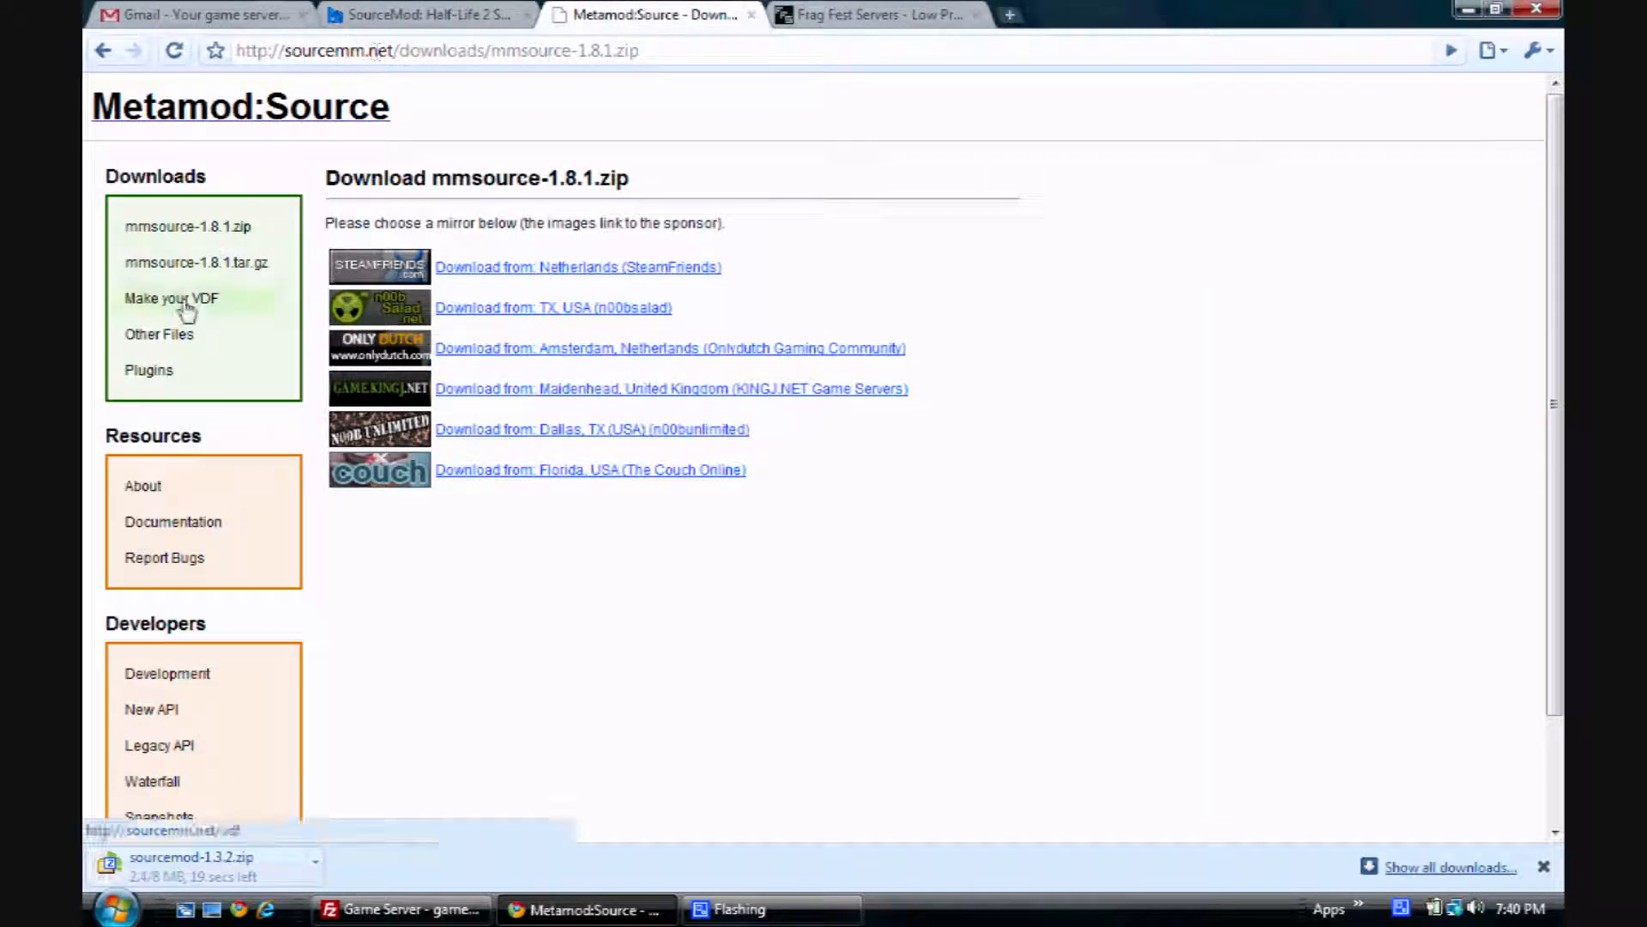
left_click(170, 297)
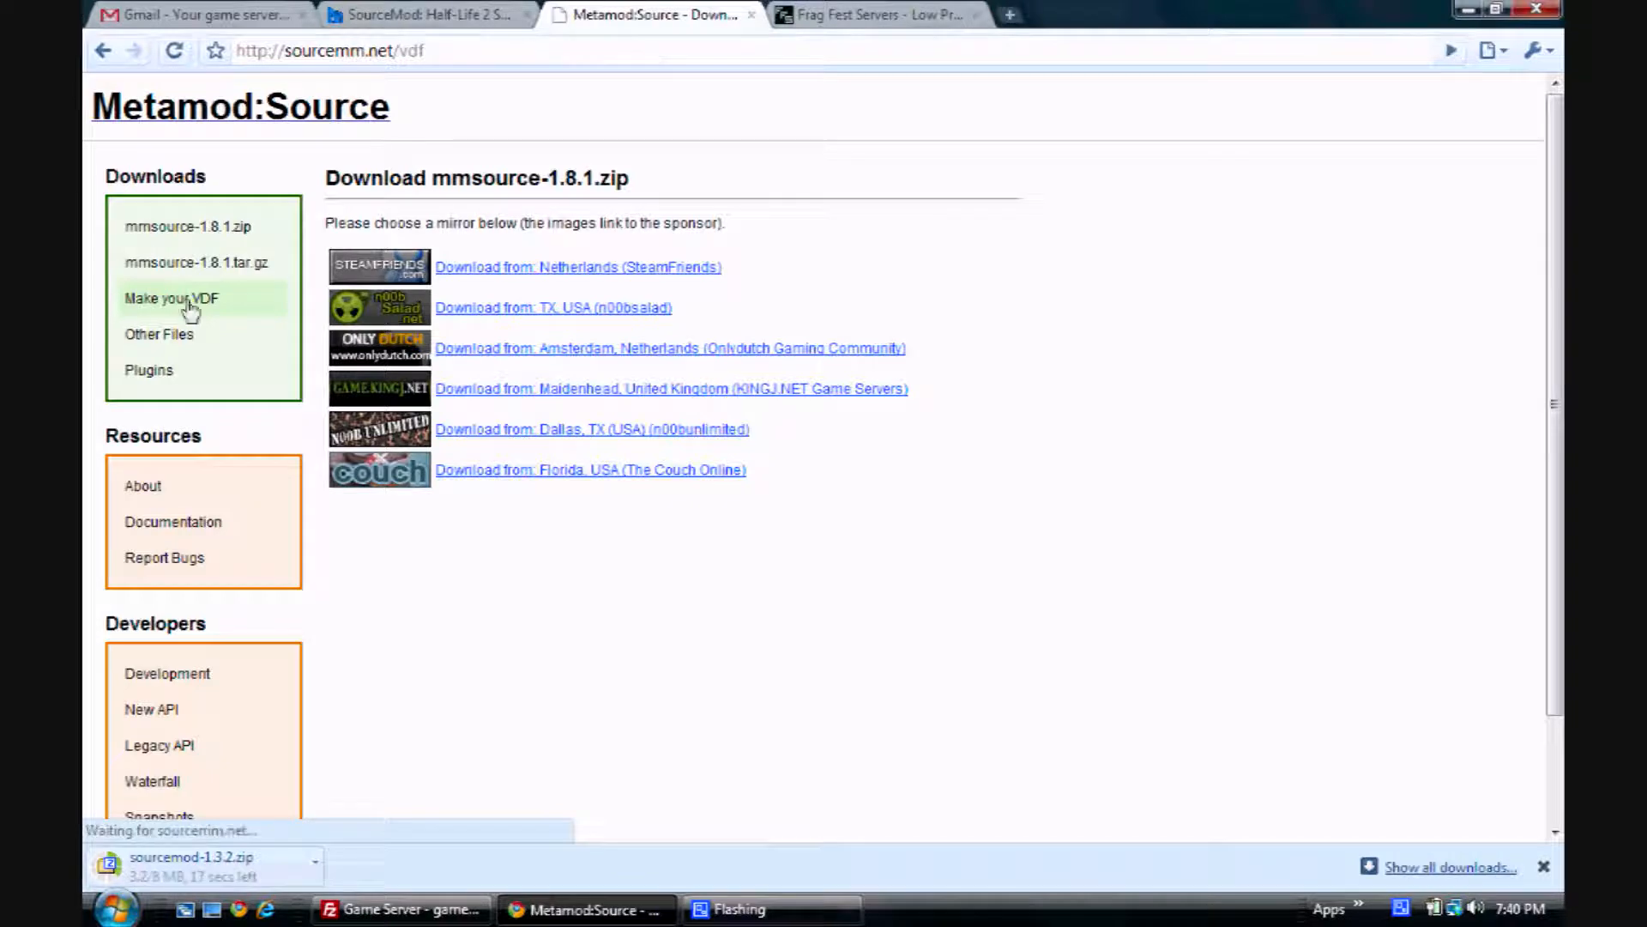
left_click(172, 297)
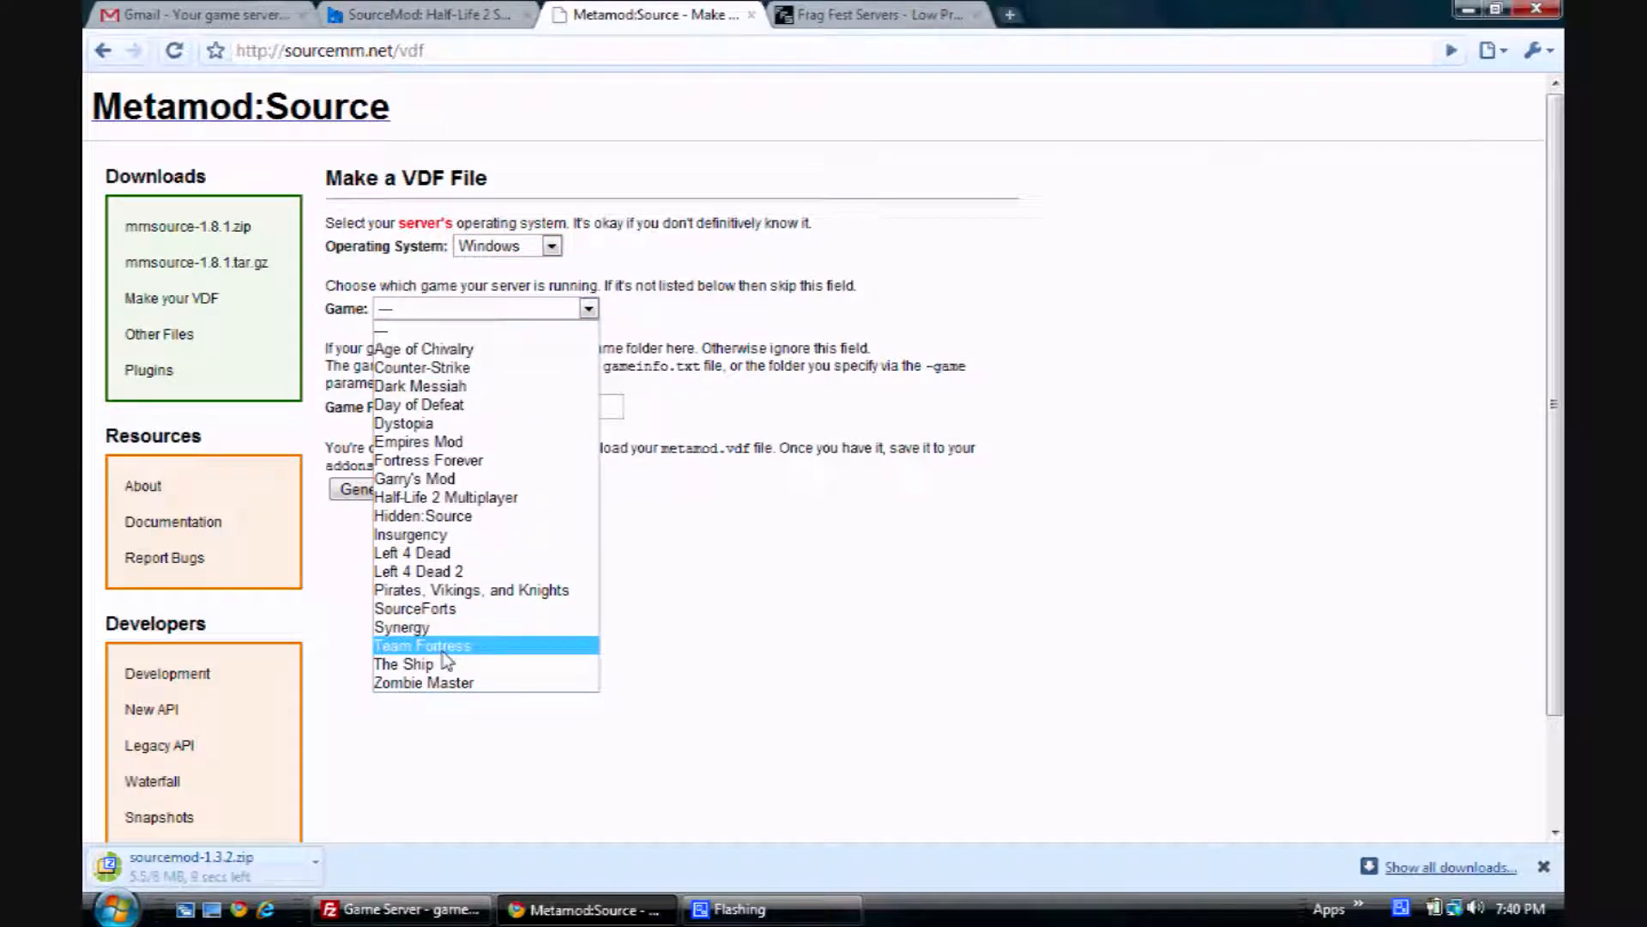
left_click(422, 645)
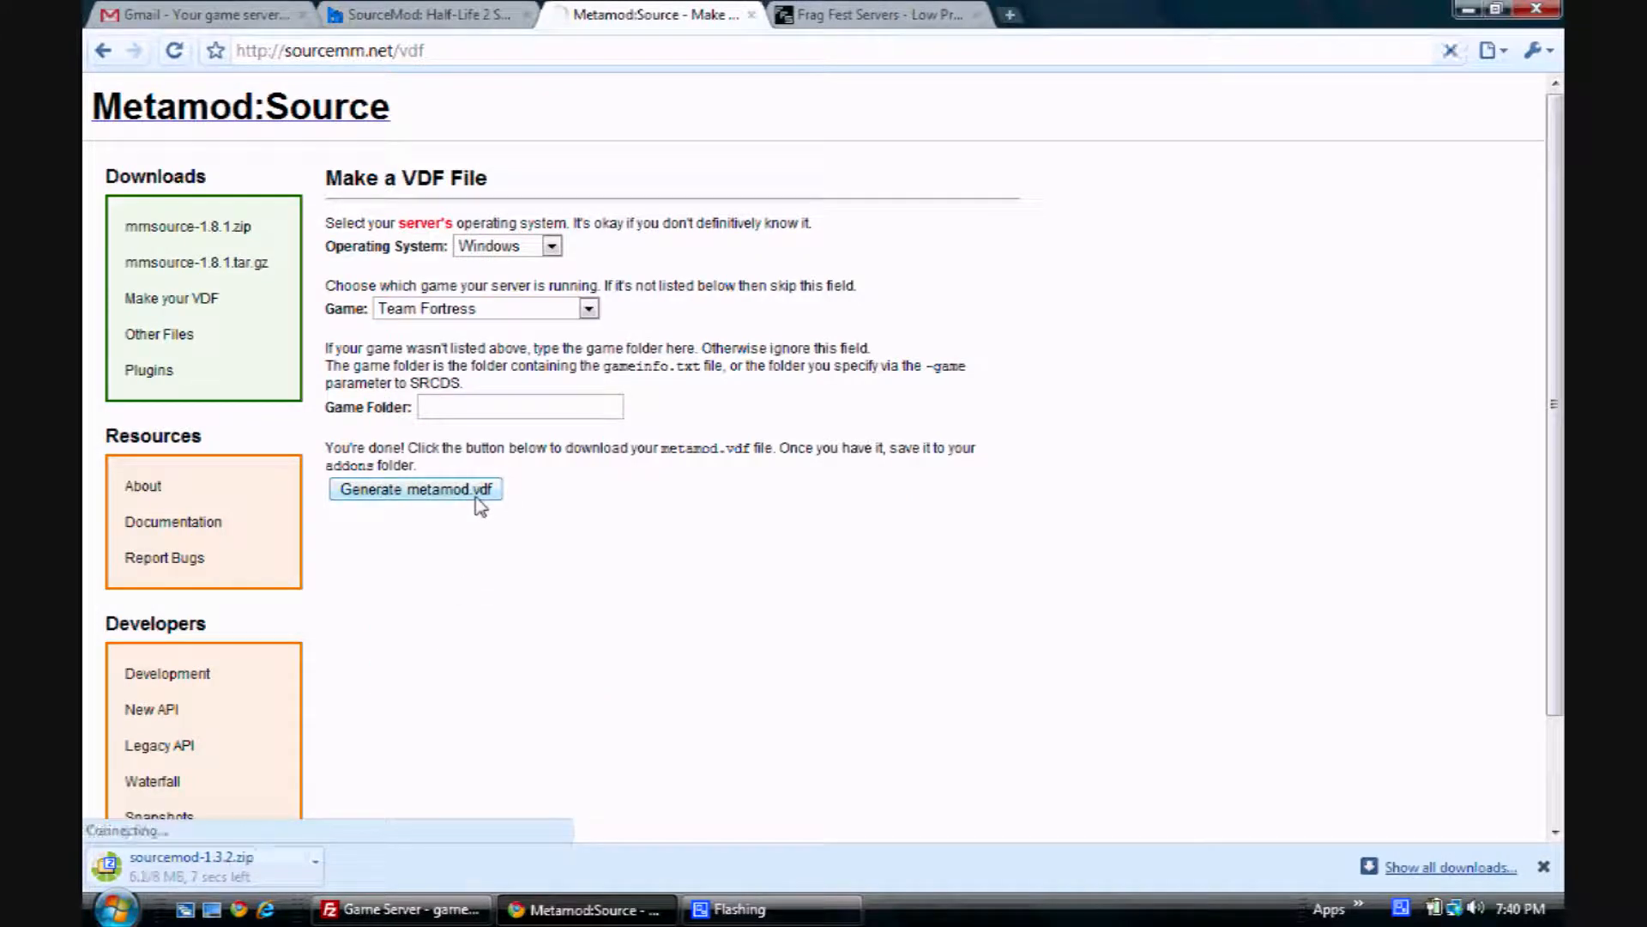
left_click(413, 489)
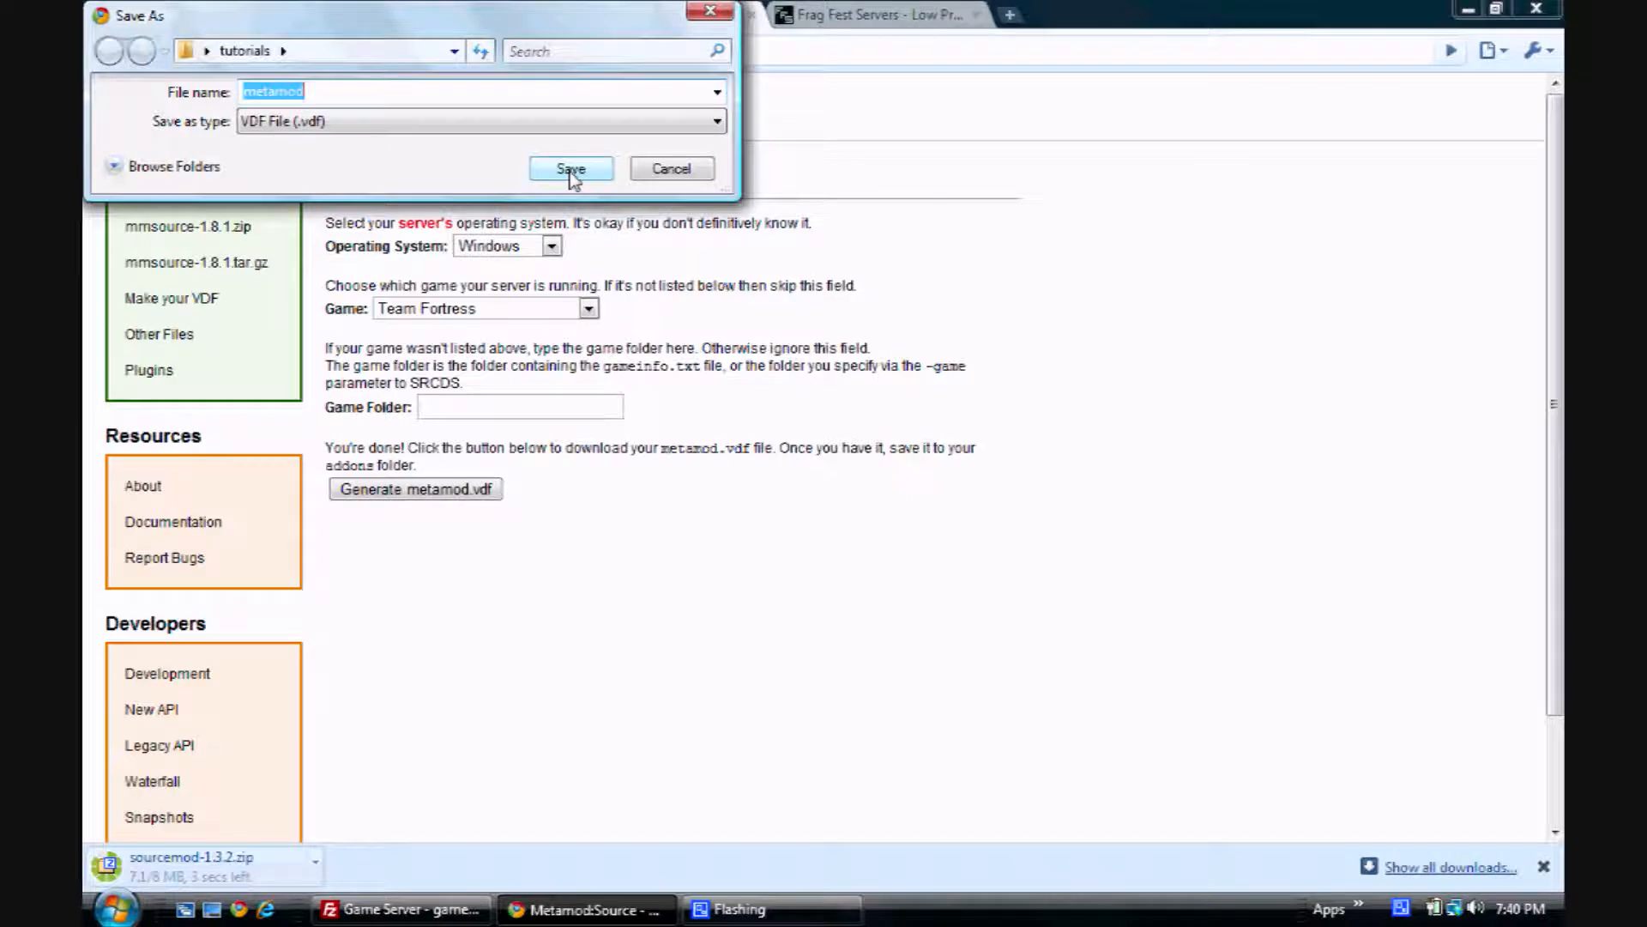
left_click(569, 170)
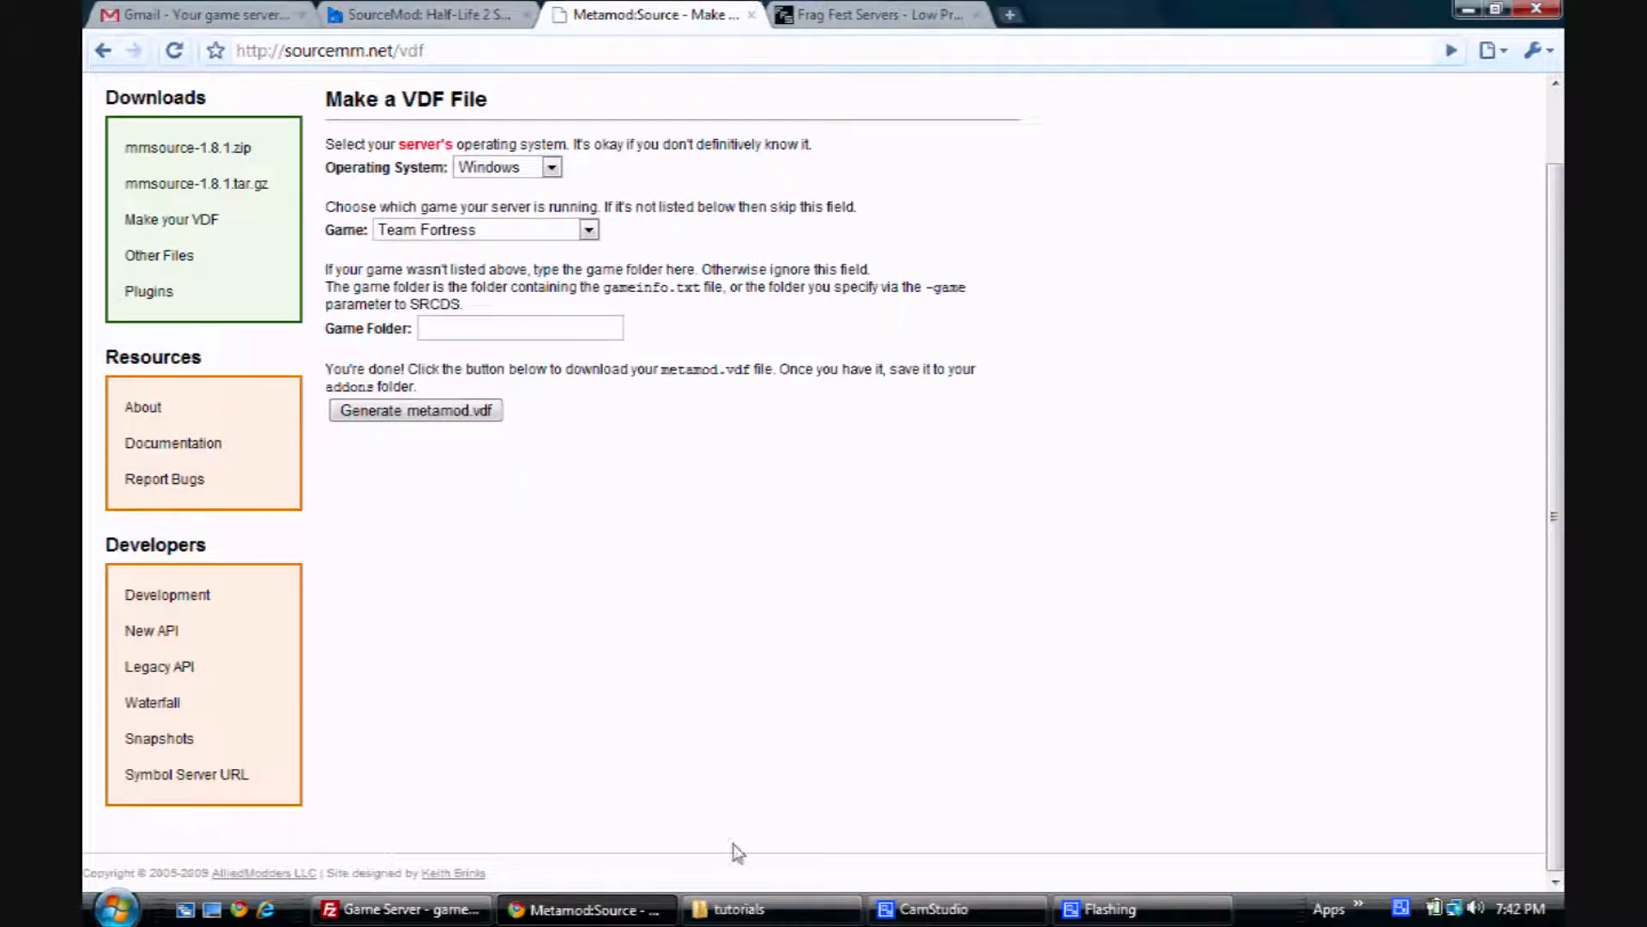
- Extract both downloaded archives with 7-Zip Extract Here, producing addons and cfg folders
left_click(738, 909)
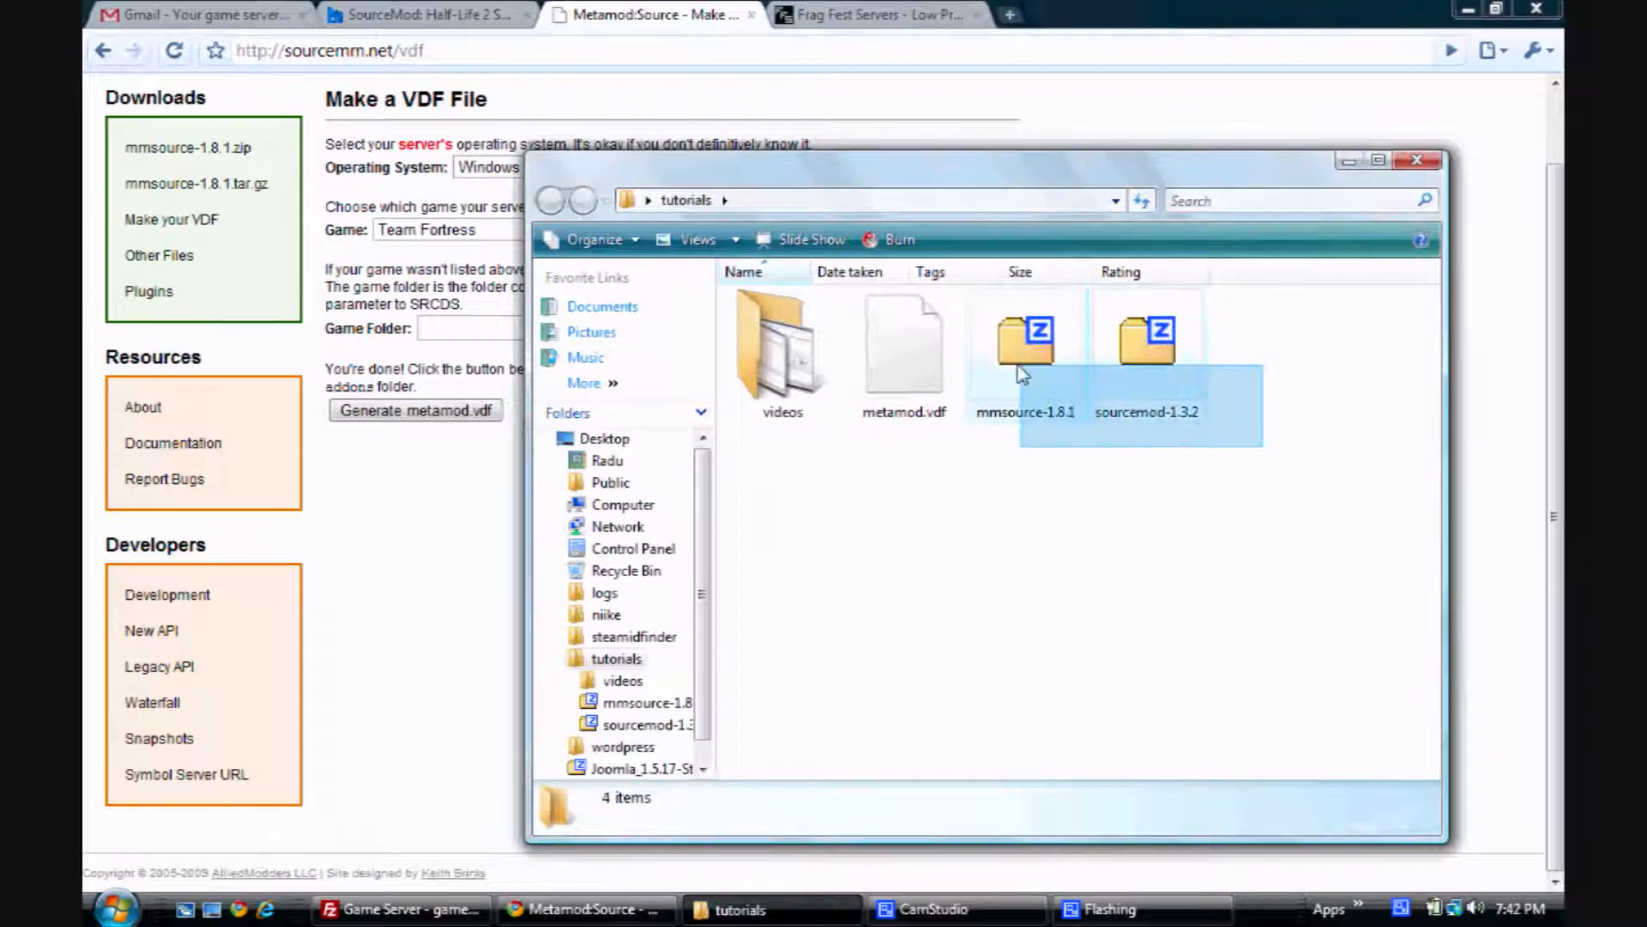
right_click(1025, 336)
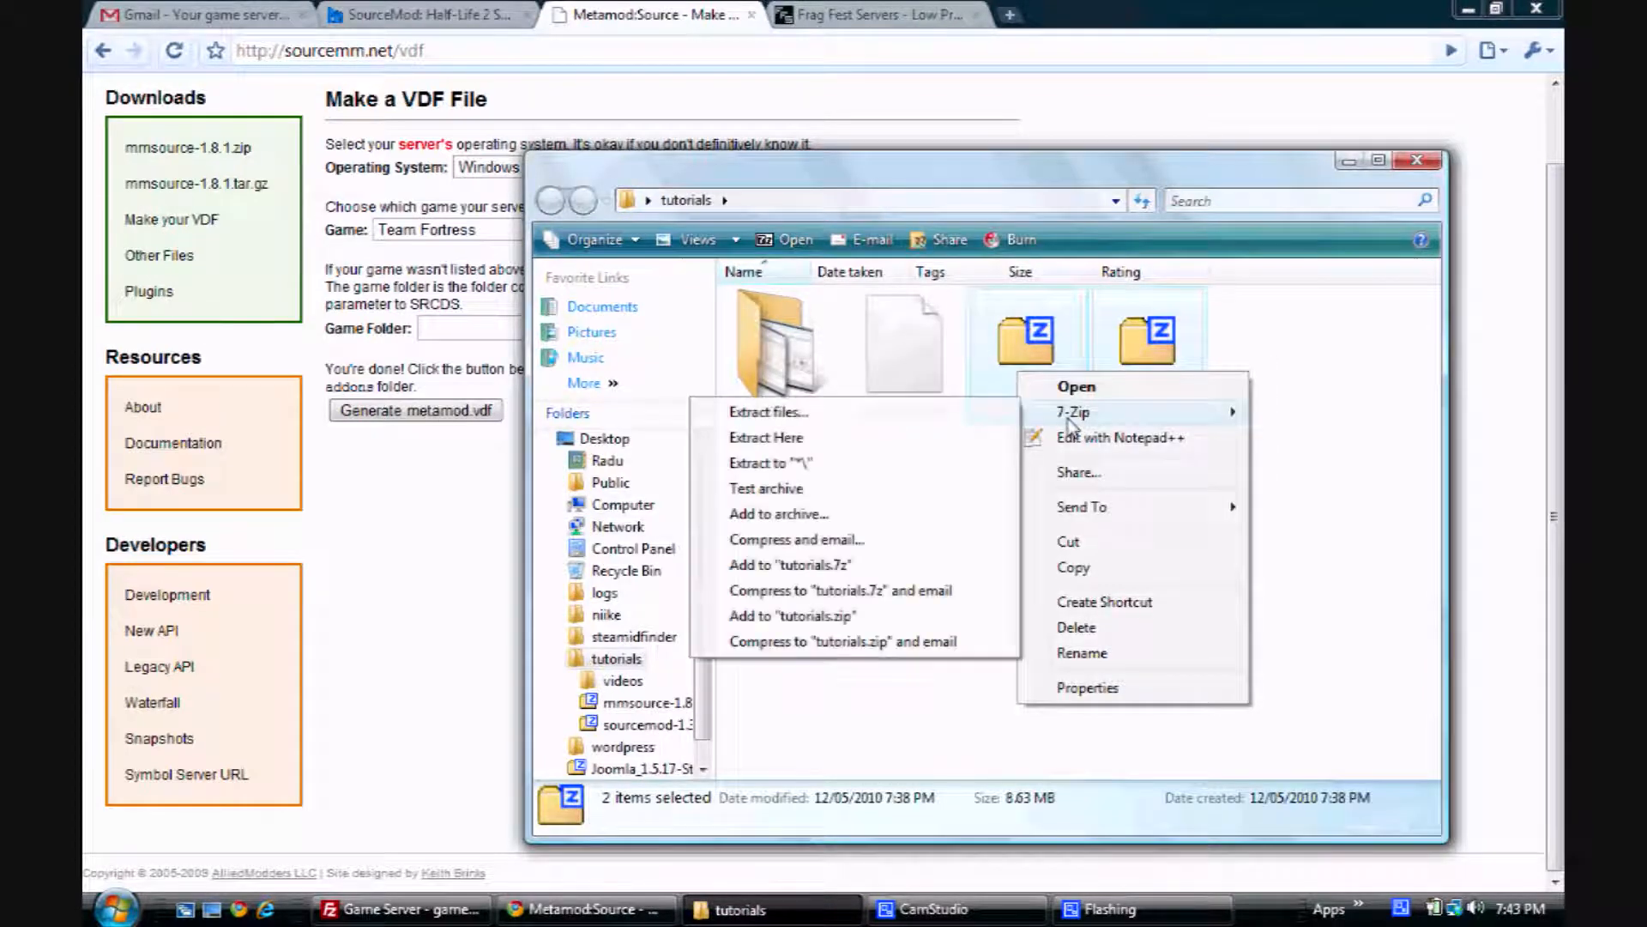
mouse_move(803, 446)
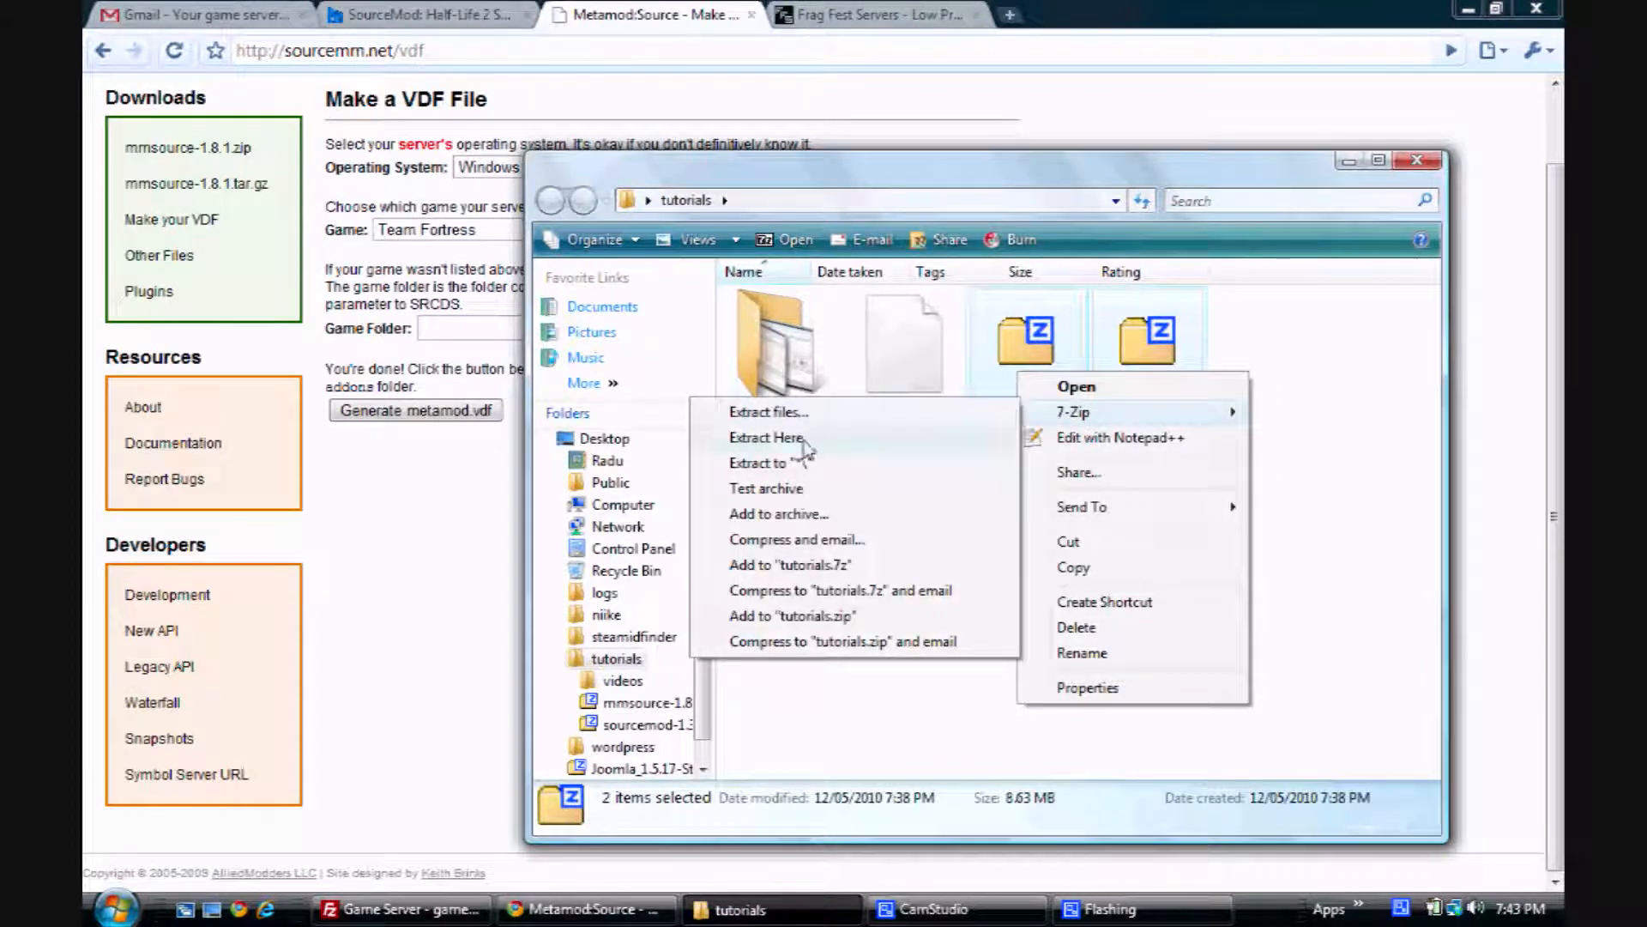
left_click(766, 438)
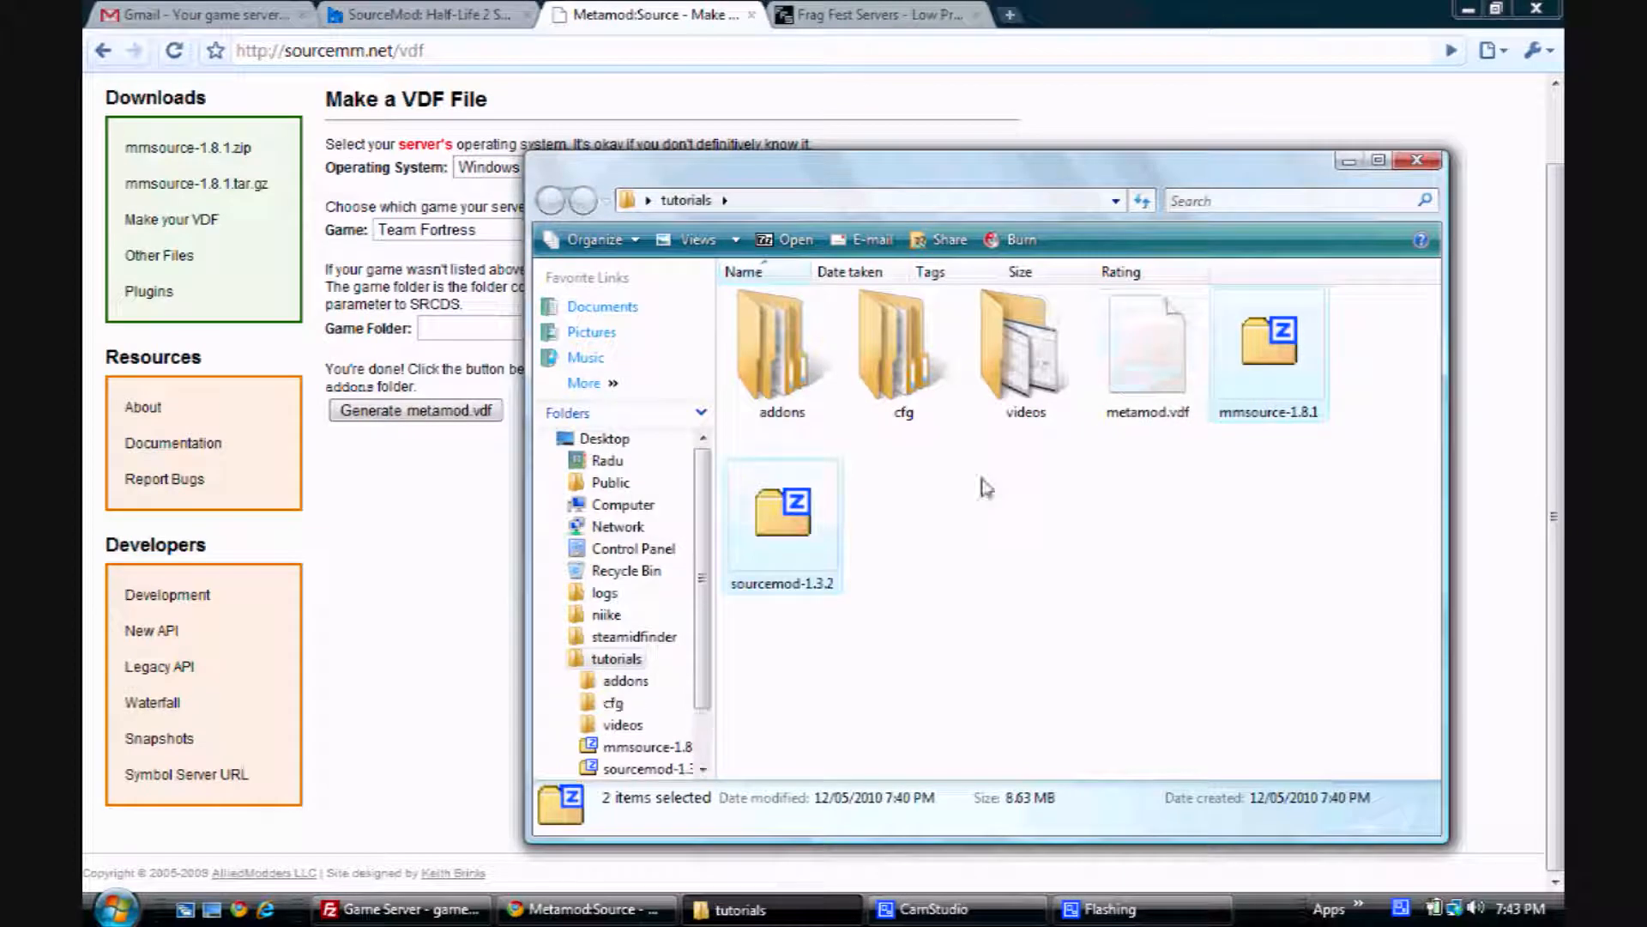
left_click(903, 346)
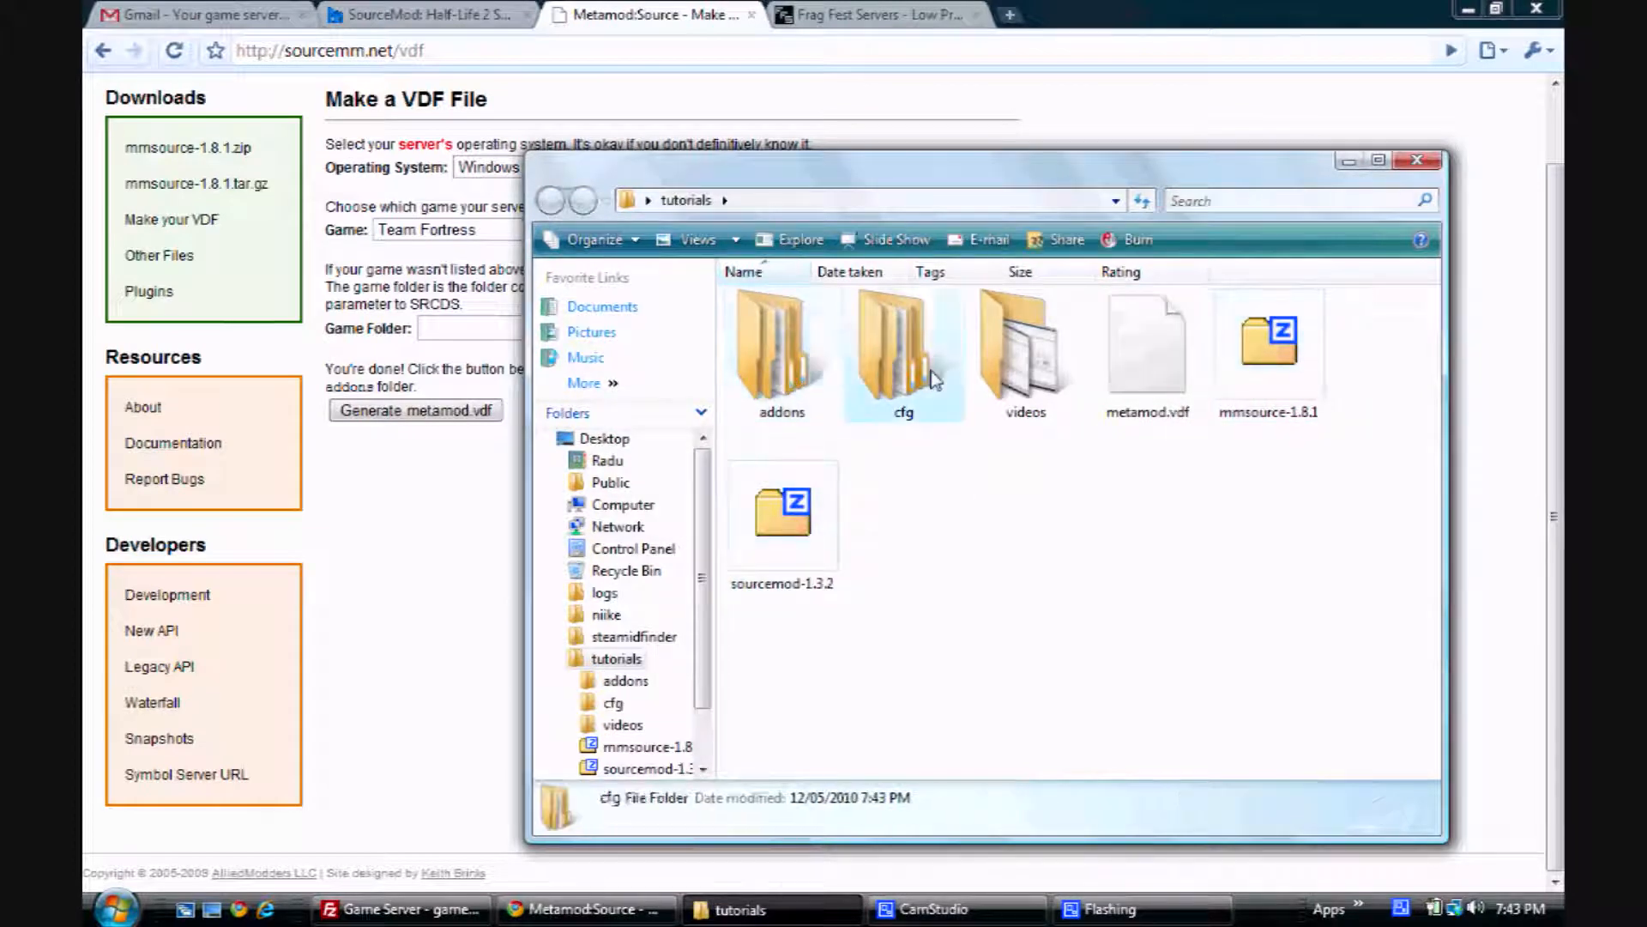
left_click(1144, 346)
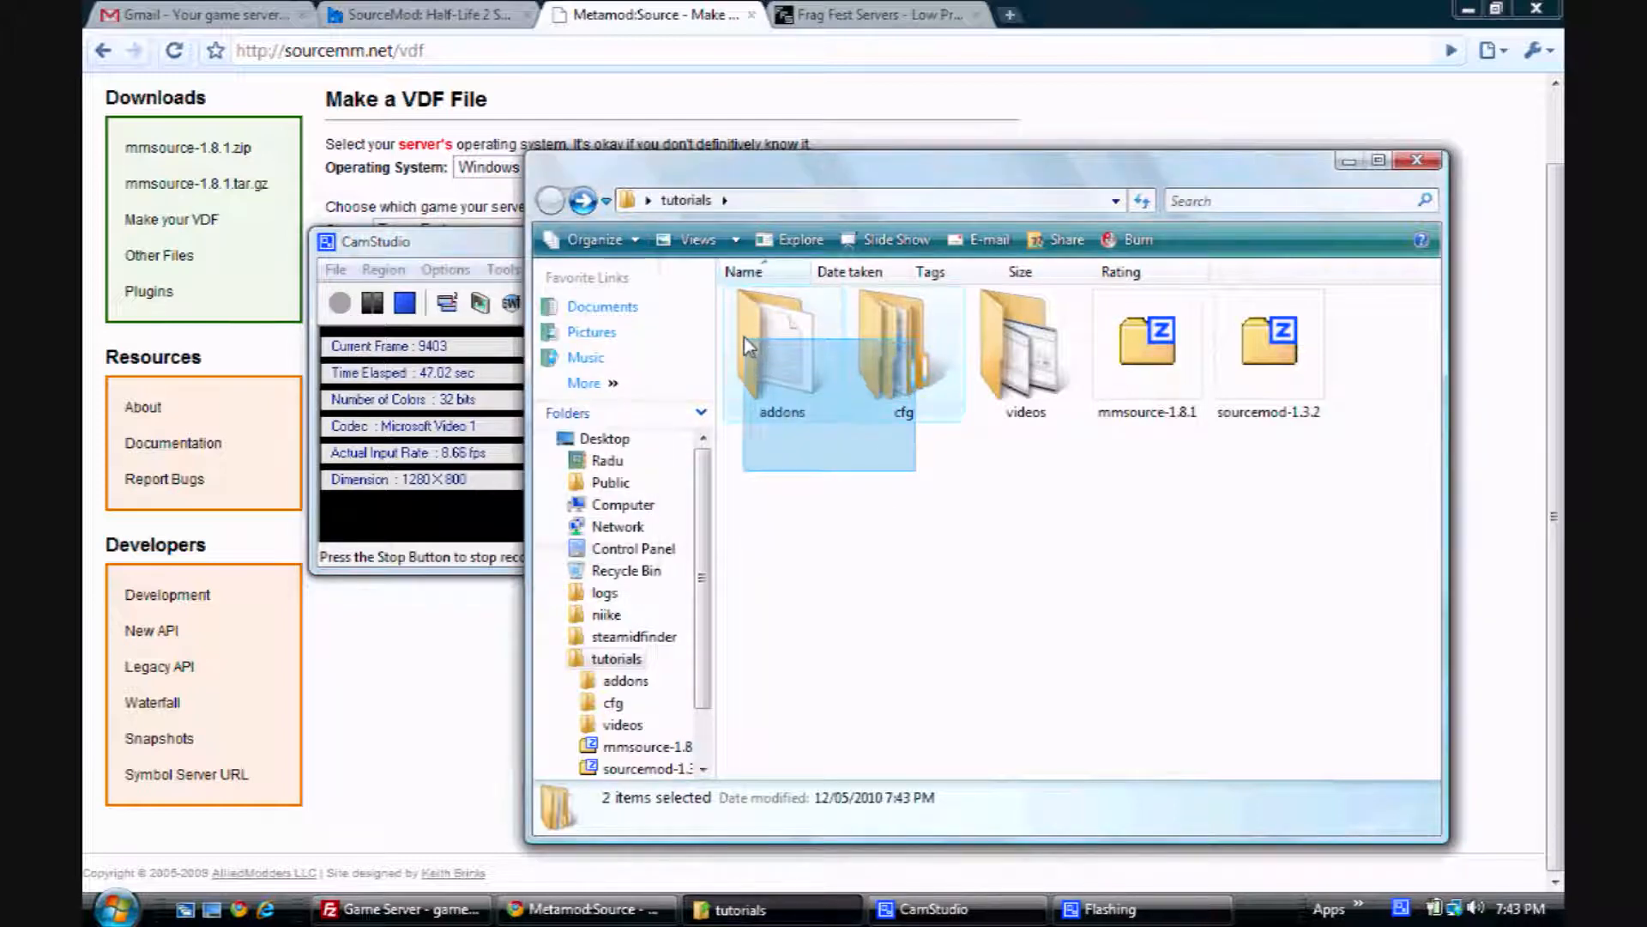
mouse_move(779, 357)
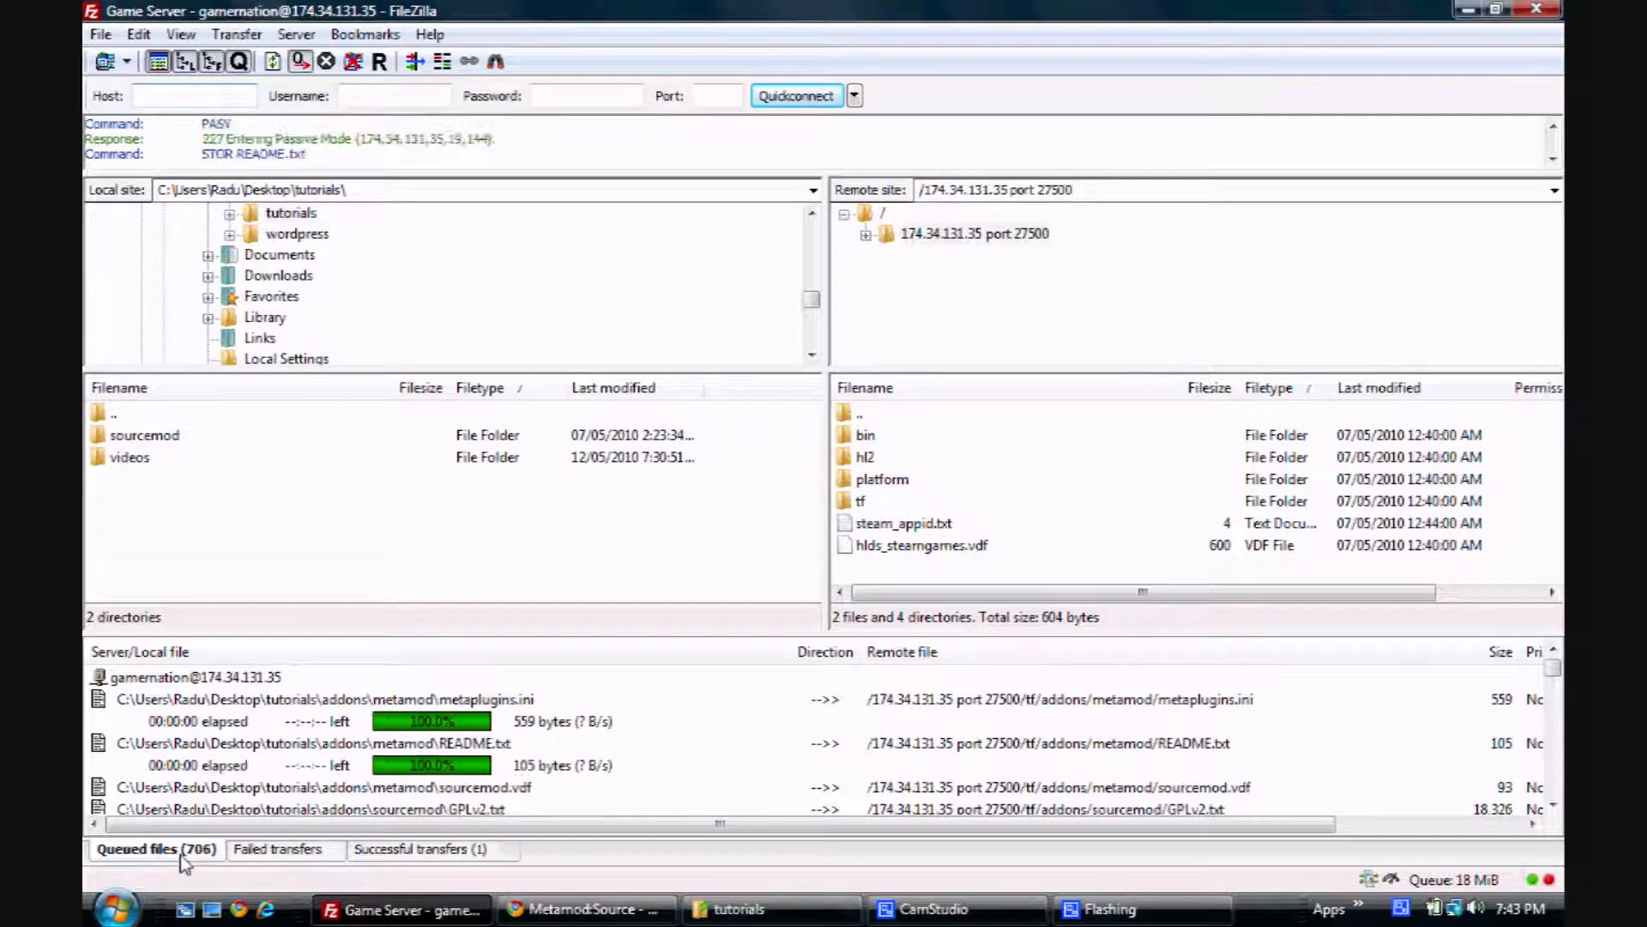
mouse_move(583, 909)
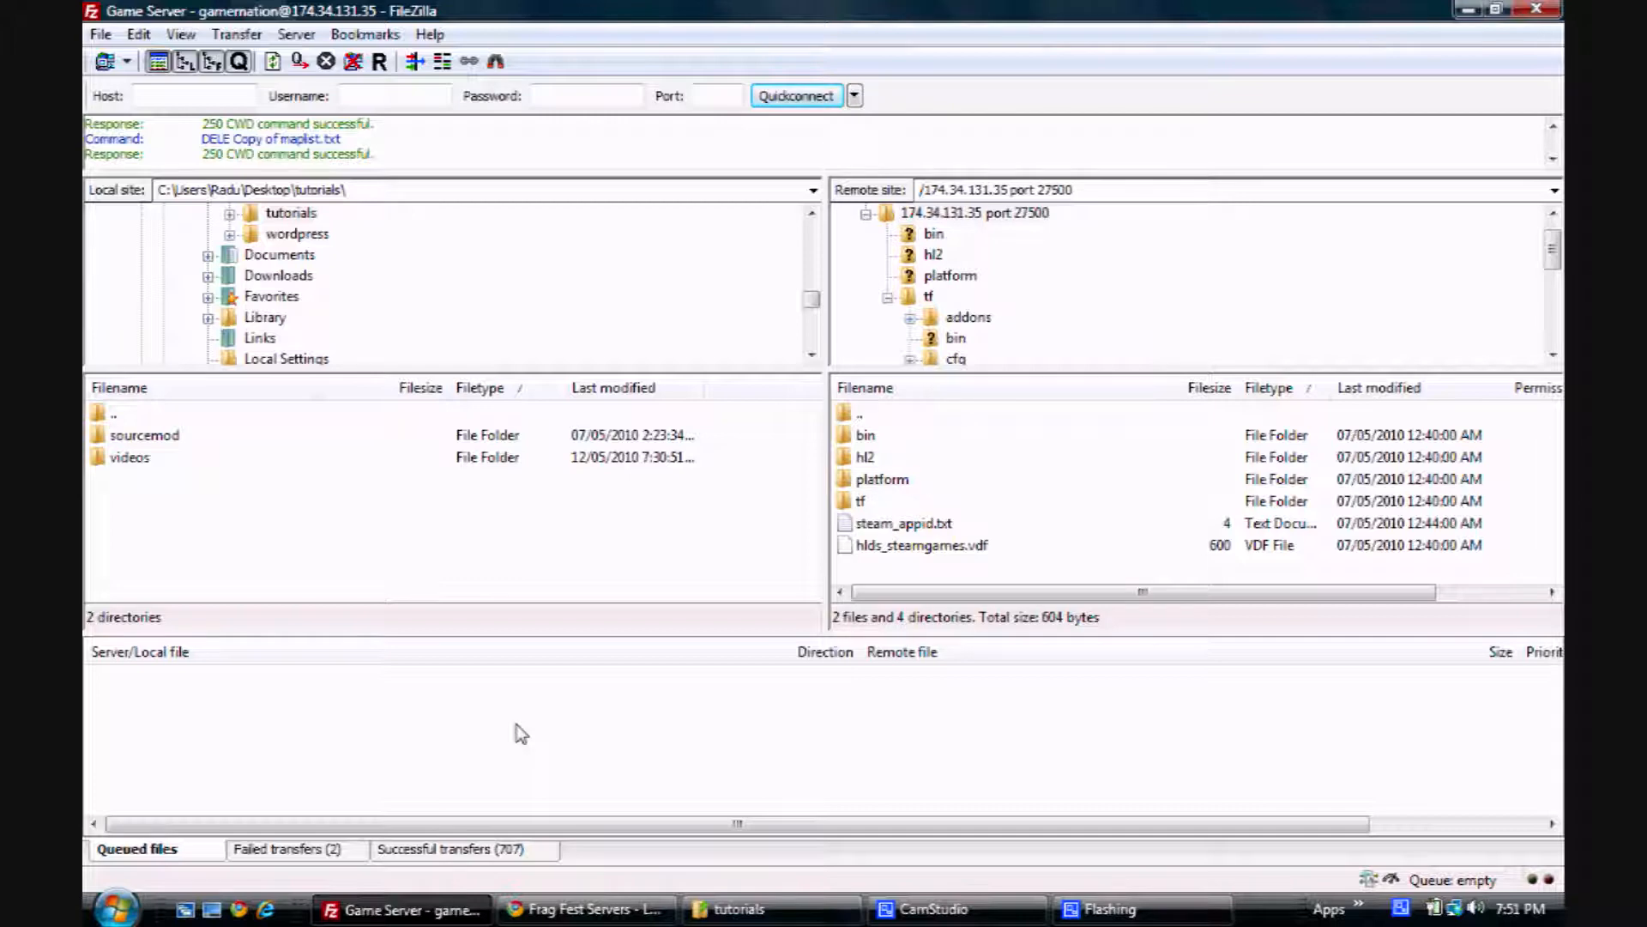
mouse_move(340, 796)
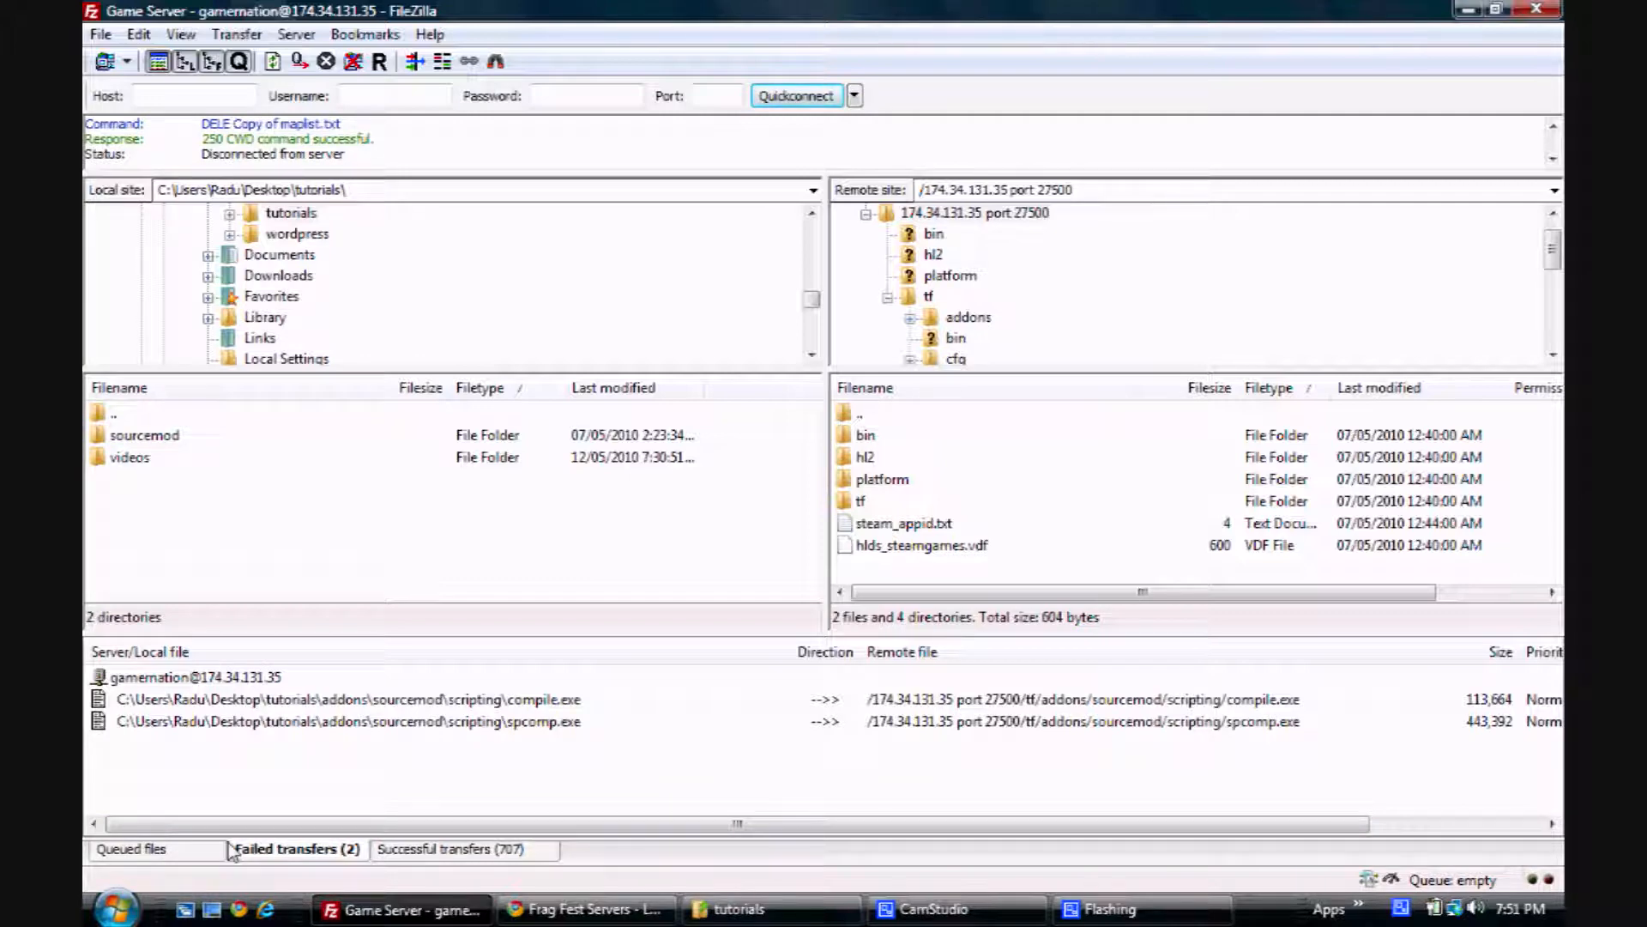
- Review the failed transfers and return to the empty transfer queue
left_click(136, 849)
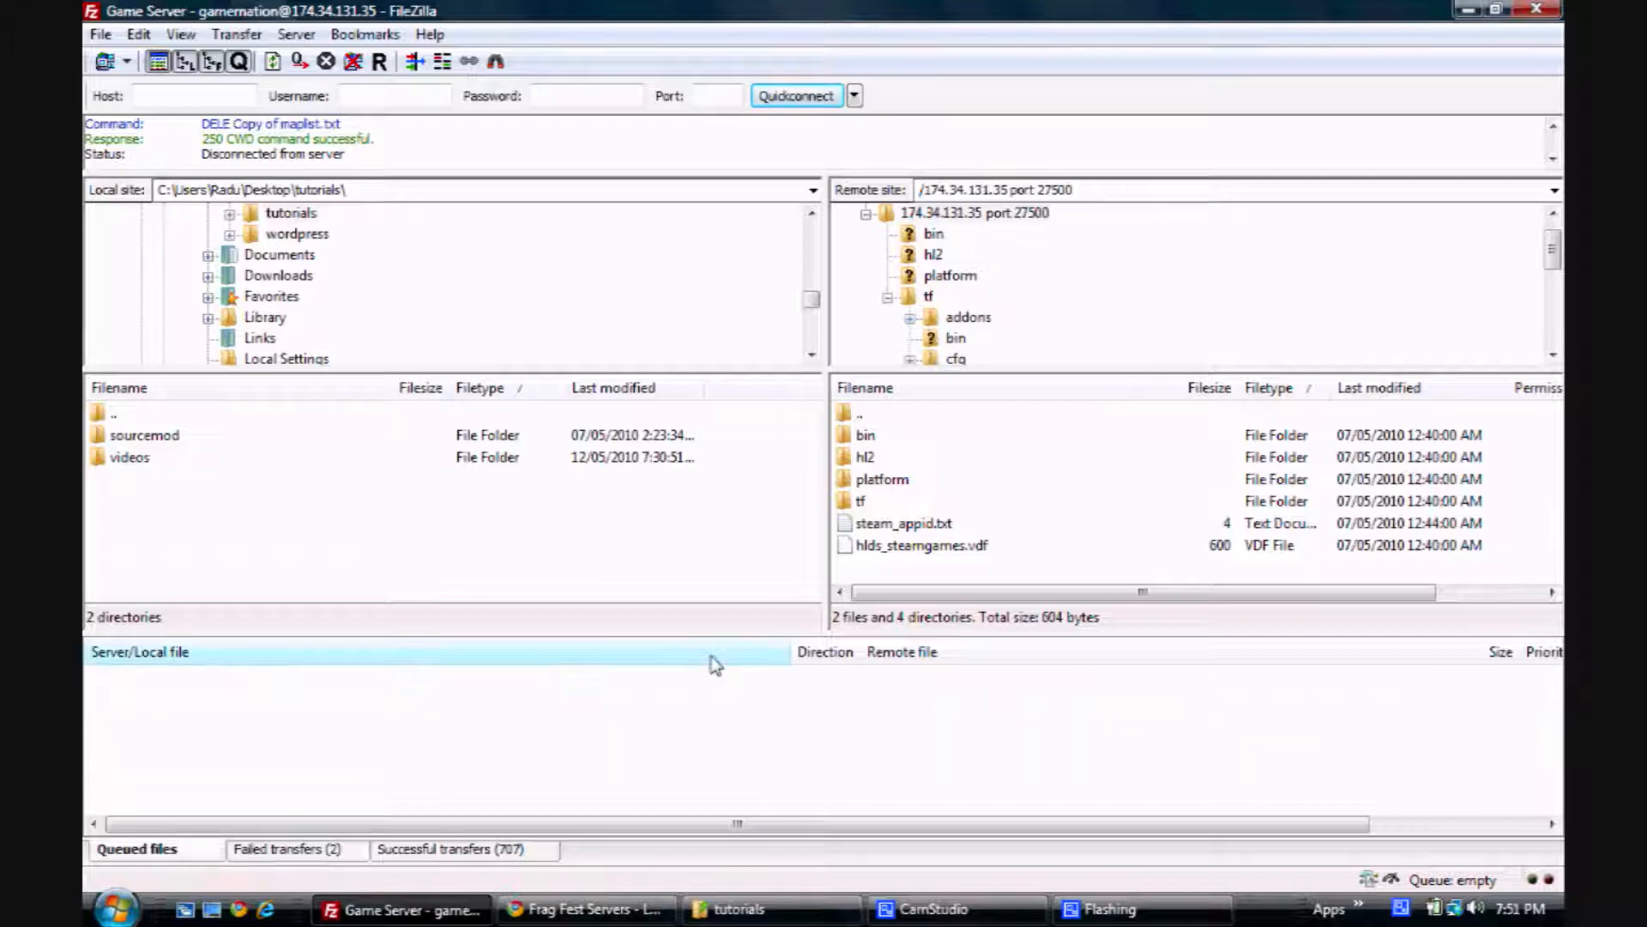
- Browse the server's tf folder down to the addons folder, motd.txt and mapcycle.txt
left_click(861, 500)
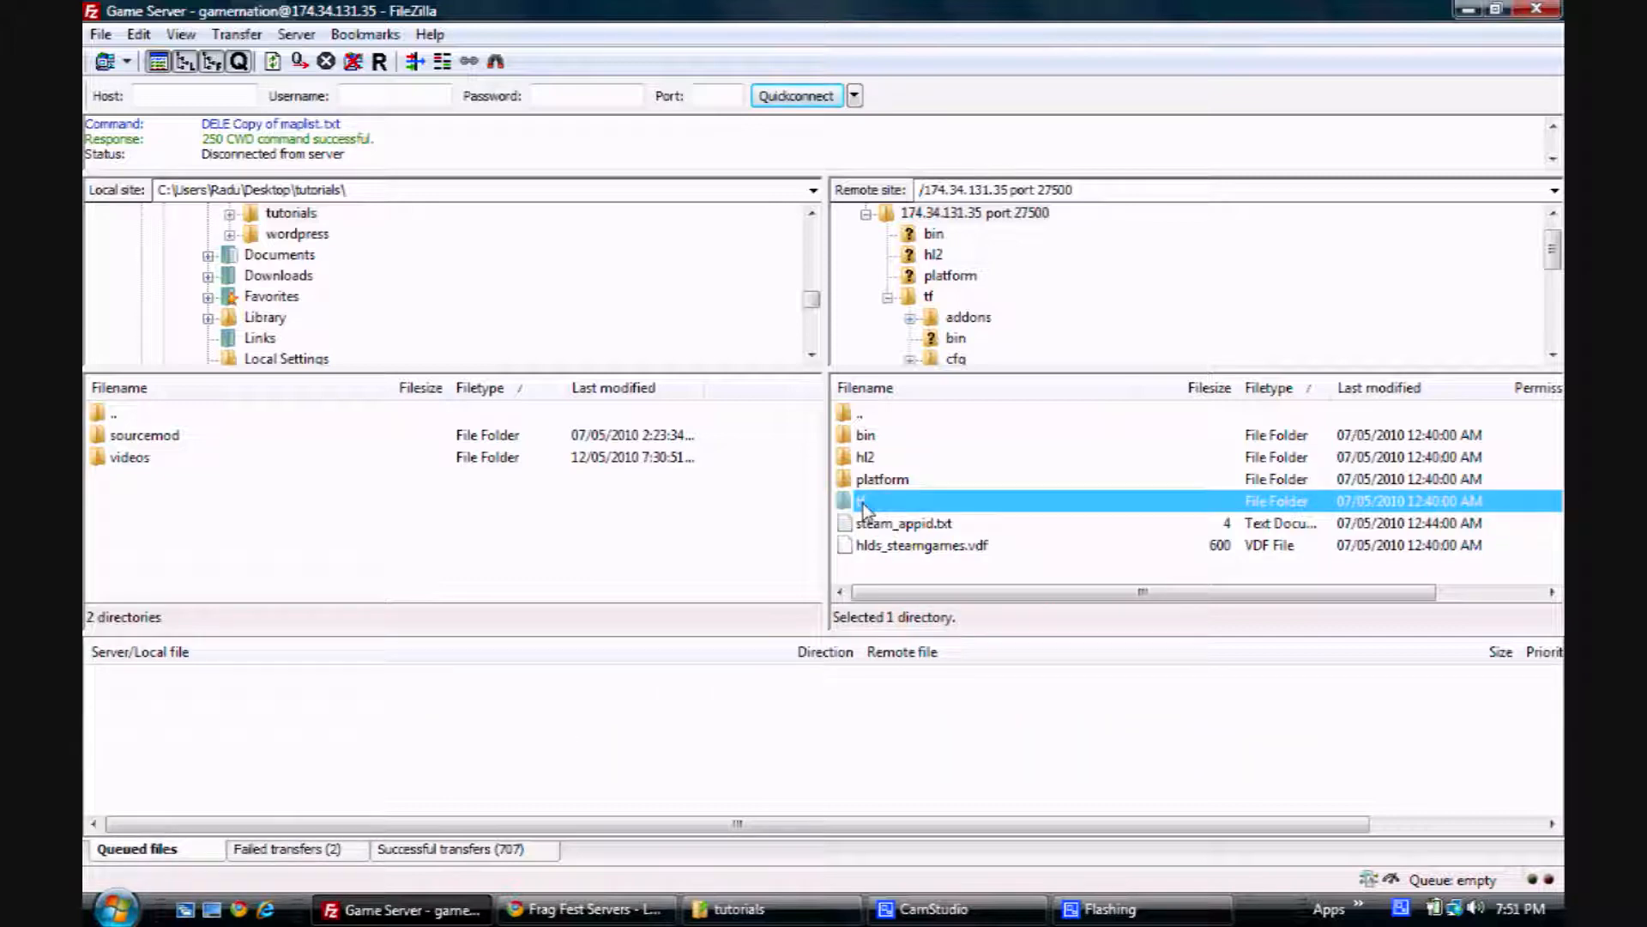
double_click(861, 499)
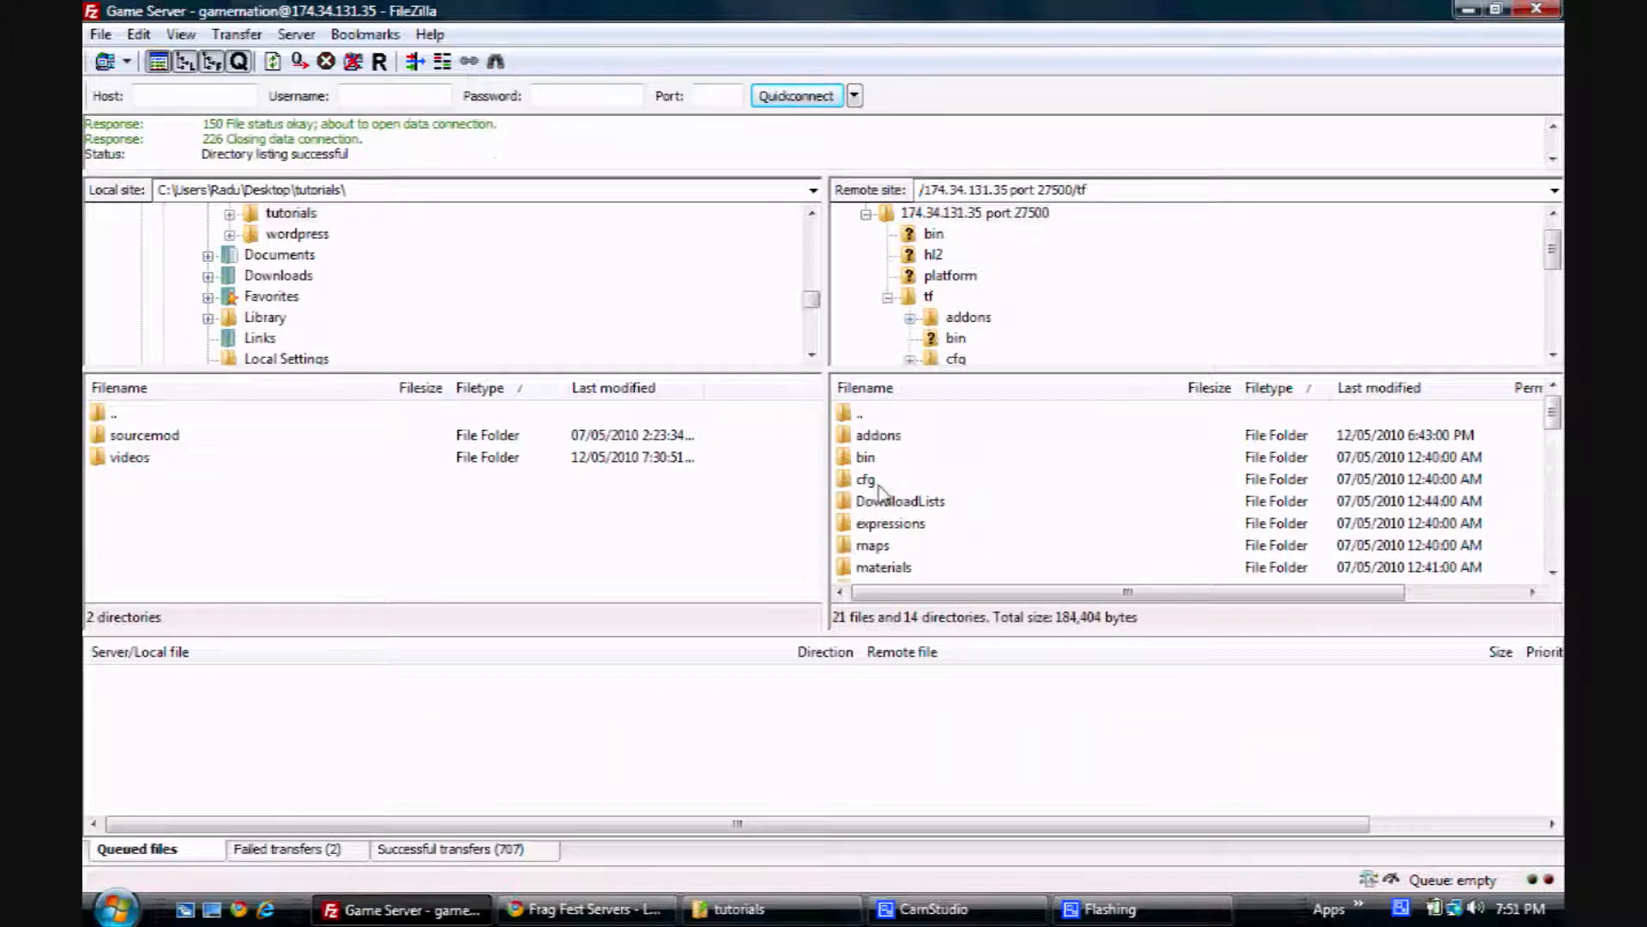
left_click(877, 434)
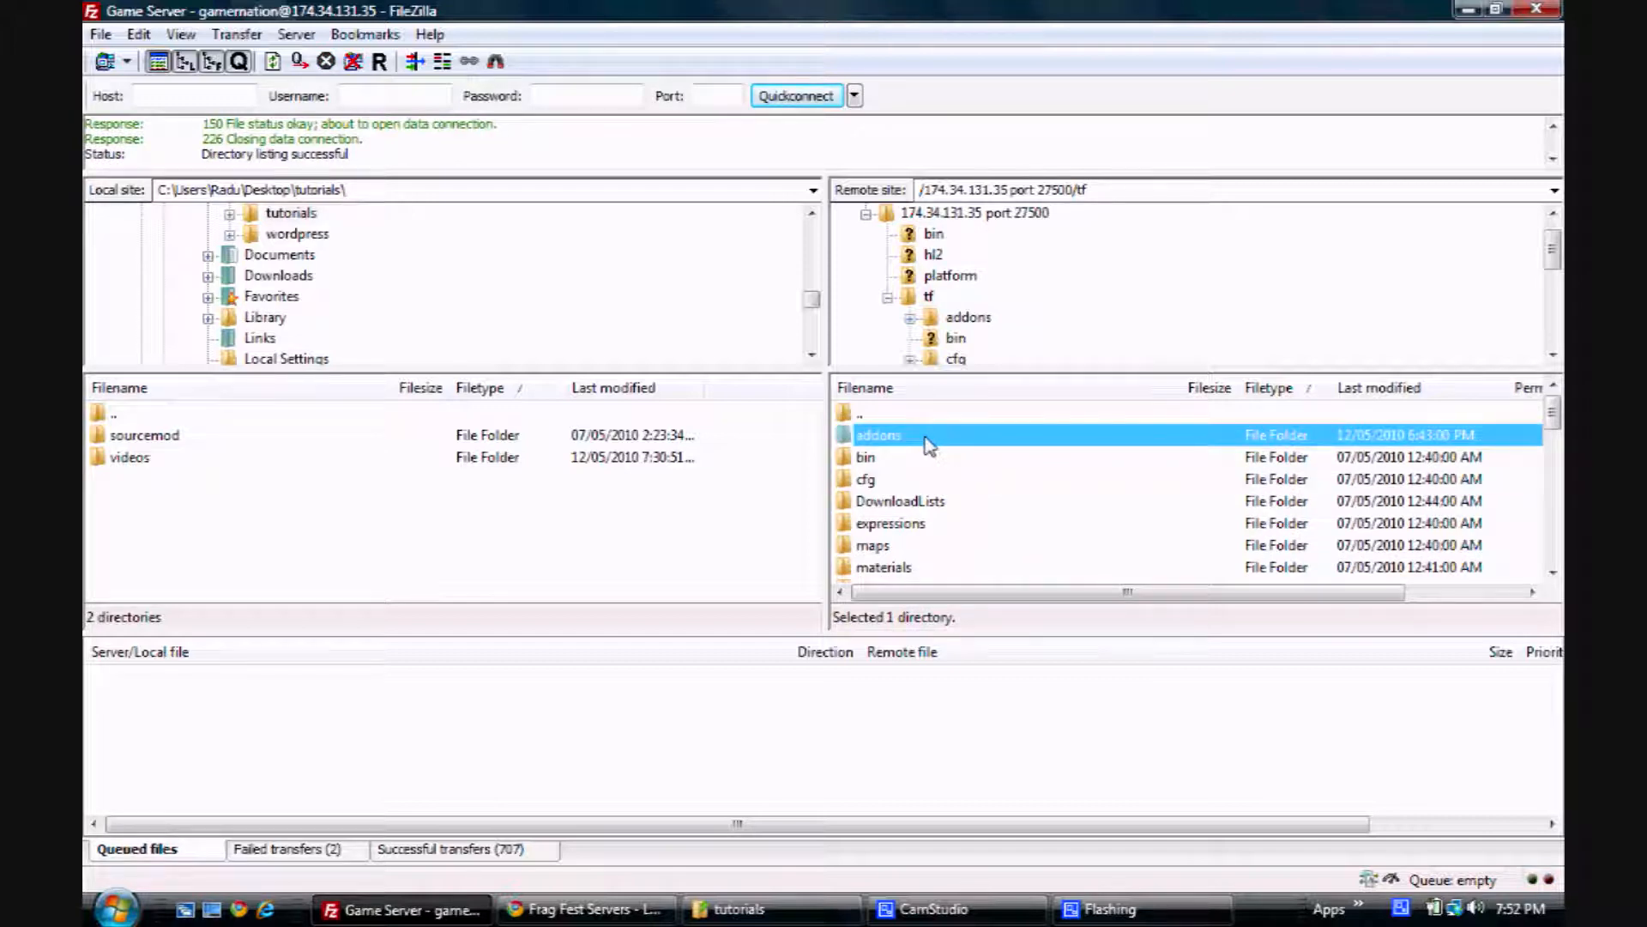
scroll("down", 3)
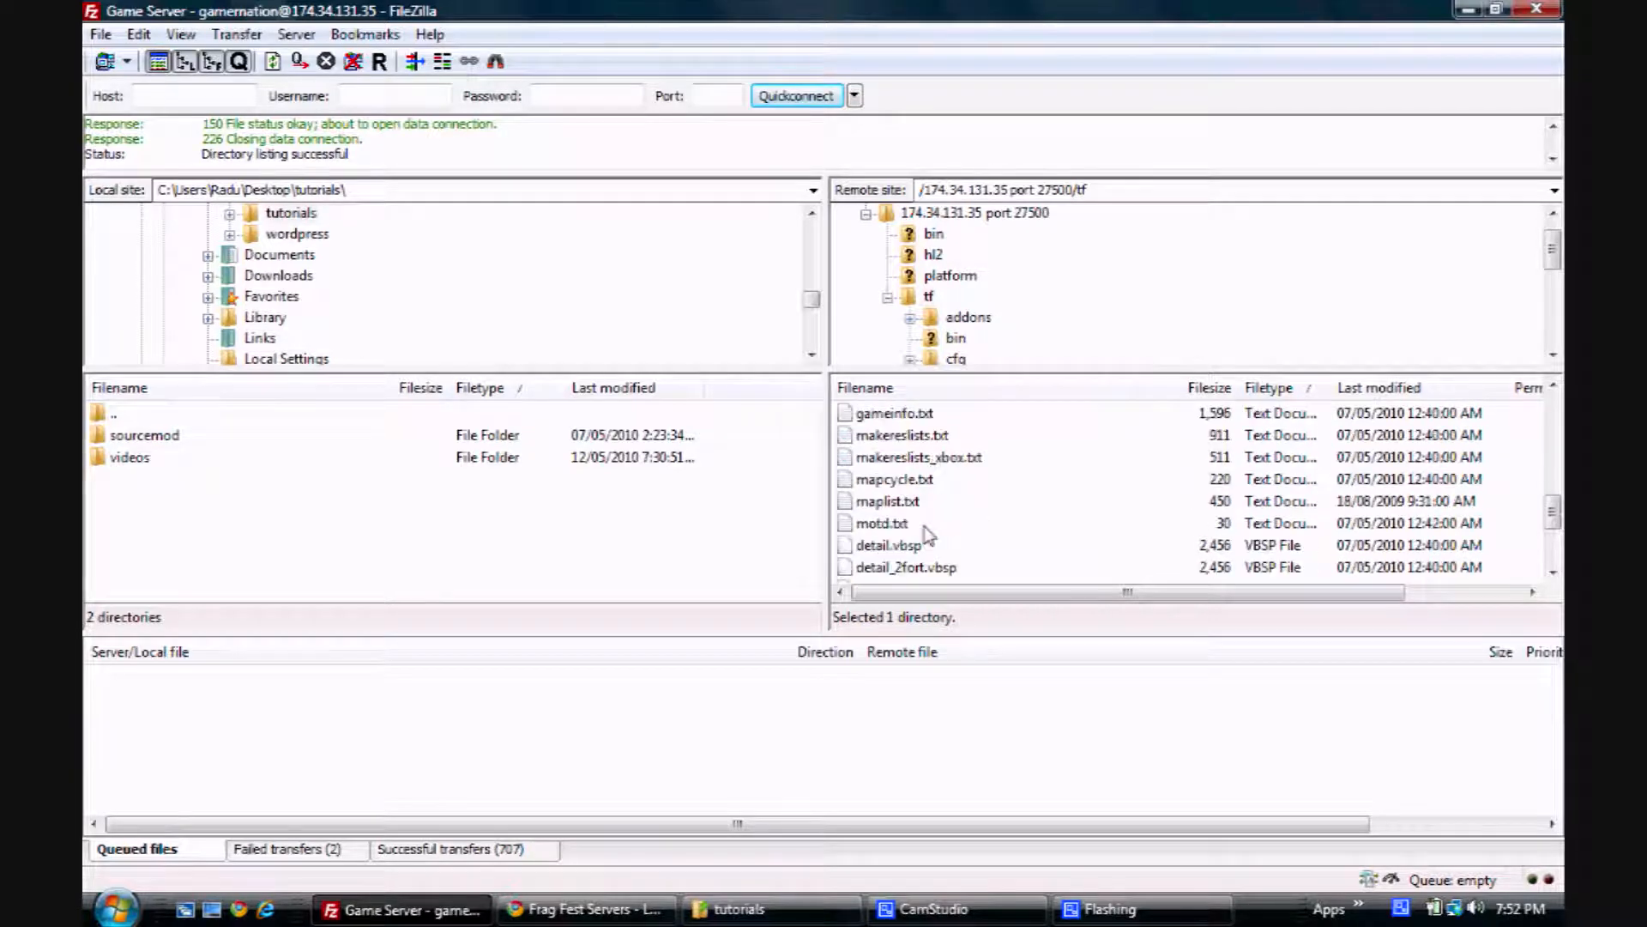
left_click(880, 522)
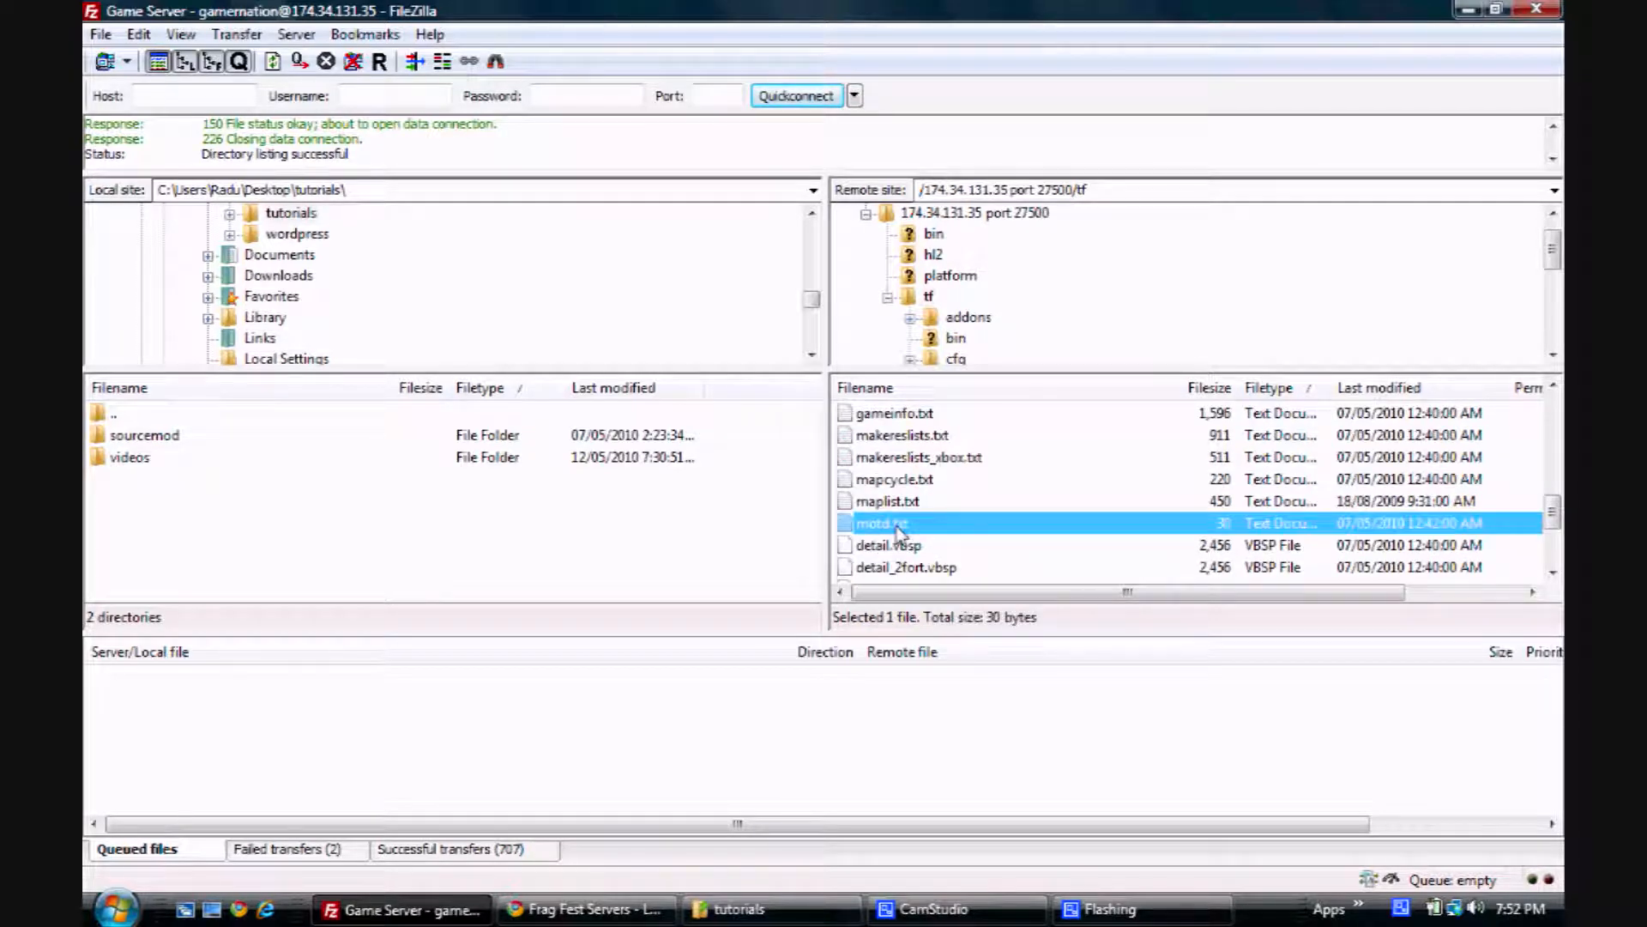
left_click(892, 479)
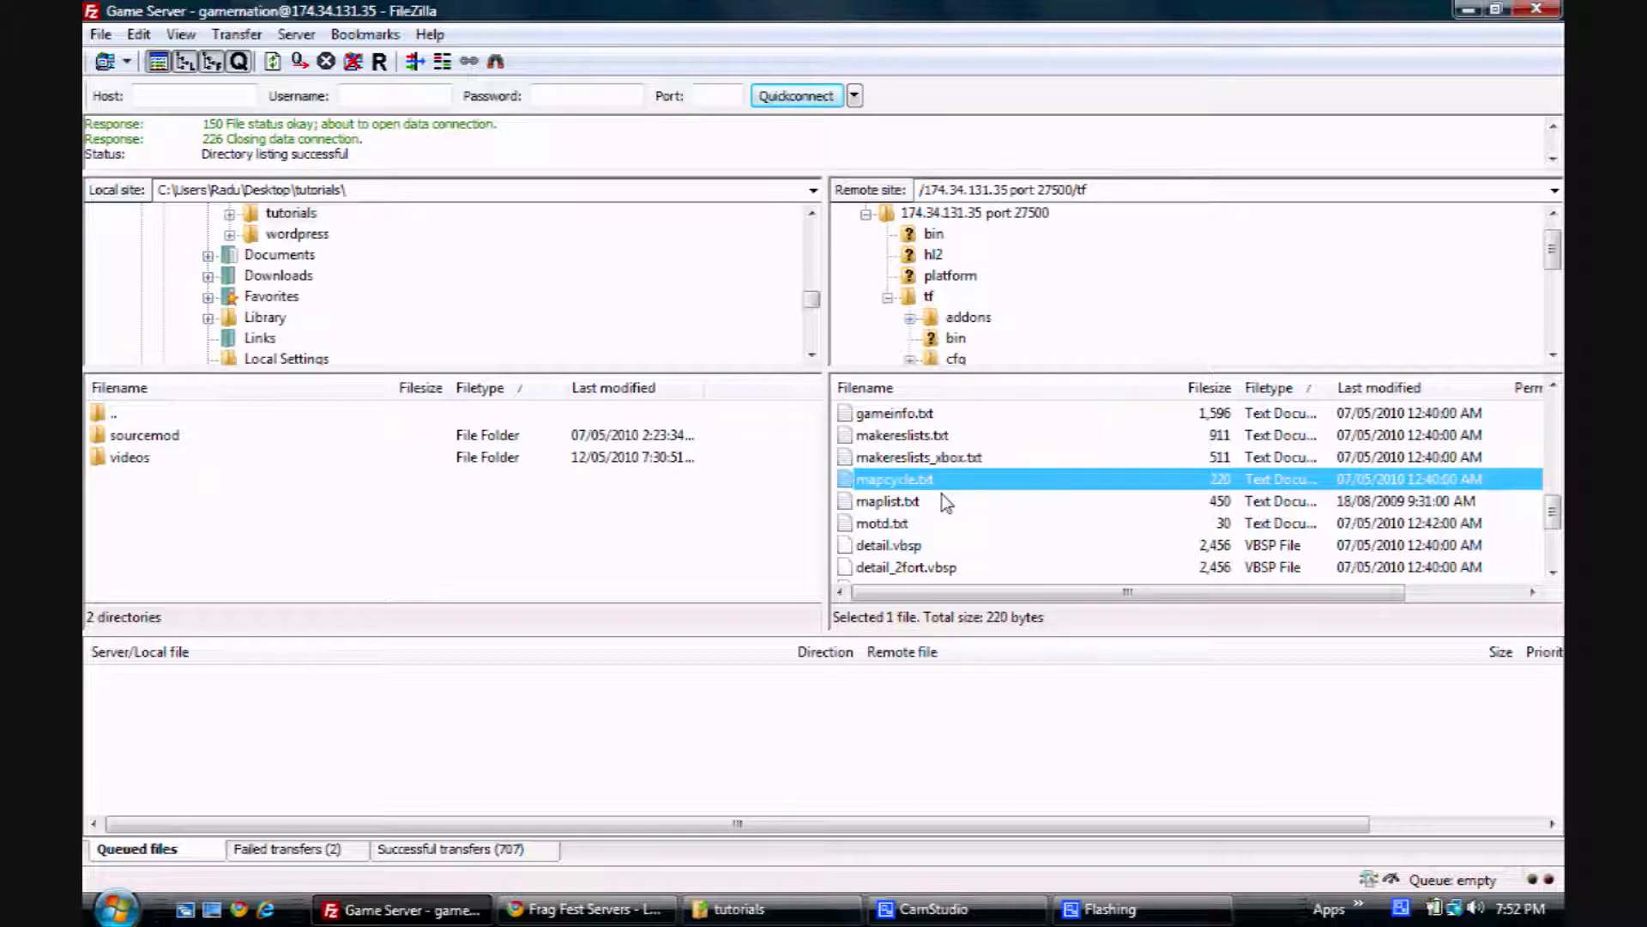
- Download mapcycle.txt from the server's tf folder into the local tutorials folder
left_click(887, 501)
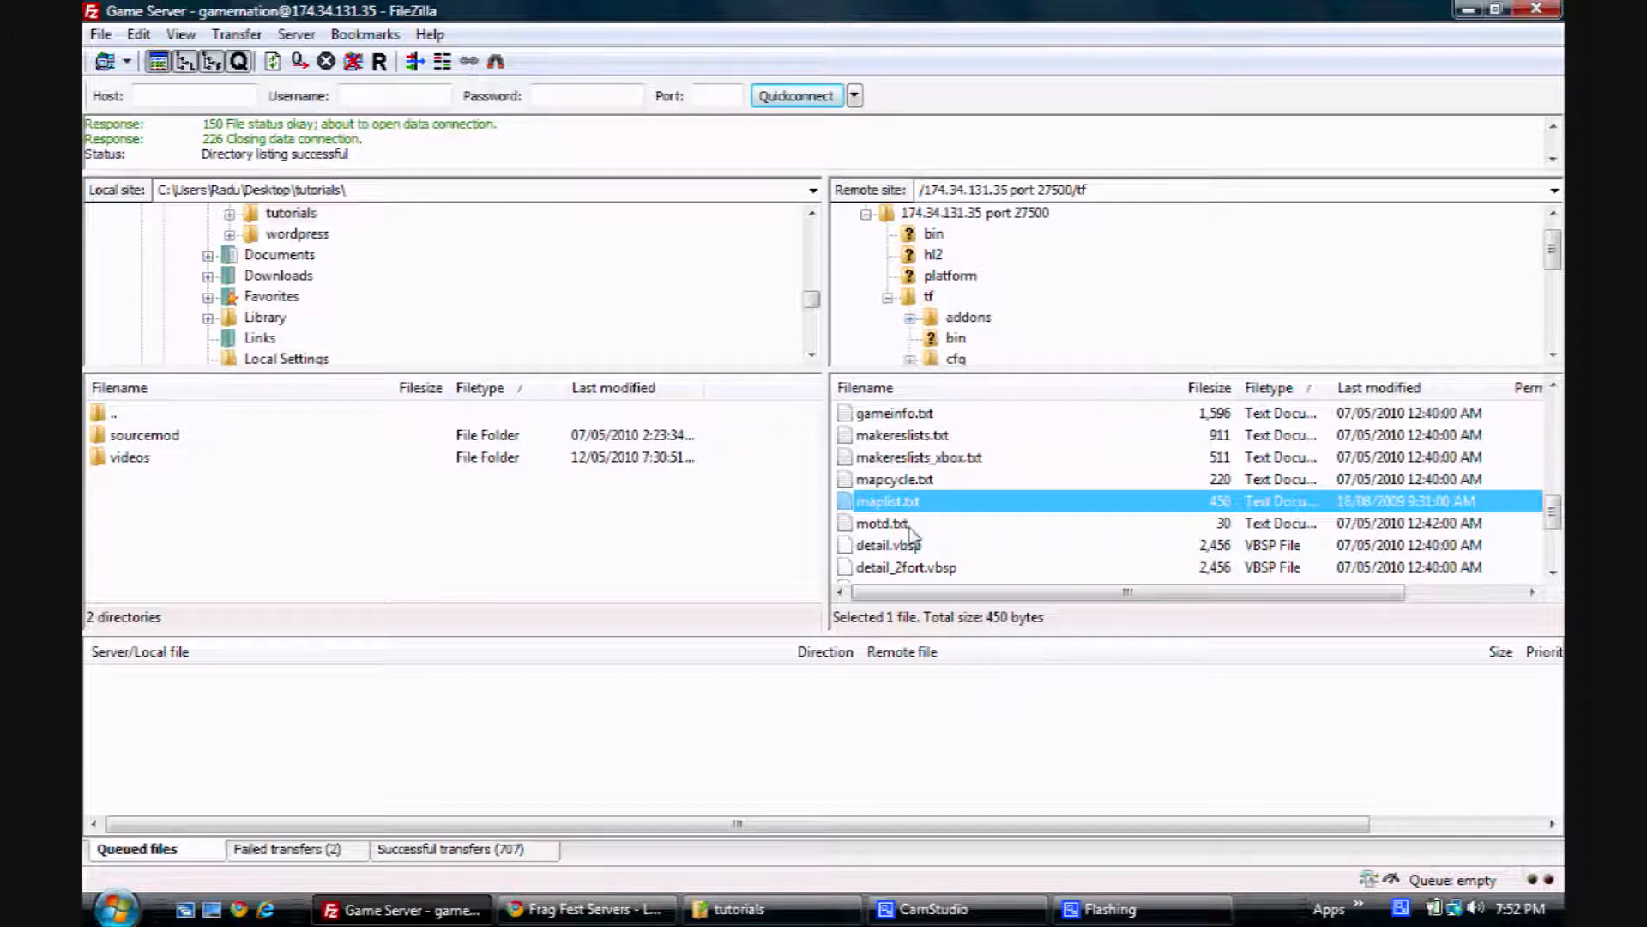
right_click(894, 479)
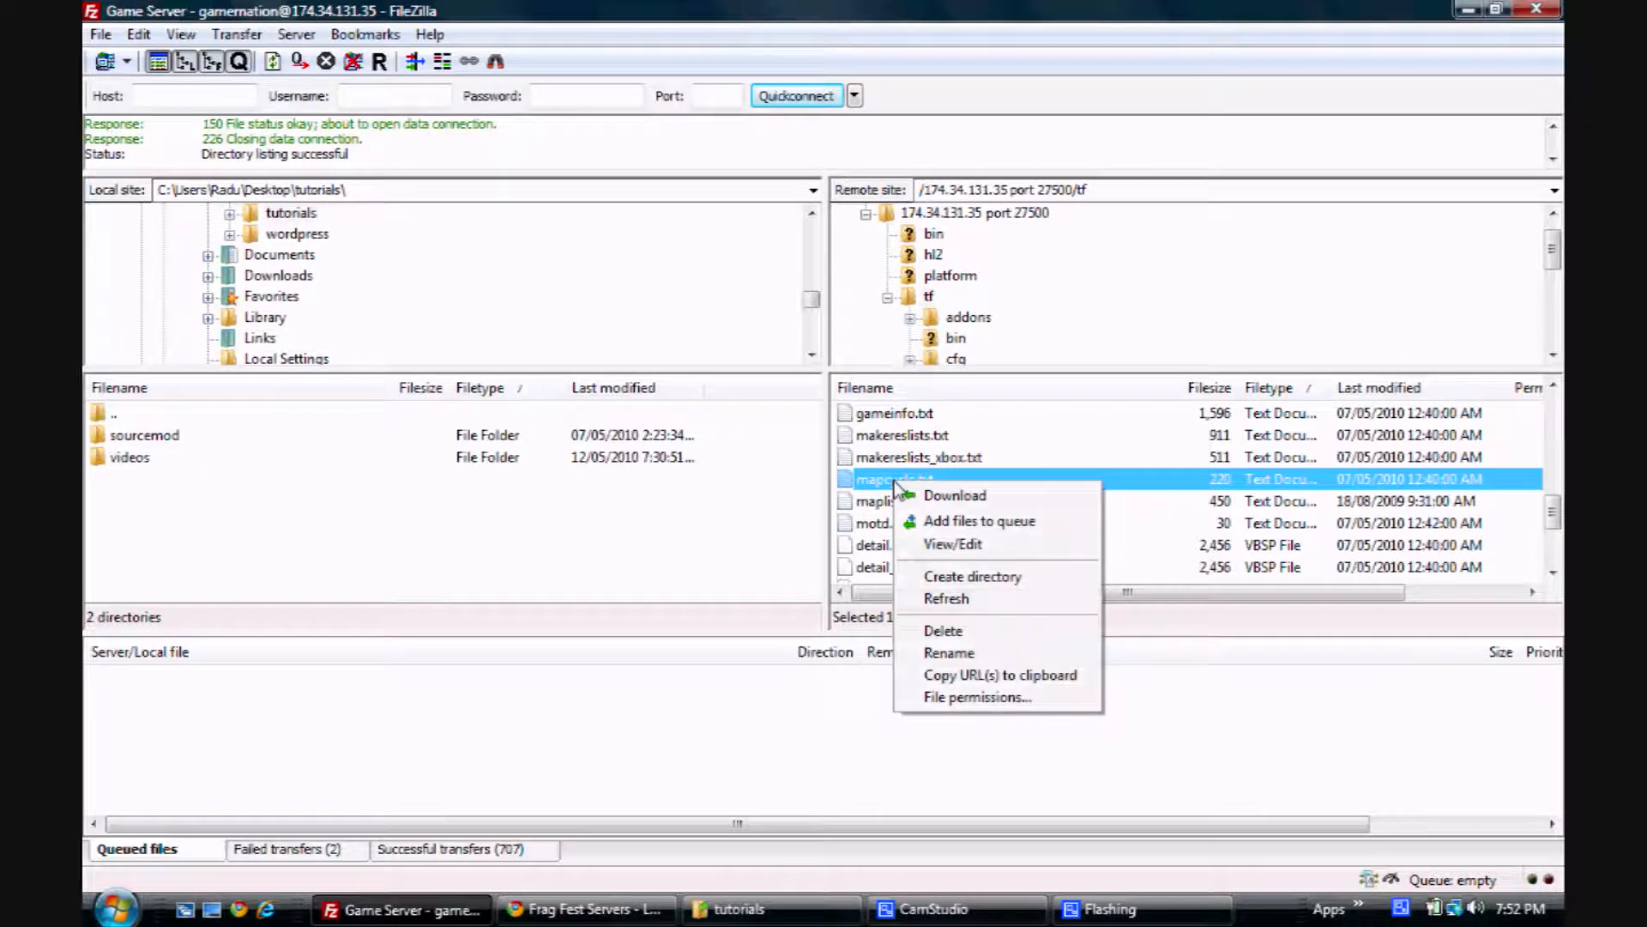
left_click(954, 494)
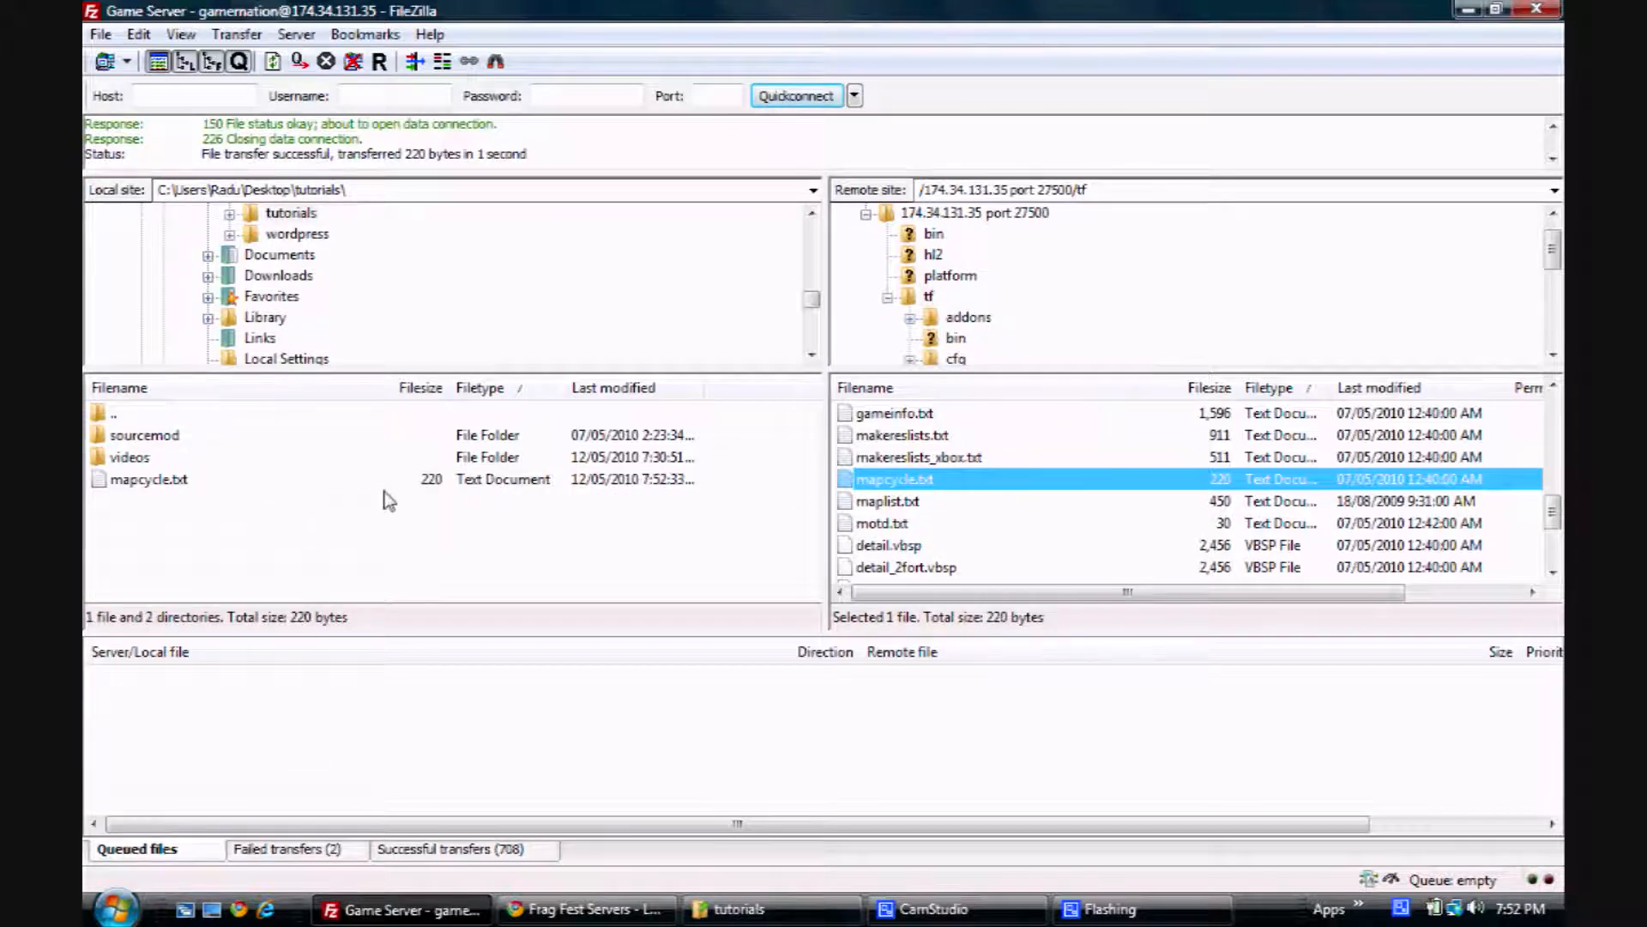
- Upload the local mapcycle.txt back, choosing to overwrite the server copy
right_click(147, 478)
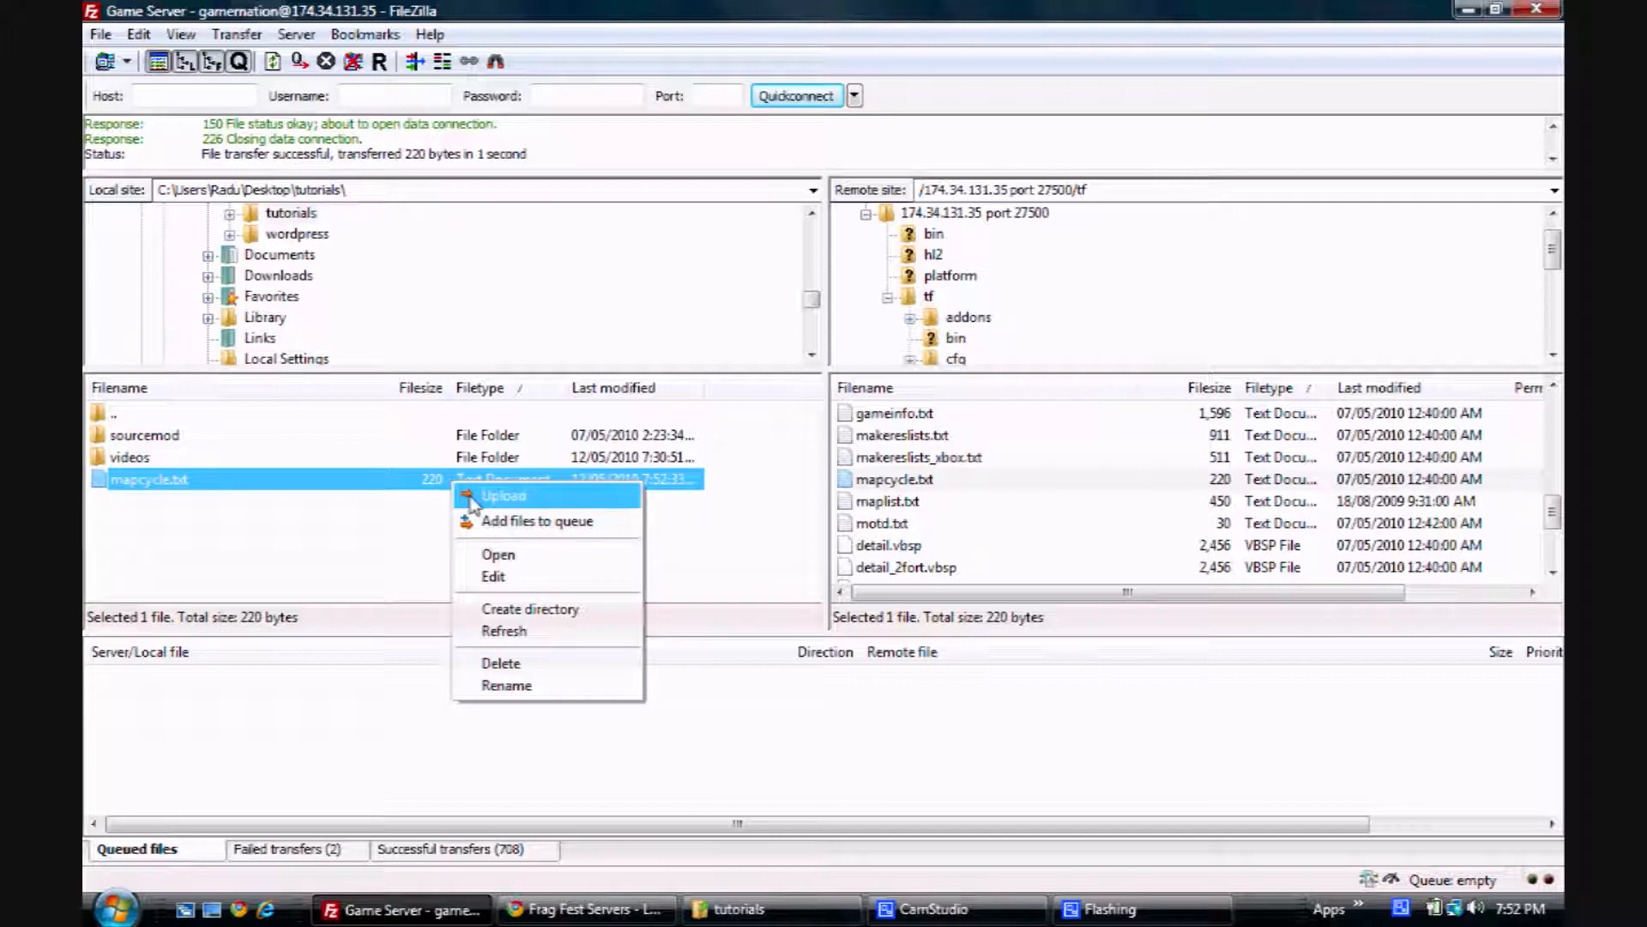
left_click(503, 494)
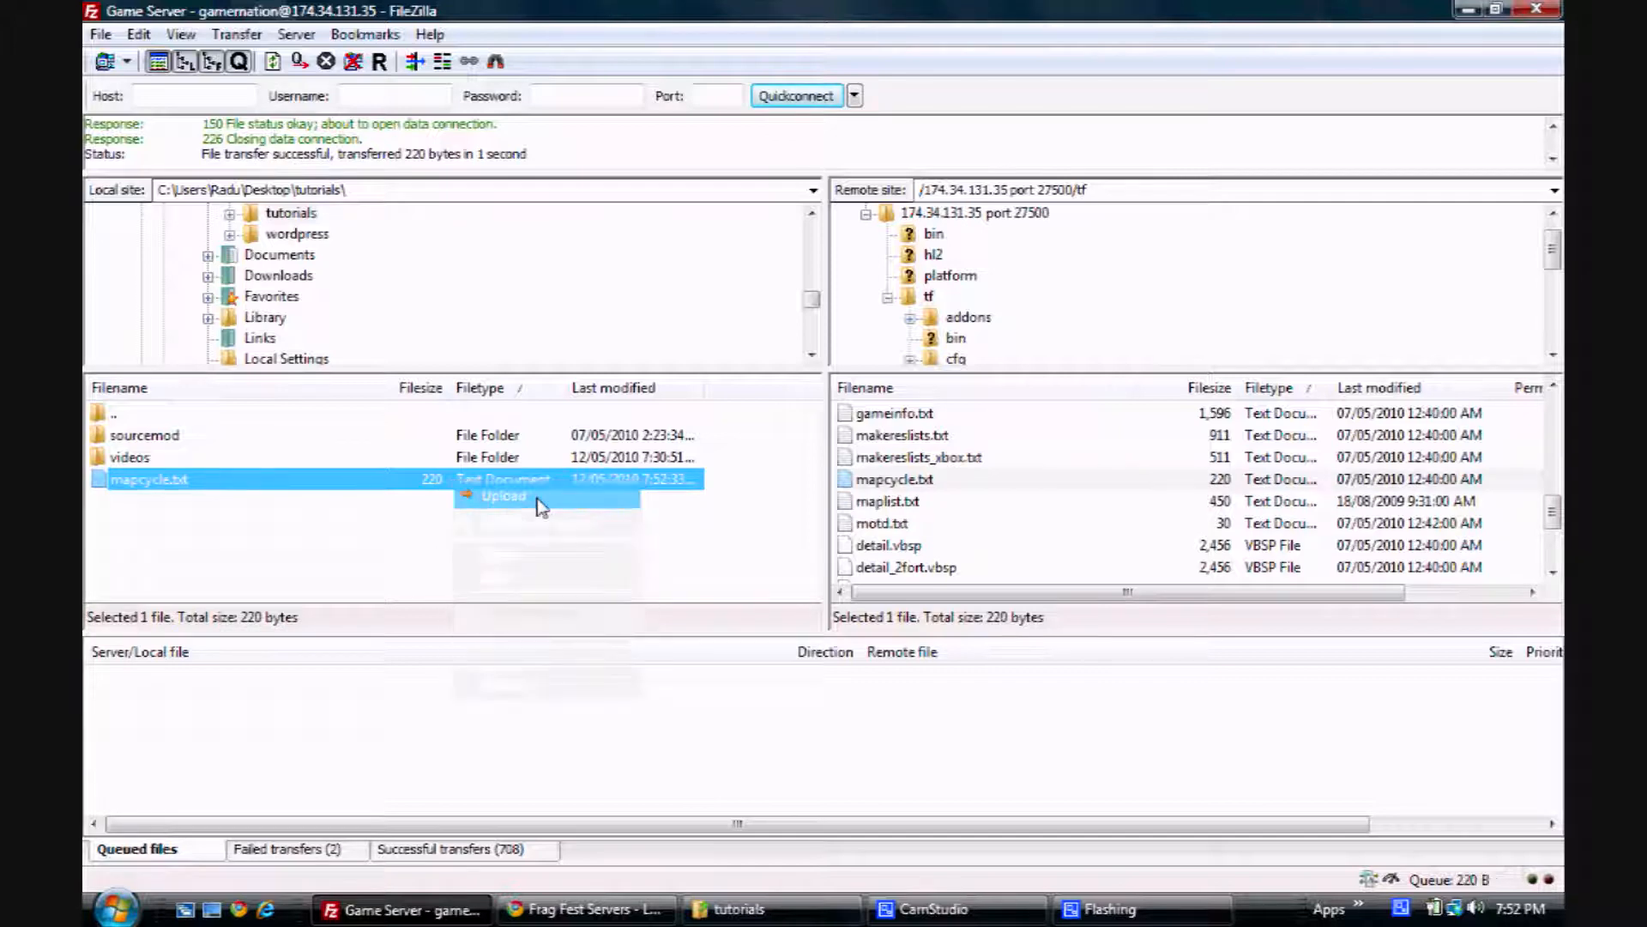
left_click(502, 494)
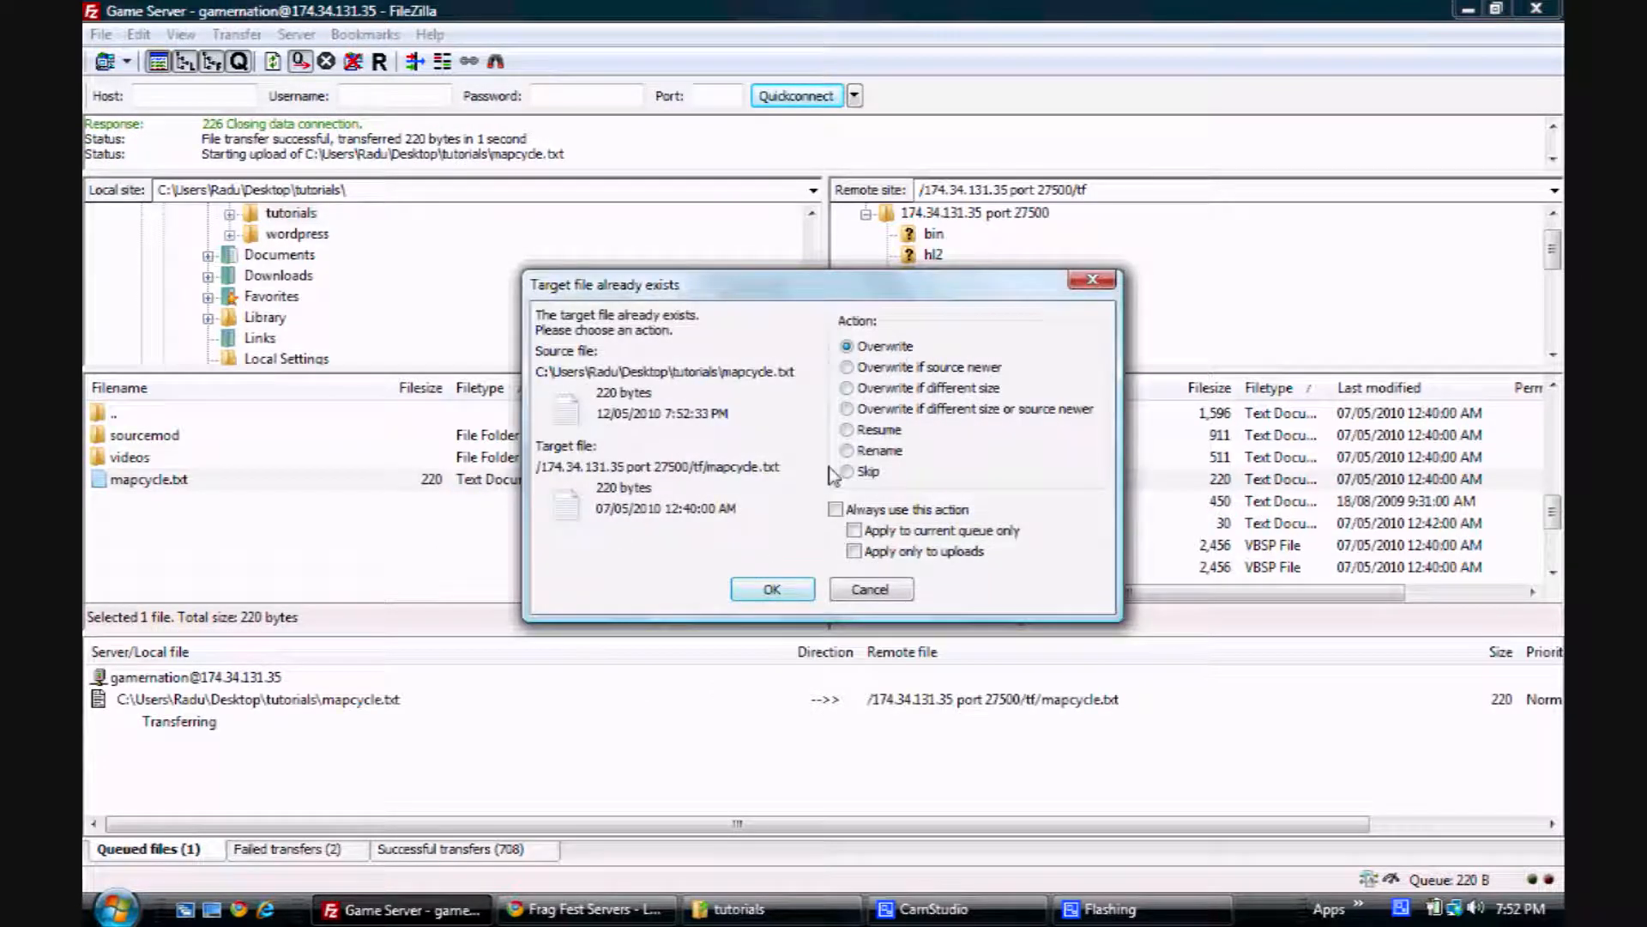
left_click(770, 588)
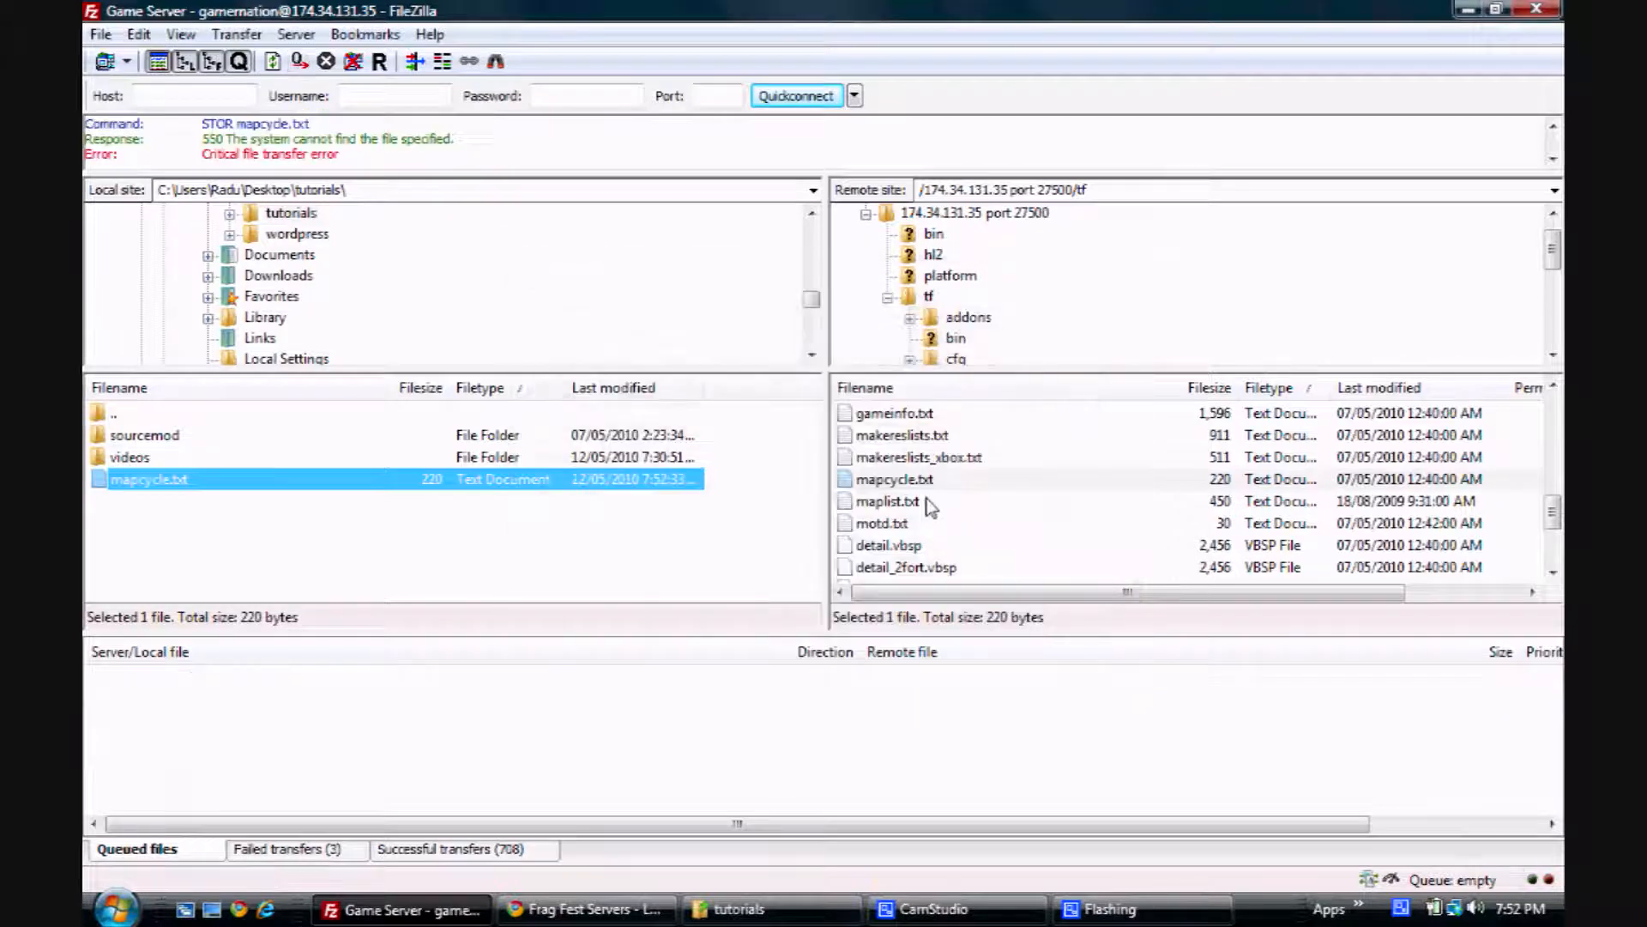
- Edit maplist.txt in Notepad to remove cp_hydro and upload the changed file back to the server
right_click(887, 501)
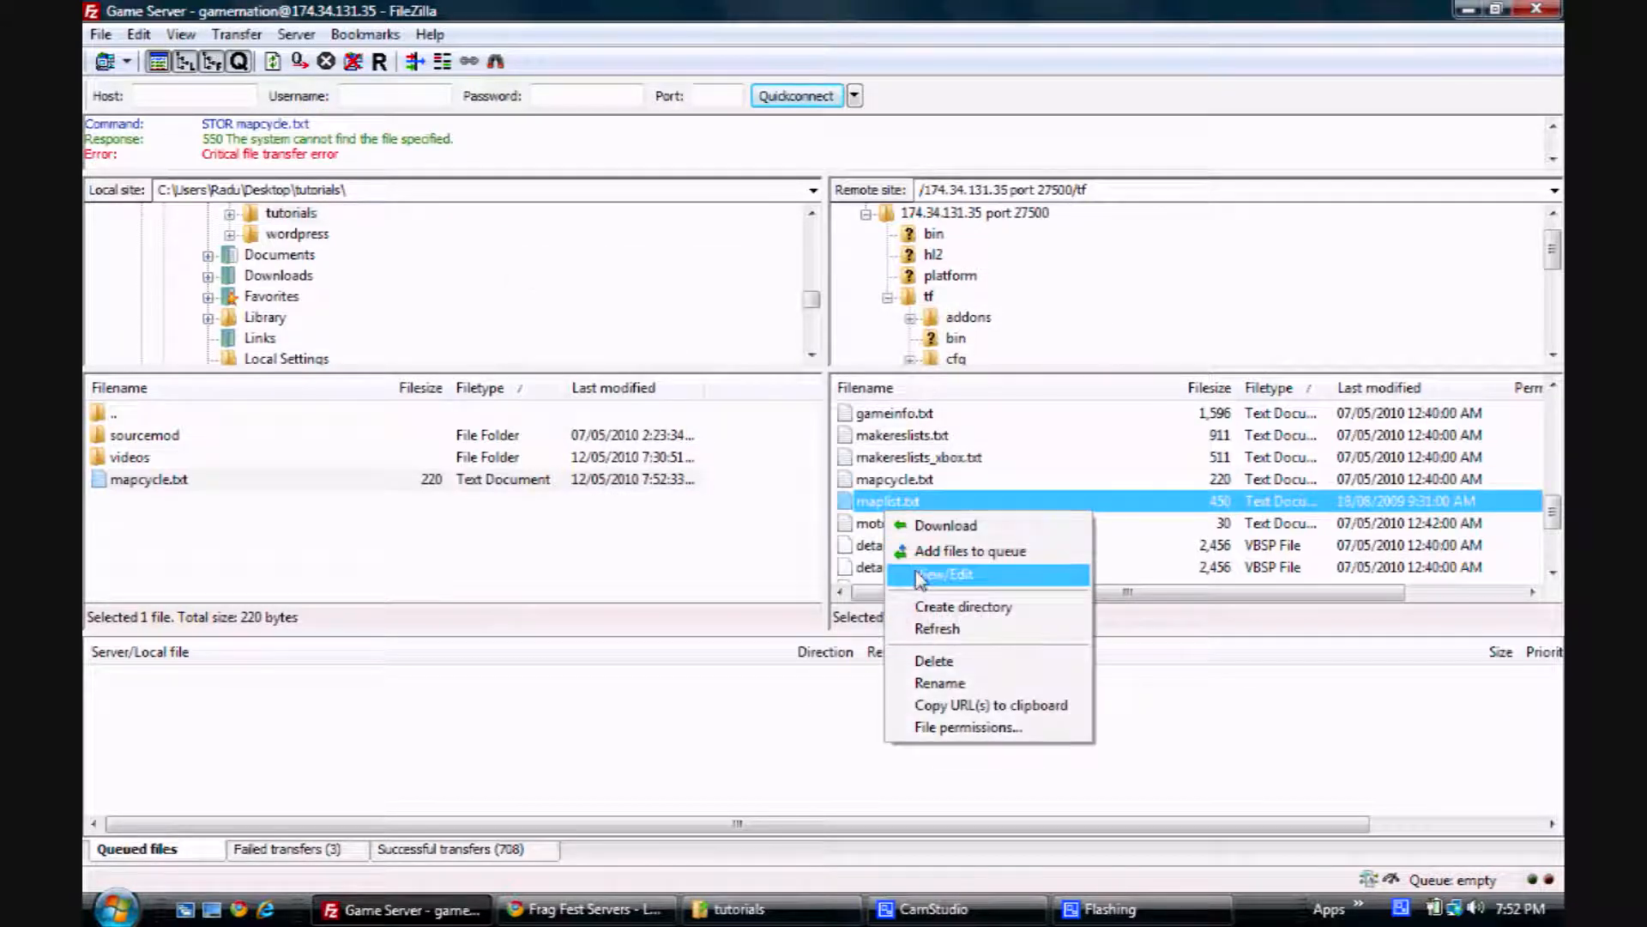
left_click(942, 573)
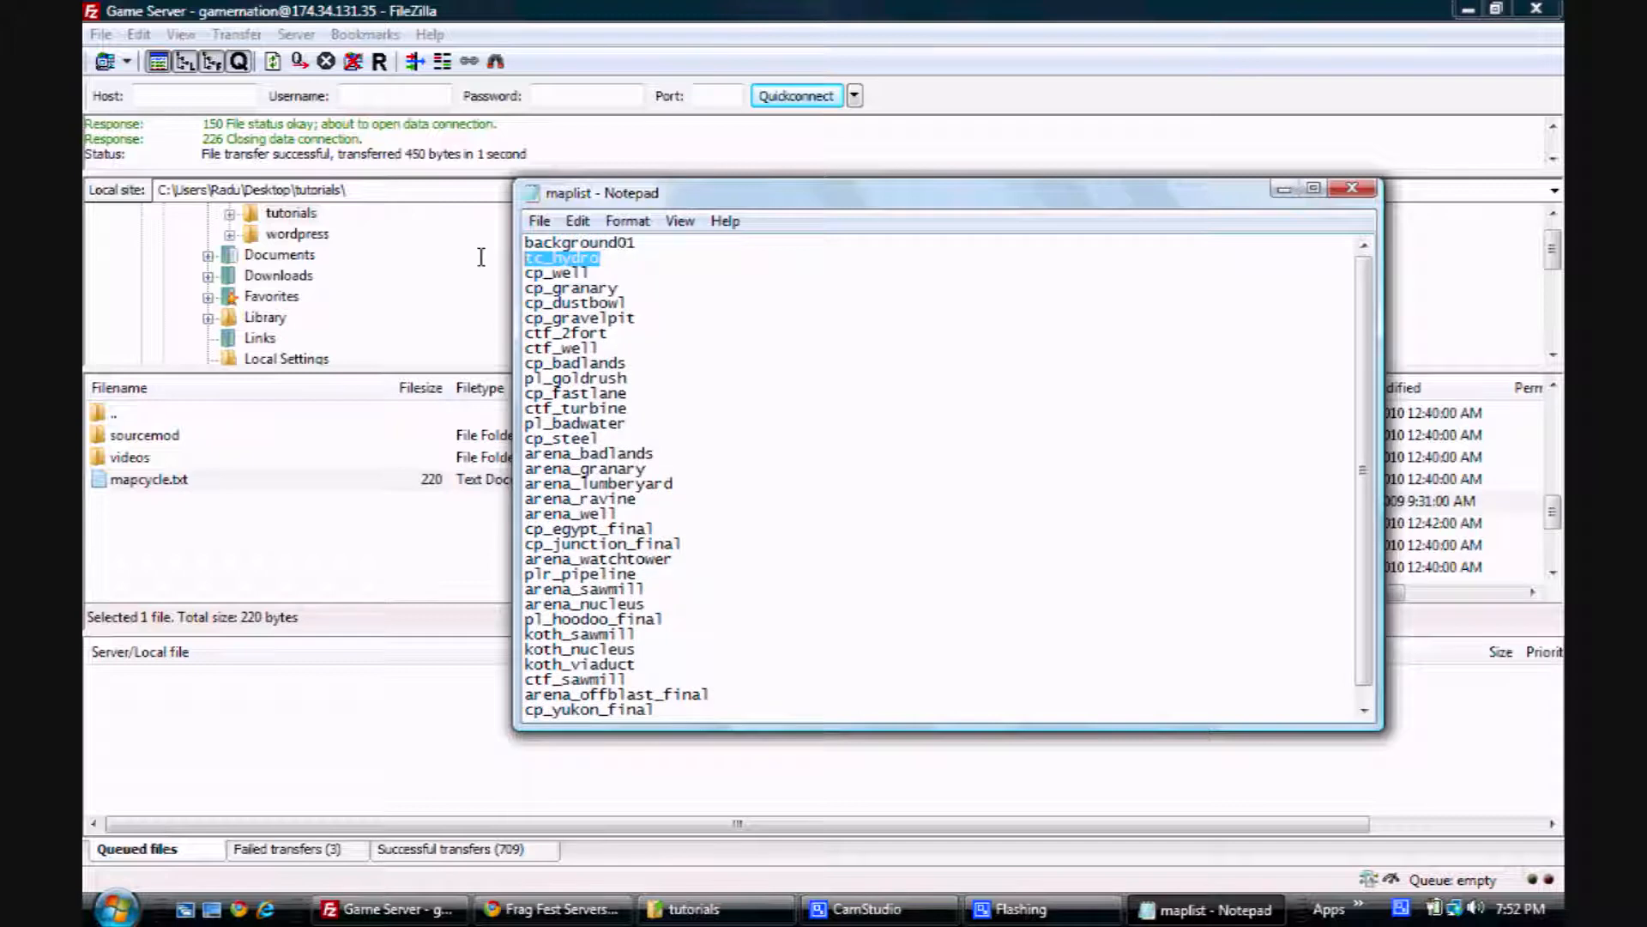
key("Delete")
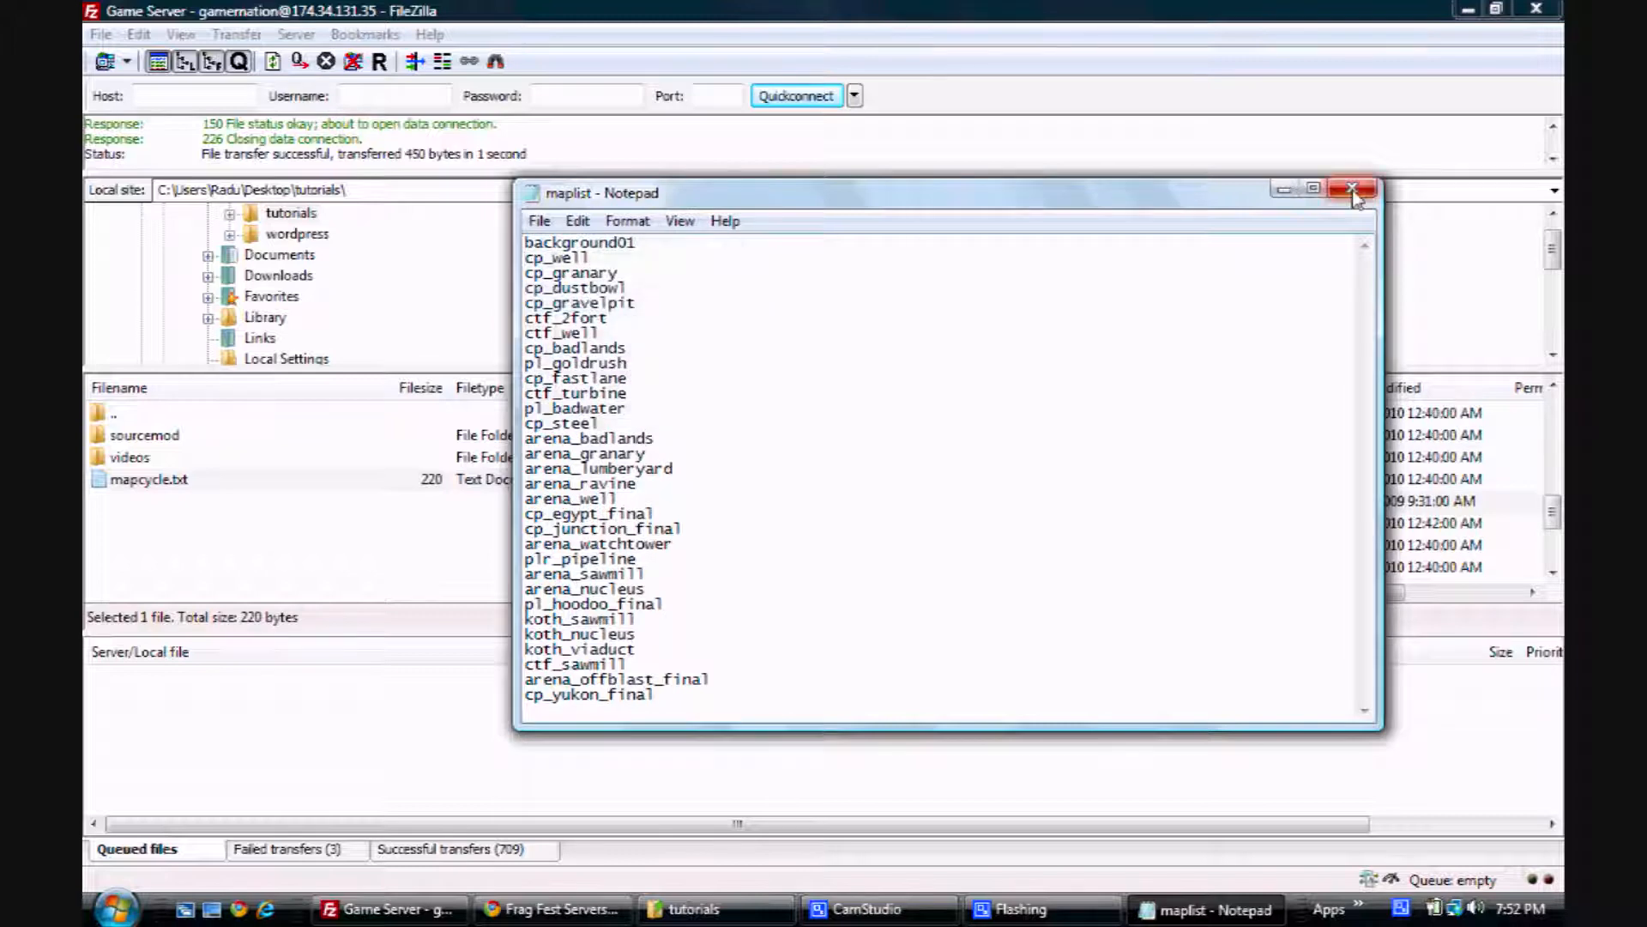
left_click(1354, 188)
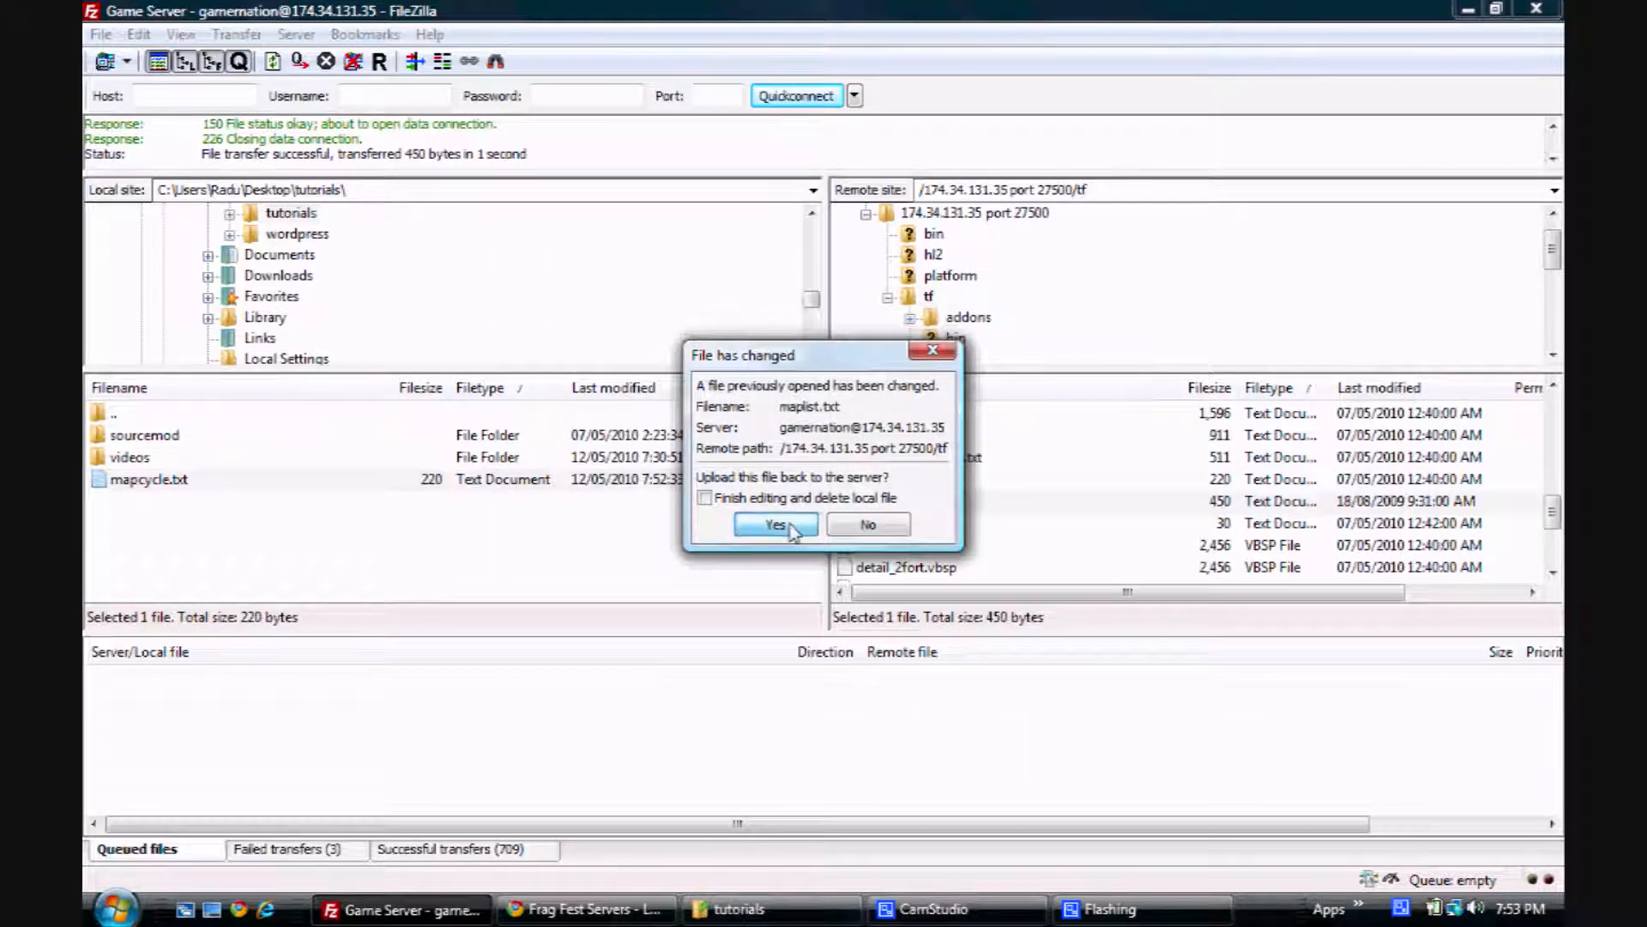
left_click(775, 526)
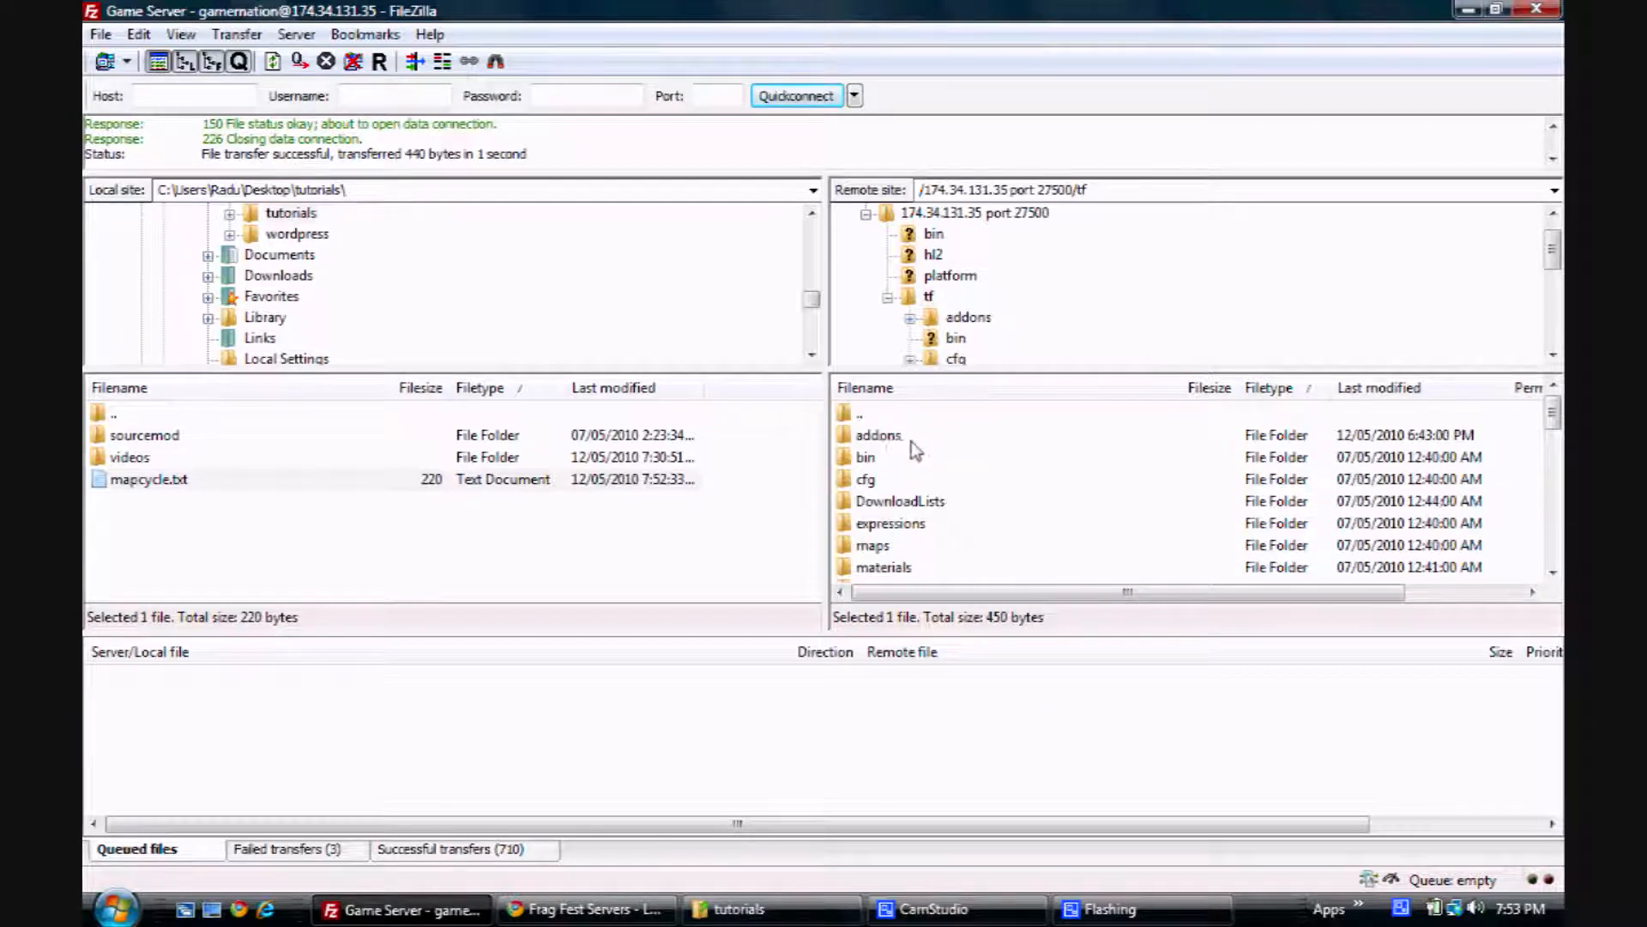
- Navigate the remote pane into tf/addons/sourcemod/plugins and look through the installed .smx plugins
double_click(877, 434)
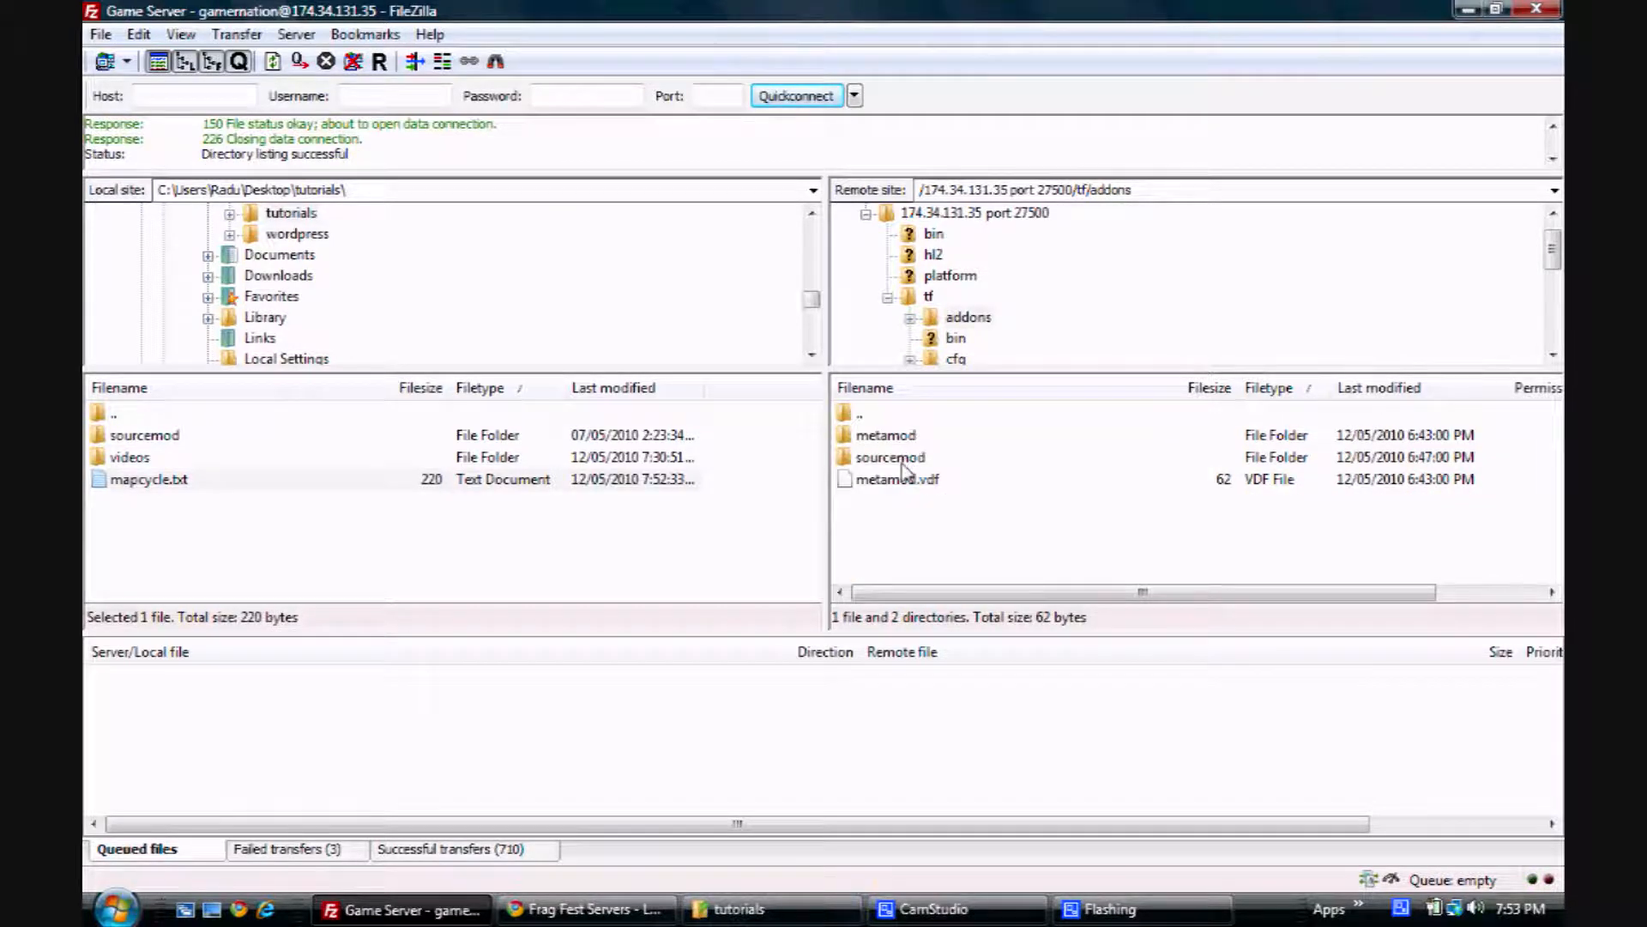
double_click(891, 456)
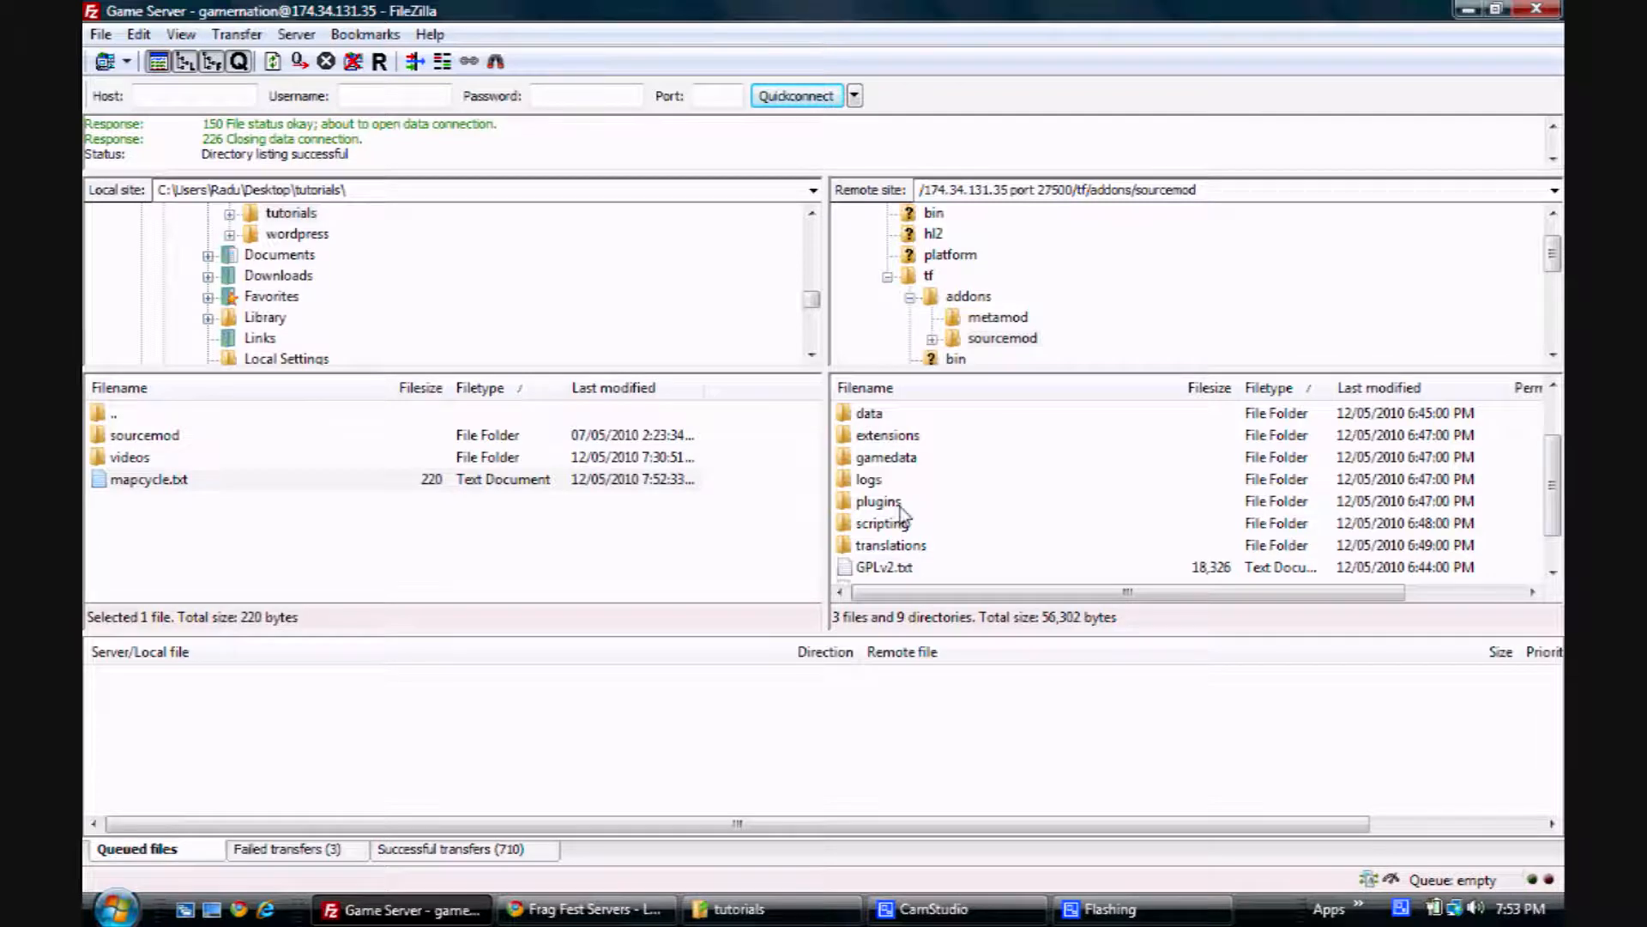
mouse_move(905, 508)
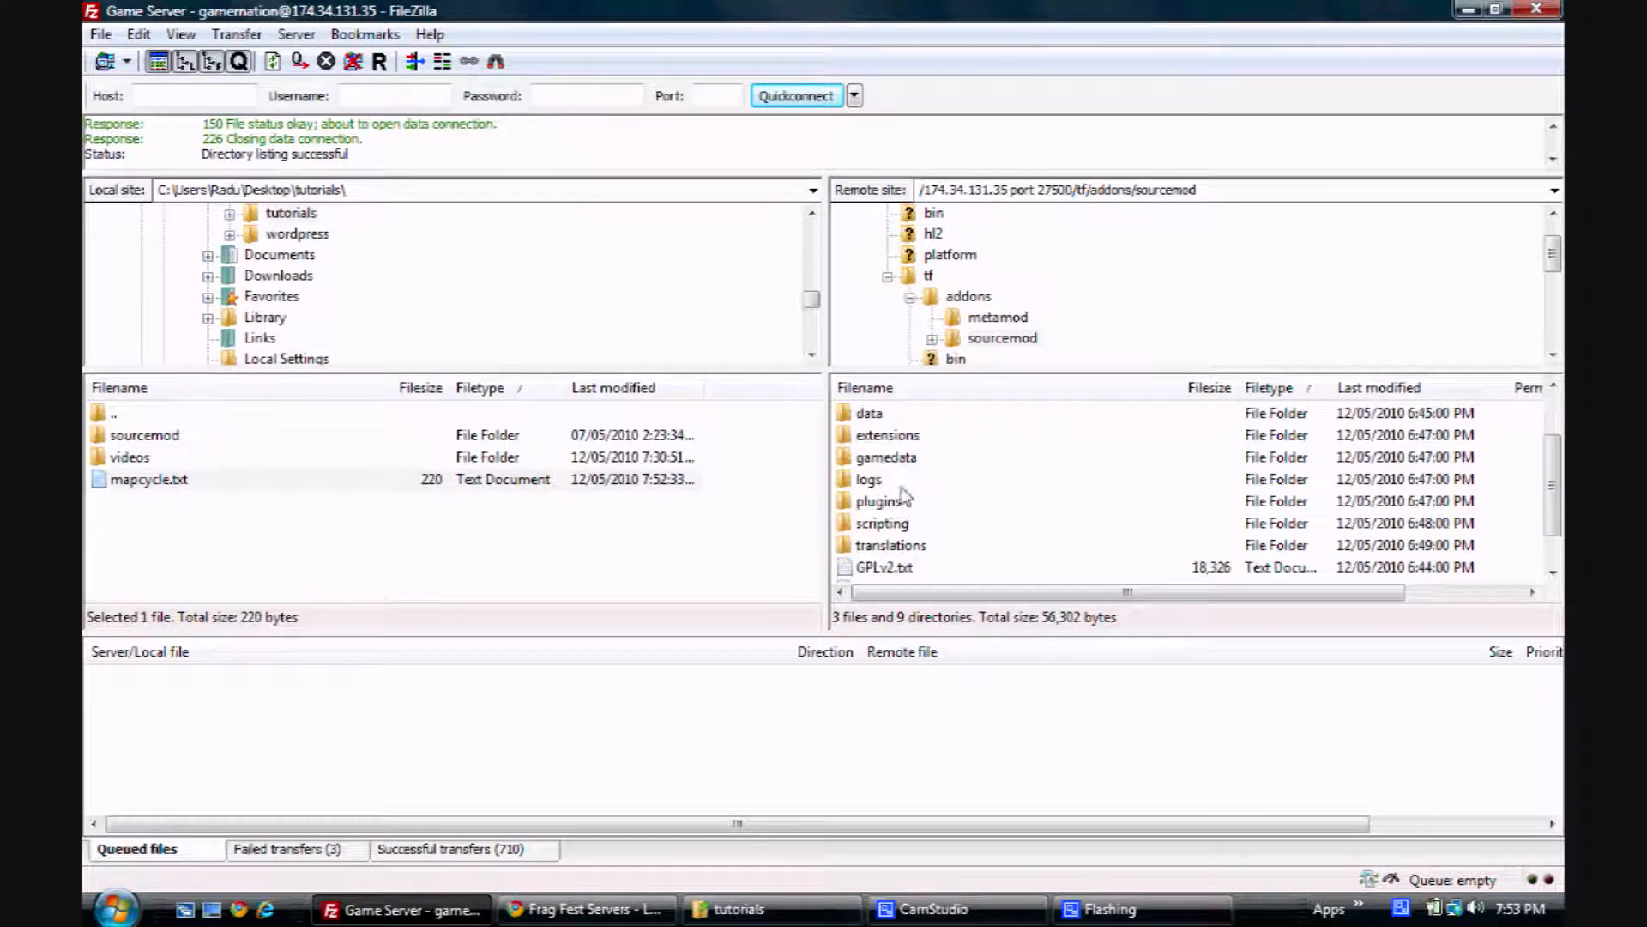
double_click(880, 500)
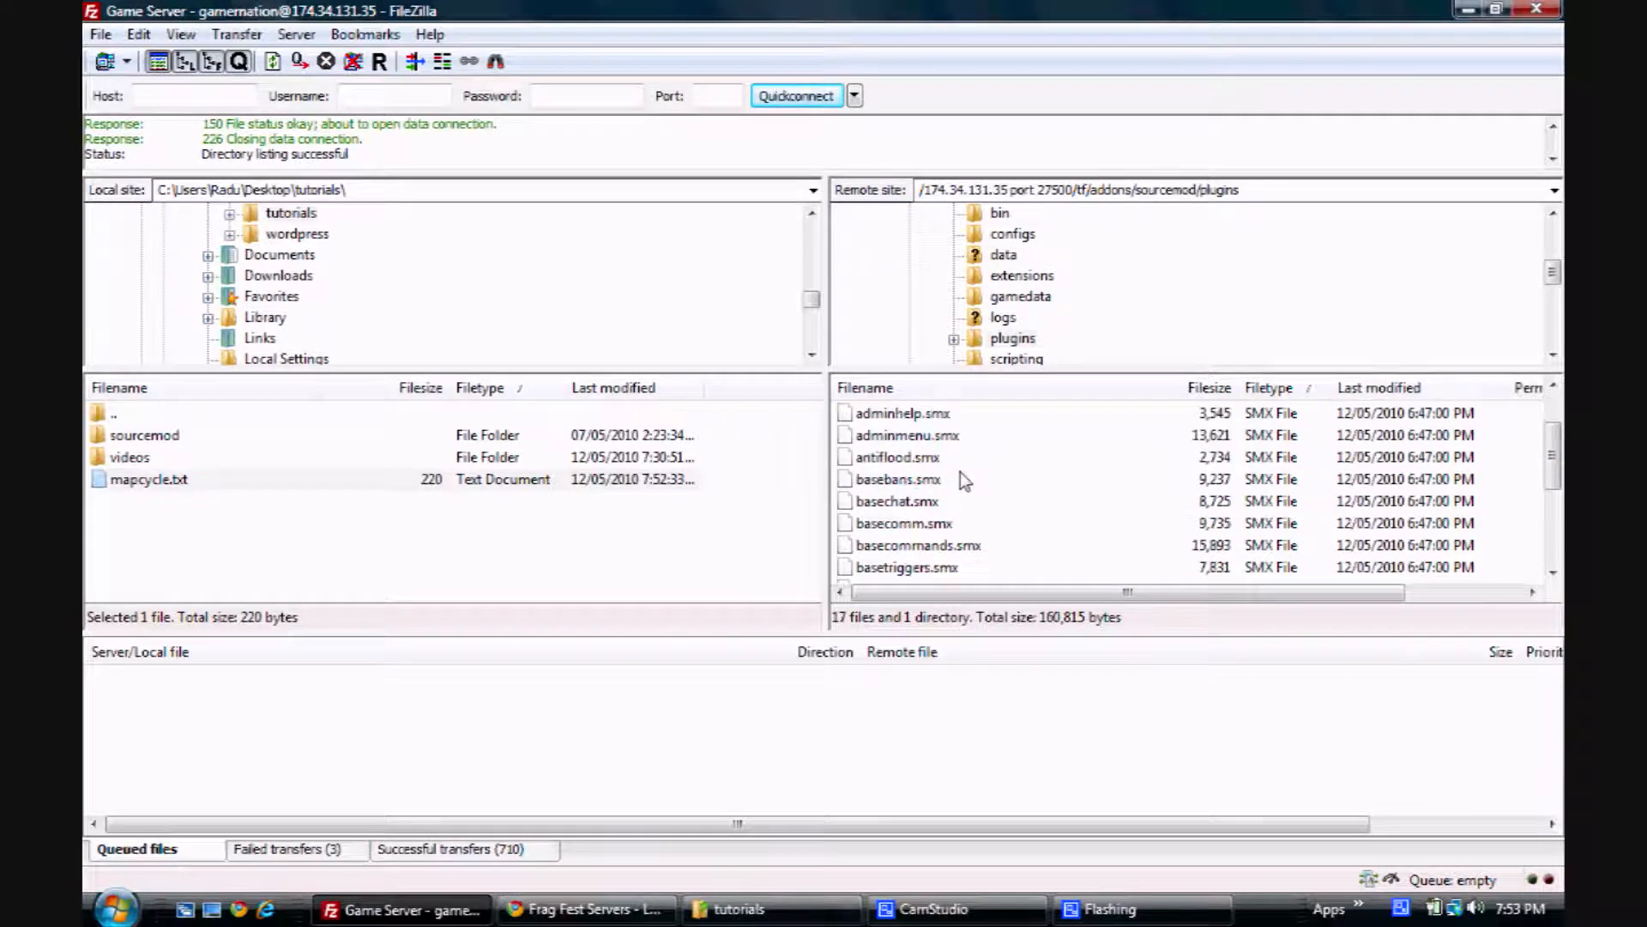
scroll("down", 3)
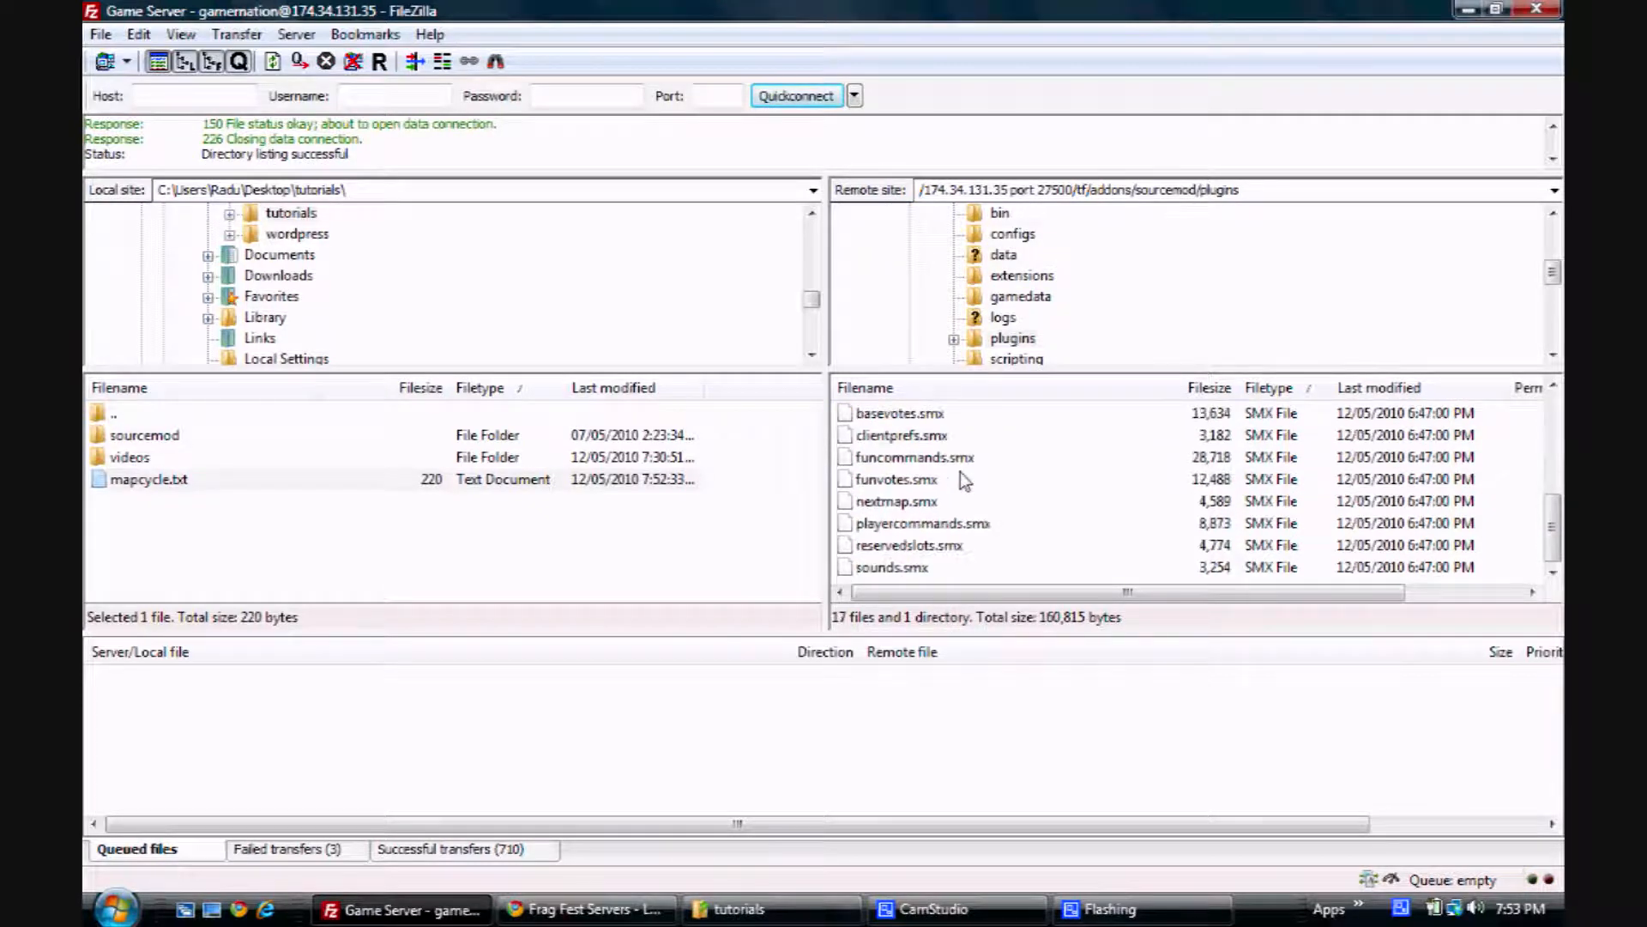
mouse_move(966, 494)
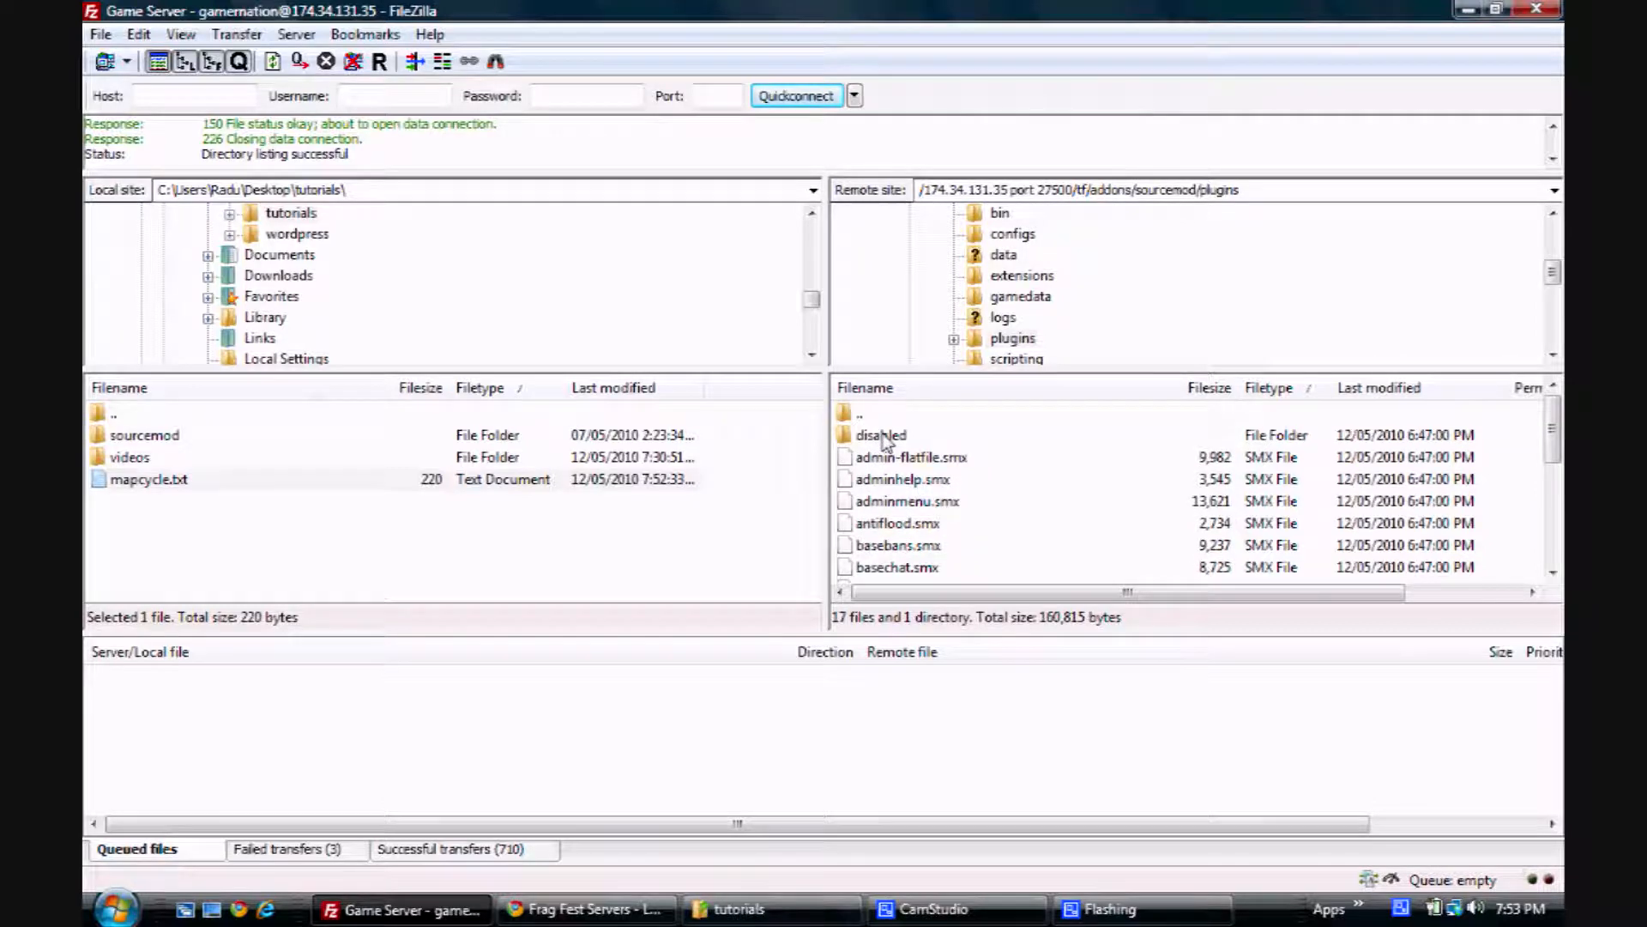
- From plugins/disabled, move mapchooser.smx up into the parent plugins folder
double_click(880, 434)
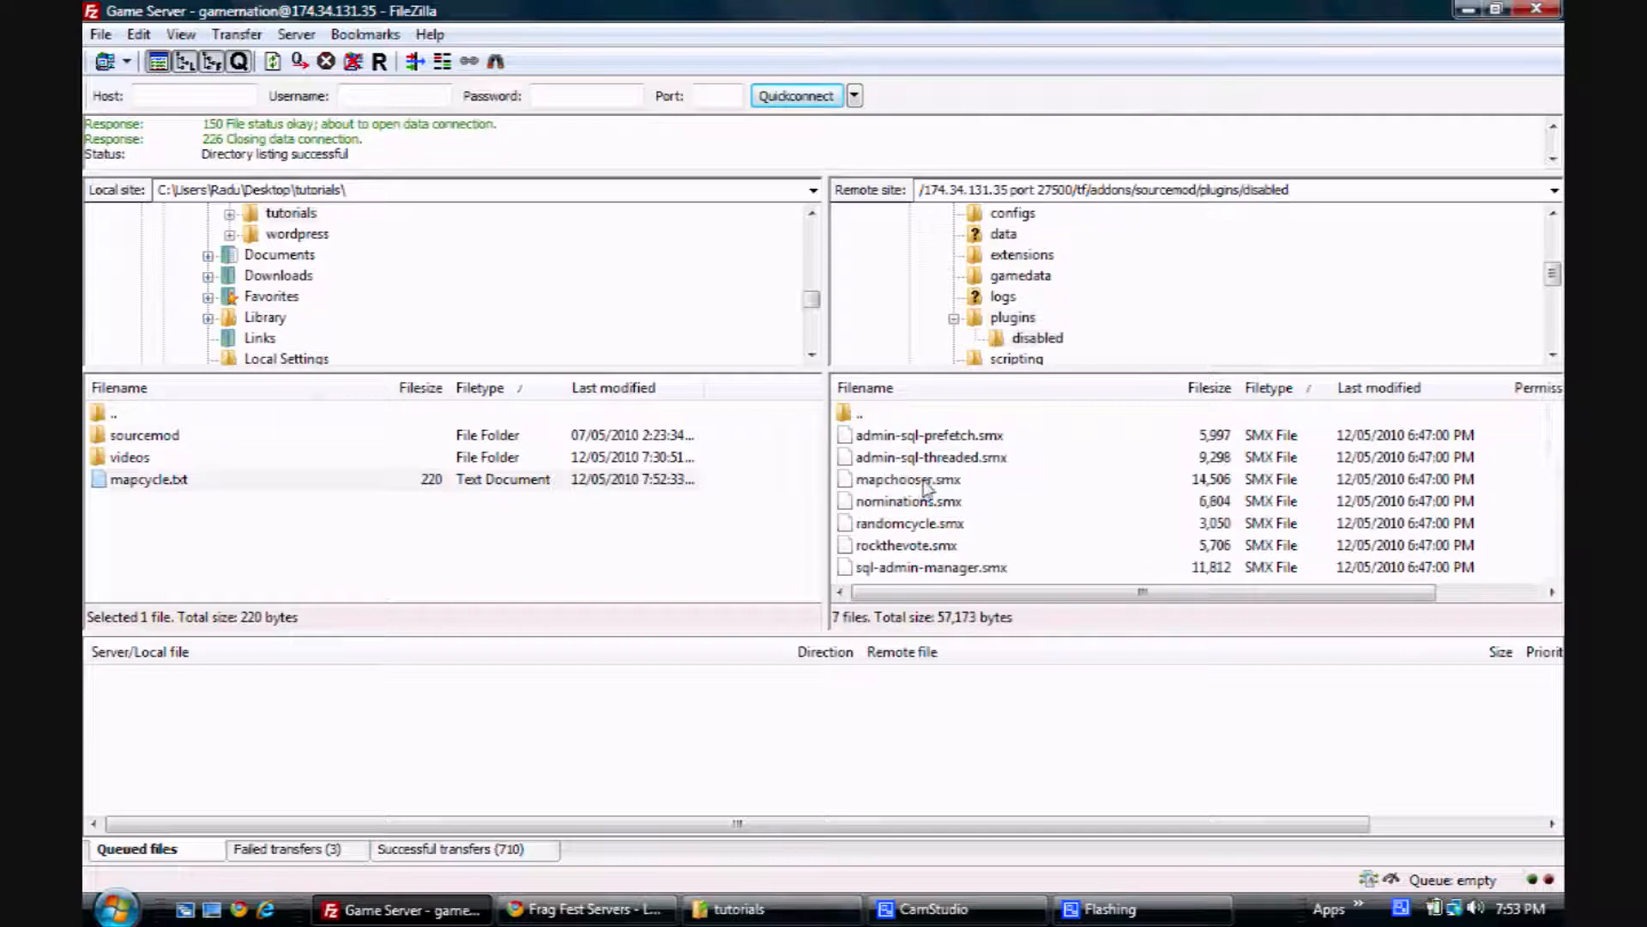
left_click(909, 478)
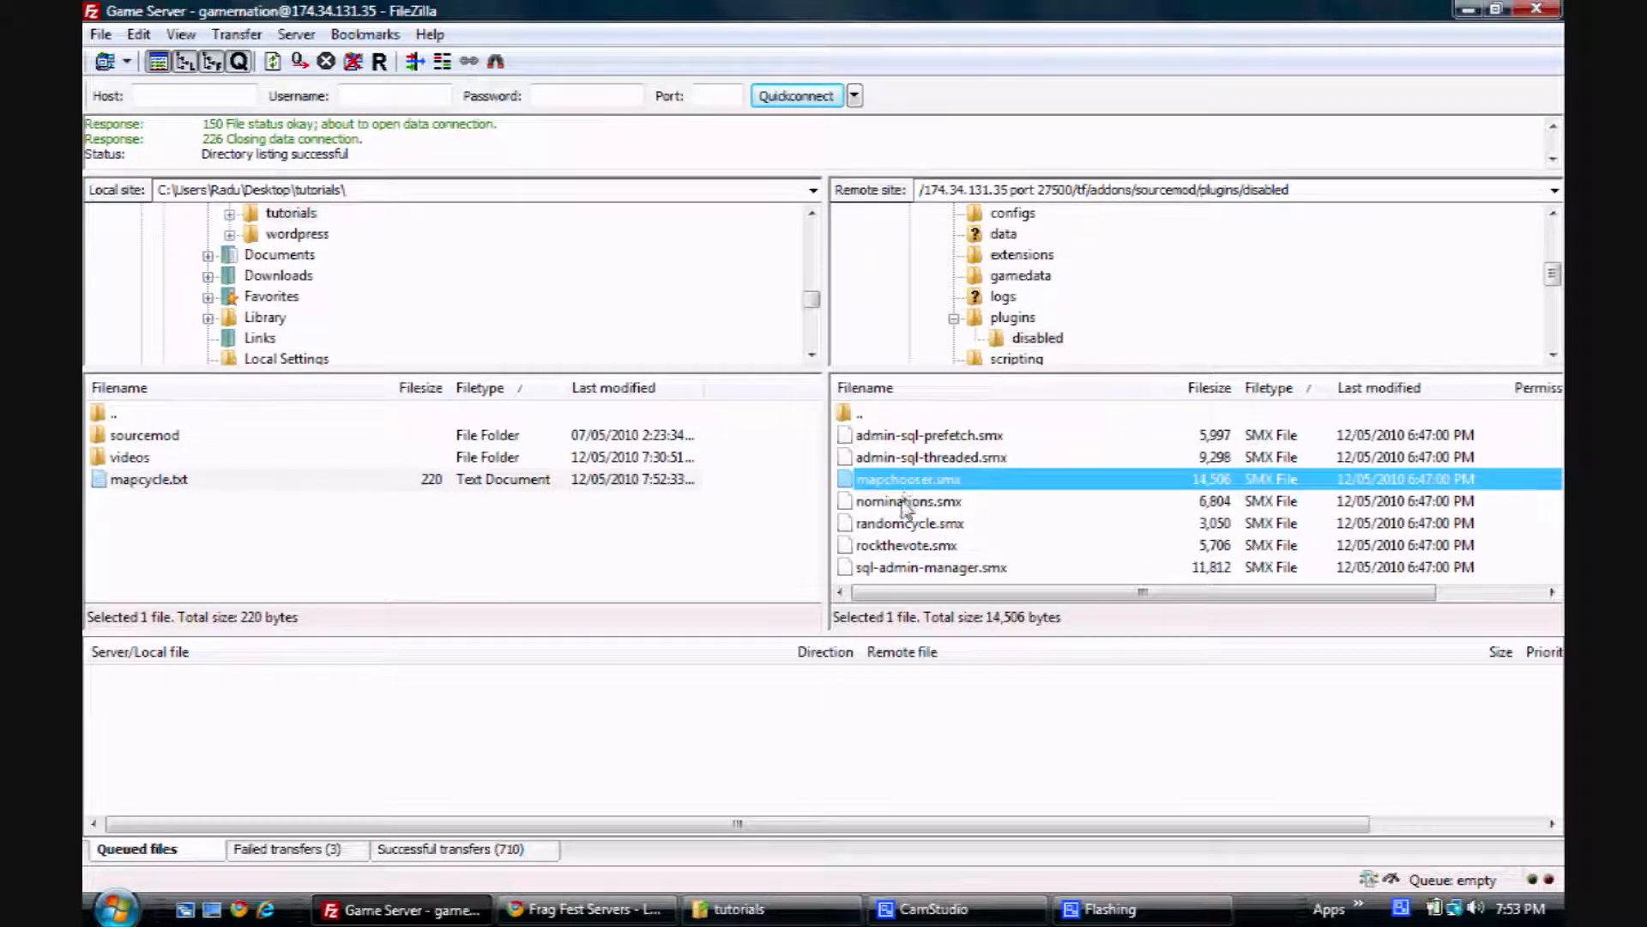
left_click(906, 544)
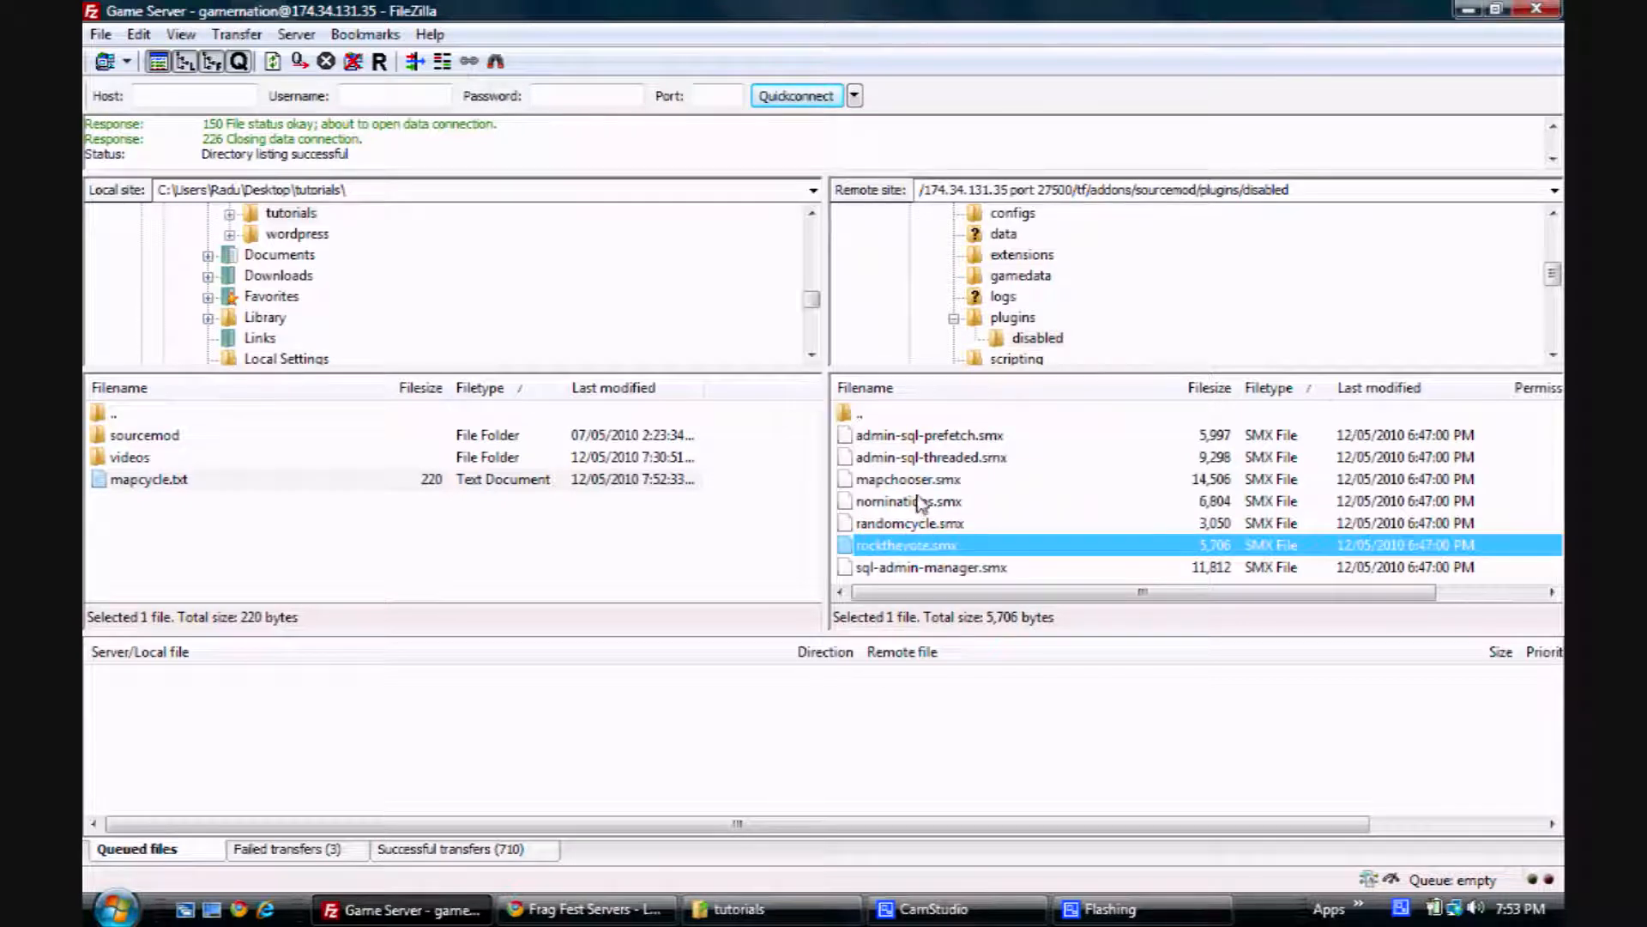
left_click(909, 479)
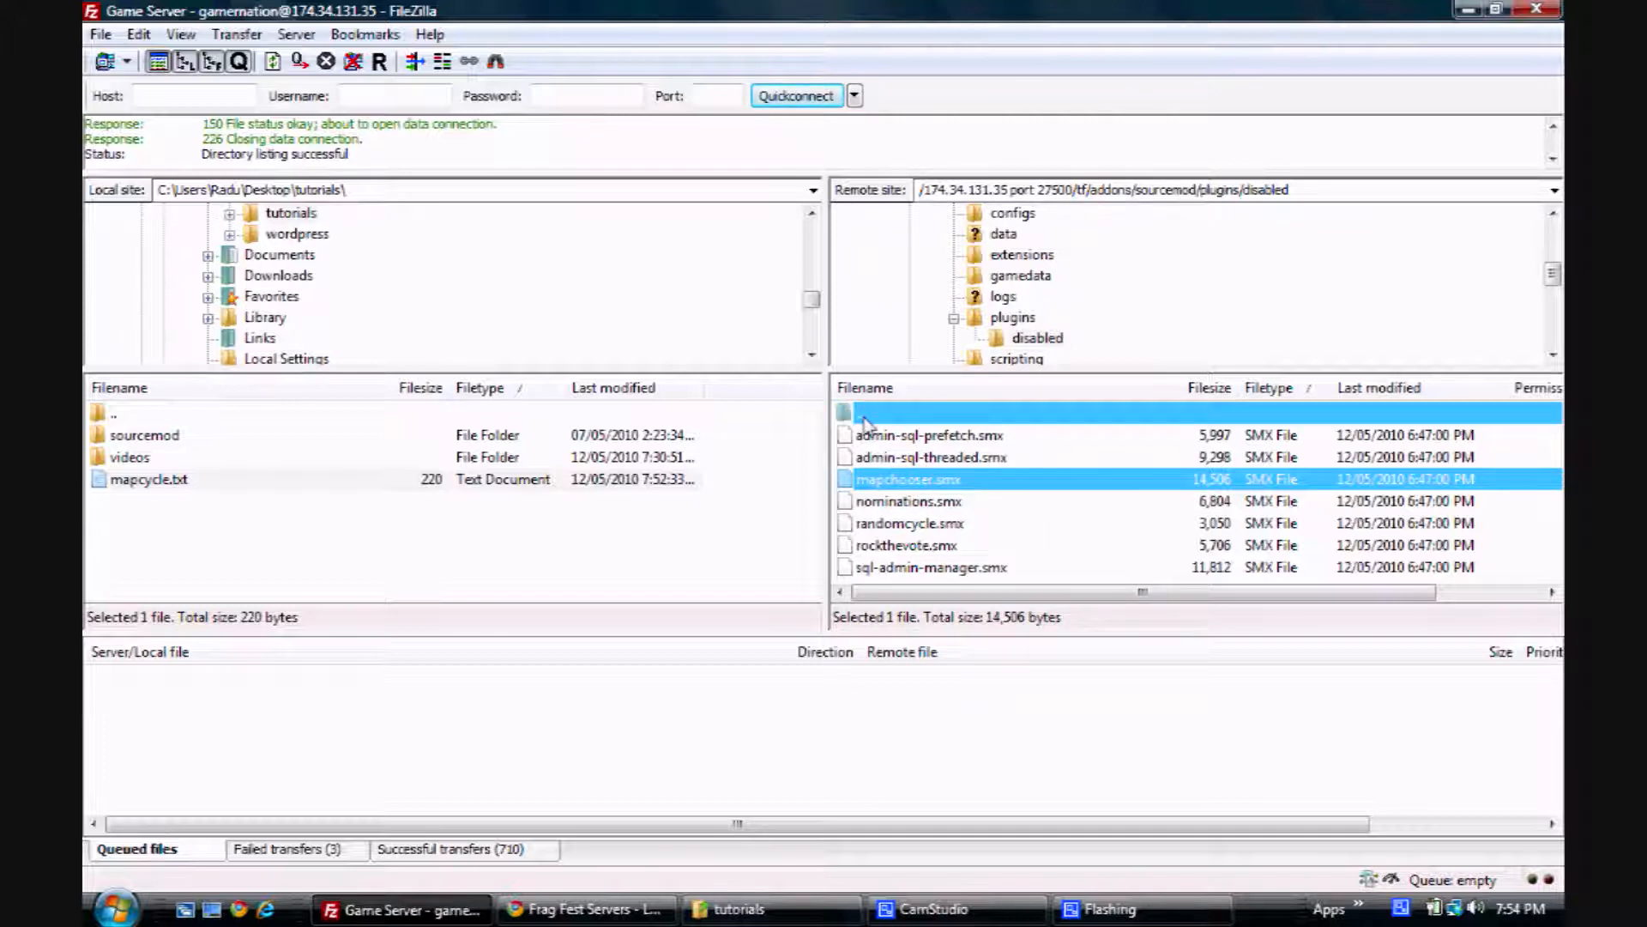
mouse_move(867, 422)
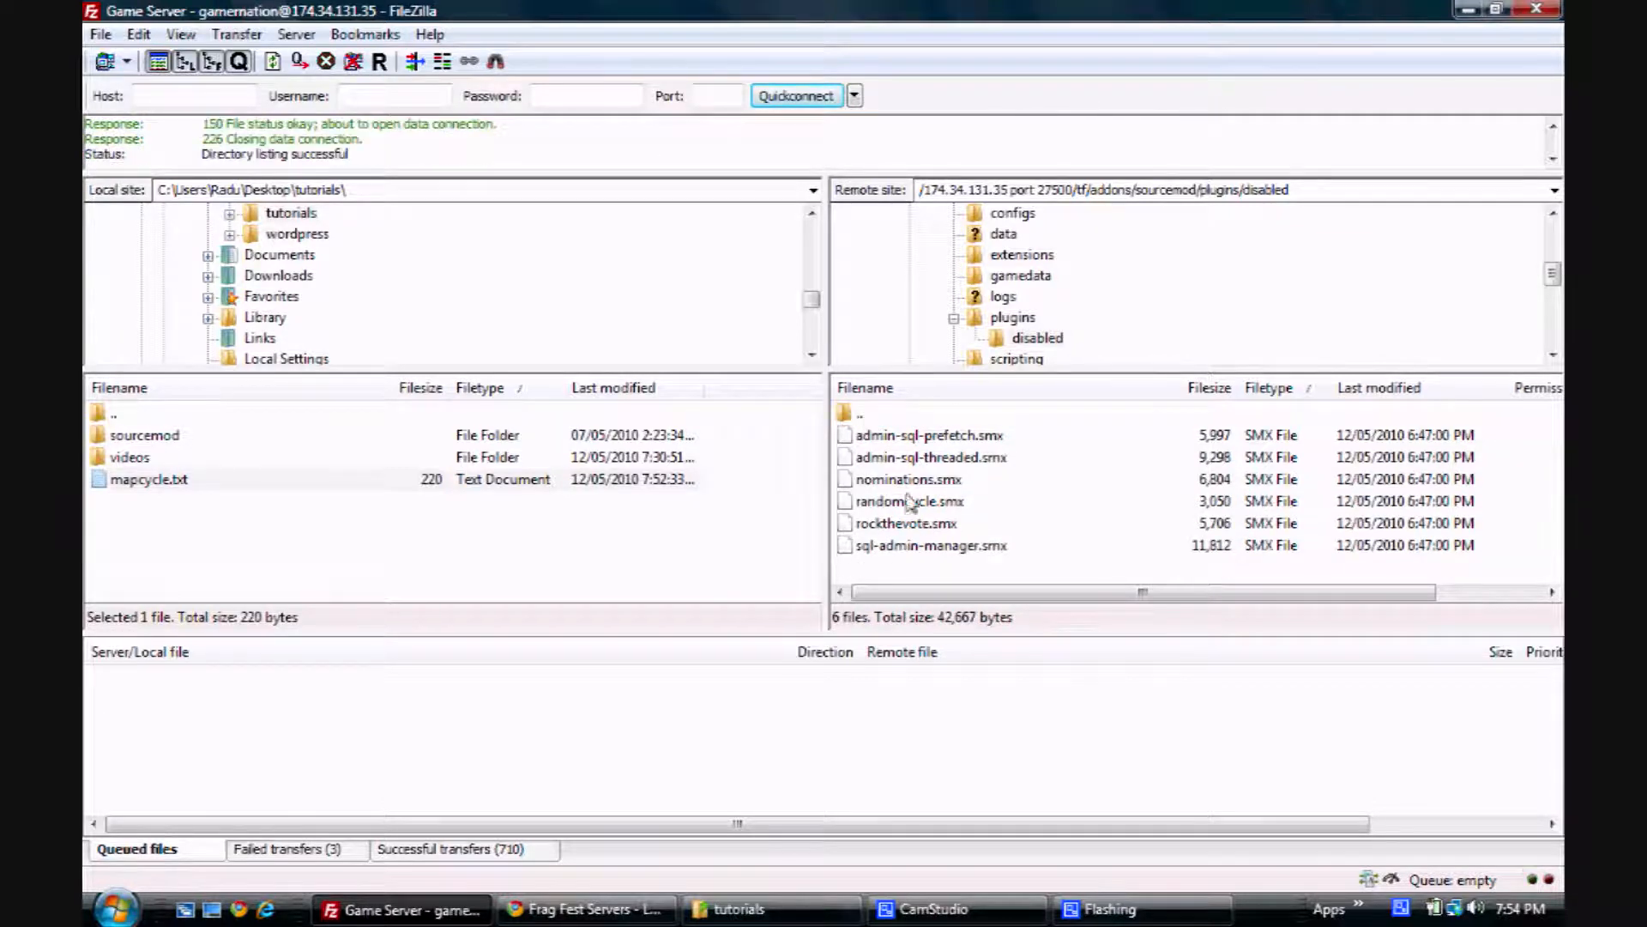
- Move rockthevote.smx into the plugins folder too and return to the sourcemod folder
left_click(906, 523)
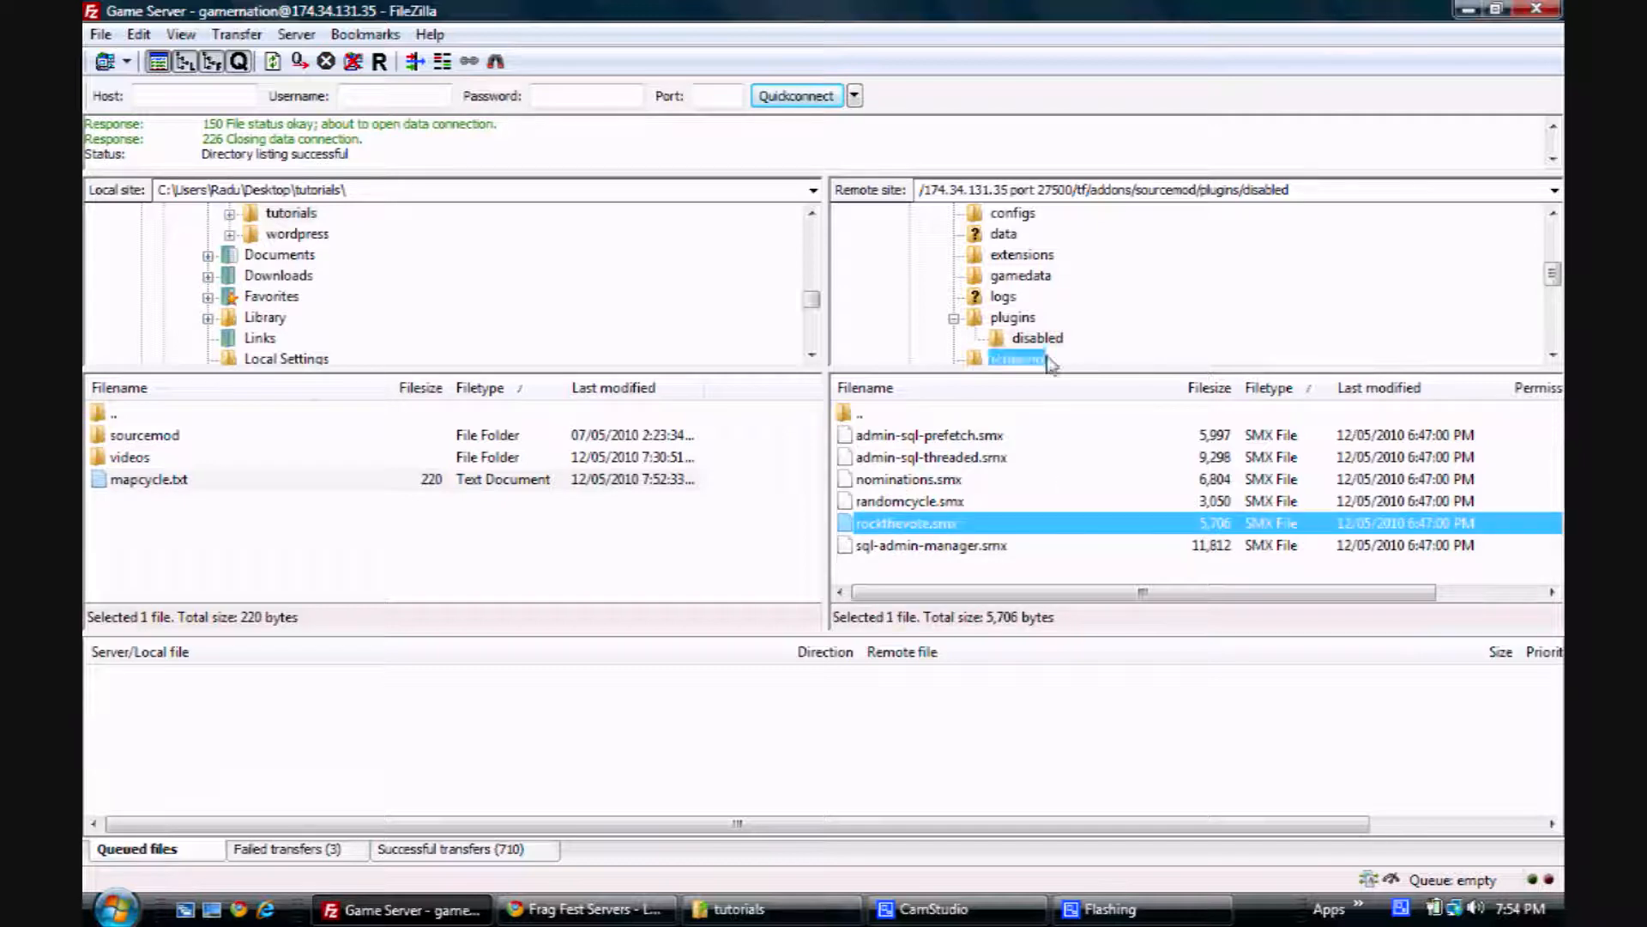
left_click(1012, 316)
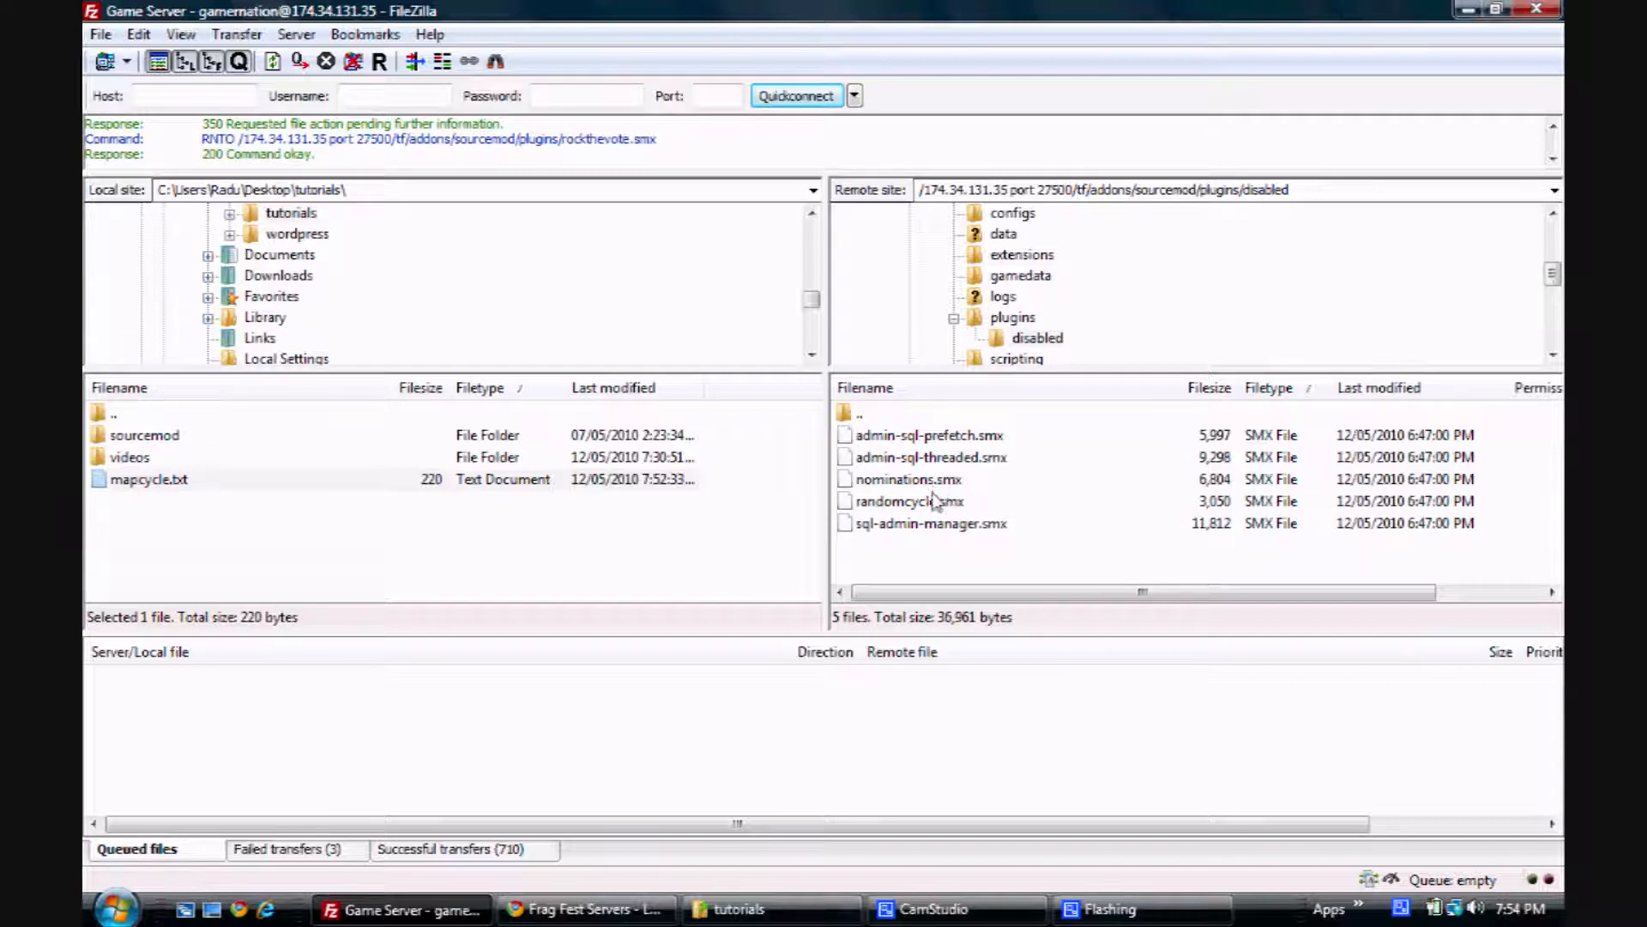
left_click(908, 479)
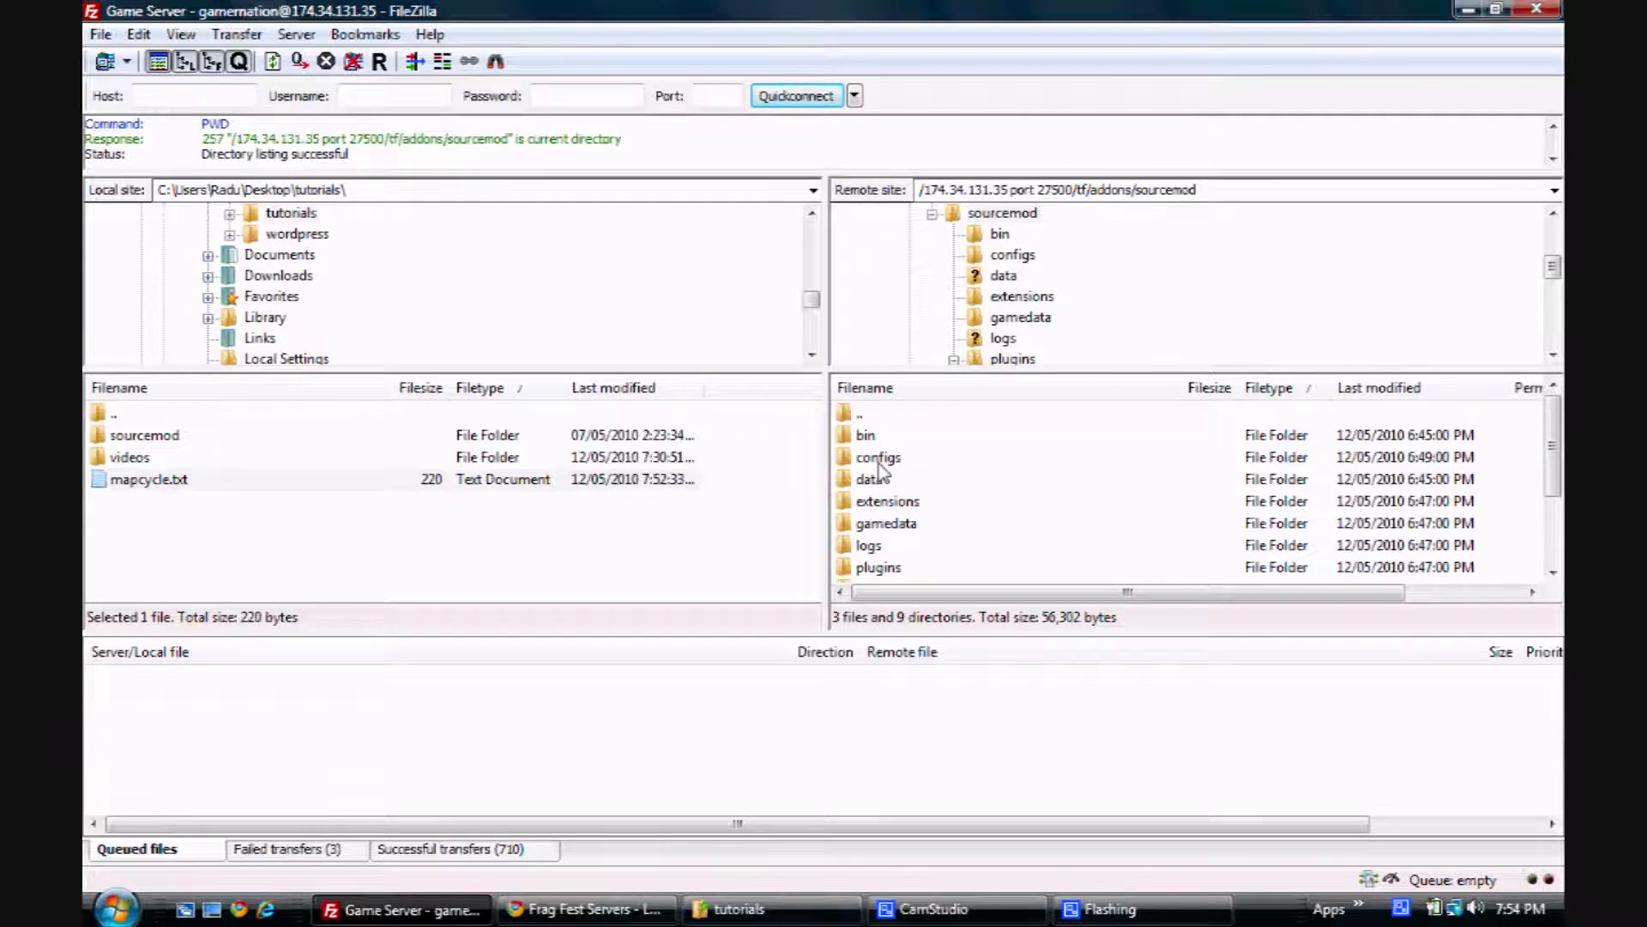
- In sourcemod/configs, open admins_simple.ini with View/Edit so it loads in Notepad++
double_click(877, 456)
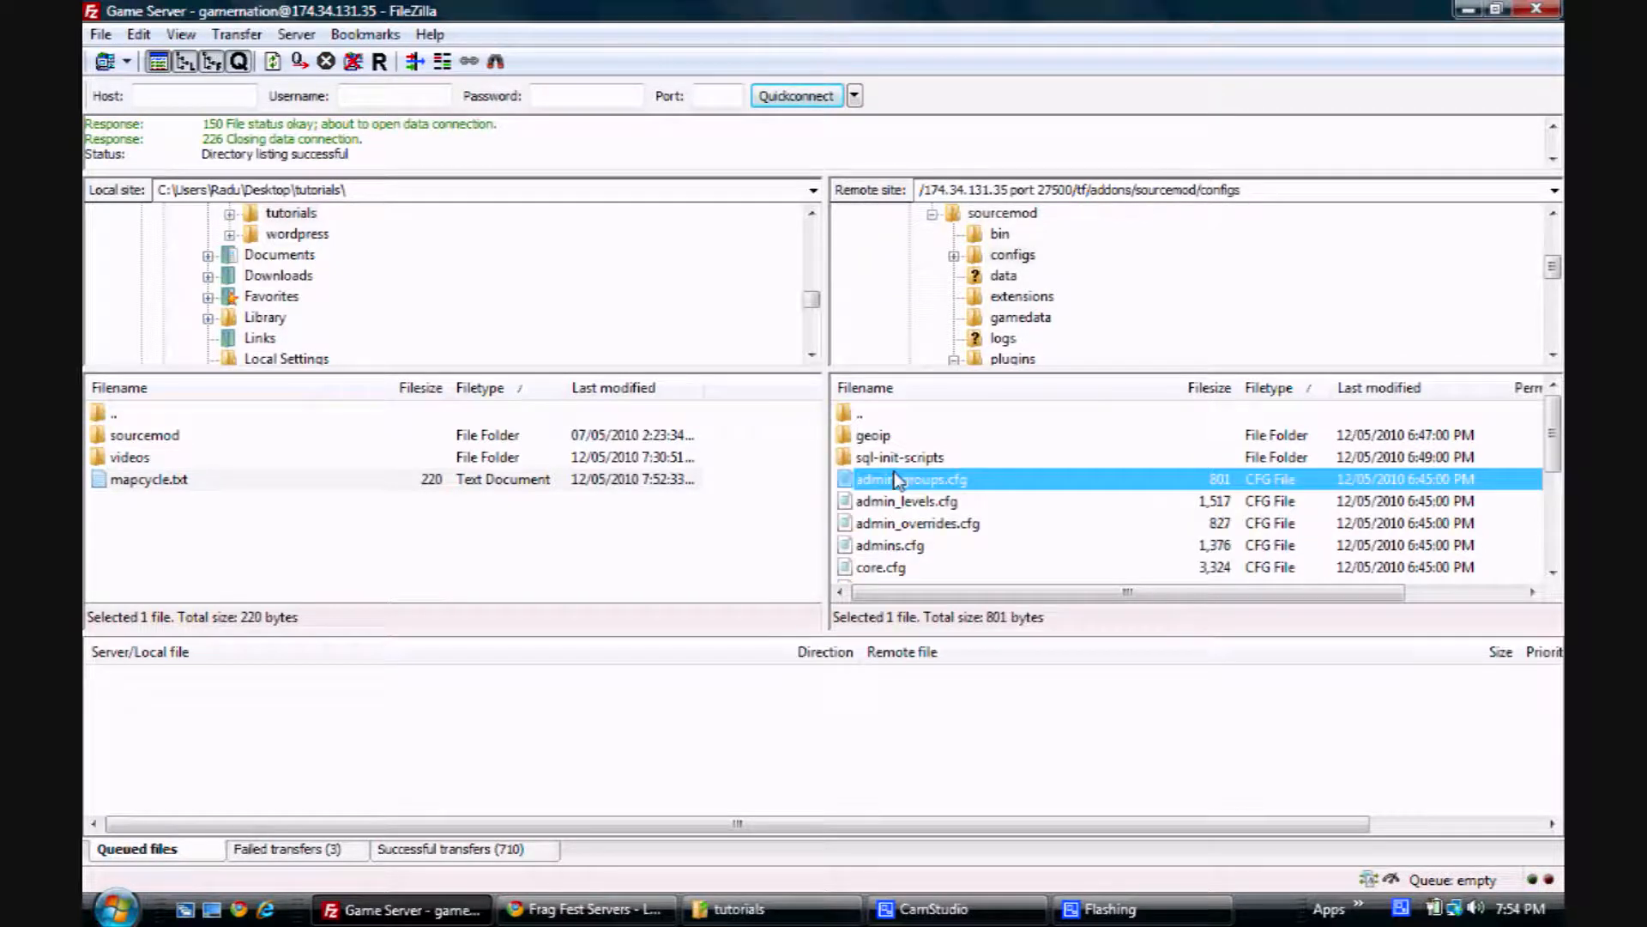
scroll("down", 3)
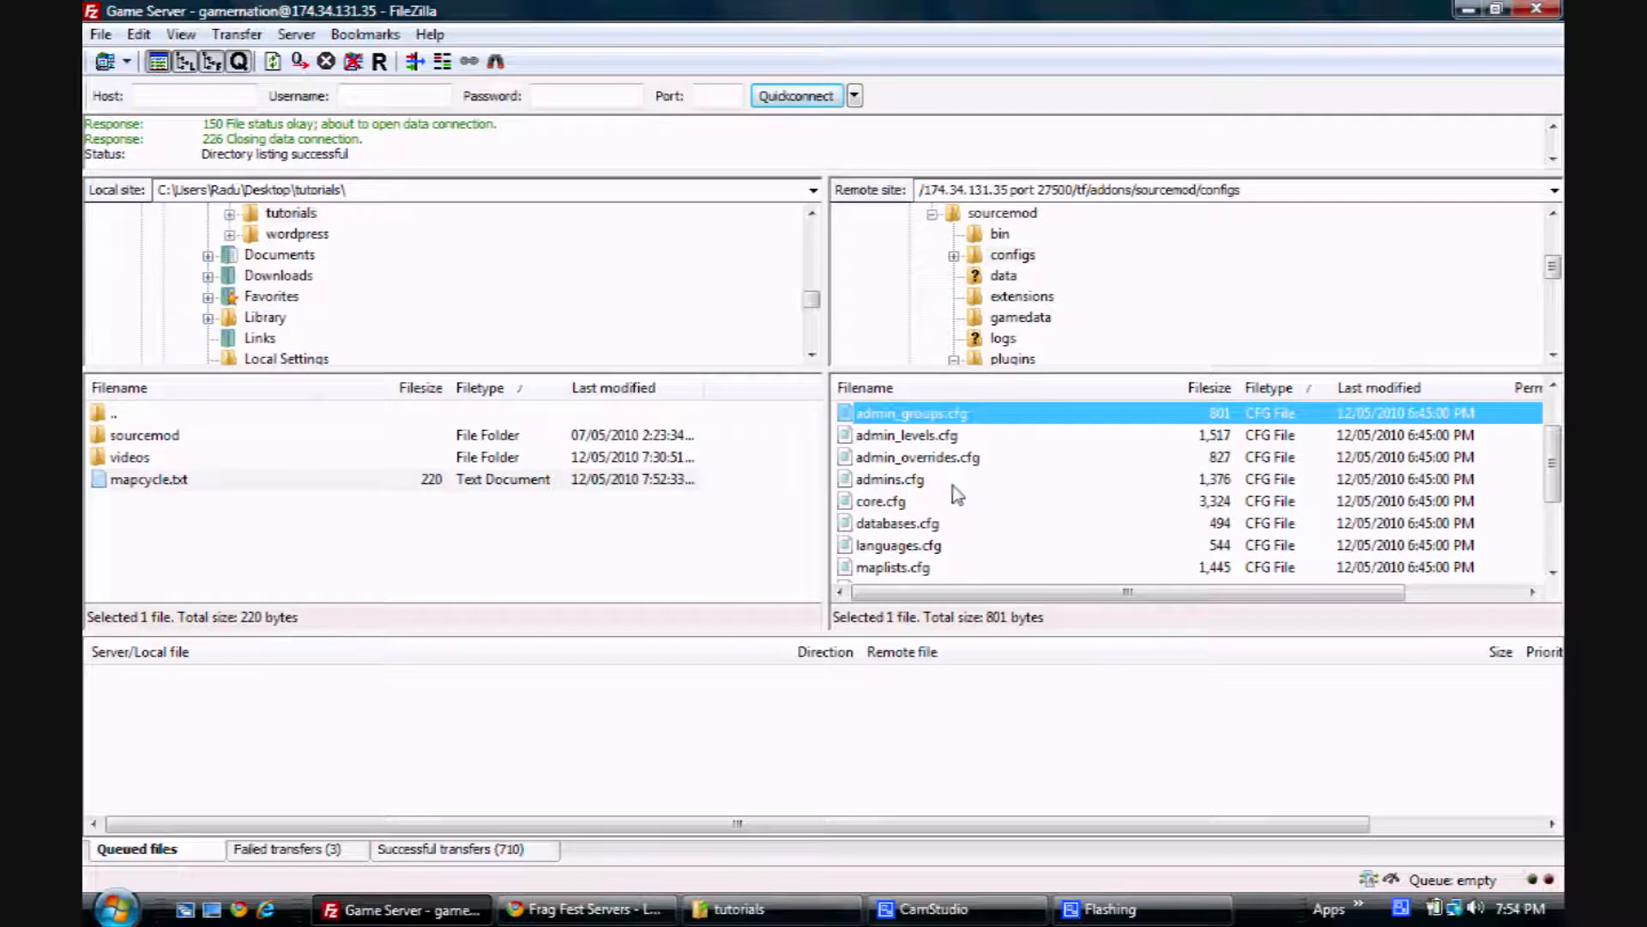
scroll("down", 3)
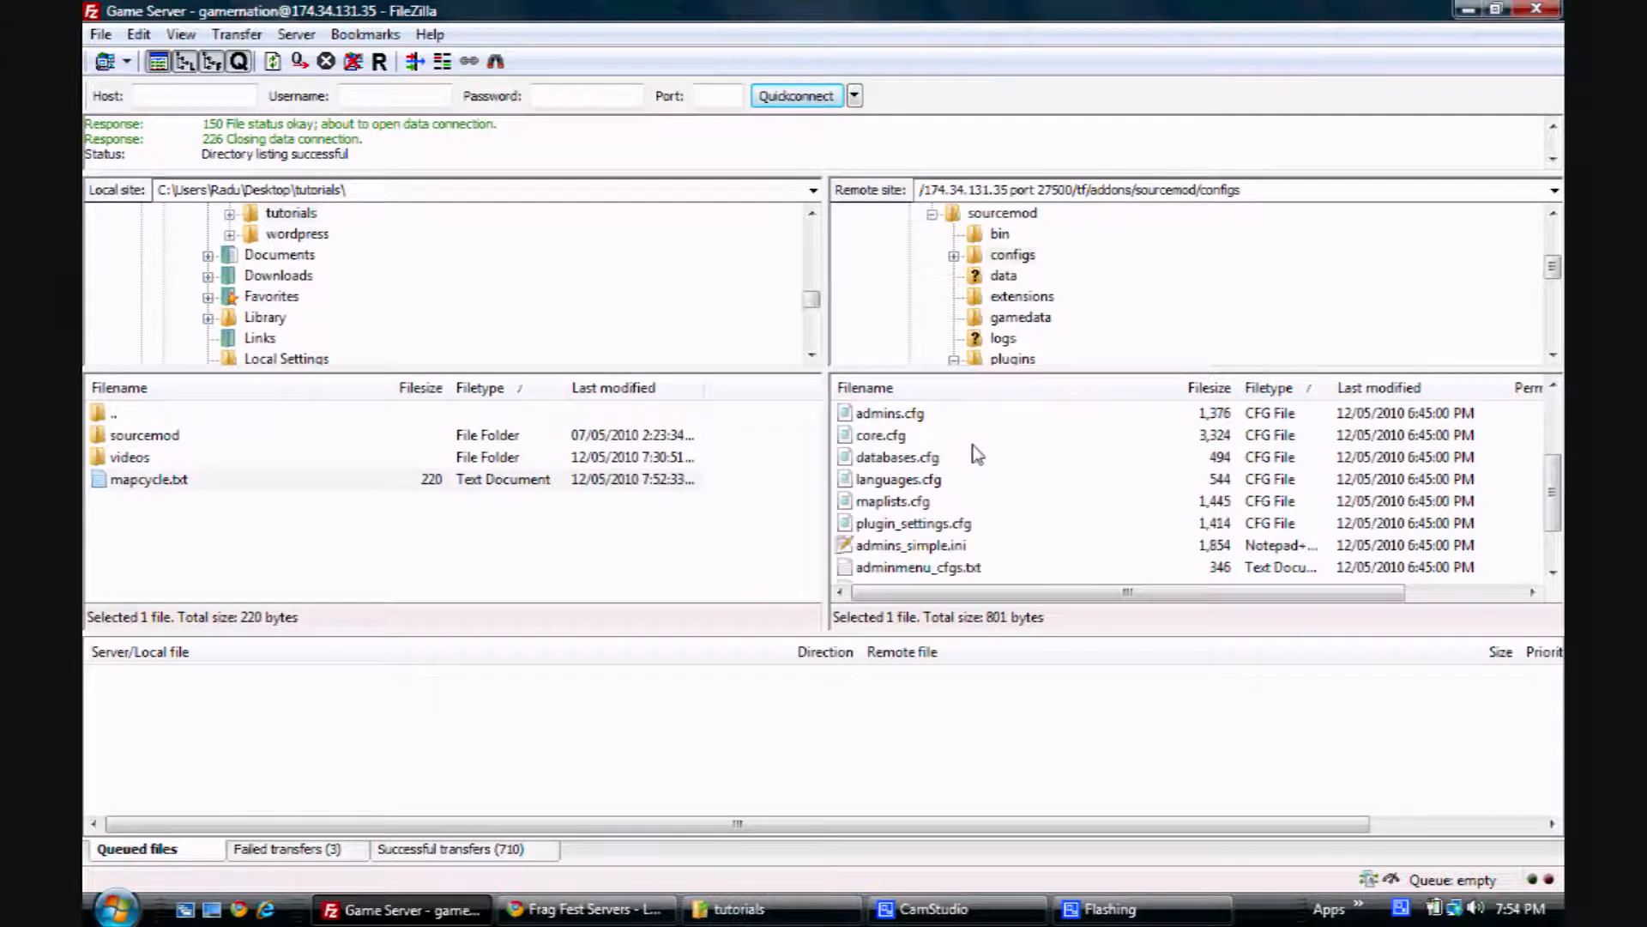
scroll("down", 3)
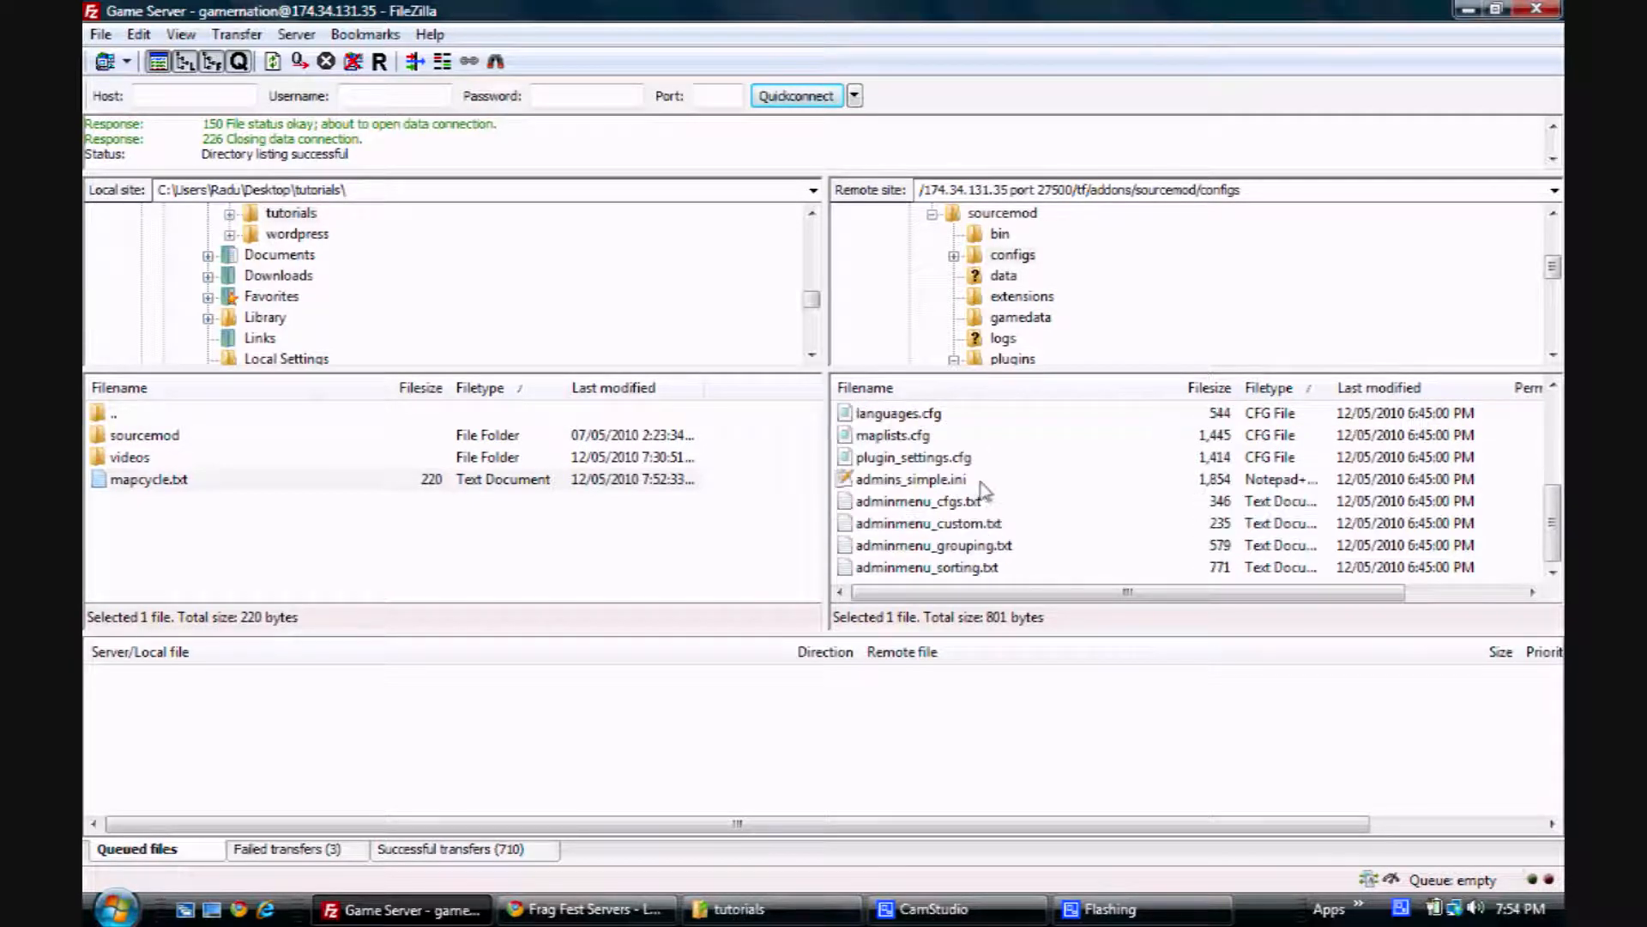
left_click(909, 479)
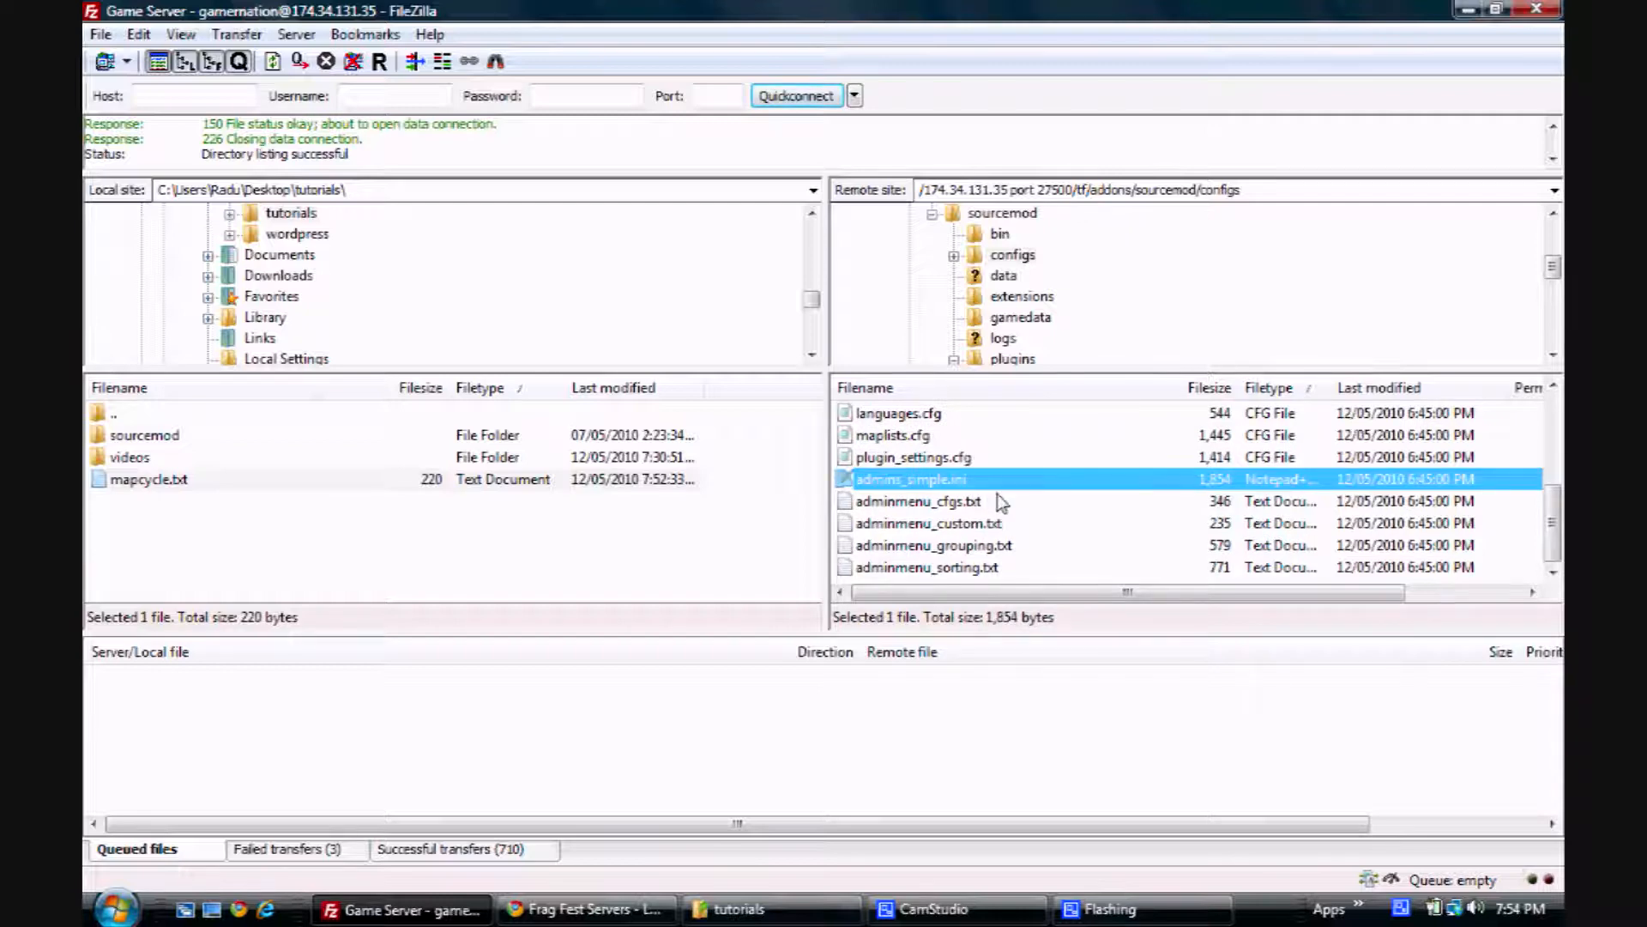
mouse_move(930, 492)
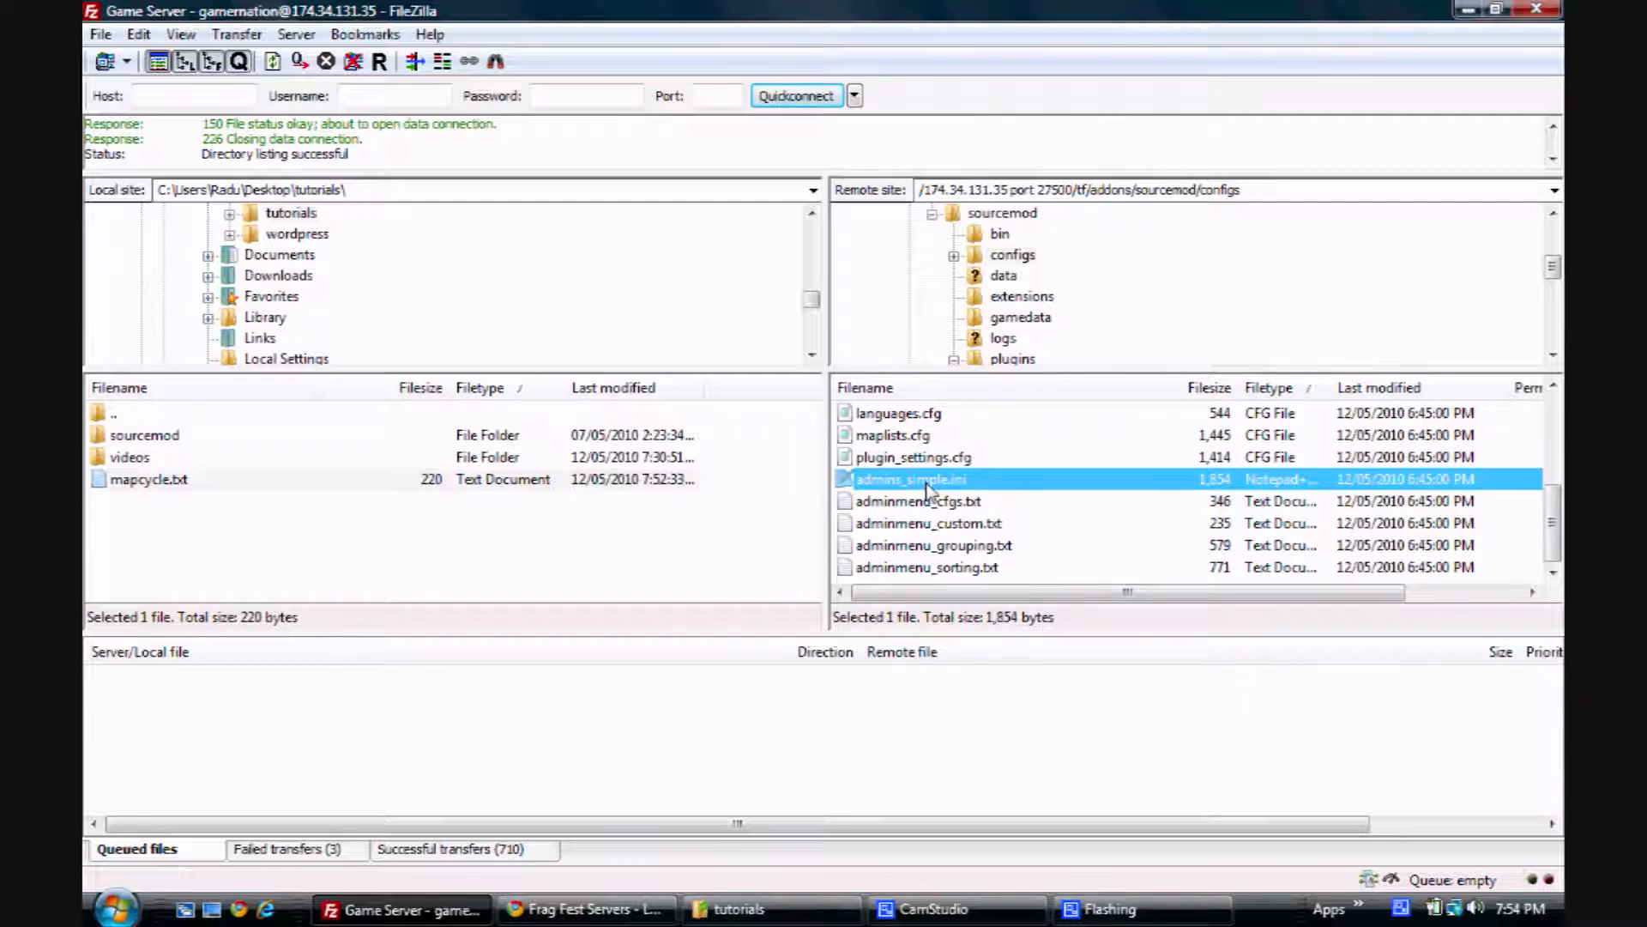
right_click(909, 479)
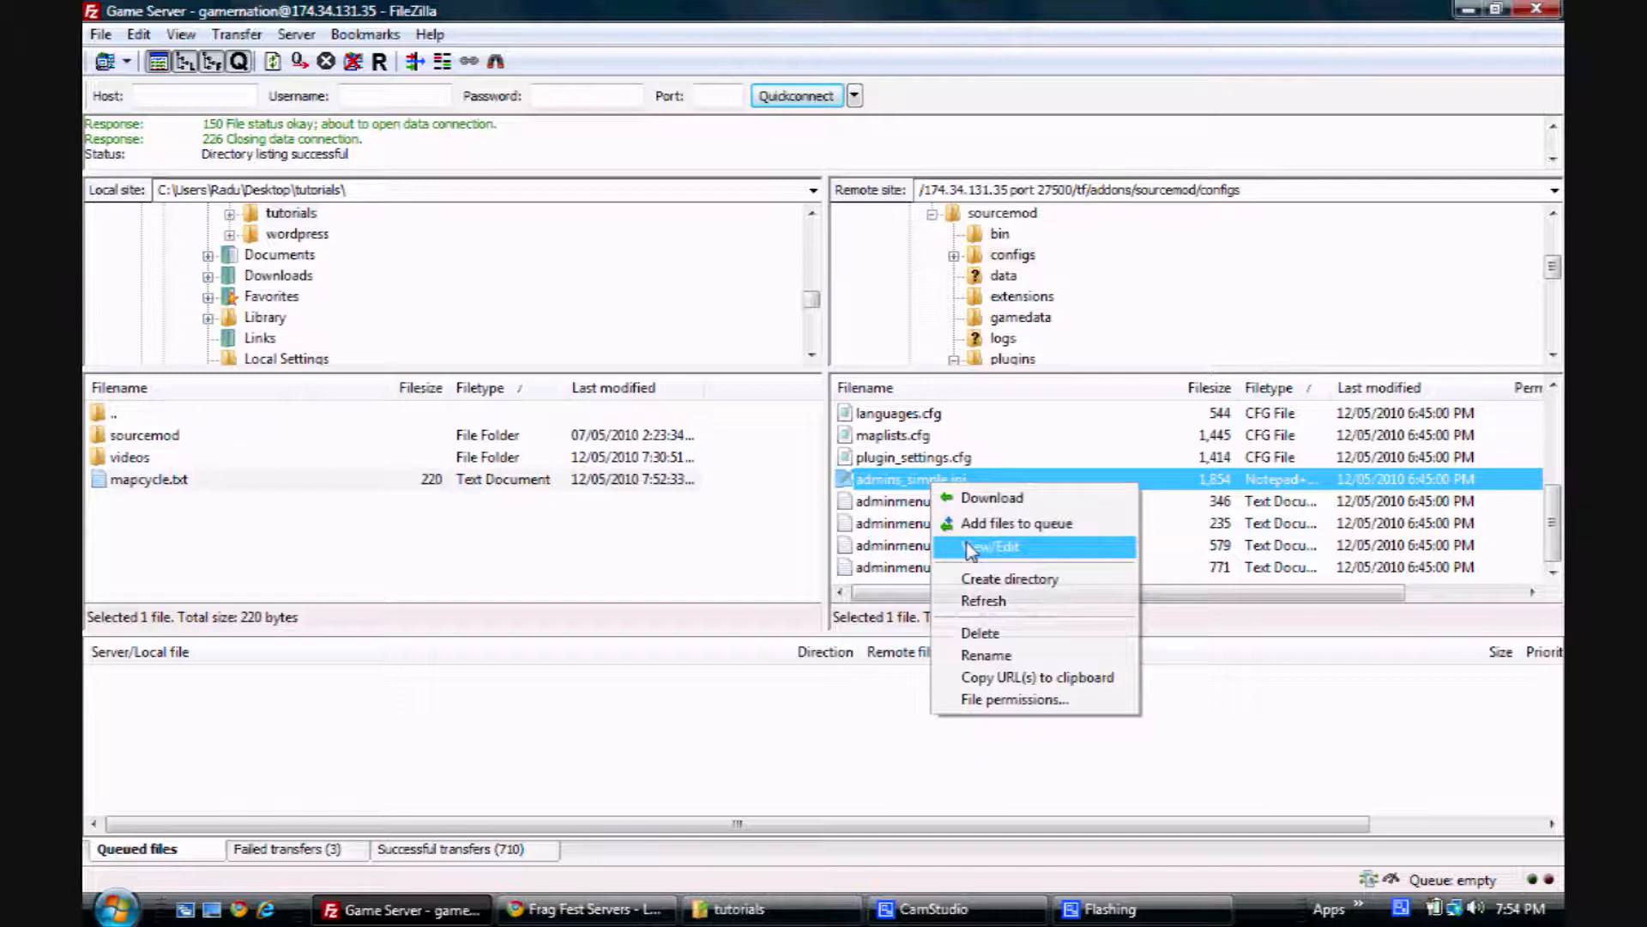
left_click(992, 545)
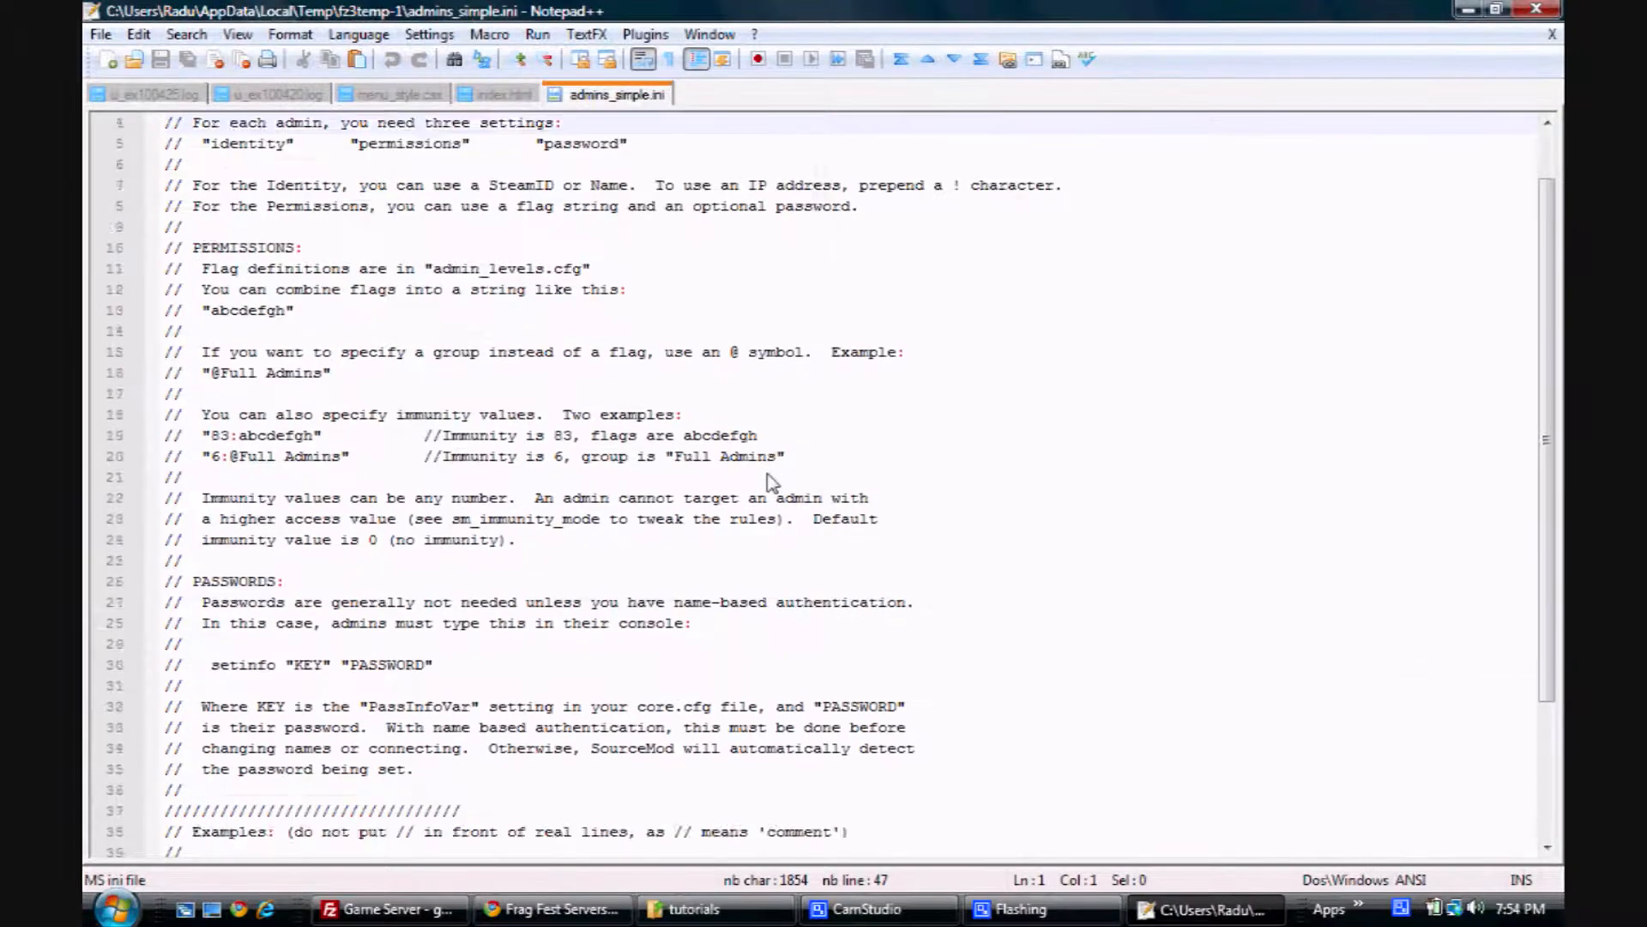
- Write the admin line "STEAM_0:1:16" "99:z" // Broseph over the example Steam ID entry
scroll("down", 3)
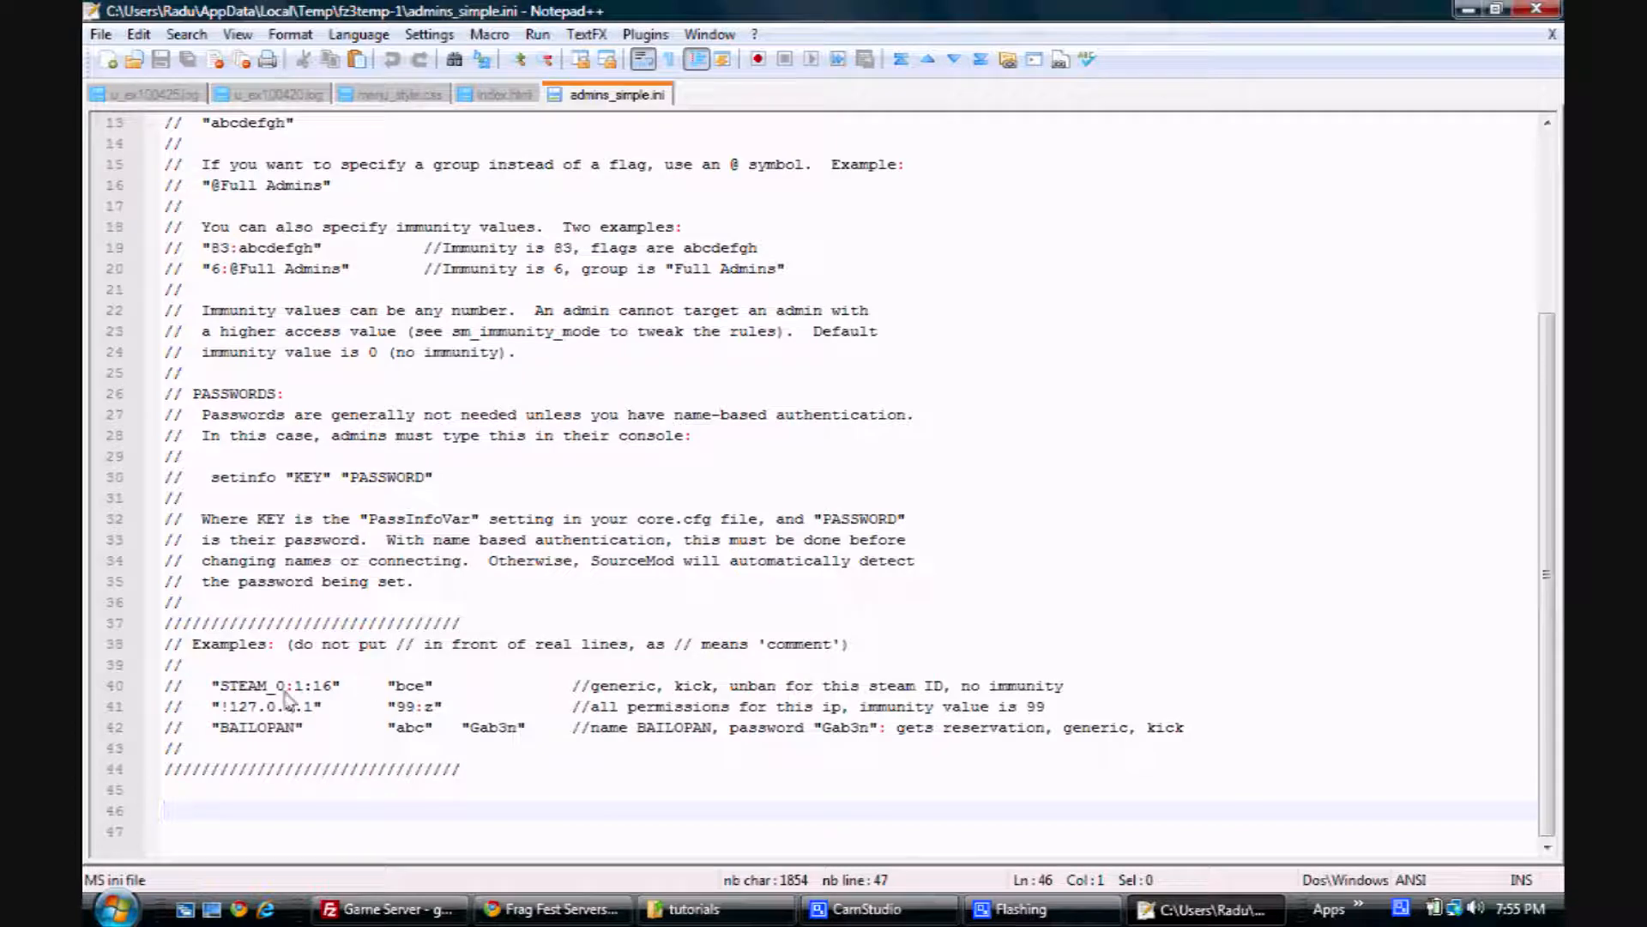
double_click(276, 684)
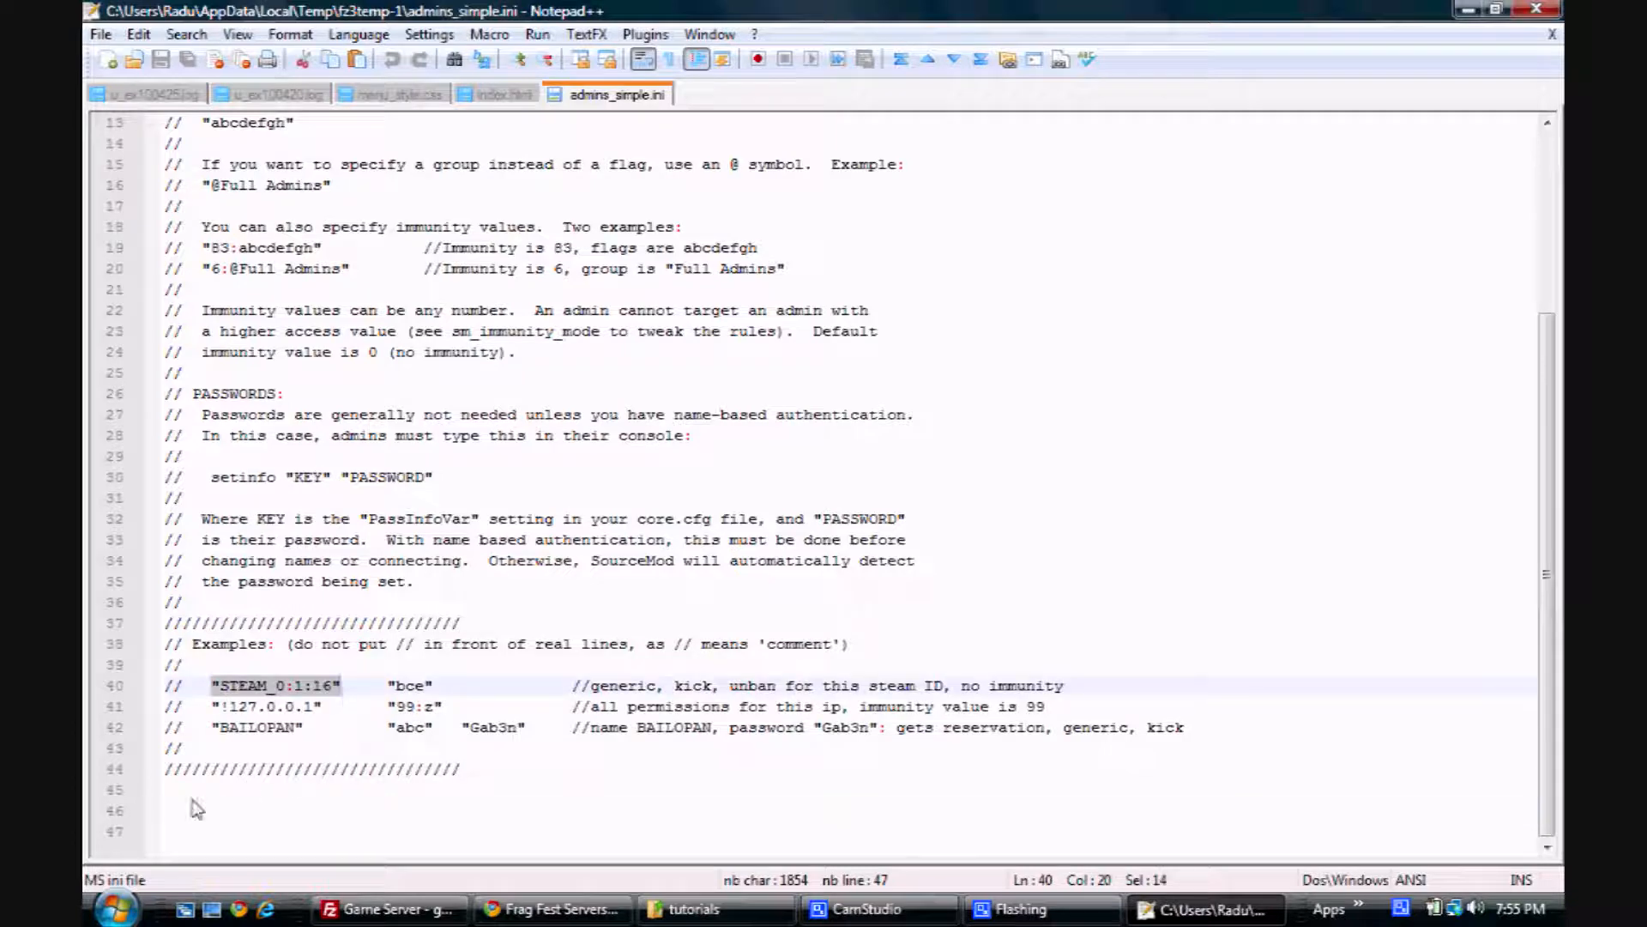
type("\"STEAM_0:1:16\"")
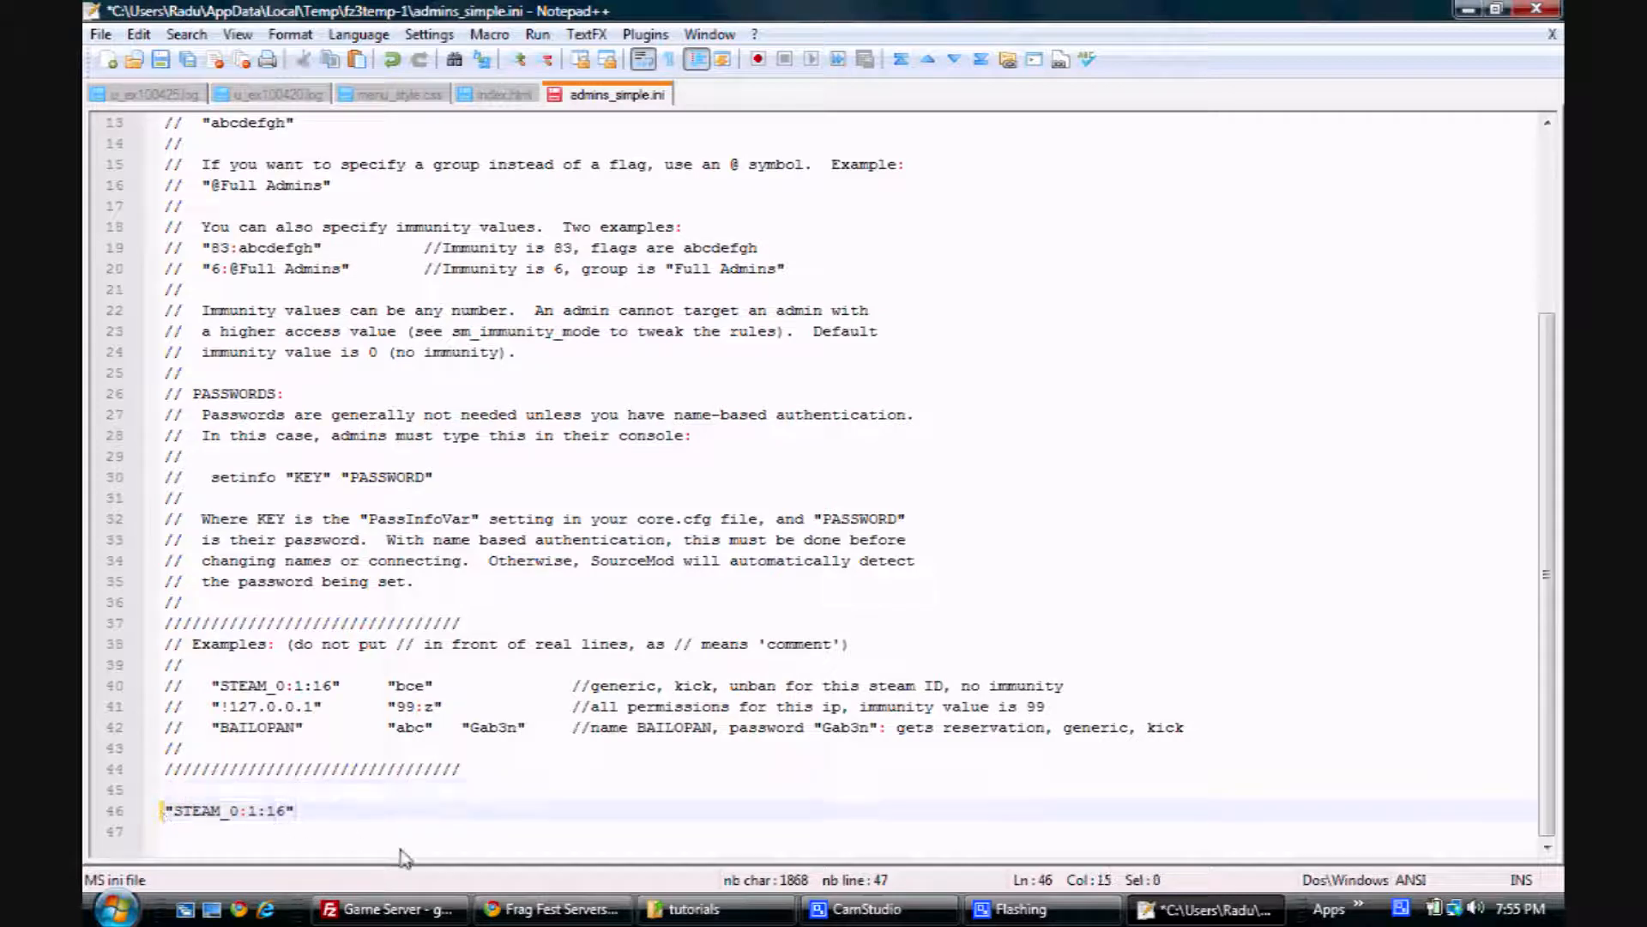
type("\"")
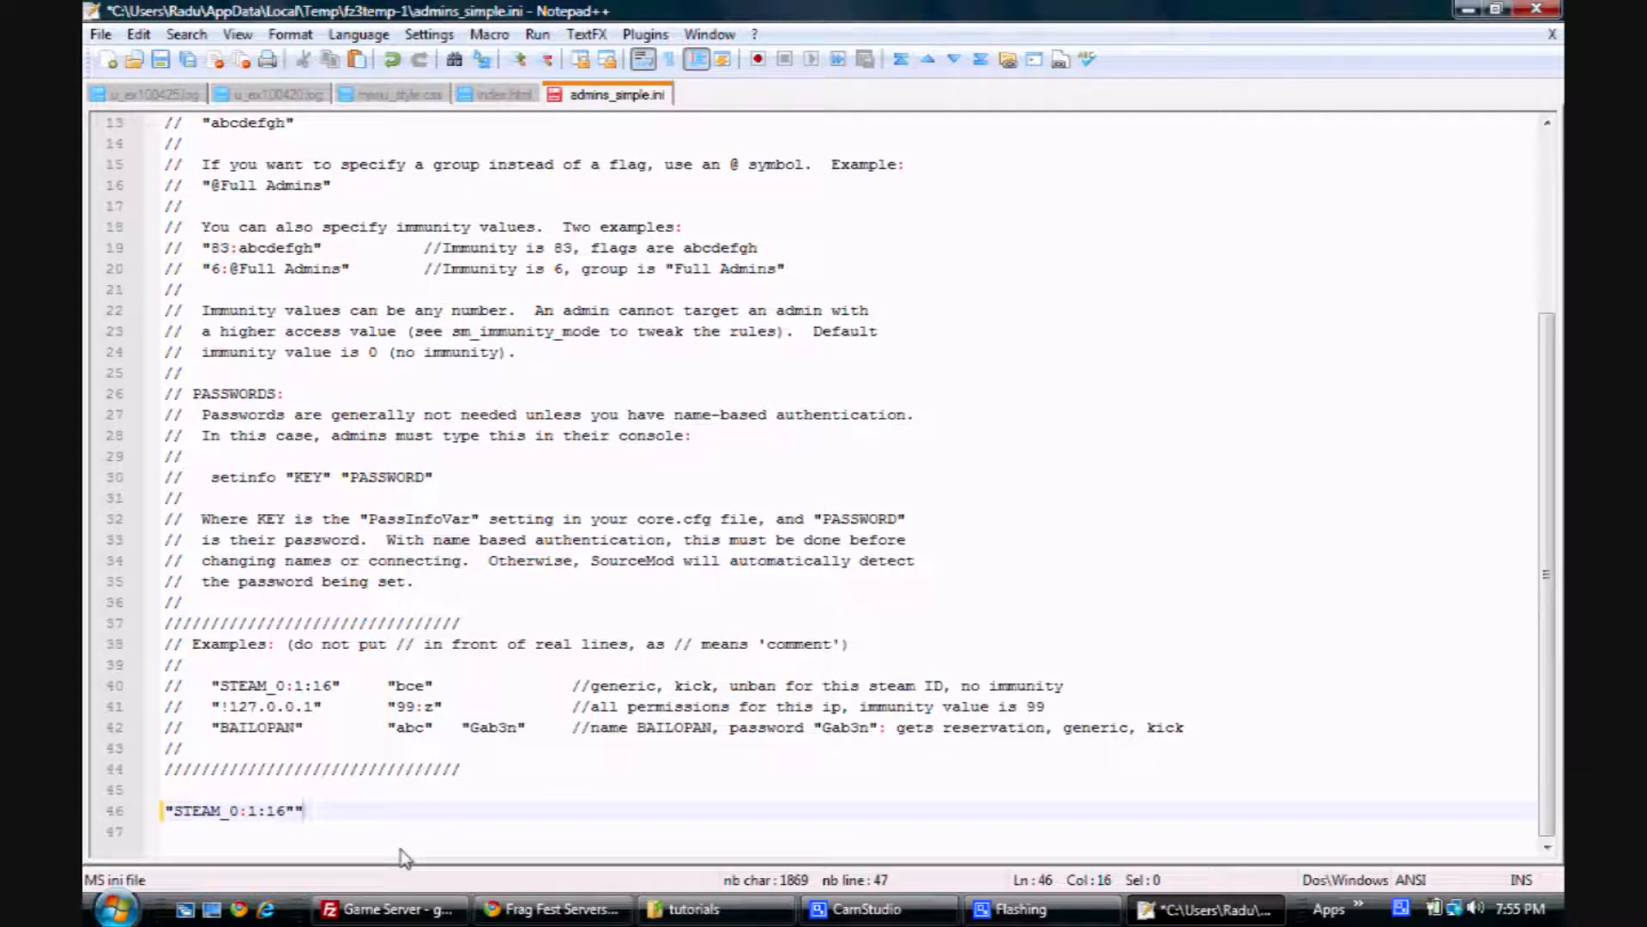
type("99:z")
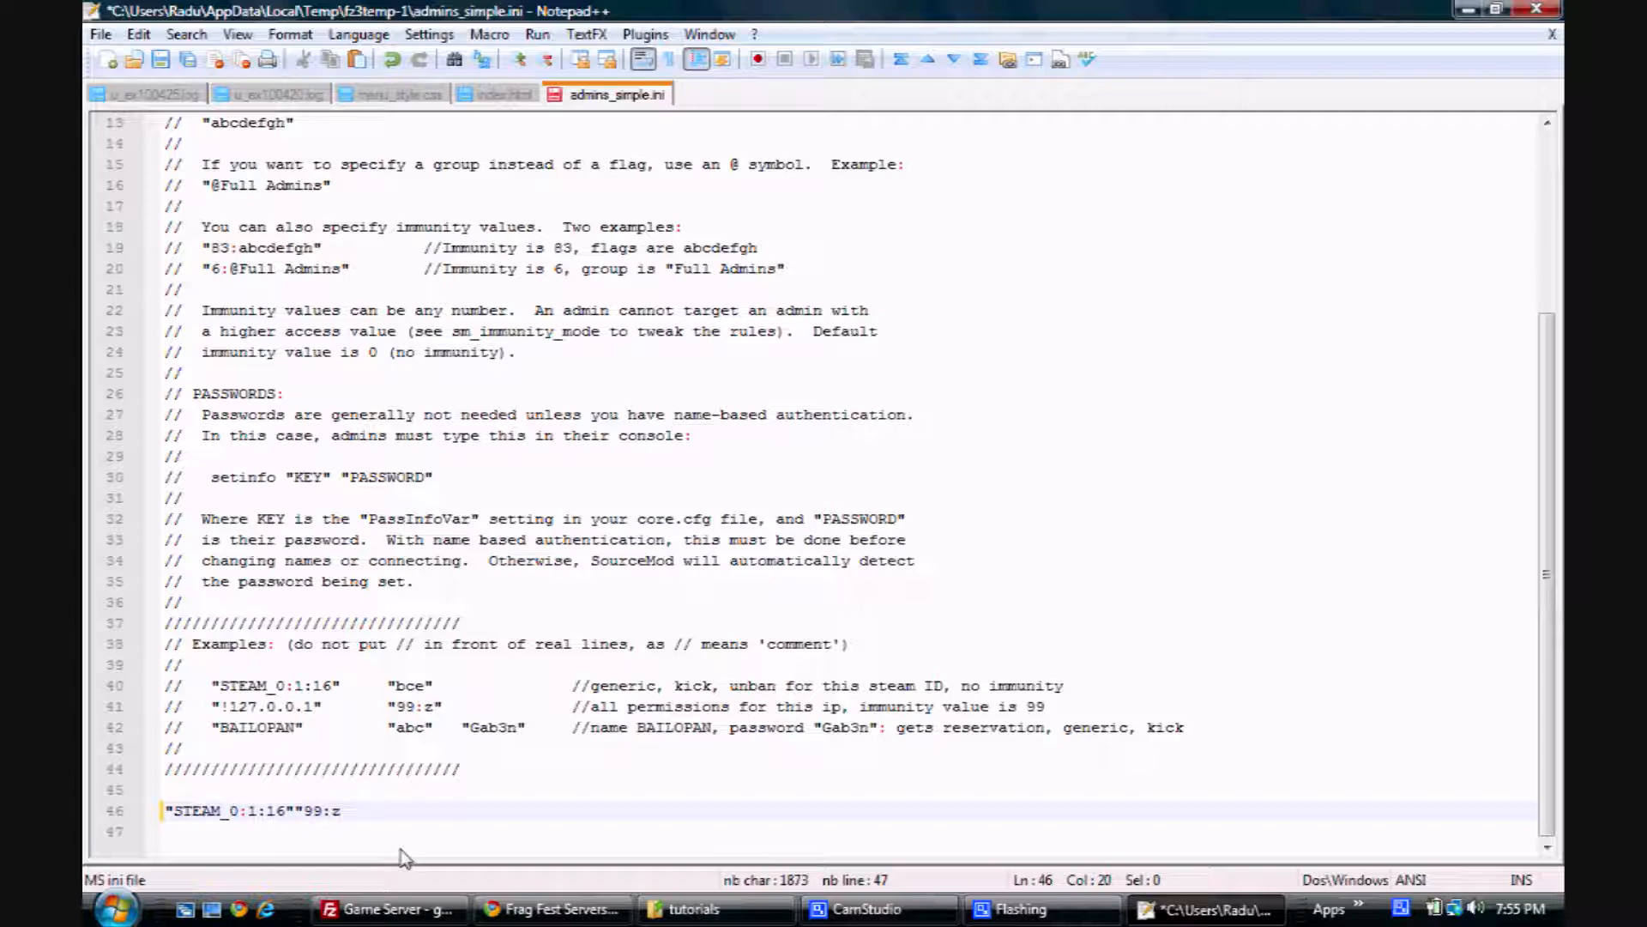
type("\"")
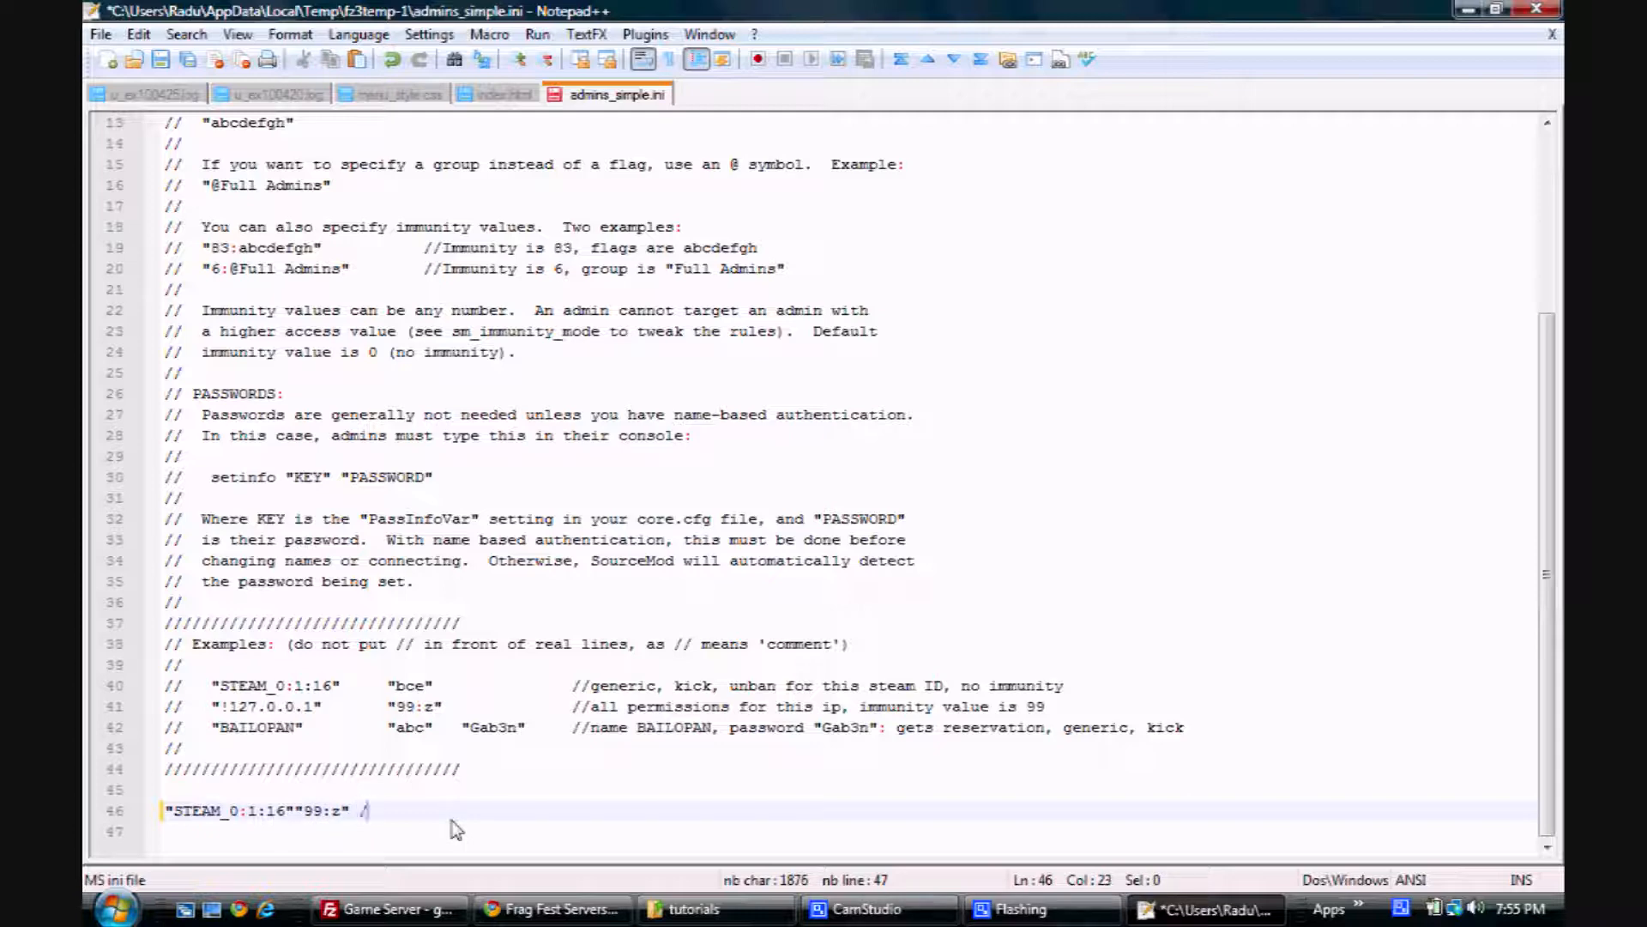
type("/")
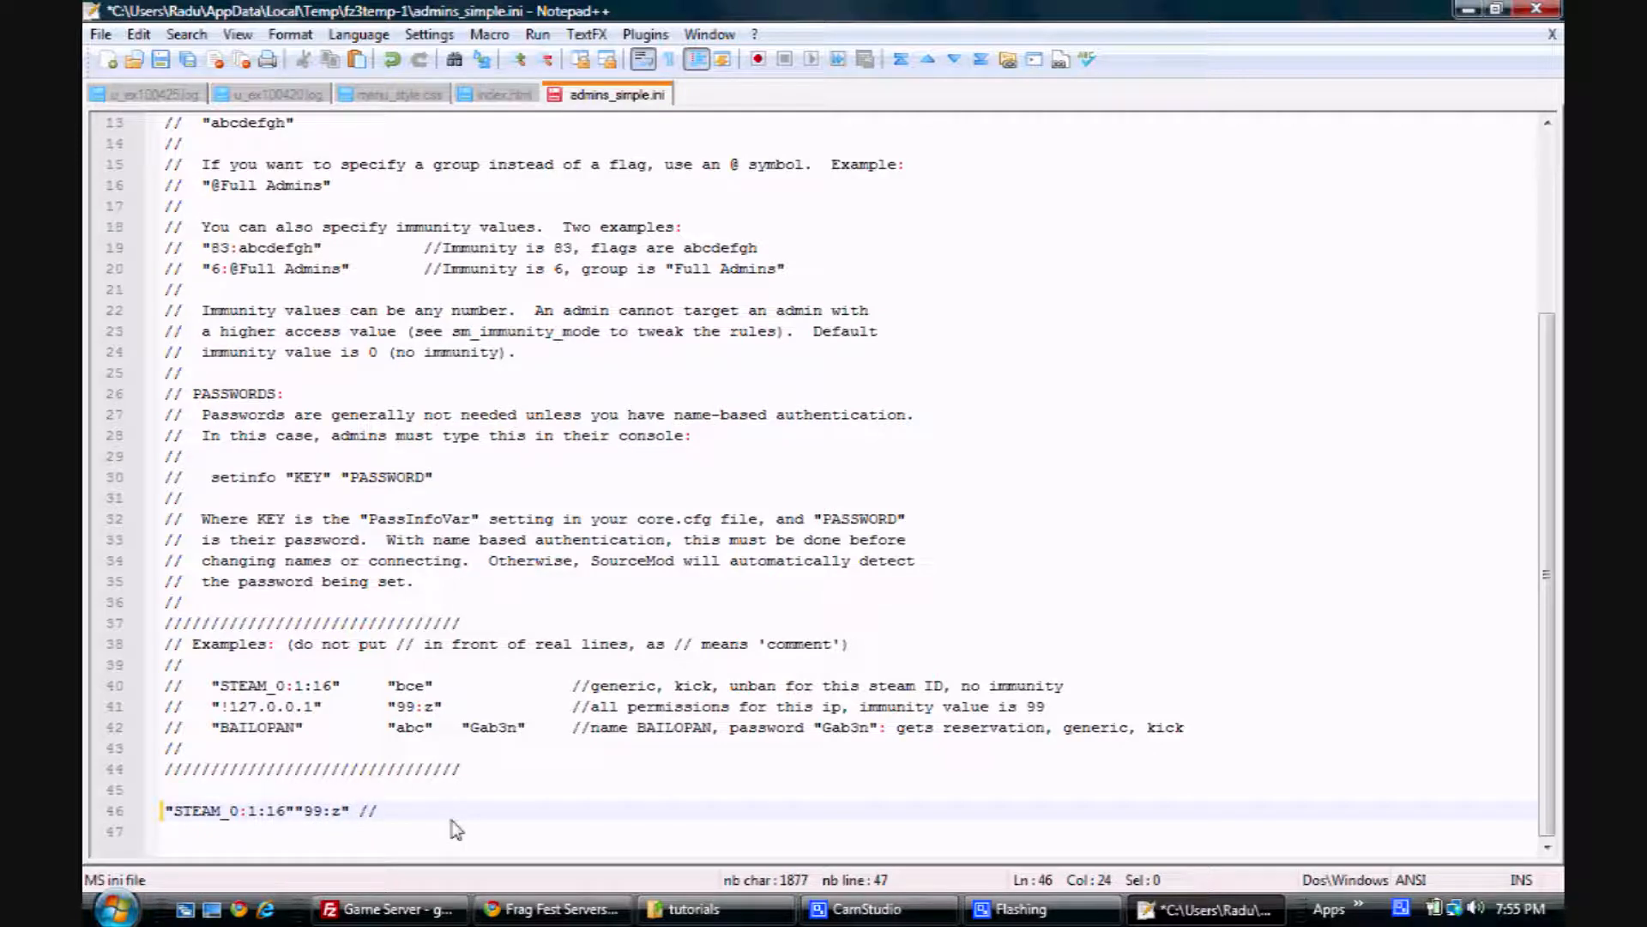
type("Brosep")
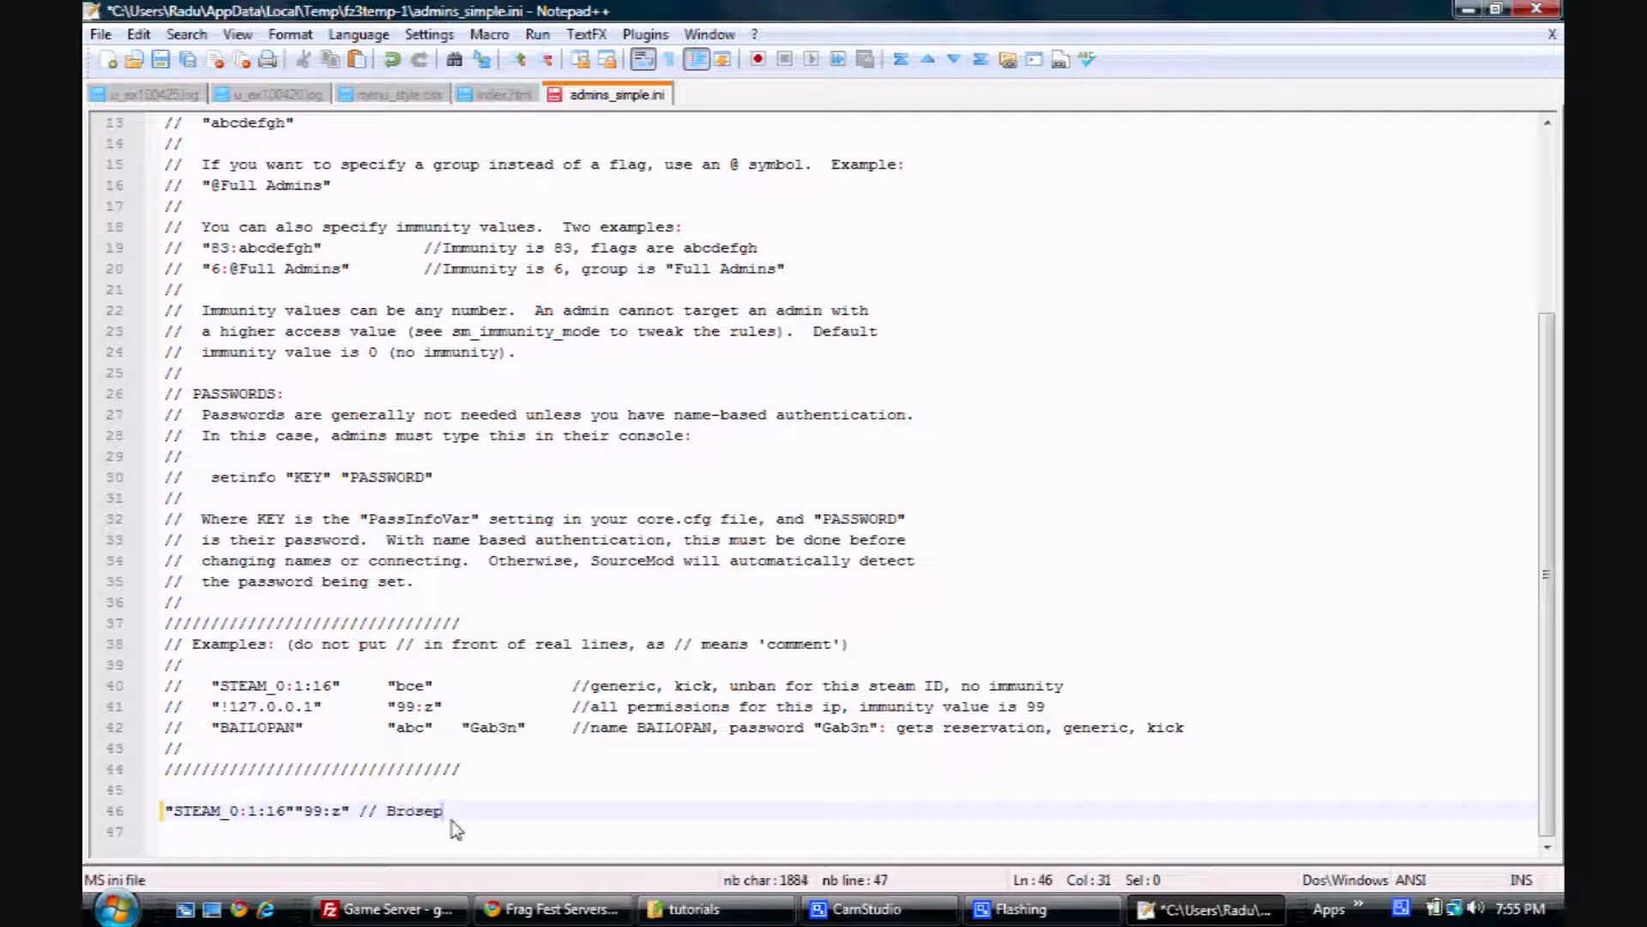
type("h")
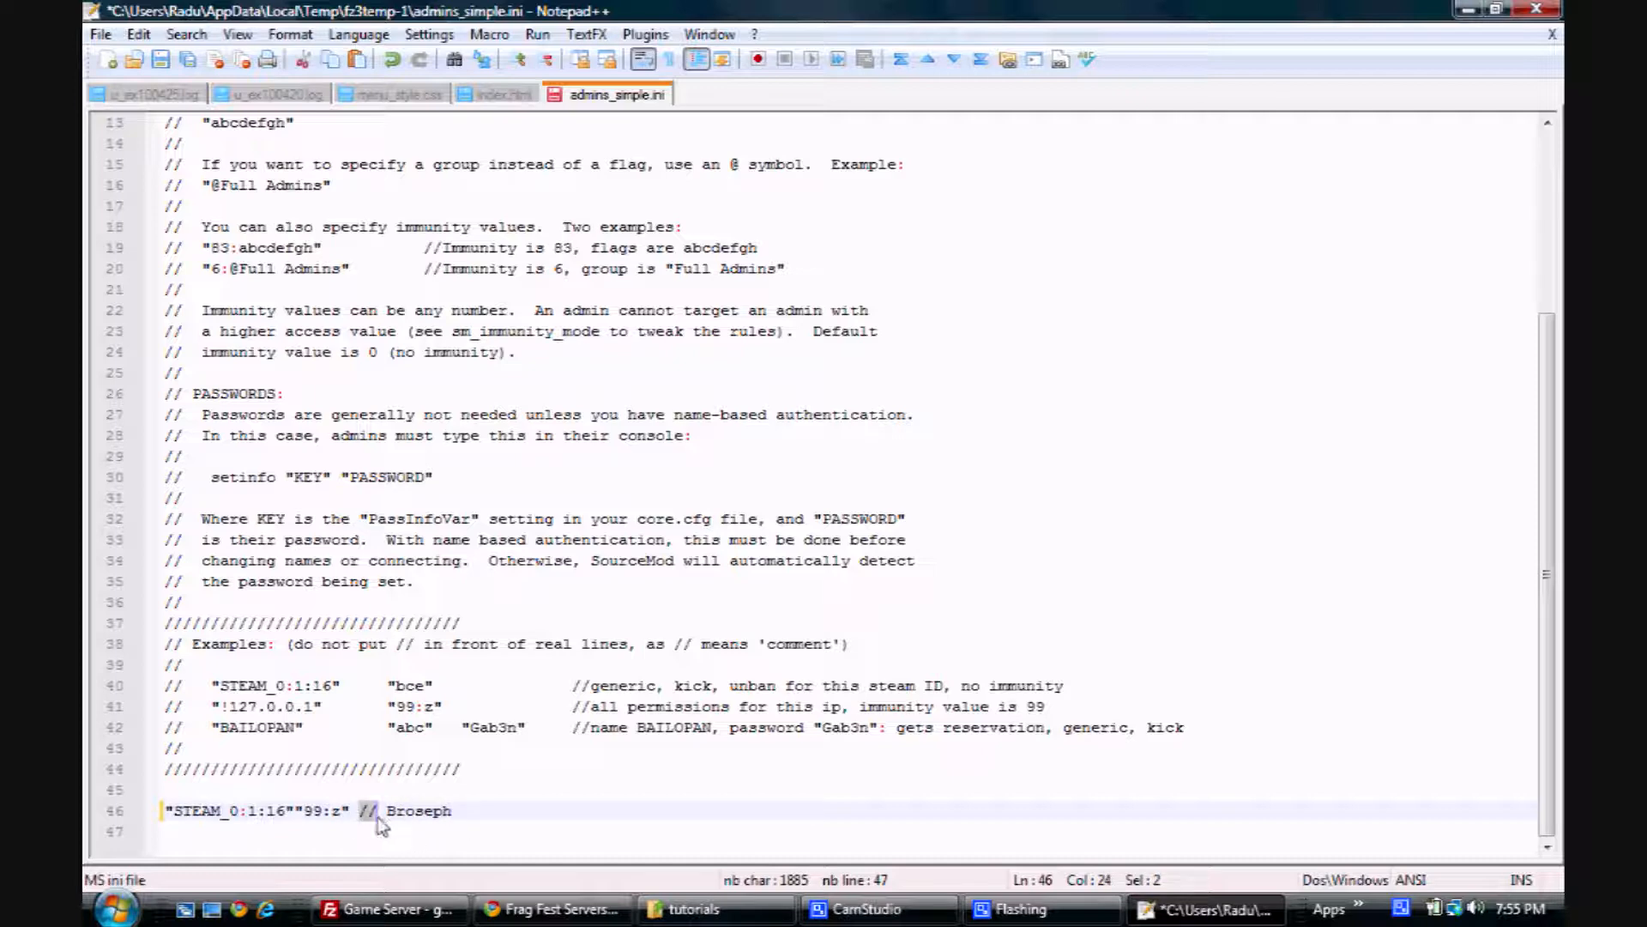
- Replace the entry's z flag with abcde (keeping immunity 99) and return to FileZilla's configs listing
left_click(366, 810)
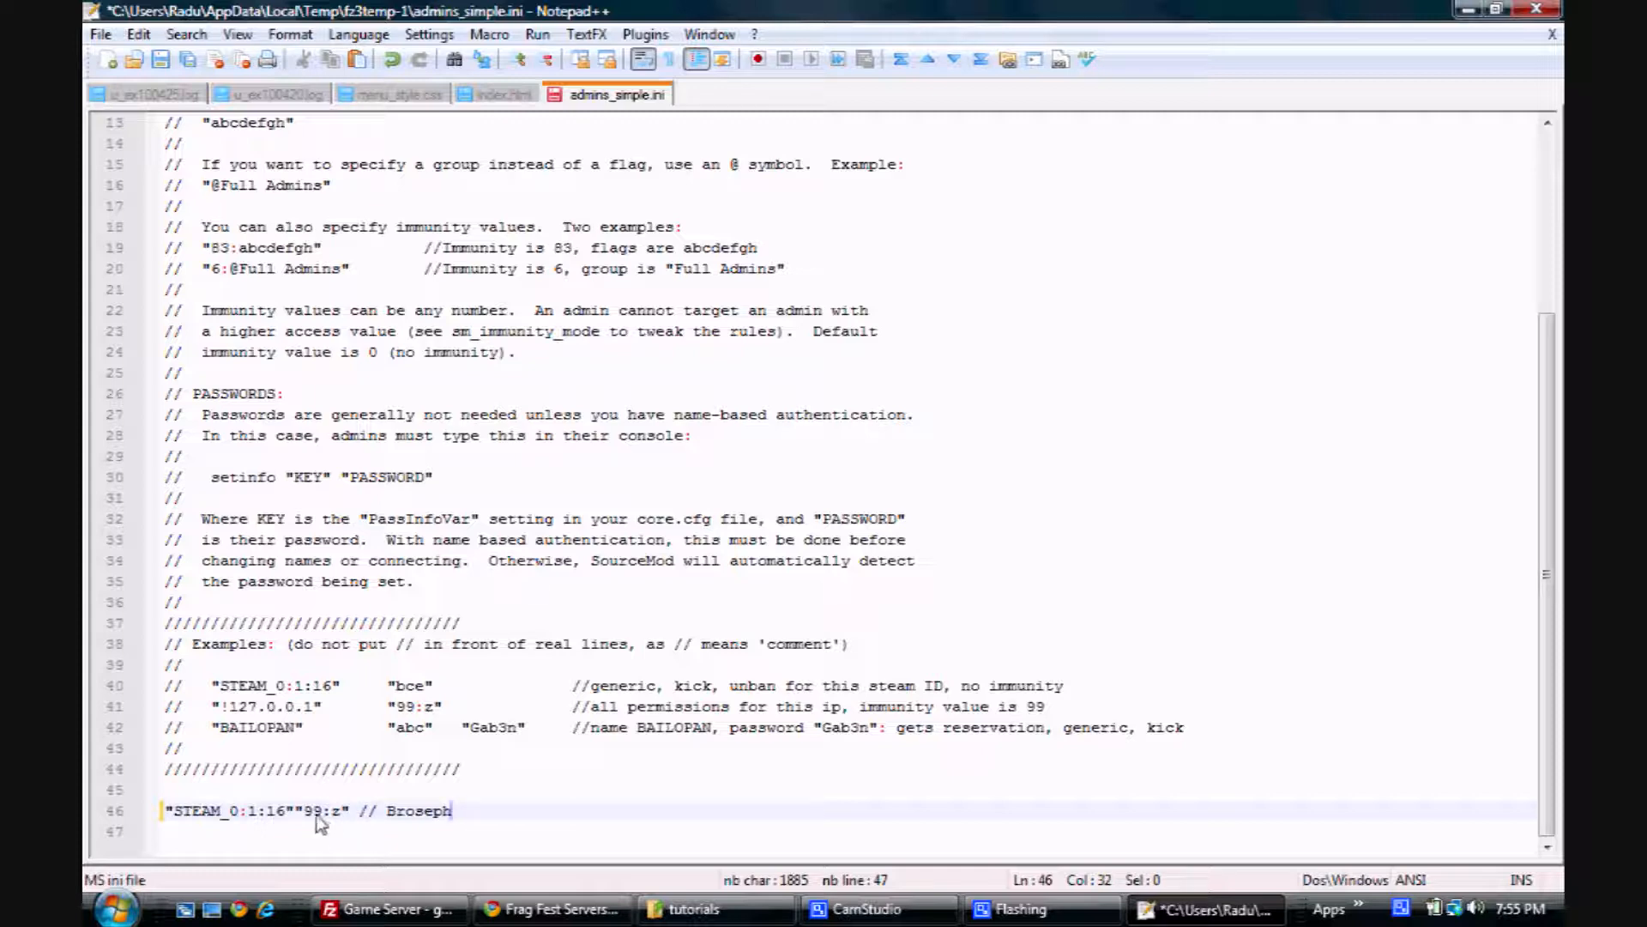
double_click(313, 810)
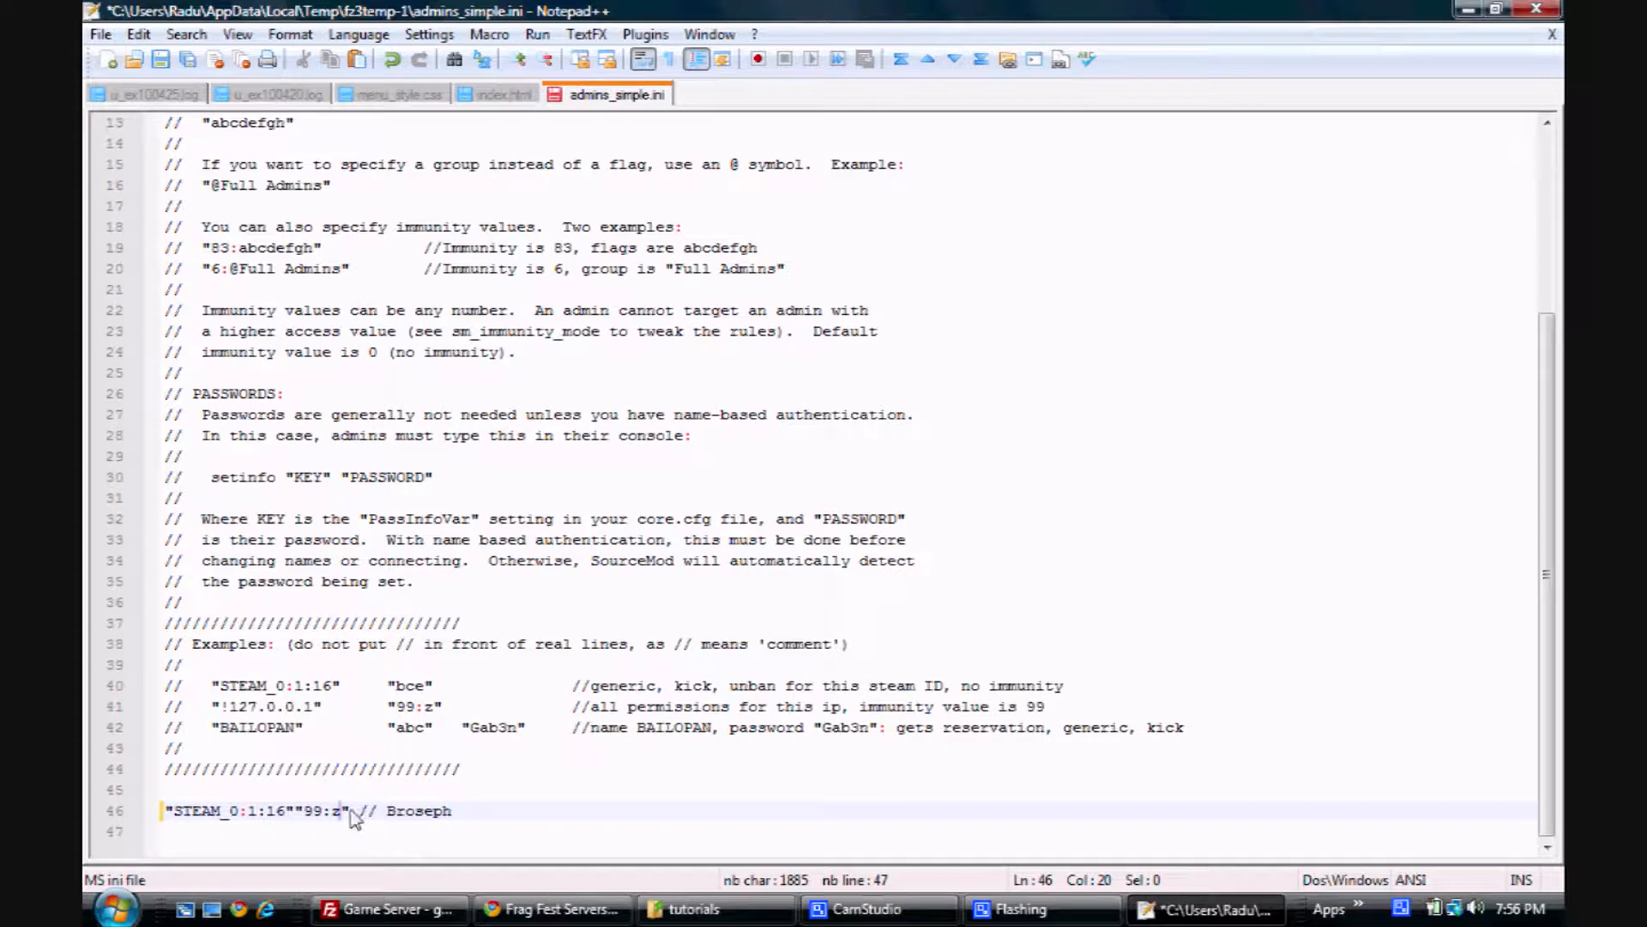
key("Backspace")
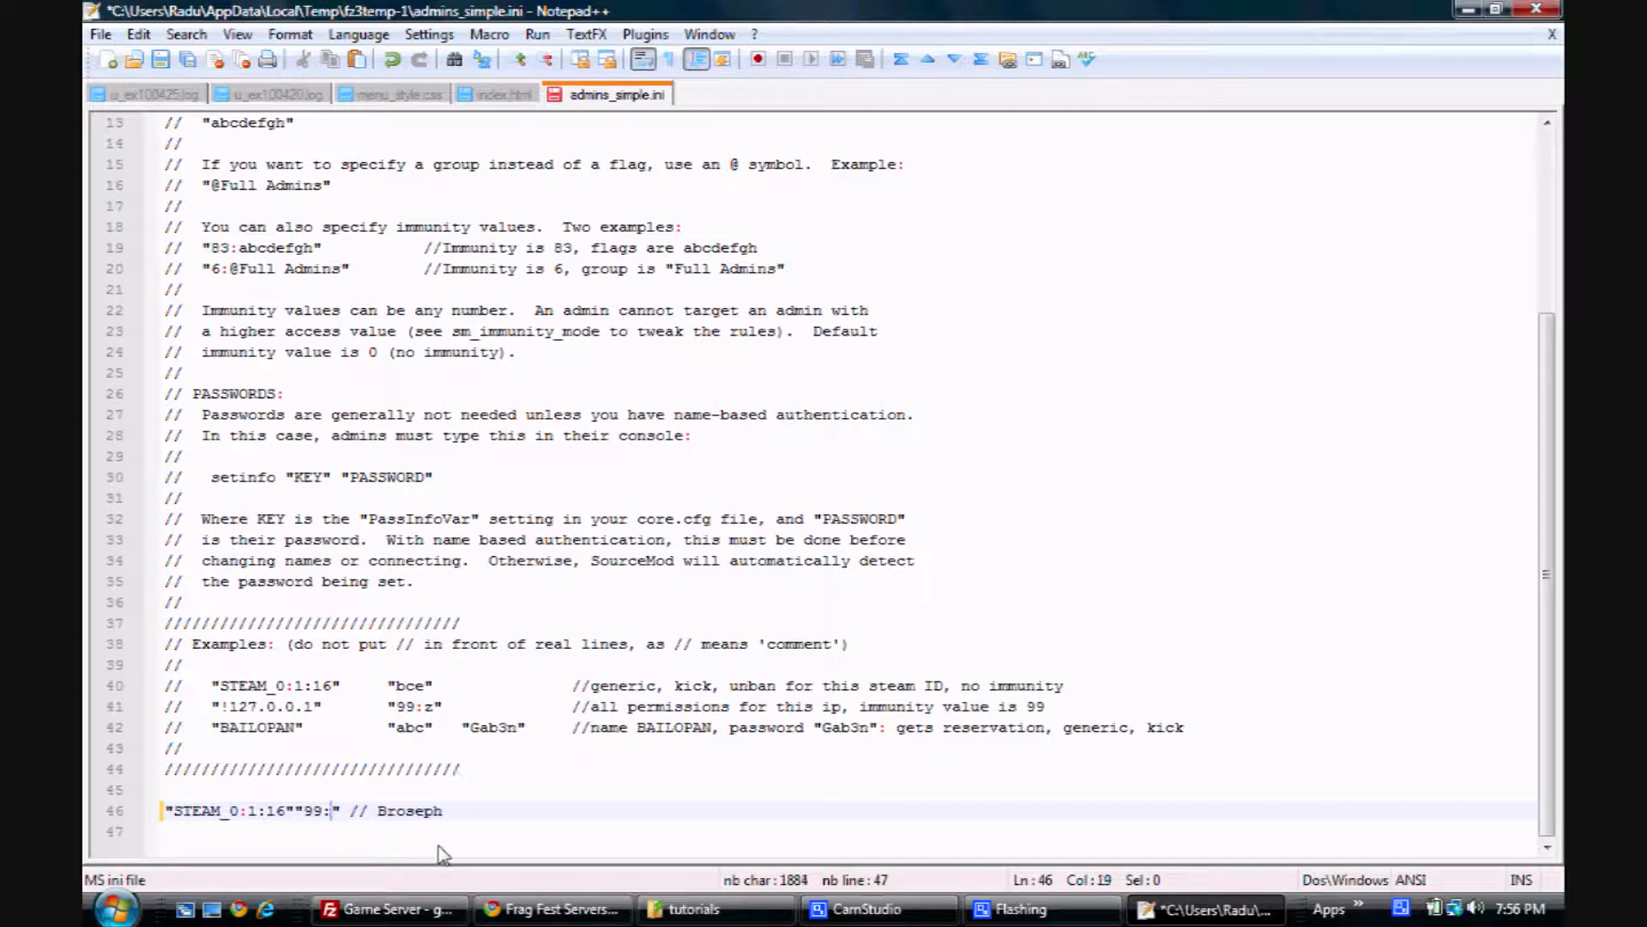
type("abcd")
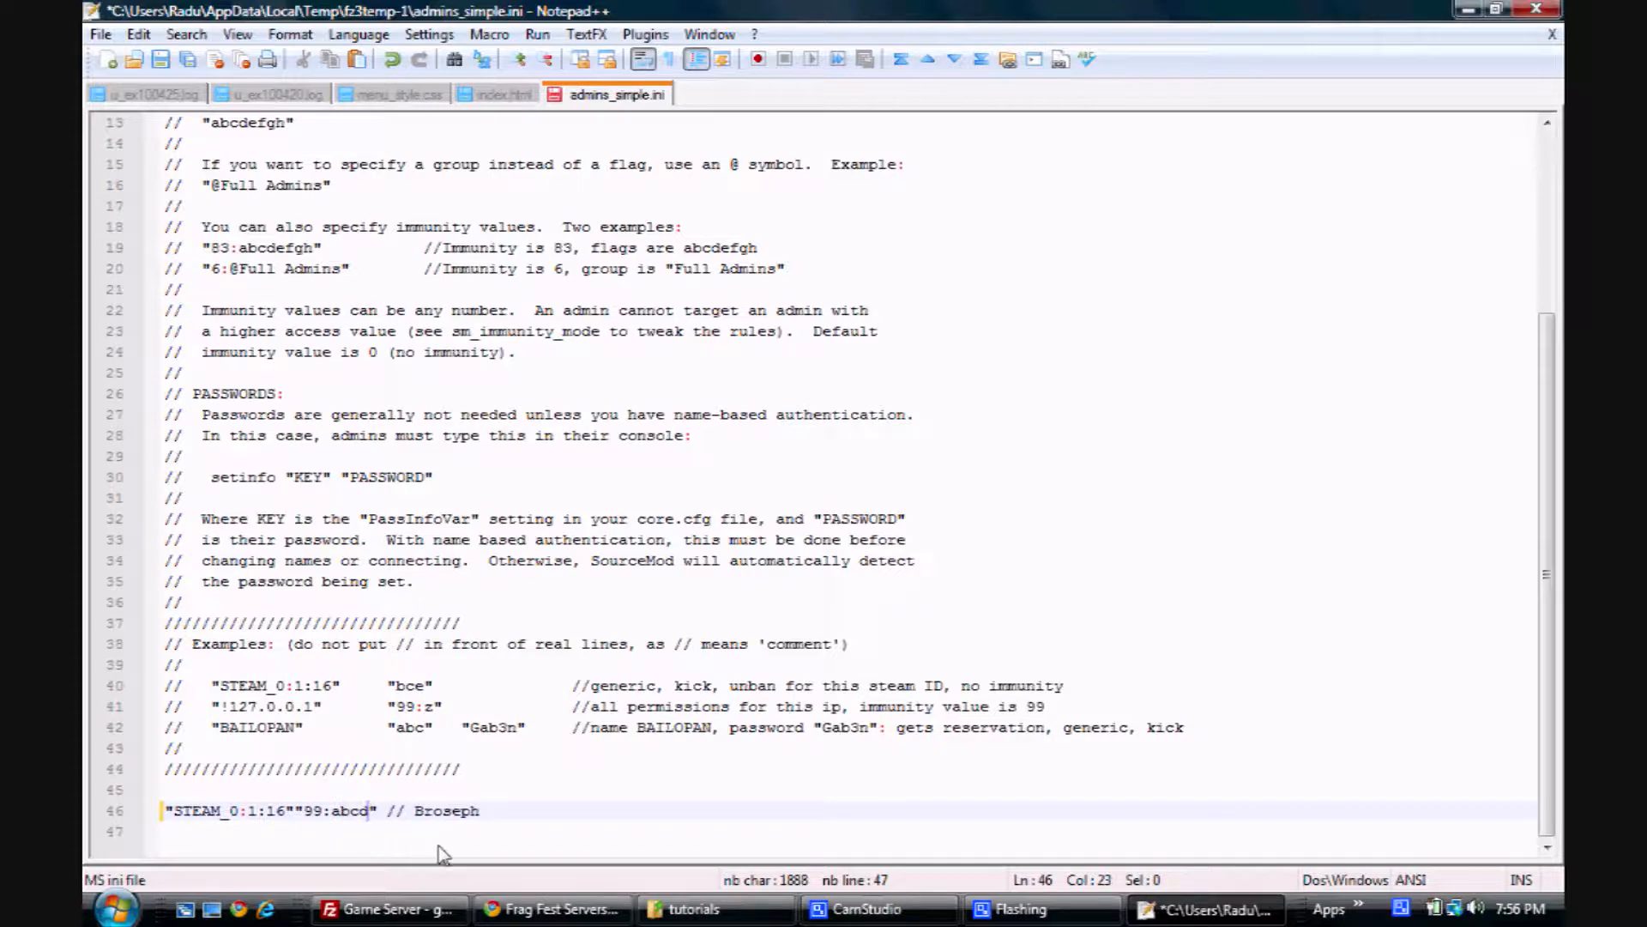
type("e")
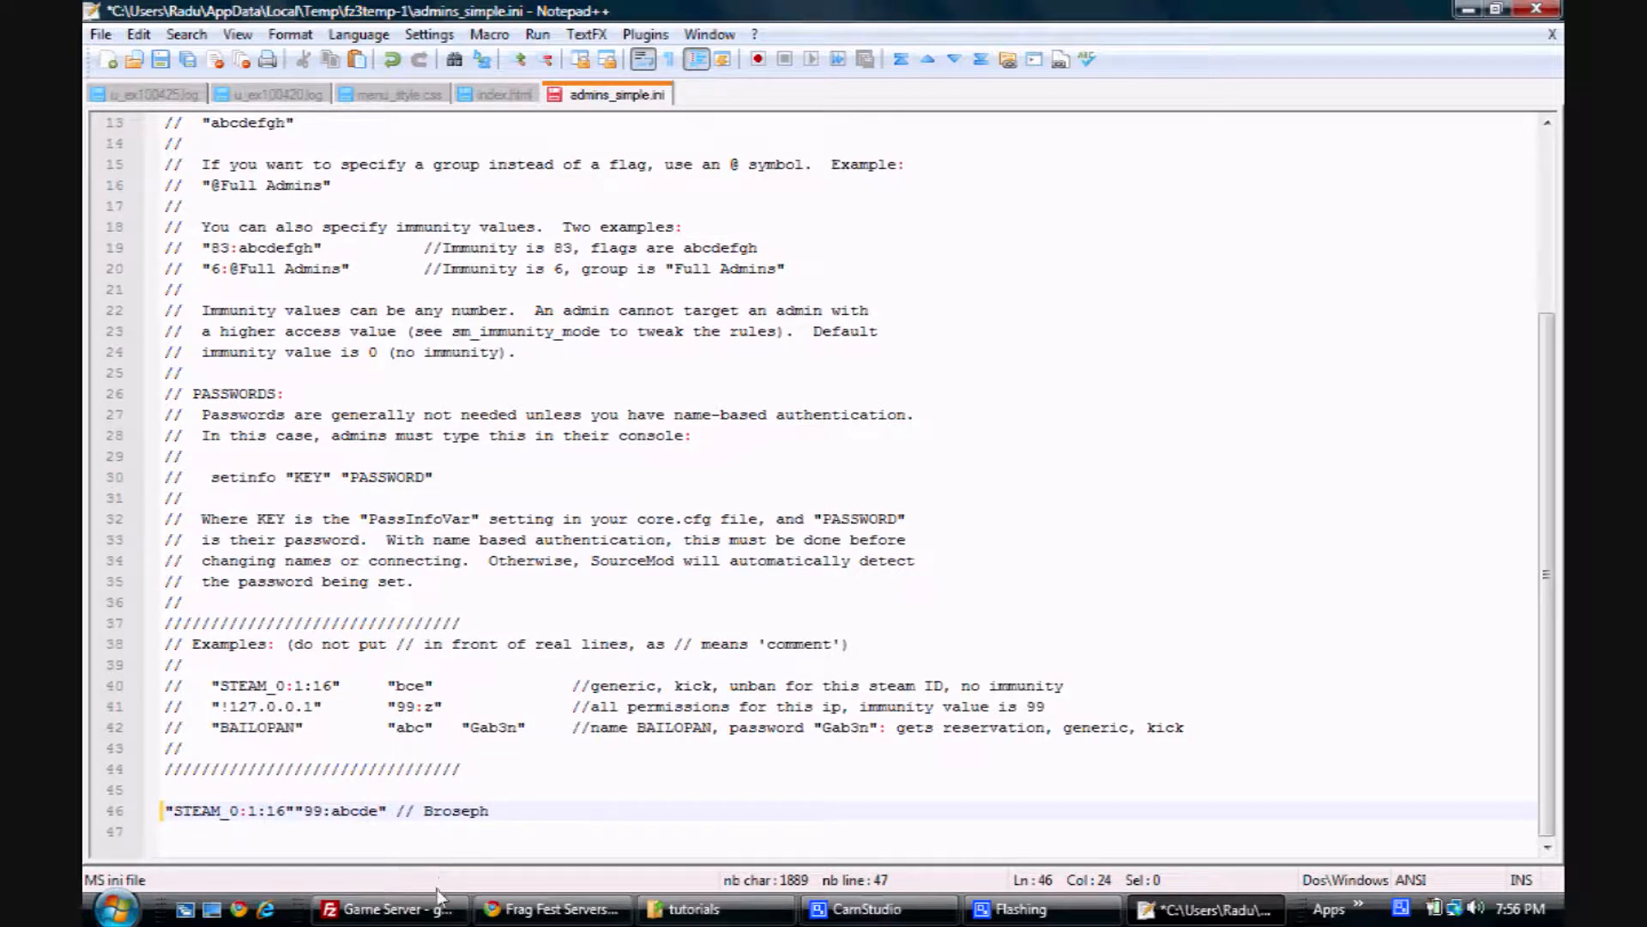
left_click(389, 909)
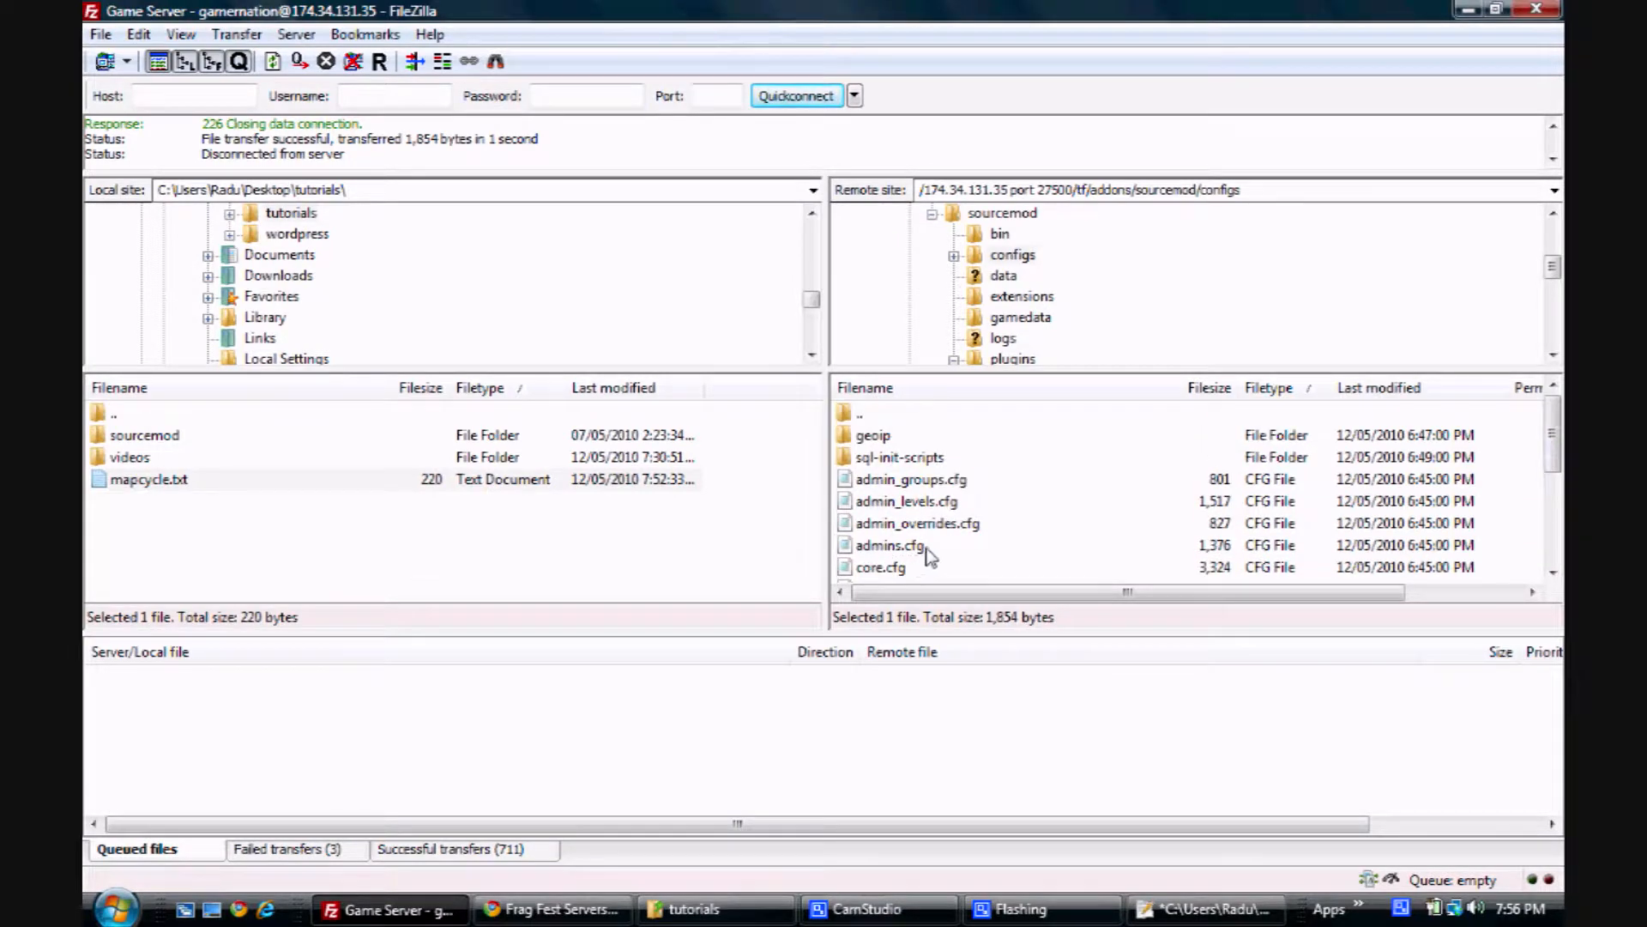
right_click(906, 500)
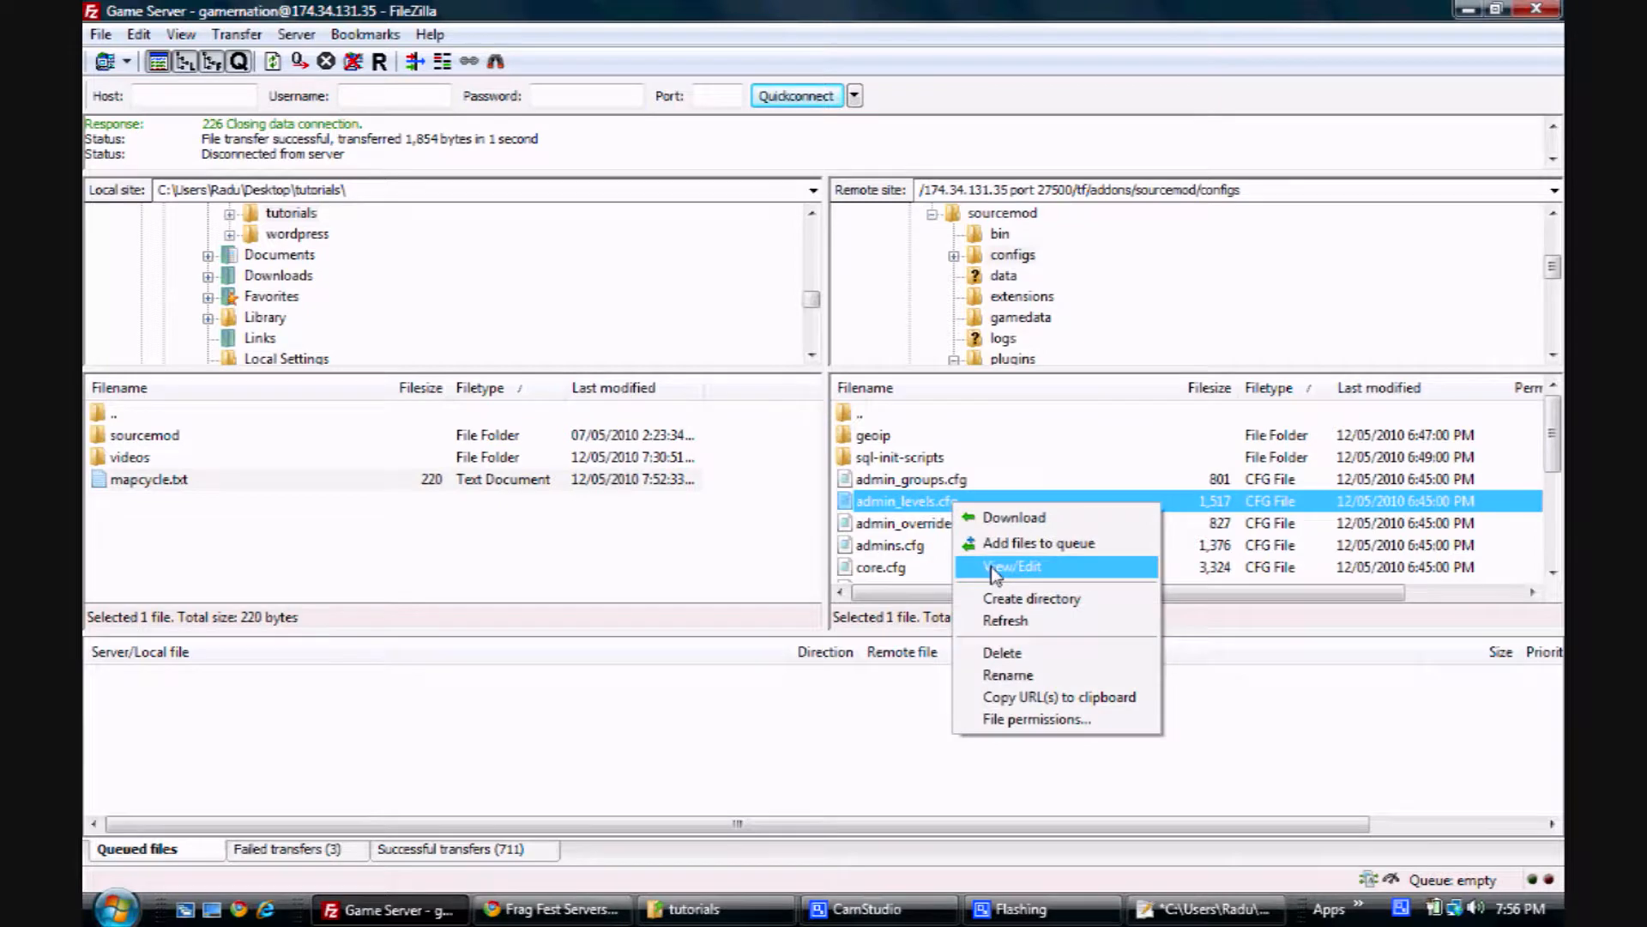
left_click(1012, 566)
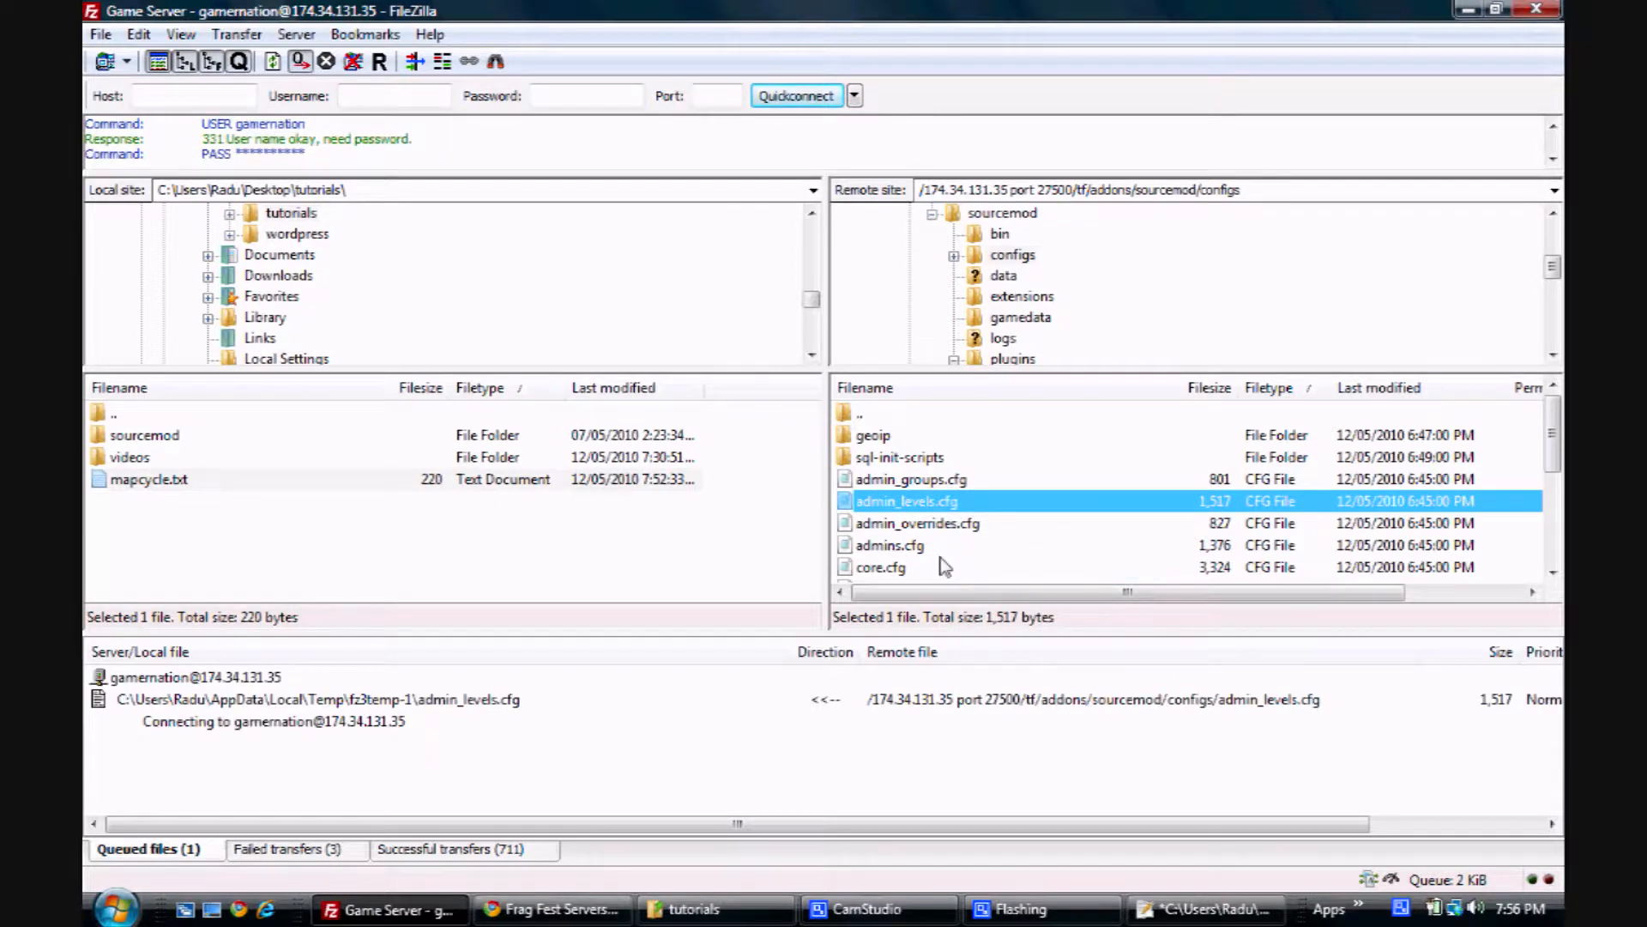
double_click(906, 501)
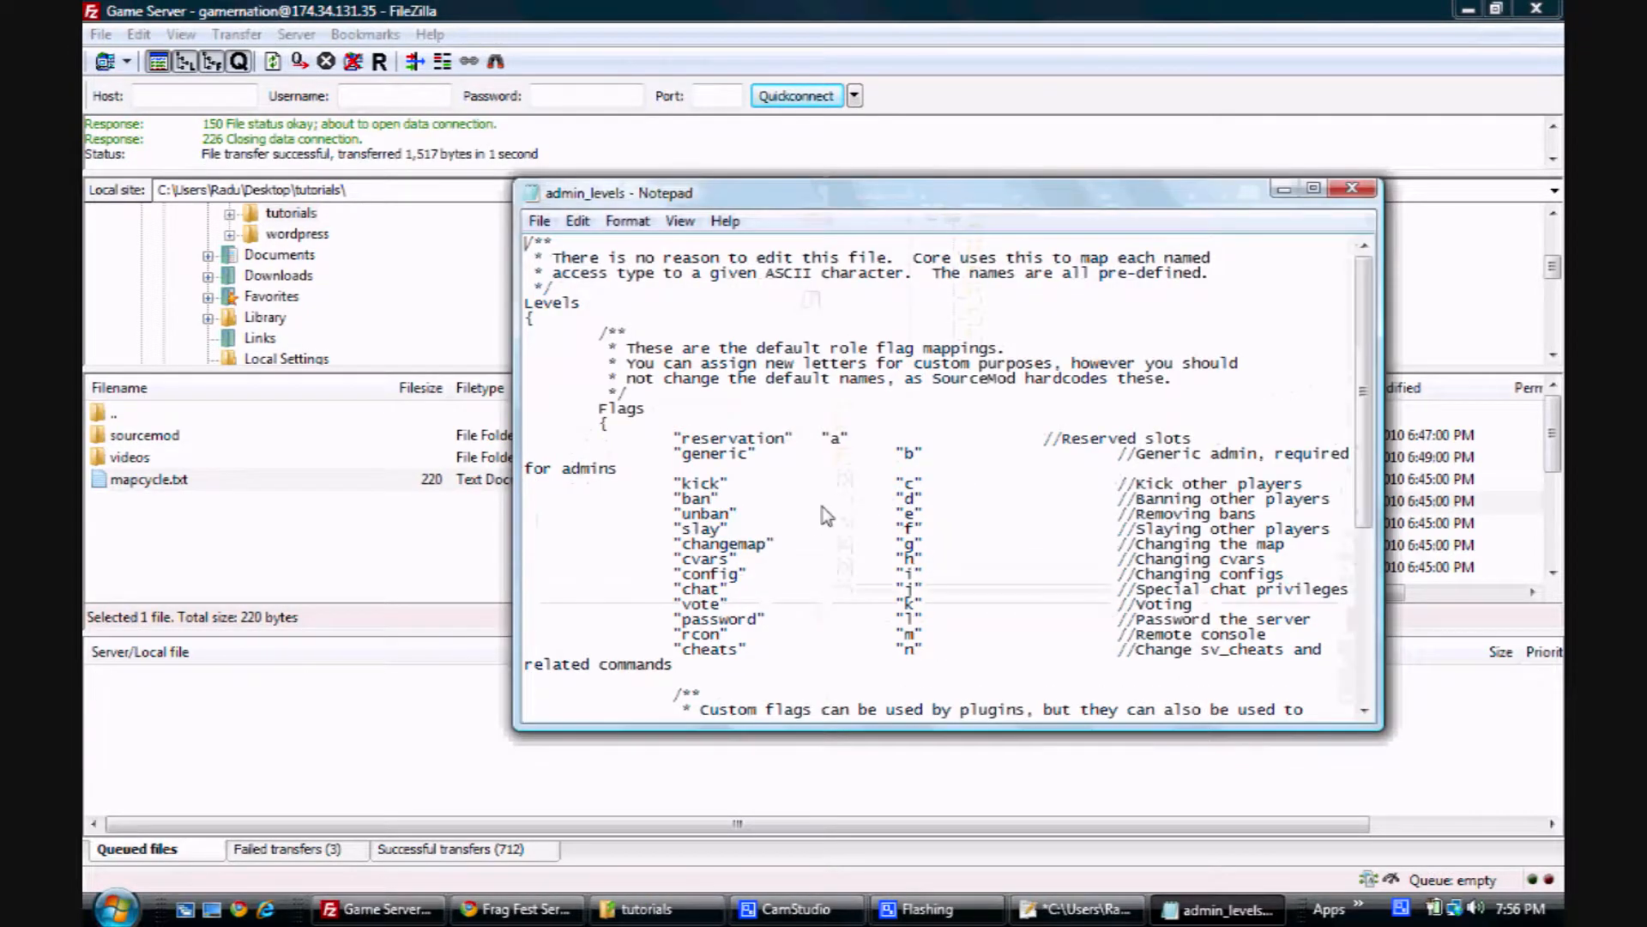
mouse_move(887, 460)
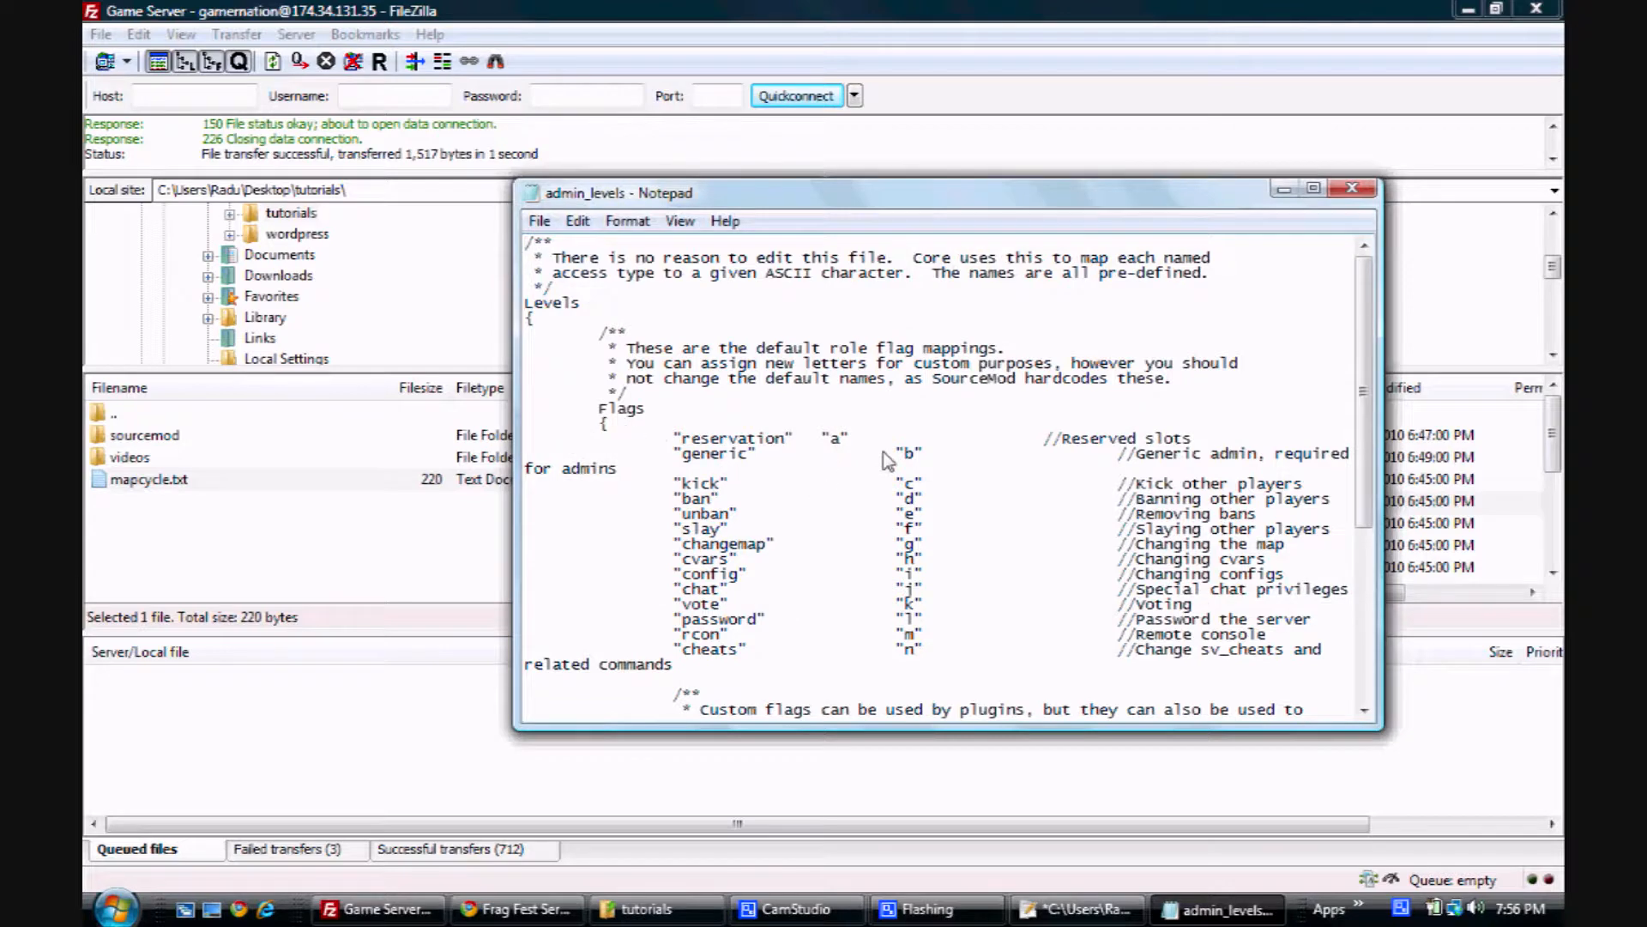
double_click(906, 453)
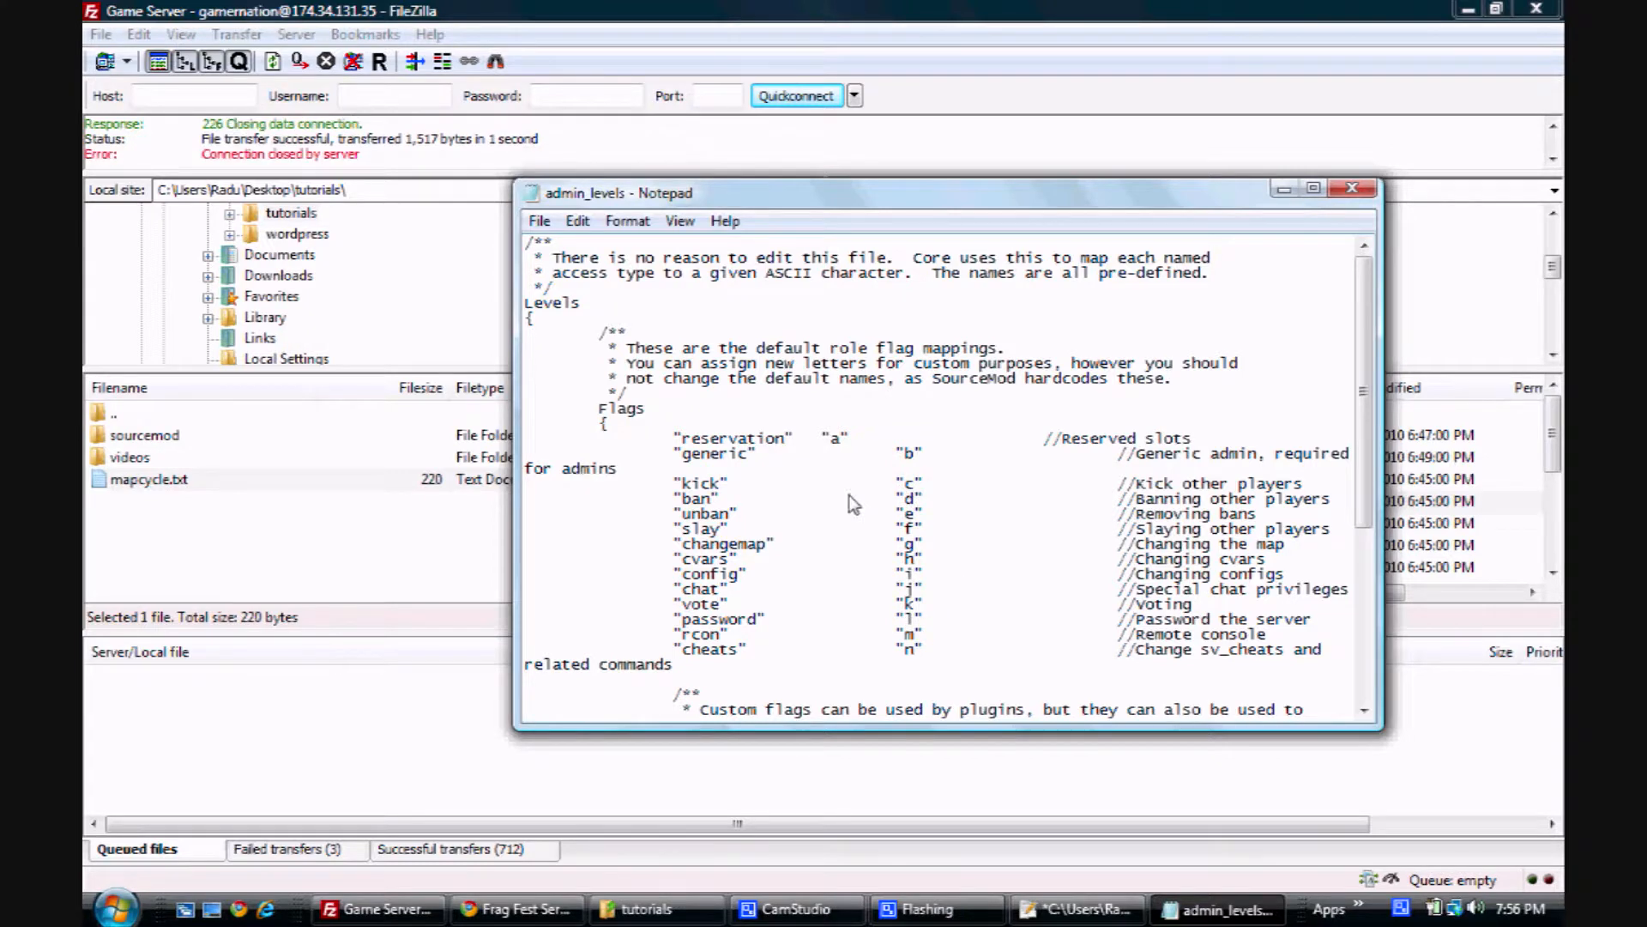
double_click(906, 498)
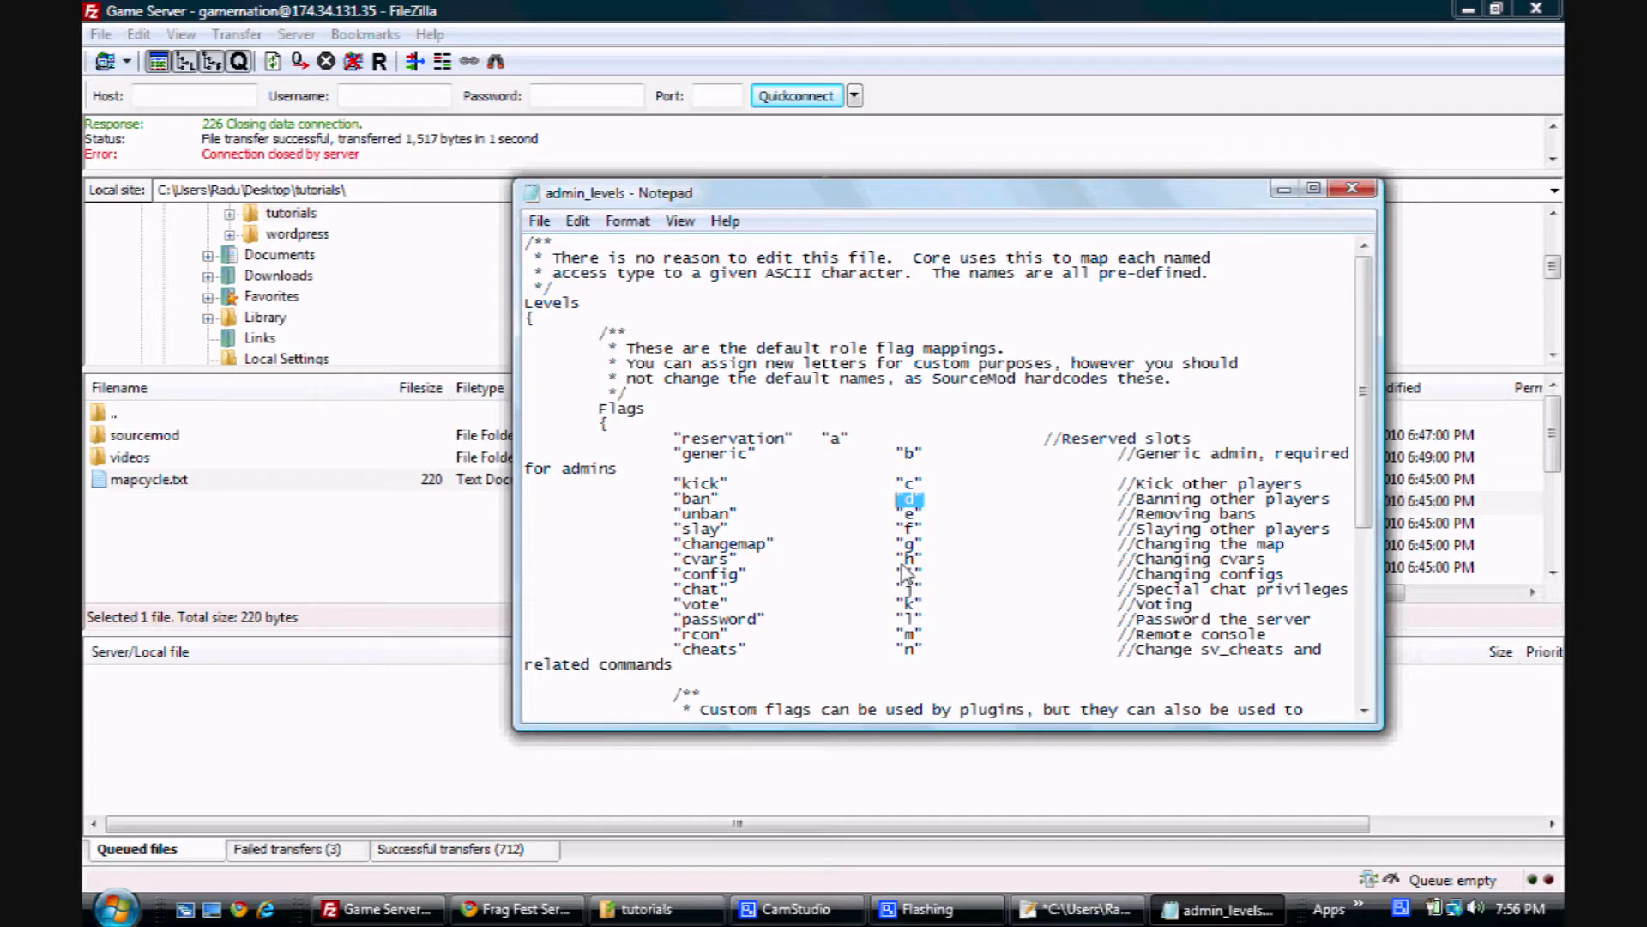
mouse_move(901, 568)
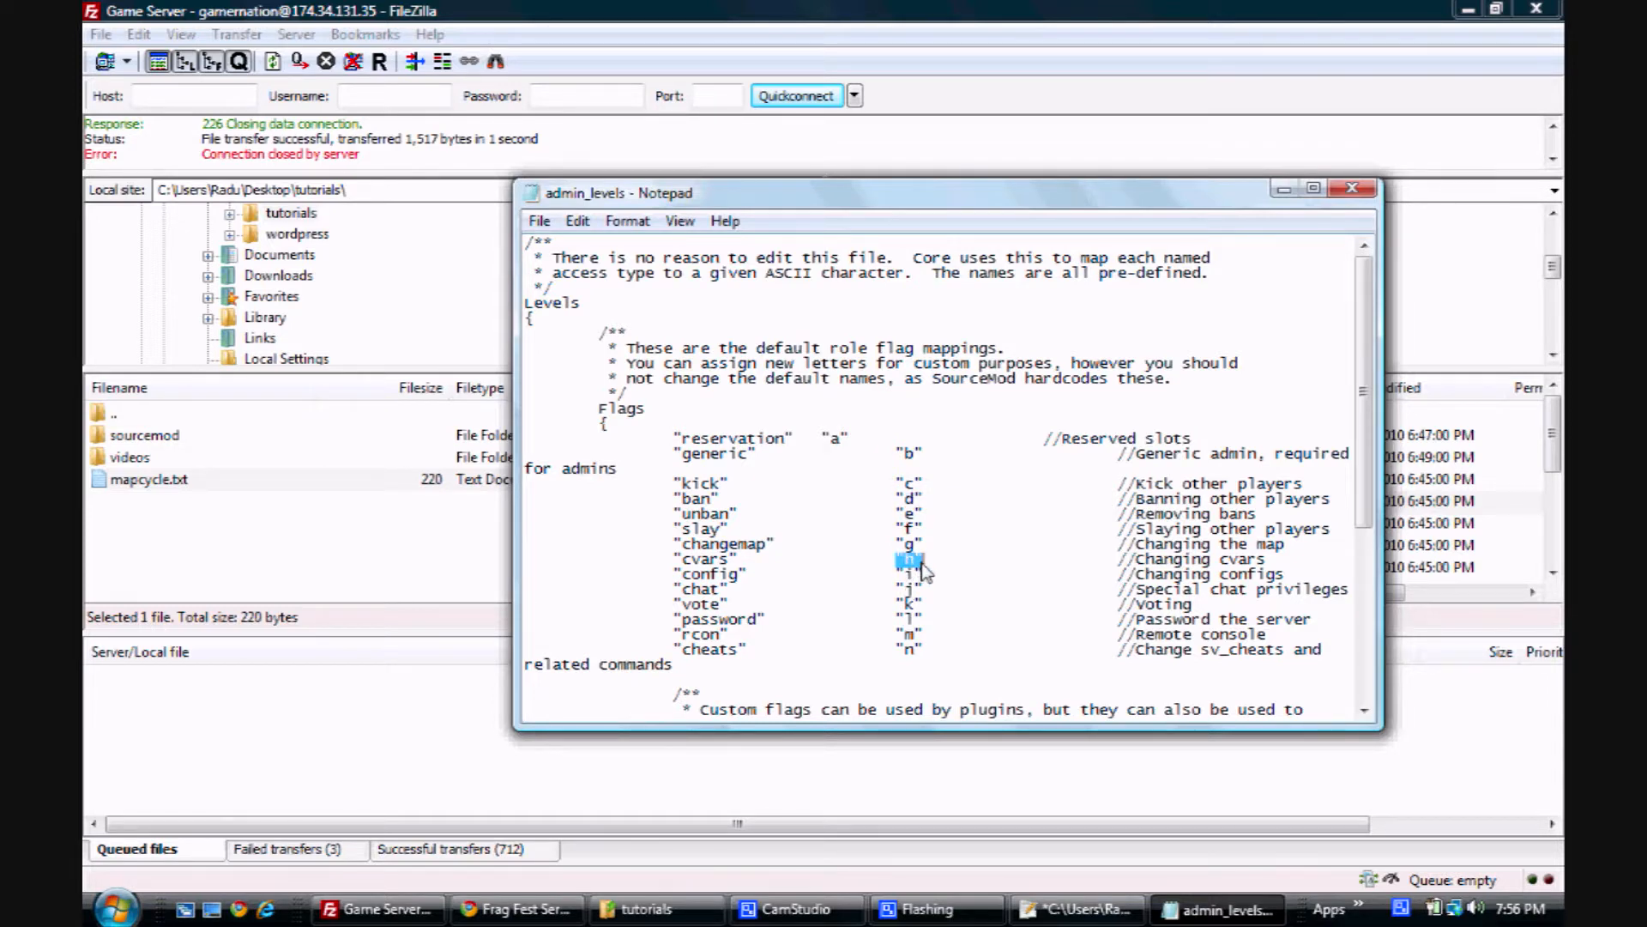
left_click(1354, 189)
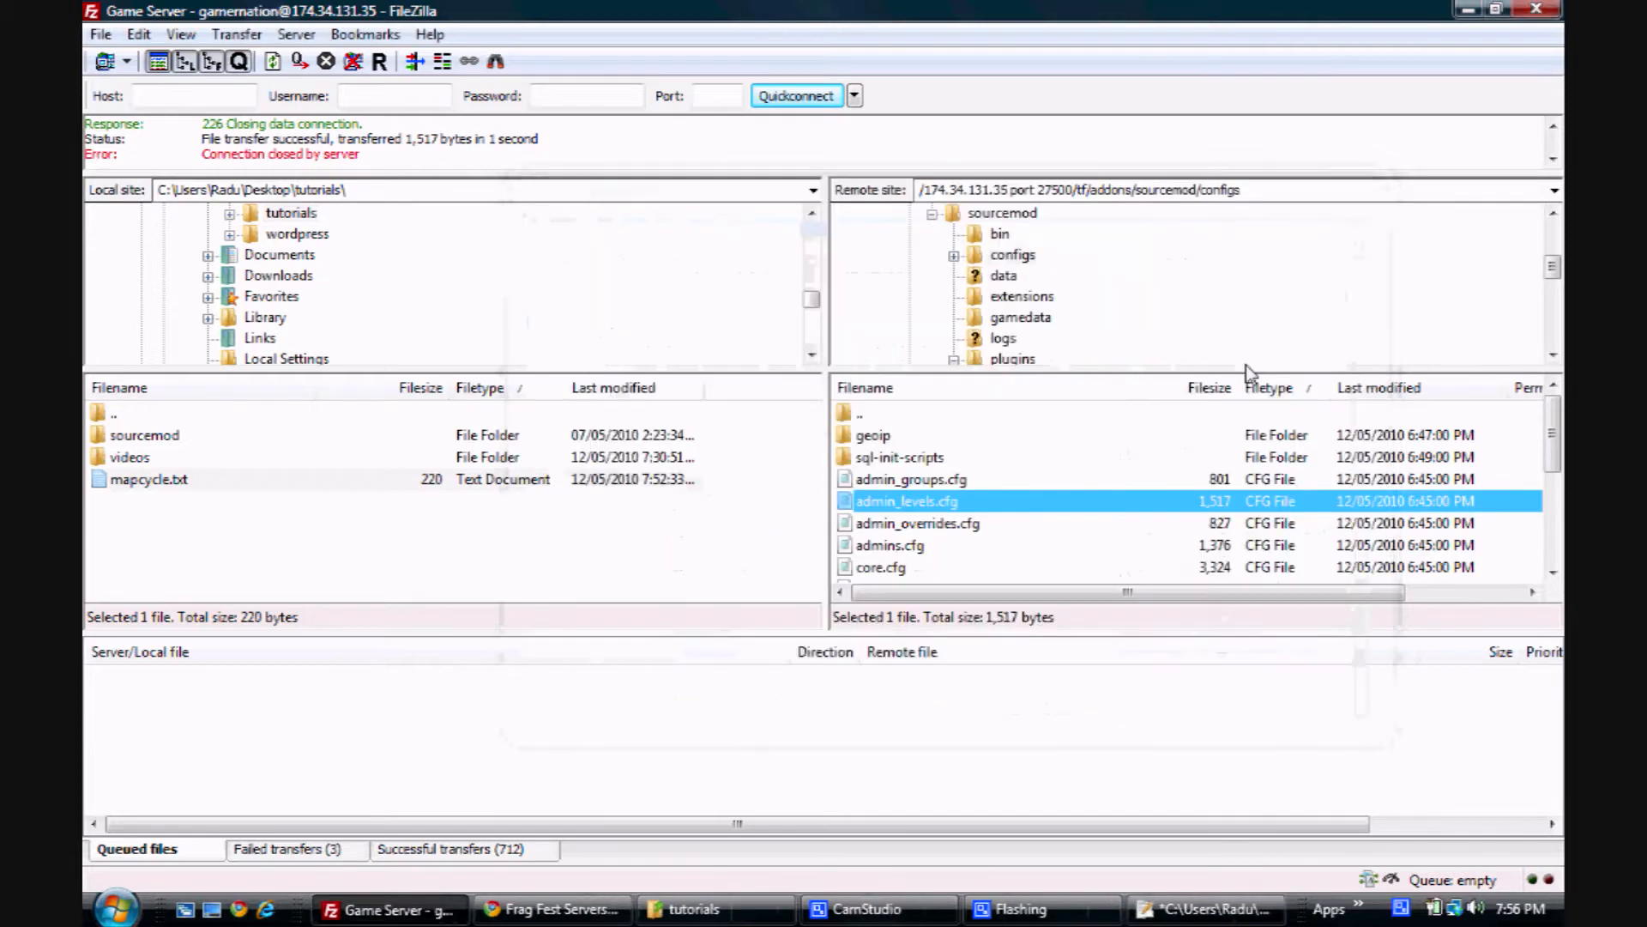